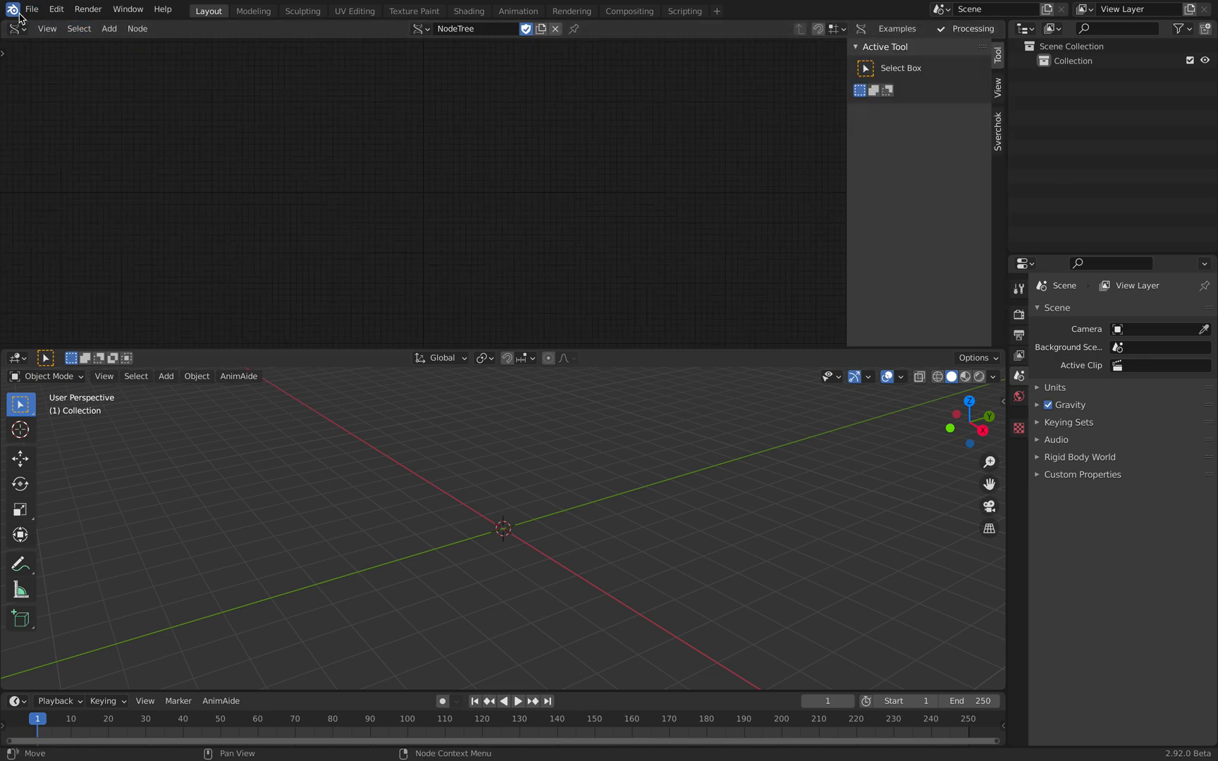
# - Add a Random Vector node and a Mesh viewer node side by side in the Sverchok tree
pyautogui.click(13, 10)
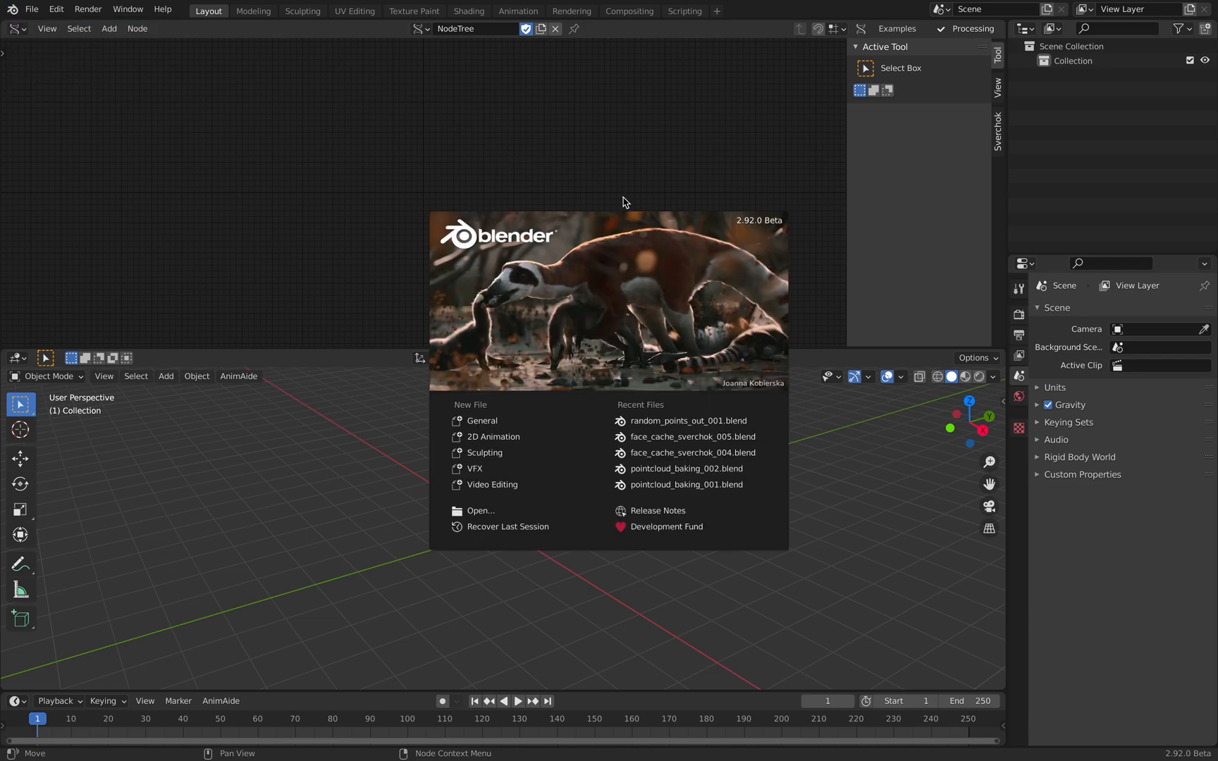
pyautogui.moveTo(753, 188)
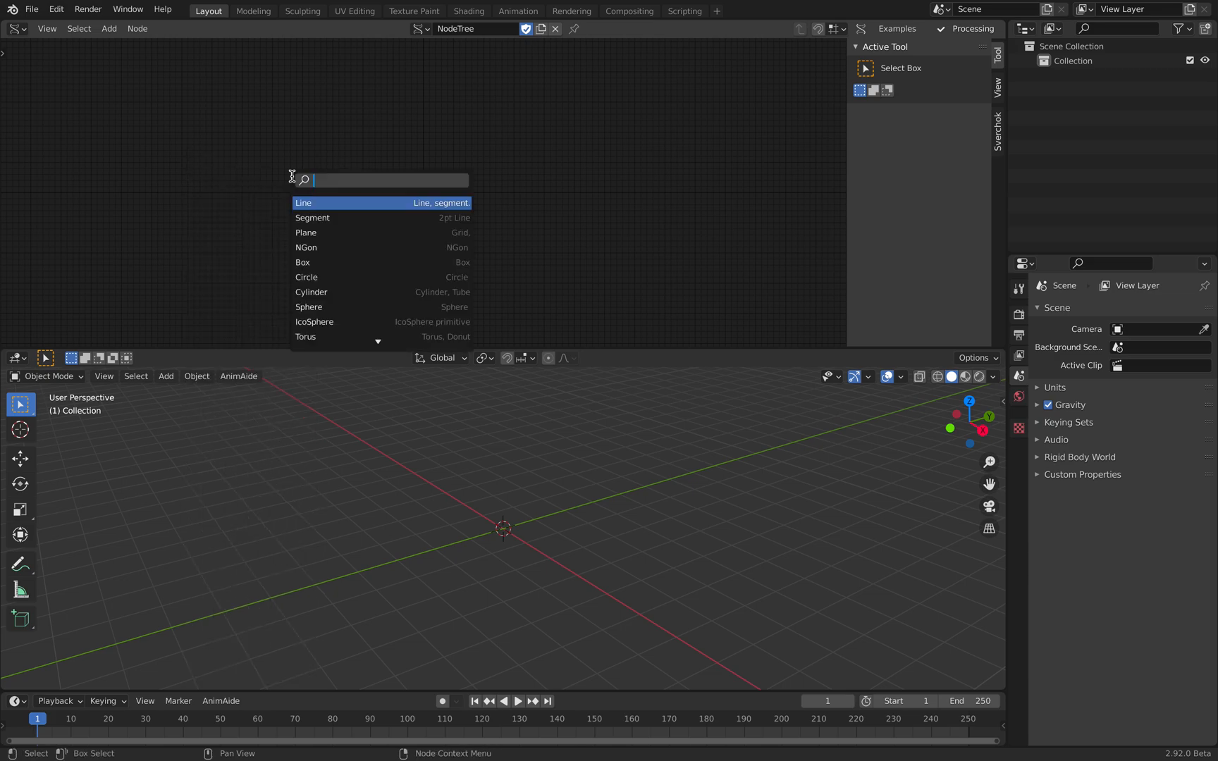
pyautogui.click(303, 203)
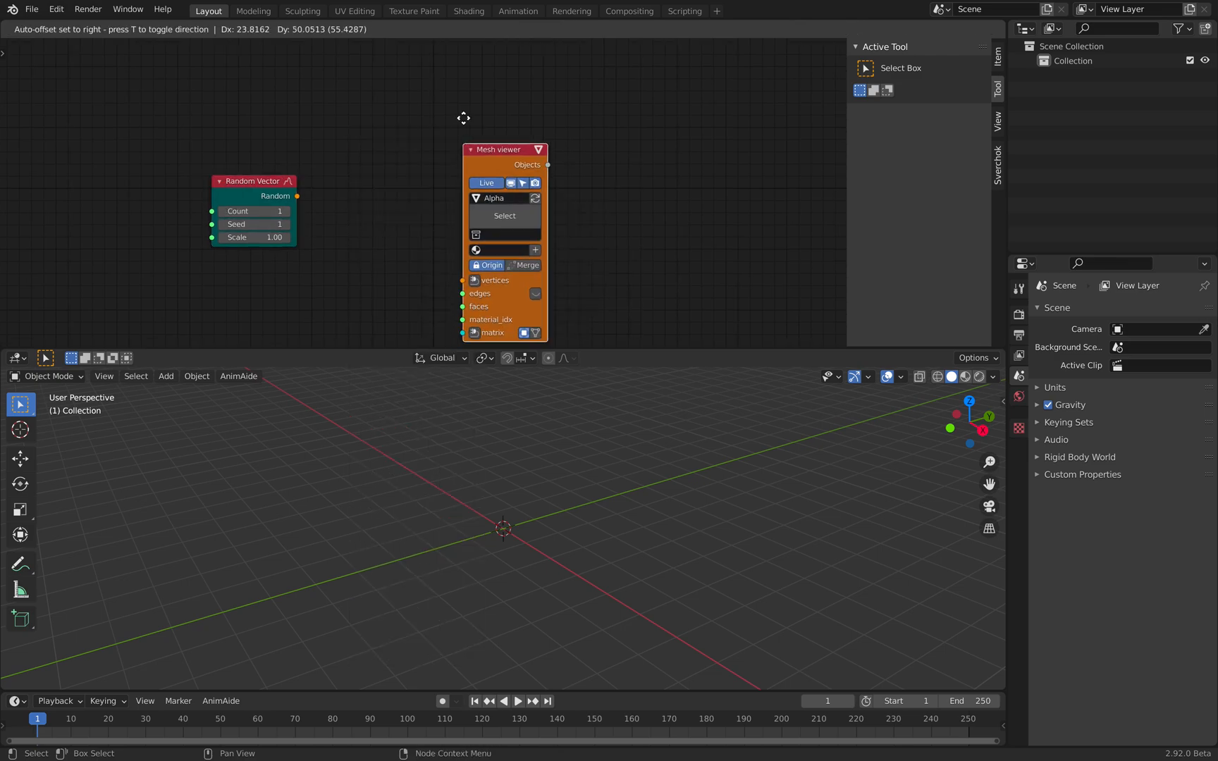
pyautogui.moveTo(297, 196); pyautogui.dragTo(458, 226)
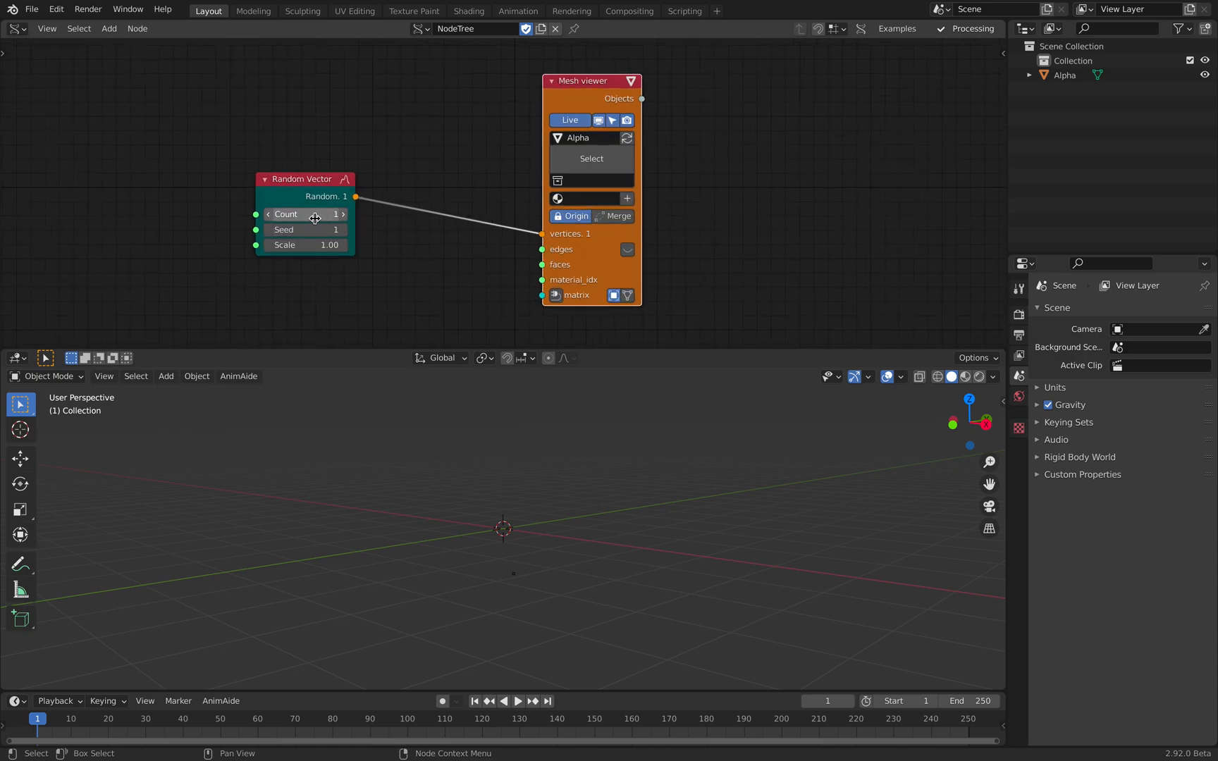
# - Set the Random Vector count to 100 and view the scattered point cloud
pyautogui.click(305, 214)
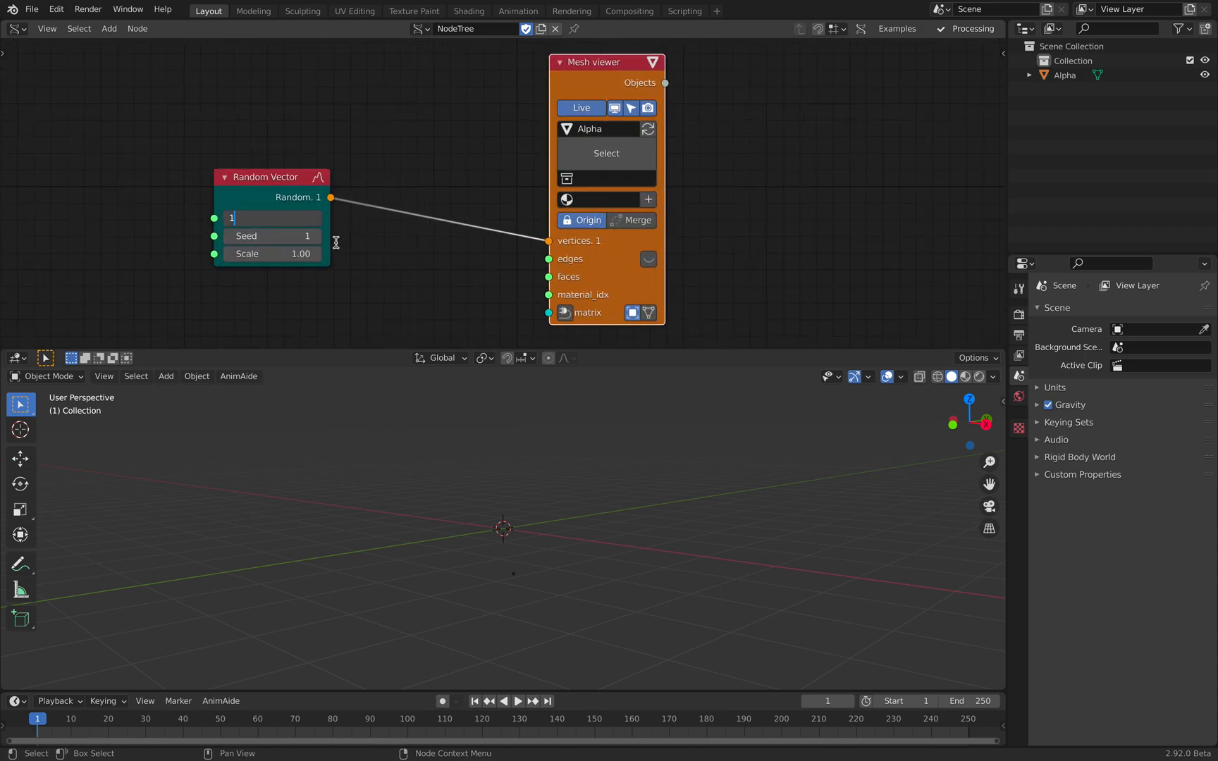
pyautogui.write('100')
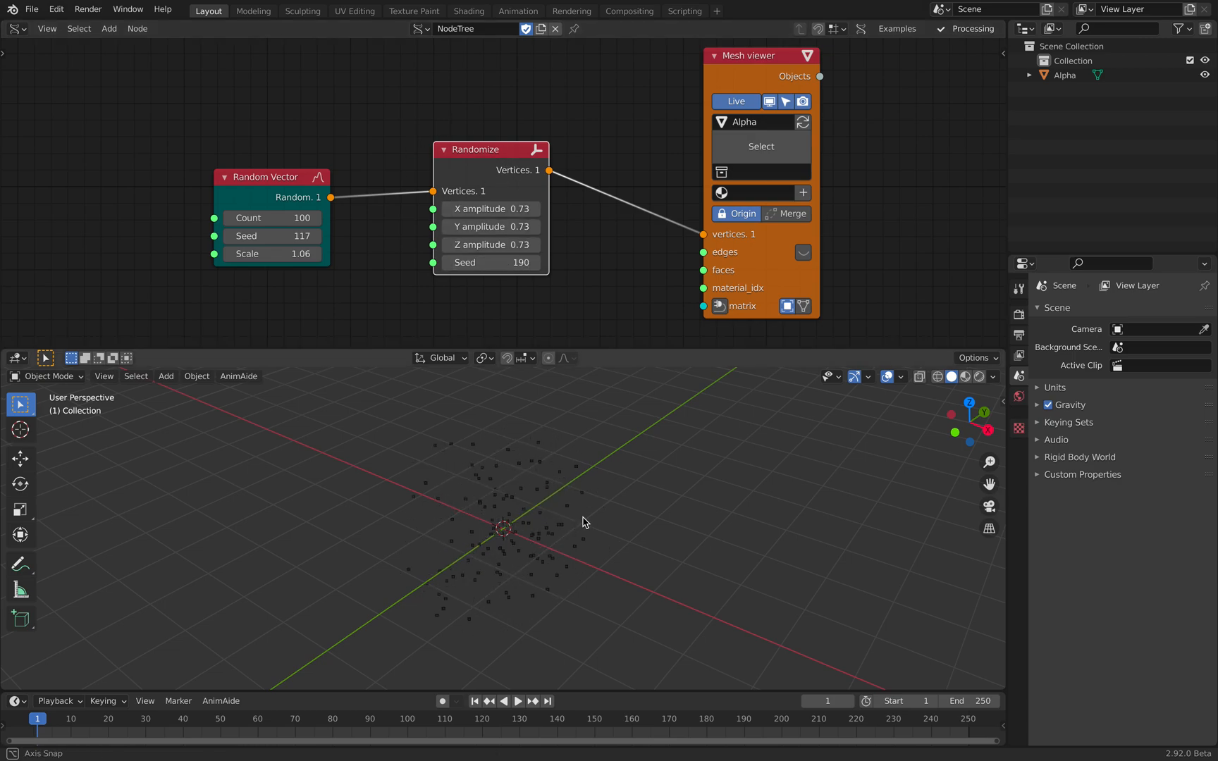
pyautogui.moveTo(583, 520); pyautogui.dragTo(556, 524)
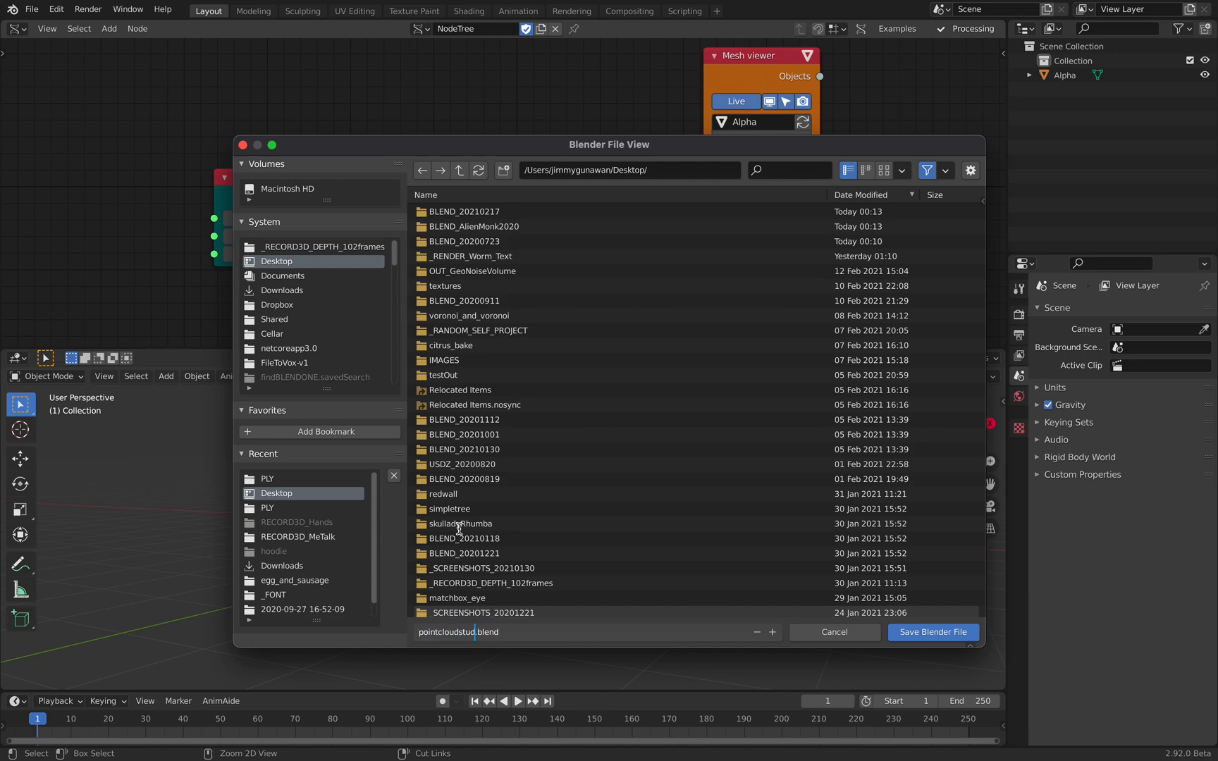
# - Save the blend file to the Desktop
pyautogui.click(933, 633)
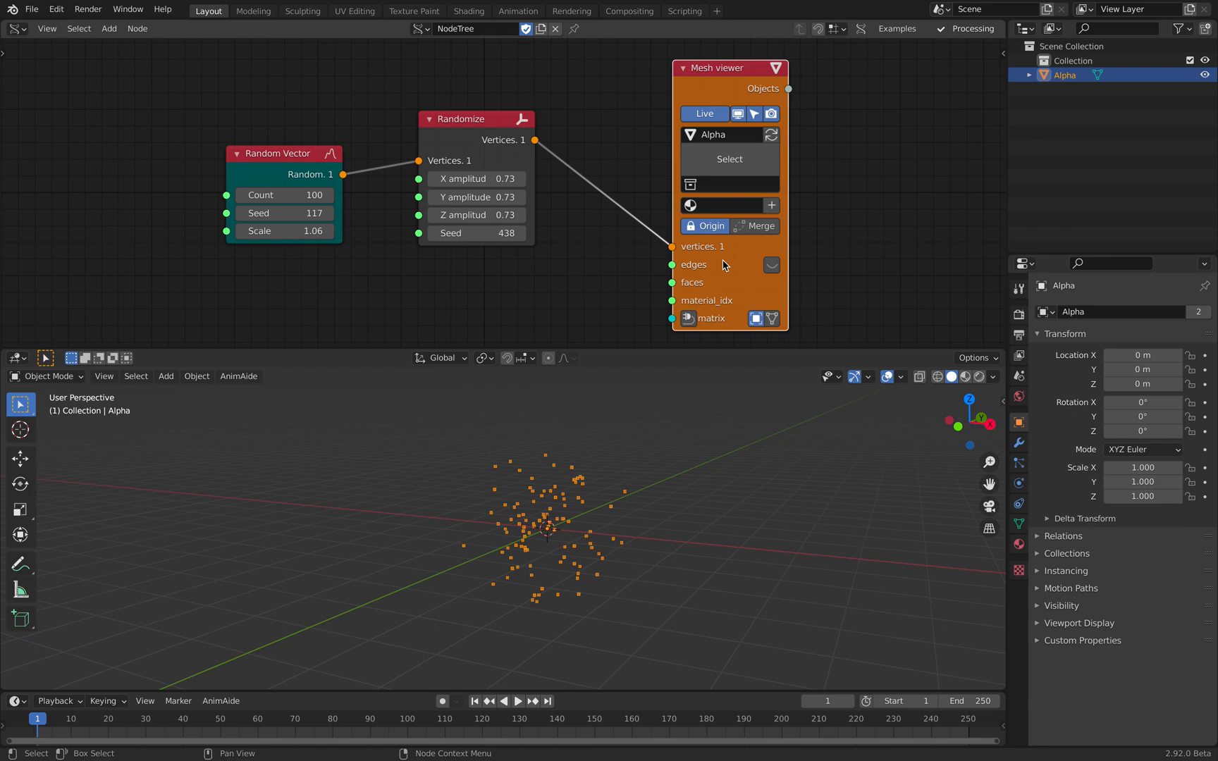
# - Insert a Vector Noise node before the Mesh viewer and raise its noise matrix X value
pyautogui.moveTo(463, 118); pyautogui.dragTo(470, 124)
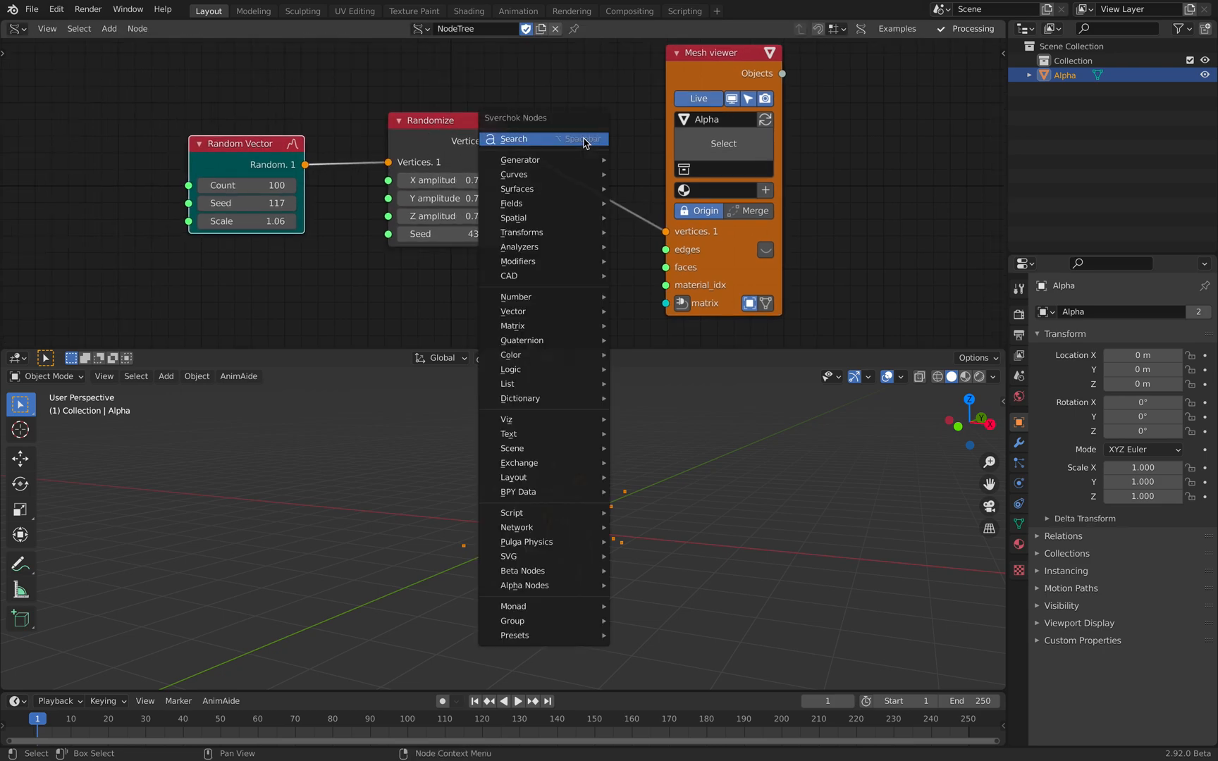
pyautogui.write('vector')
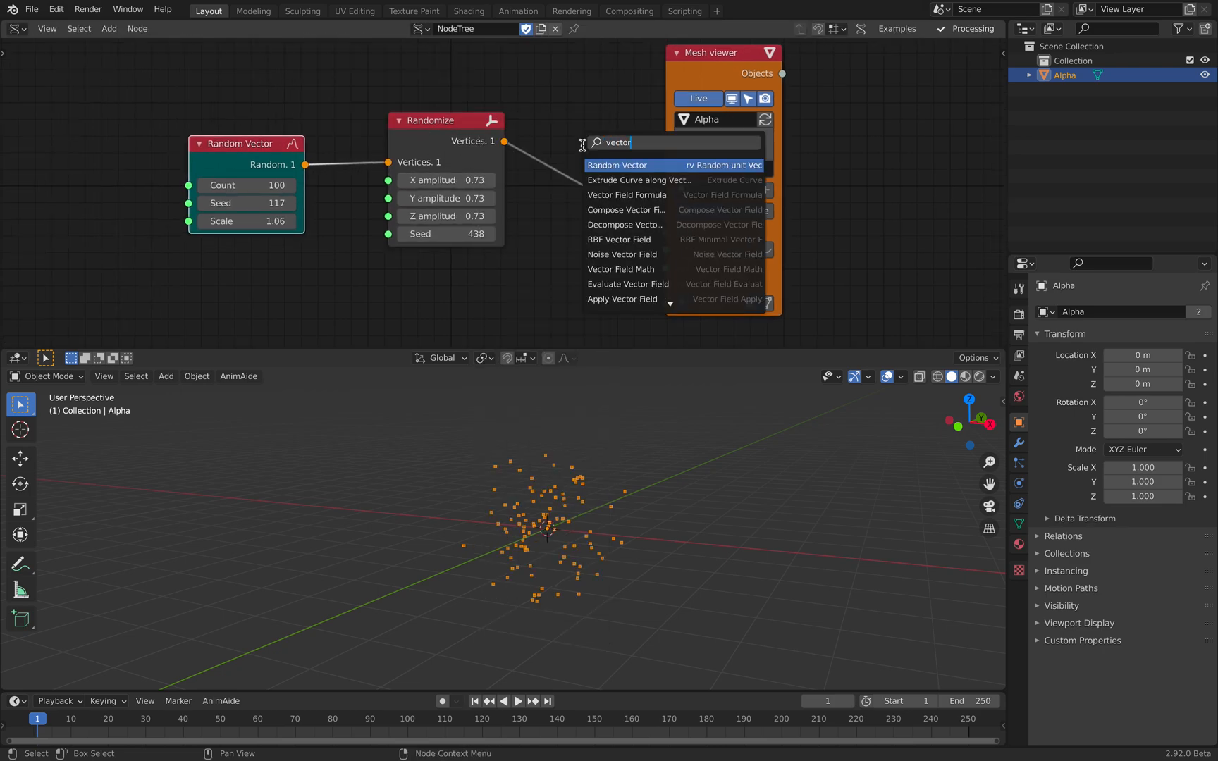
pyautogui.write('noise')
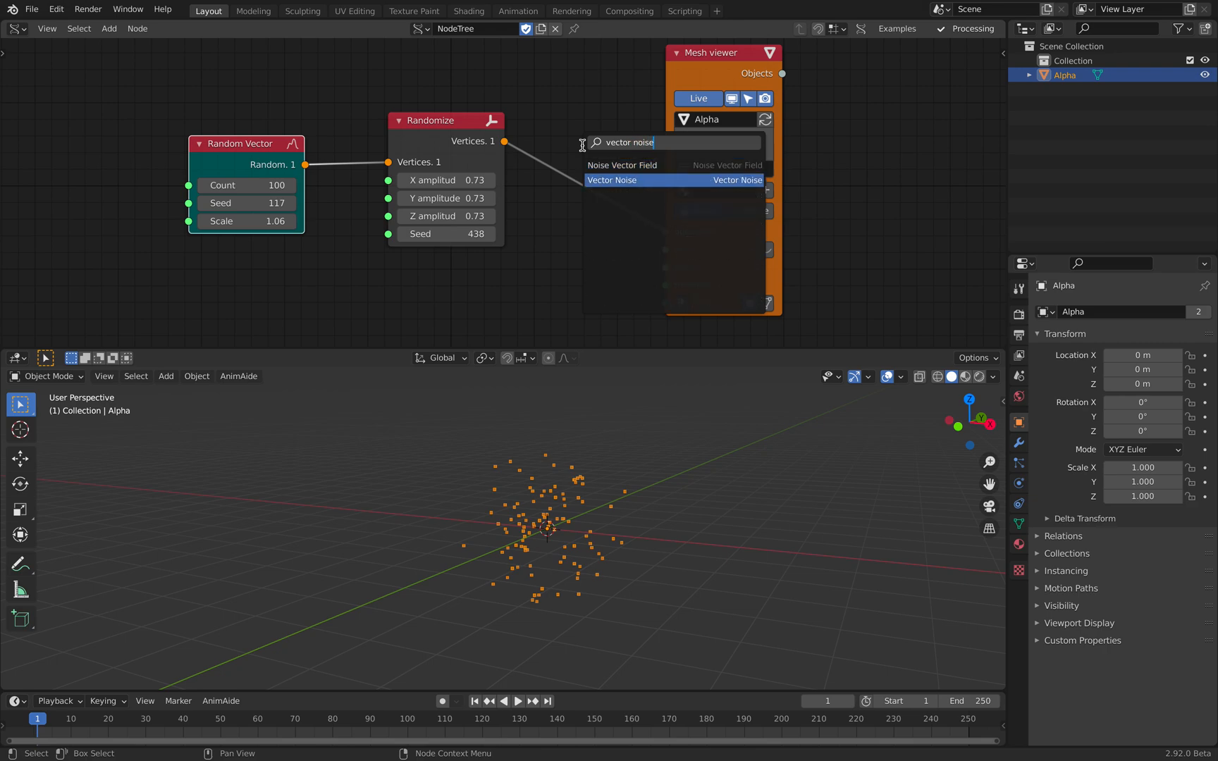
pyautogui.click(612, 180)
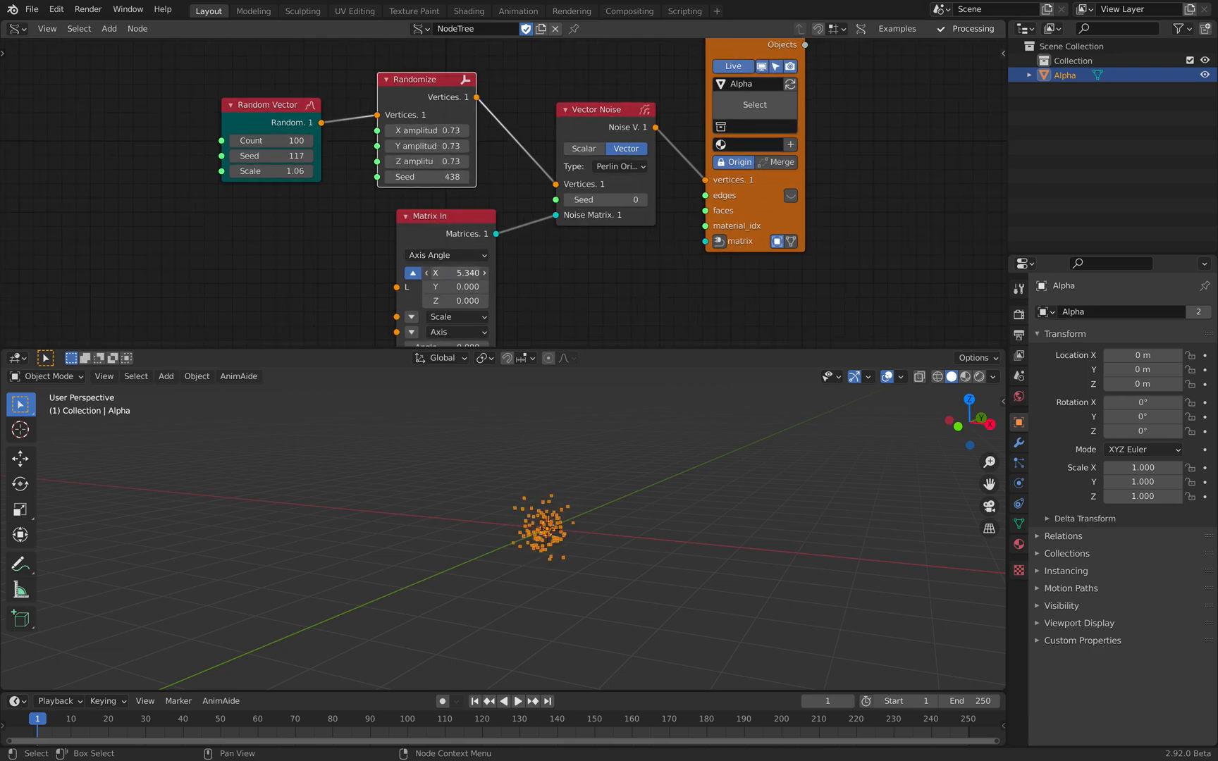
pyautogui.moveTo(458, 272); pyautogui.dragTo(474, 272)
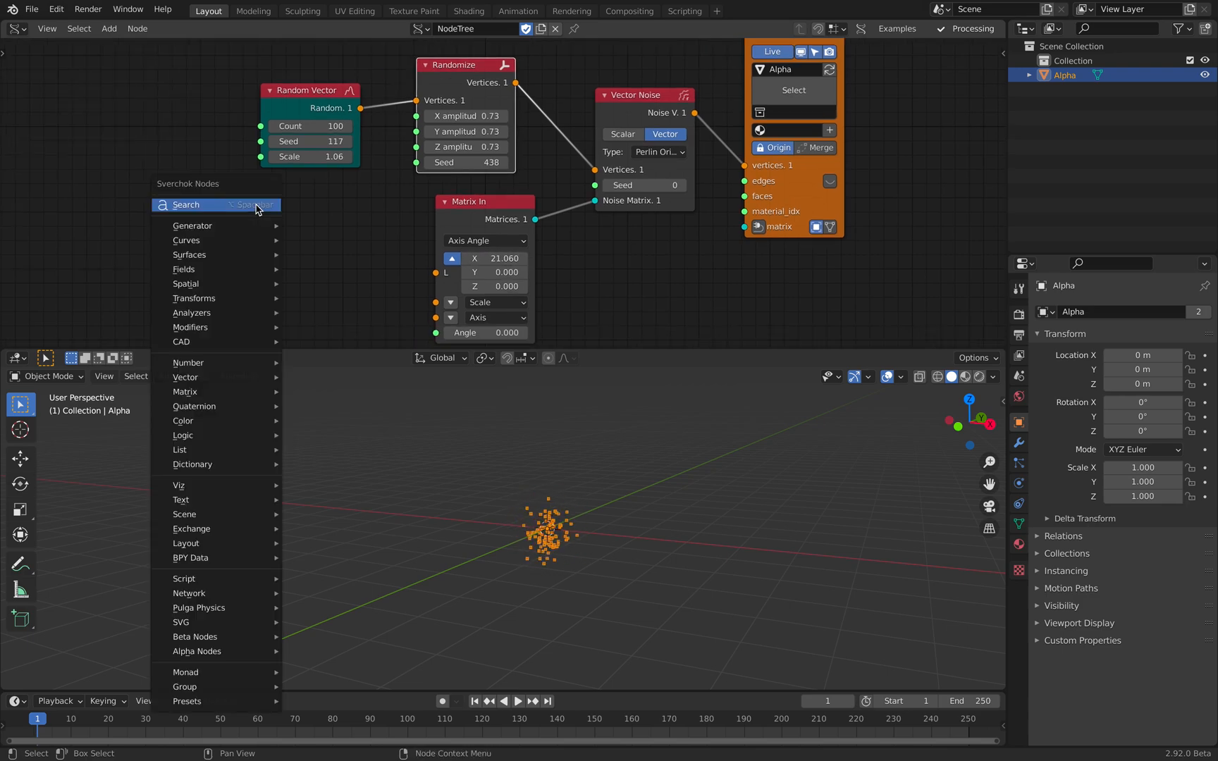
# - Add Vector In, Frame Info and Math nodes to drive the noise location per frame
pyautogui.click(186, 204)
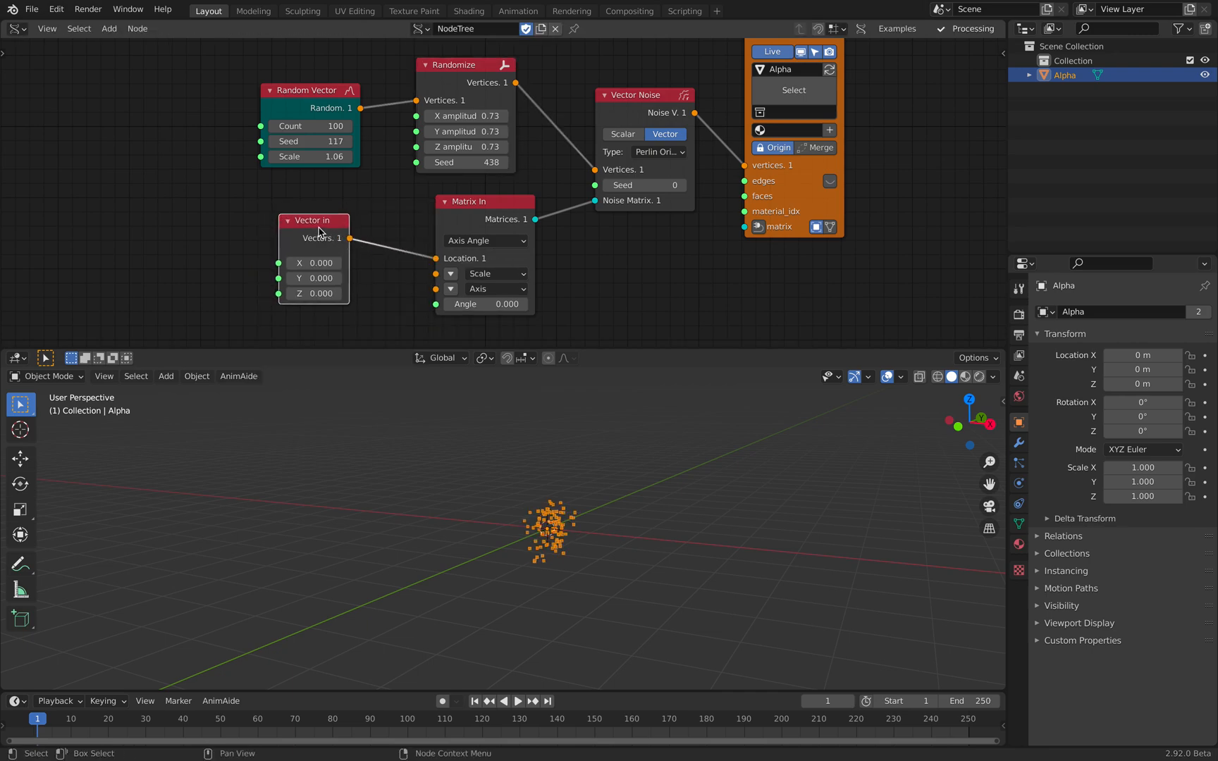
pyautogui.moveTo(314, 262); pyautogui.dragTo(342, 262)
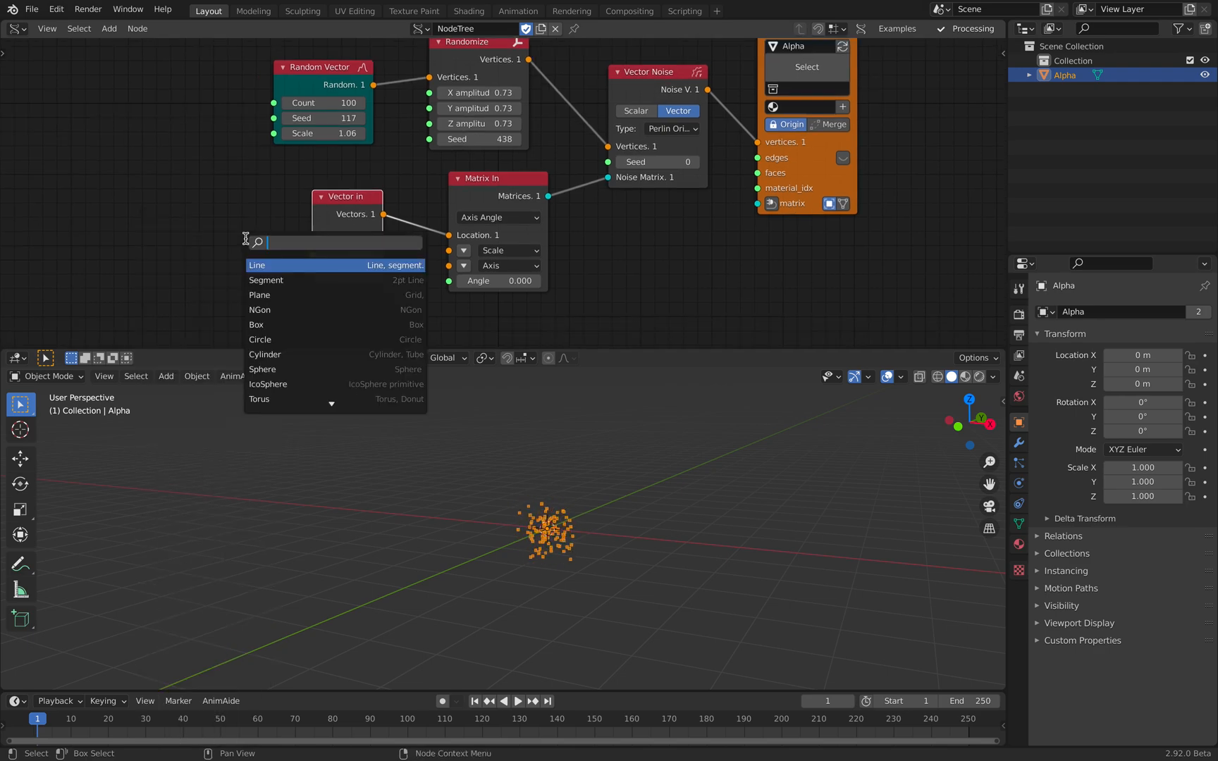
pyautogui.write('frame')
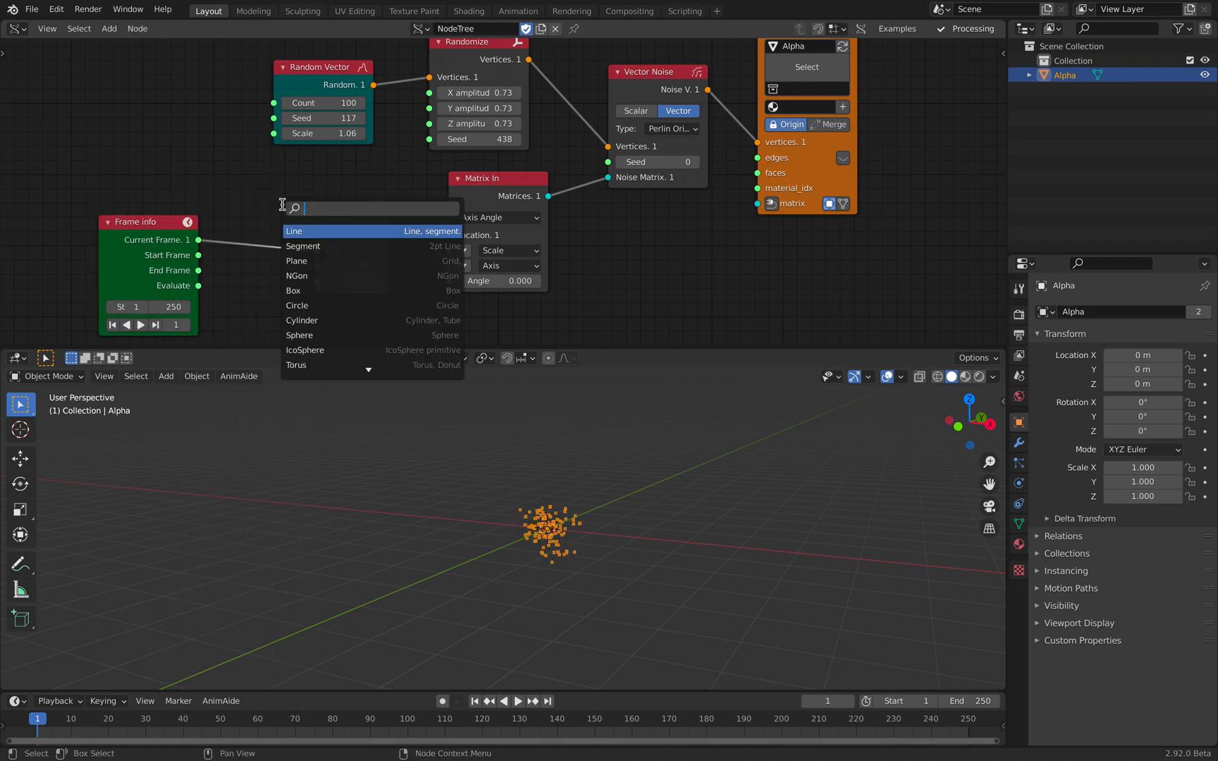
pyautogui.write('math')
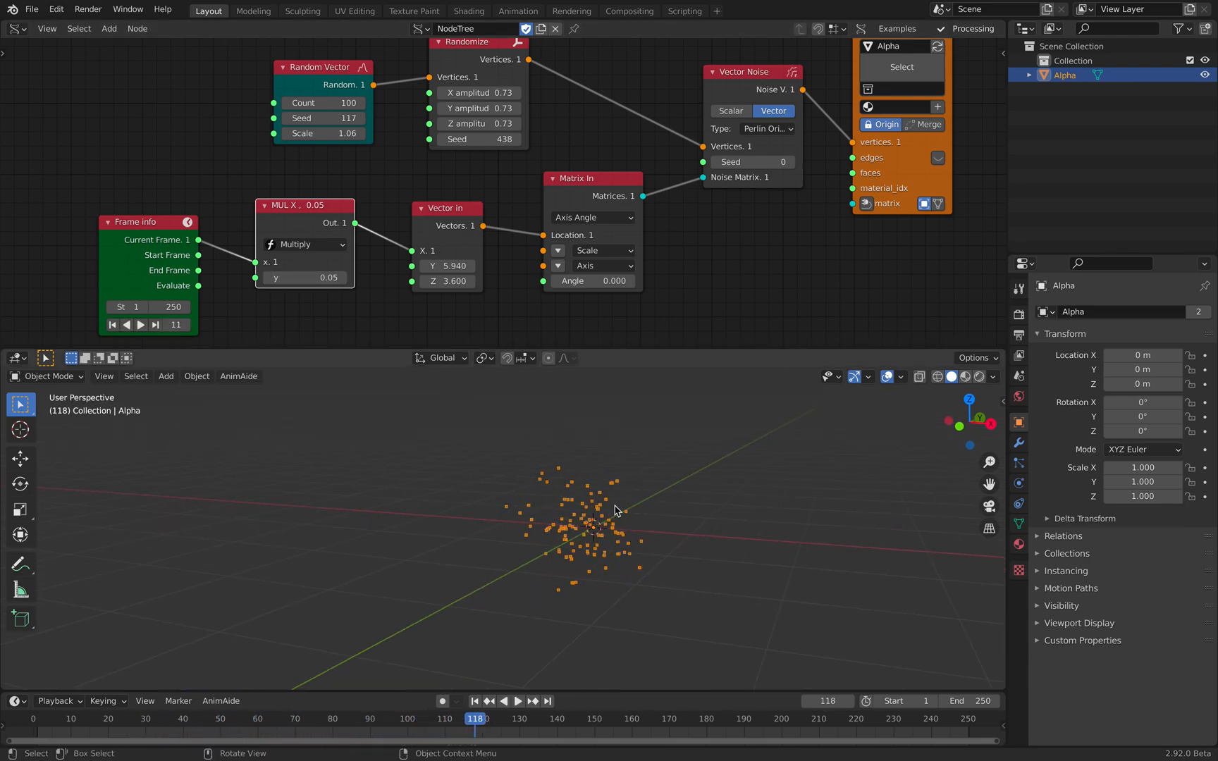
# - Save the file and launch a Blender 2.93 session from Finder
pyautogui.press('ctrl+s')
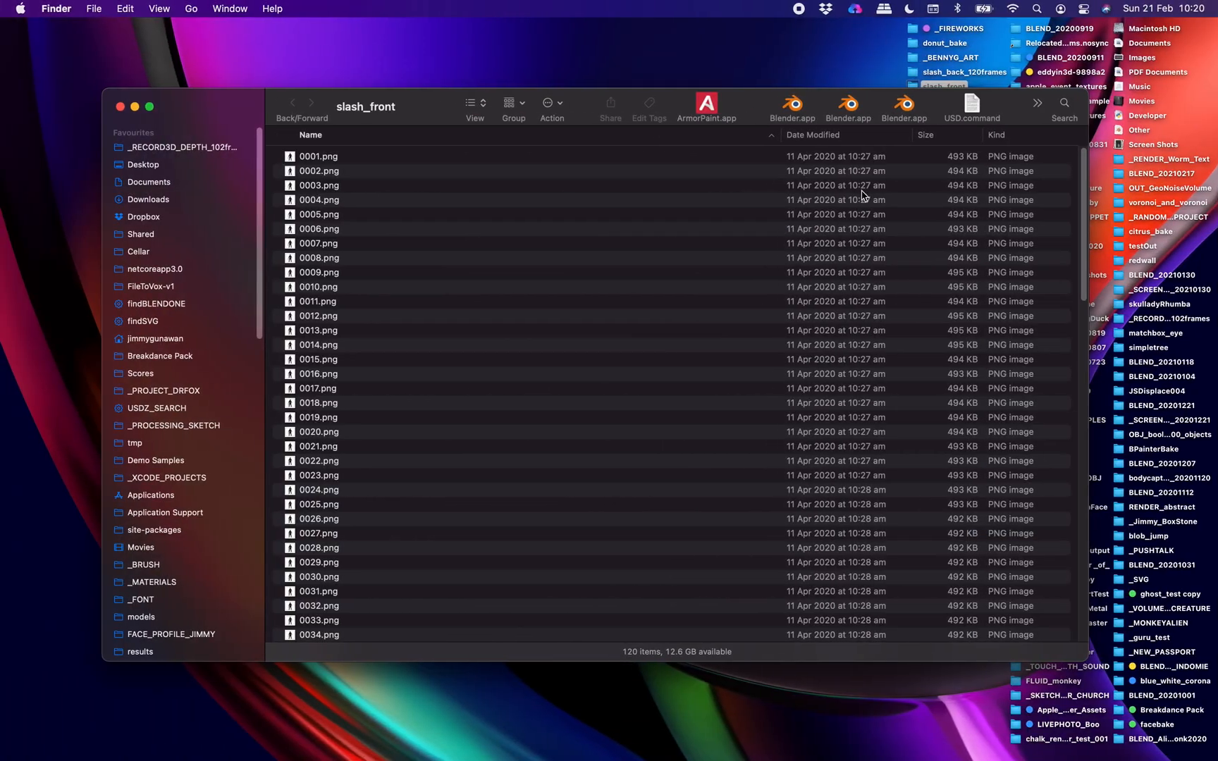
pyautogui.click(318, 214)
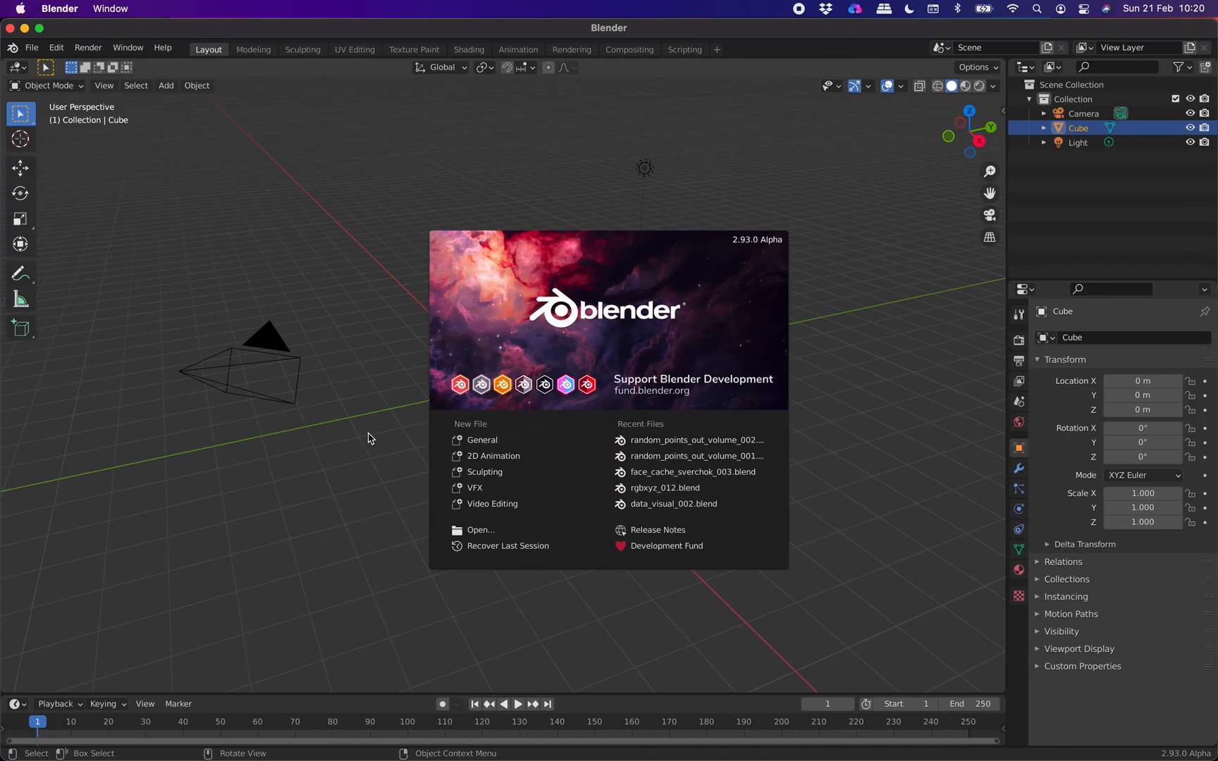
# - Reshow the splash in 2.93 and switch back to the Blender 2.92 session
pyautogui.click(13, 48)
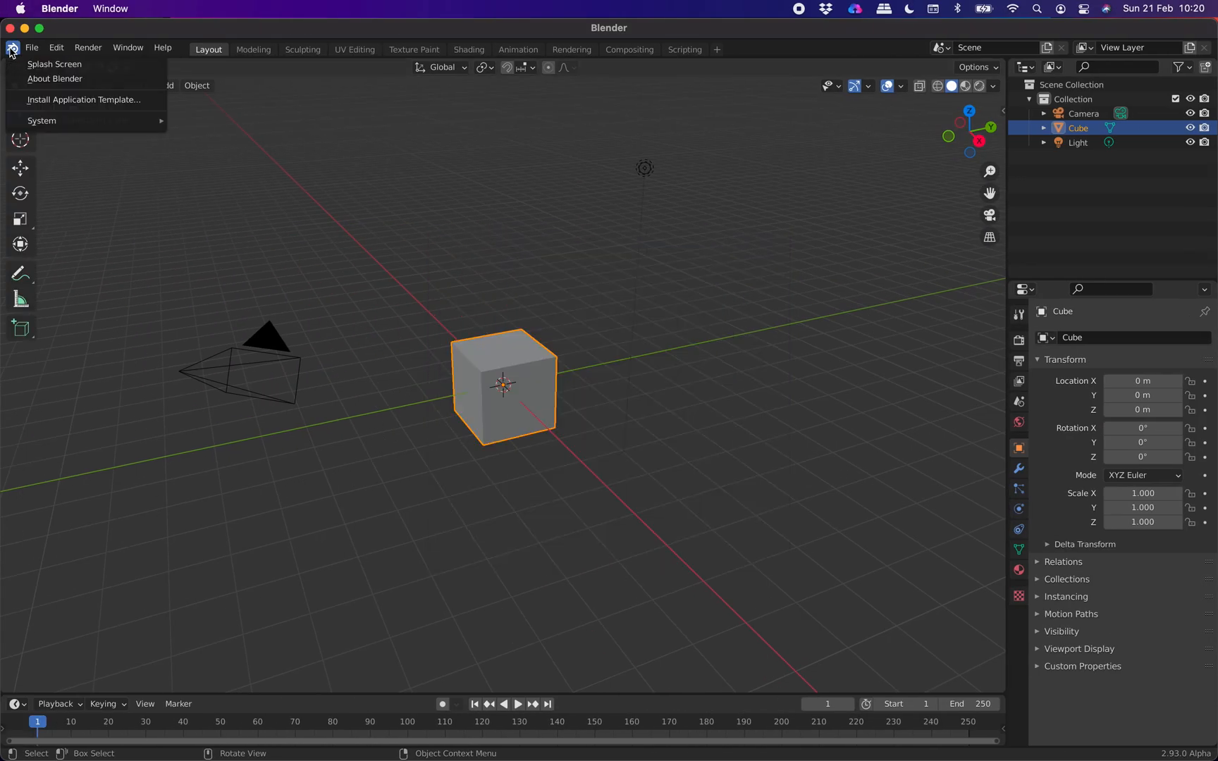
pyautogui.click(54, 63)
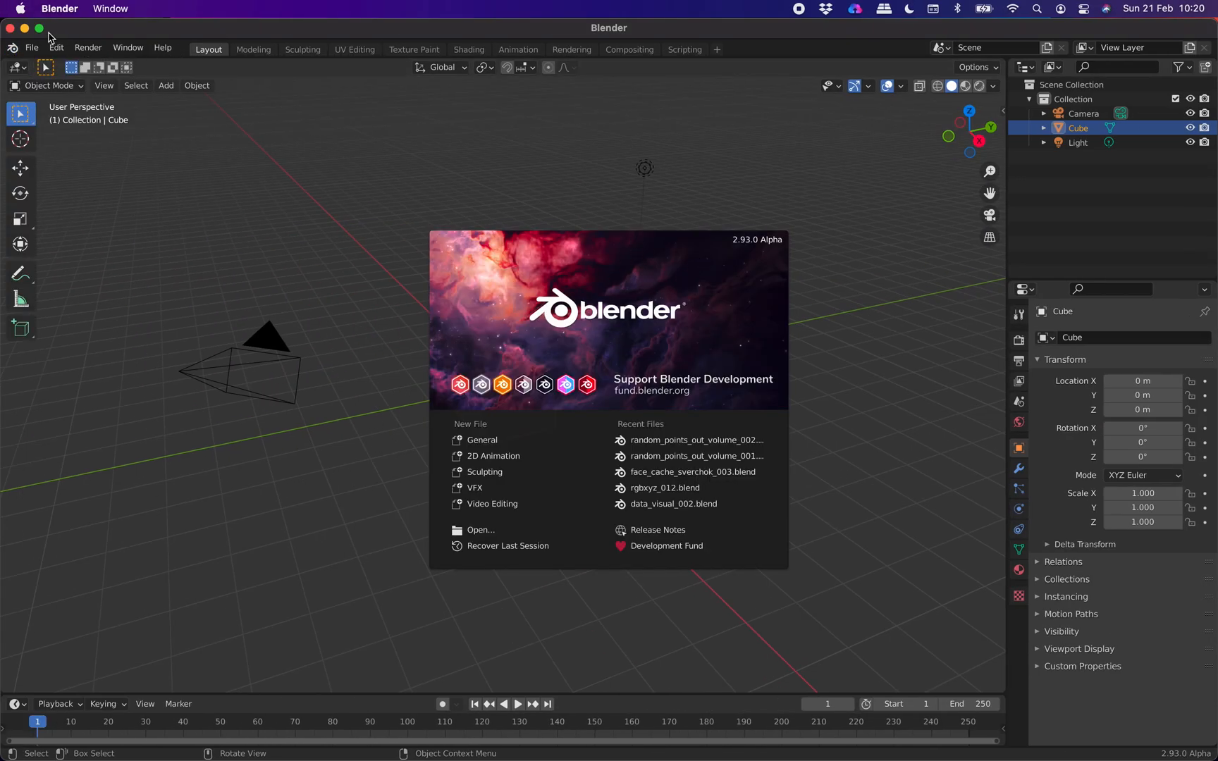
pyautogui.click(527, 246)
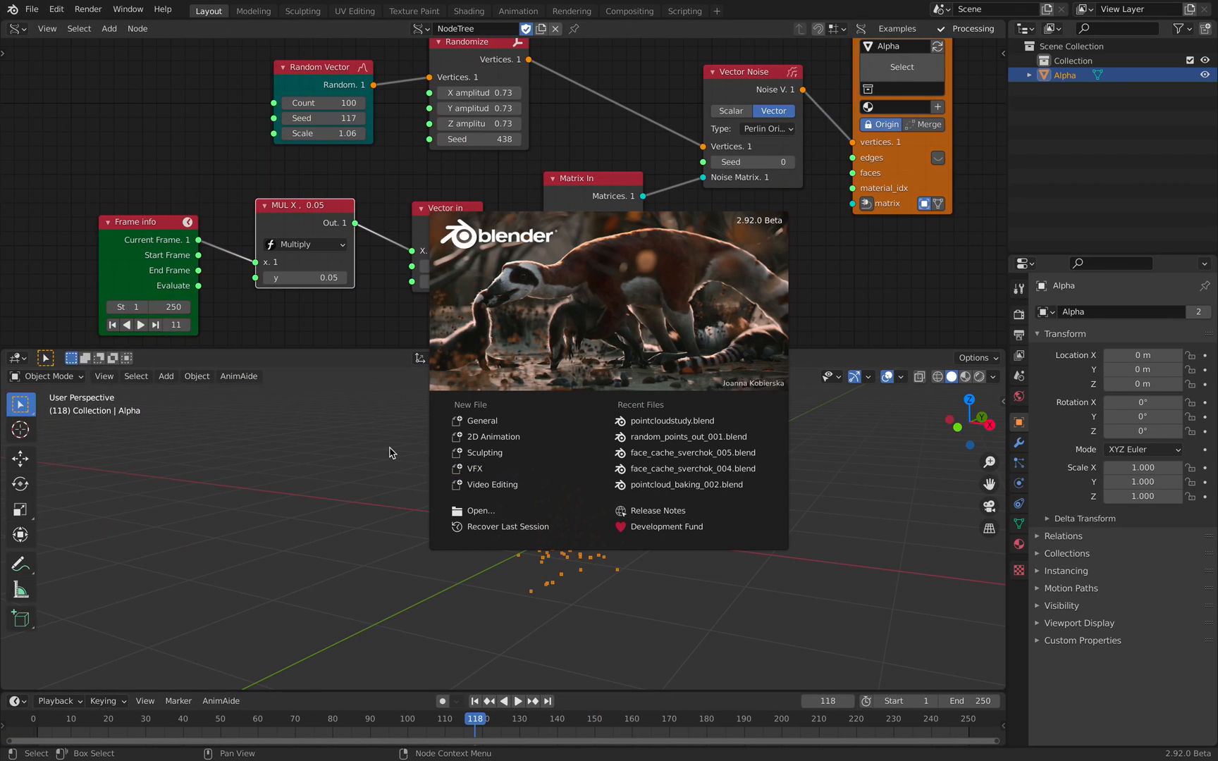
pyautogui.click(393, 454)
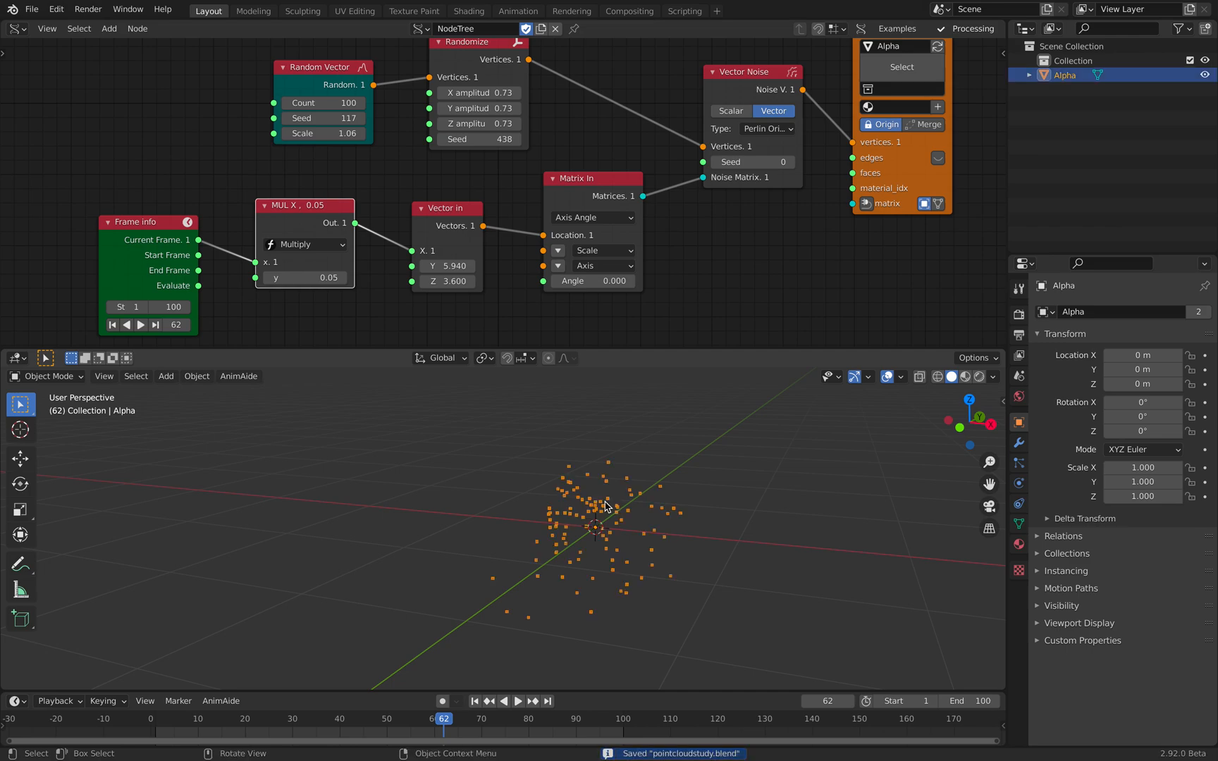
# - Start an Alembic export of the point cloud limited to selected objects
pyautogui.click(31, 9)
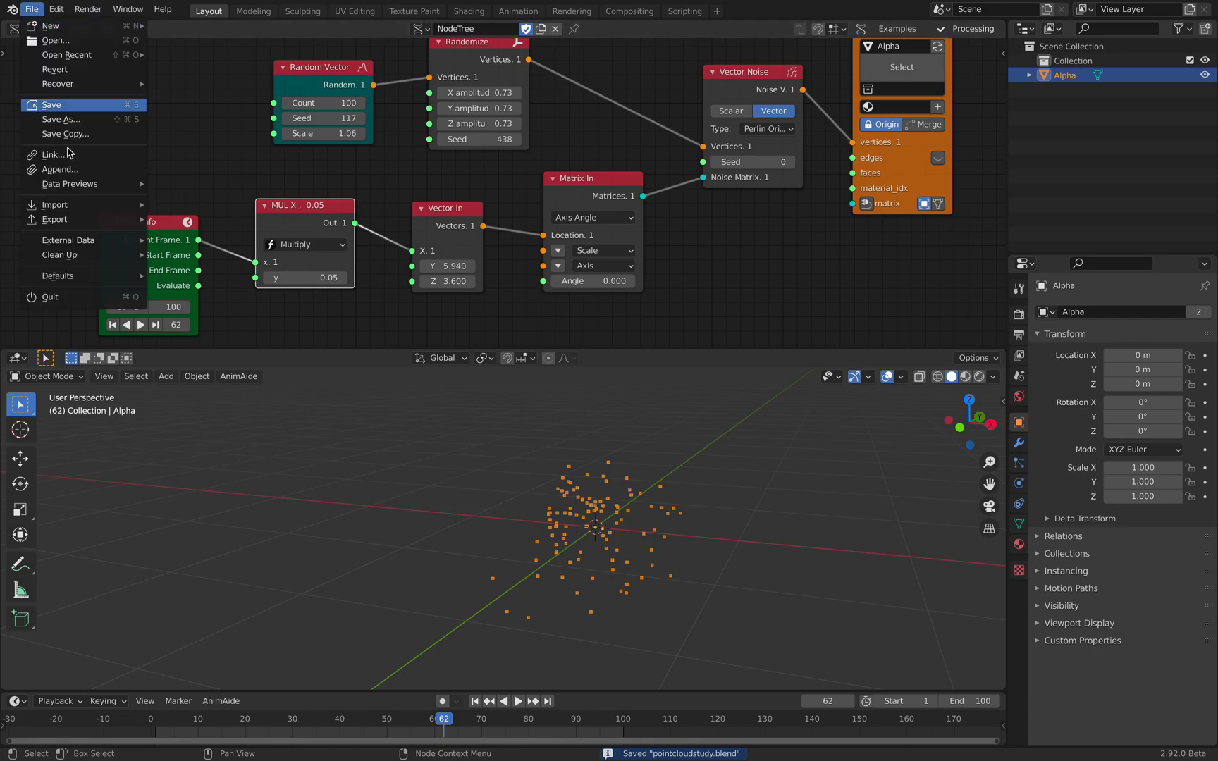
pyautogui.click(54, 220)
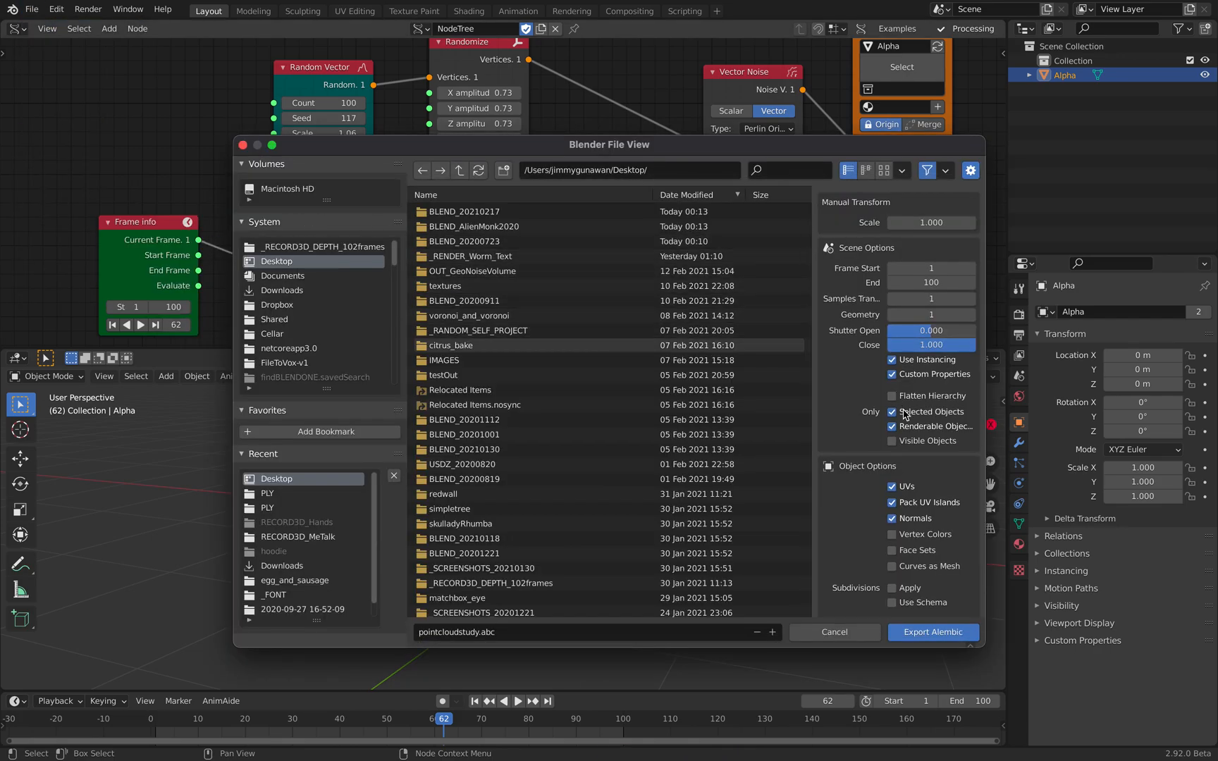
pyautogui.click(933, 634)
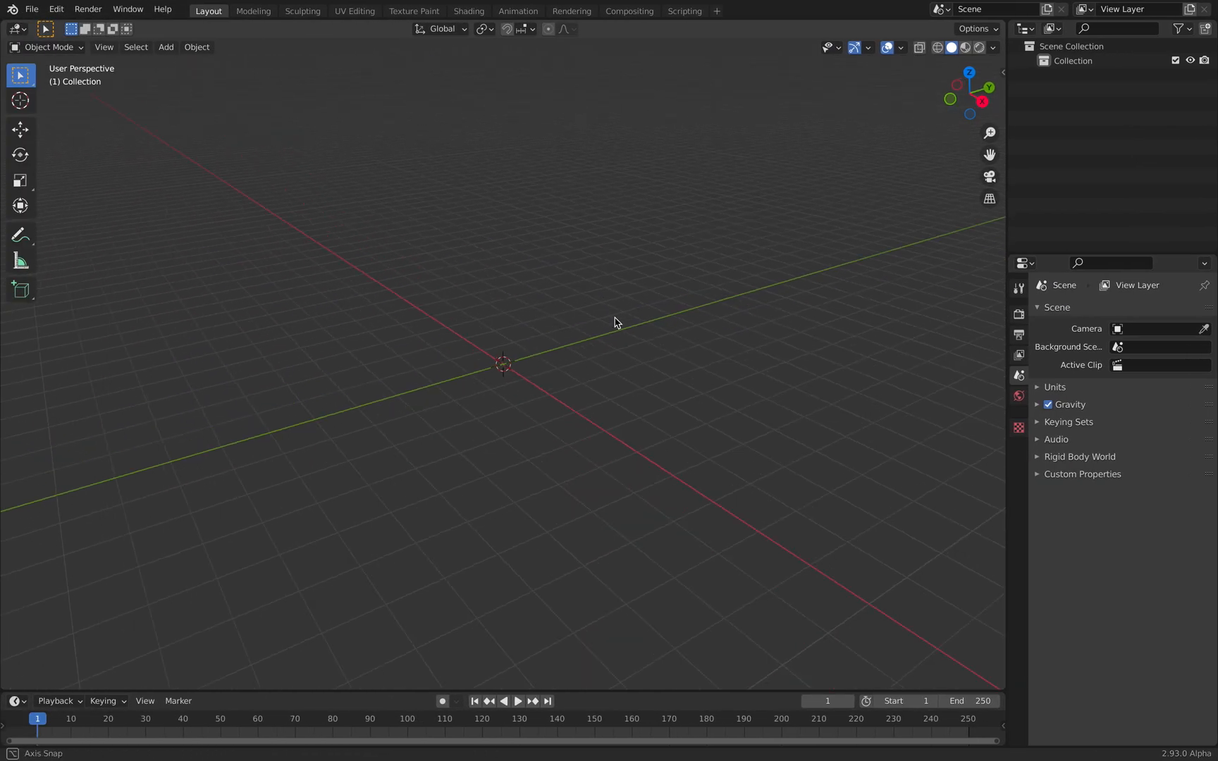
# - Import pointcloudstudy.abc into the 2.93 scene via Alembic import
pyautogui.click(36, 10)
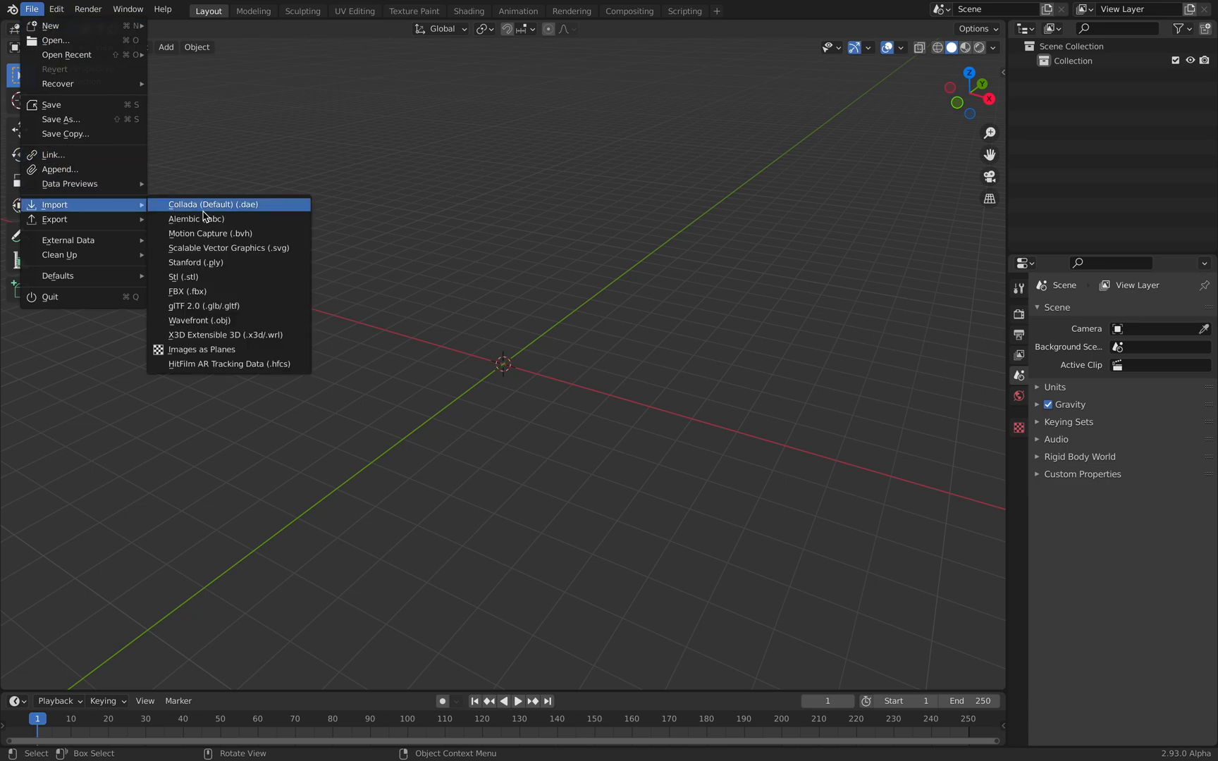
pyautogui.click(196, 219)
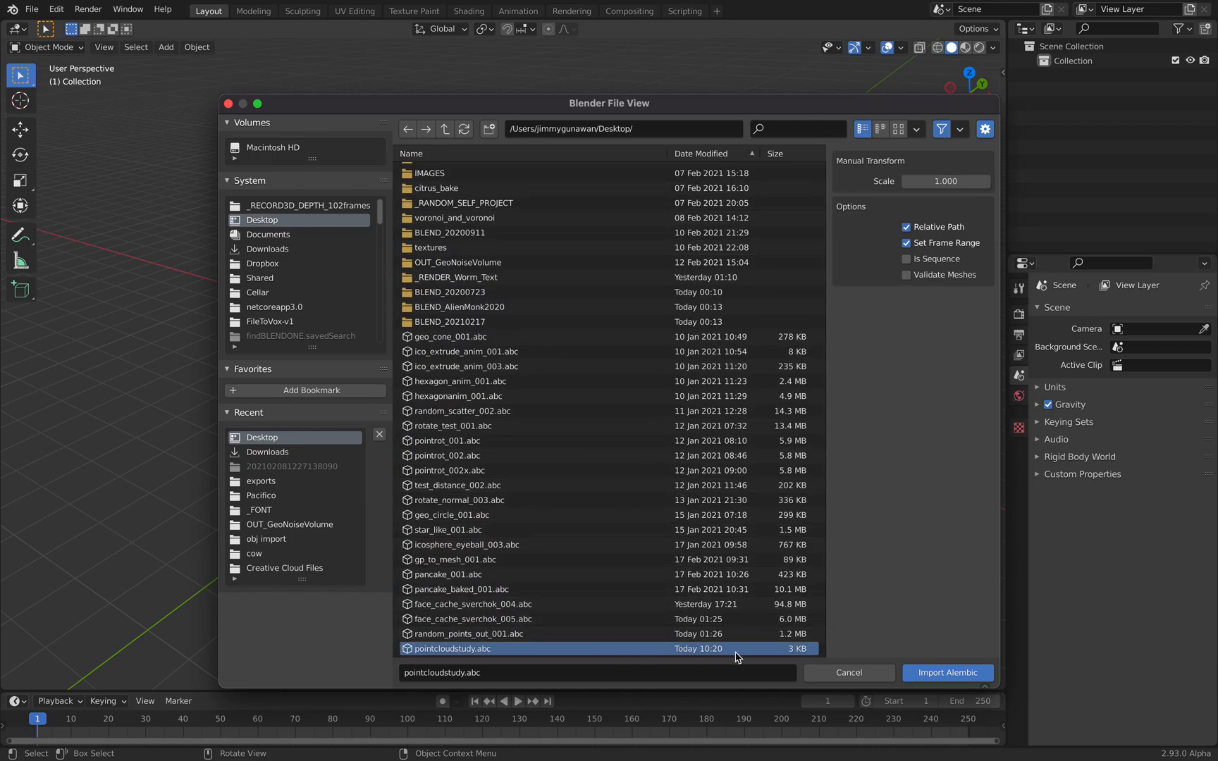
pyautogui.click(947, 674)
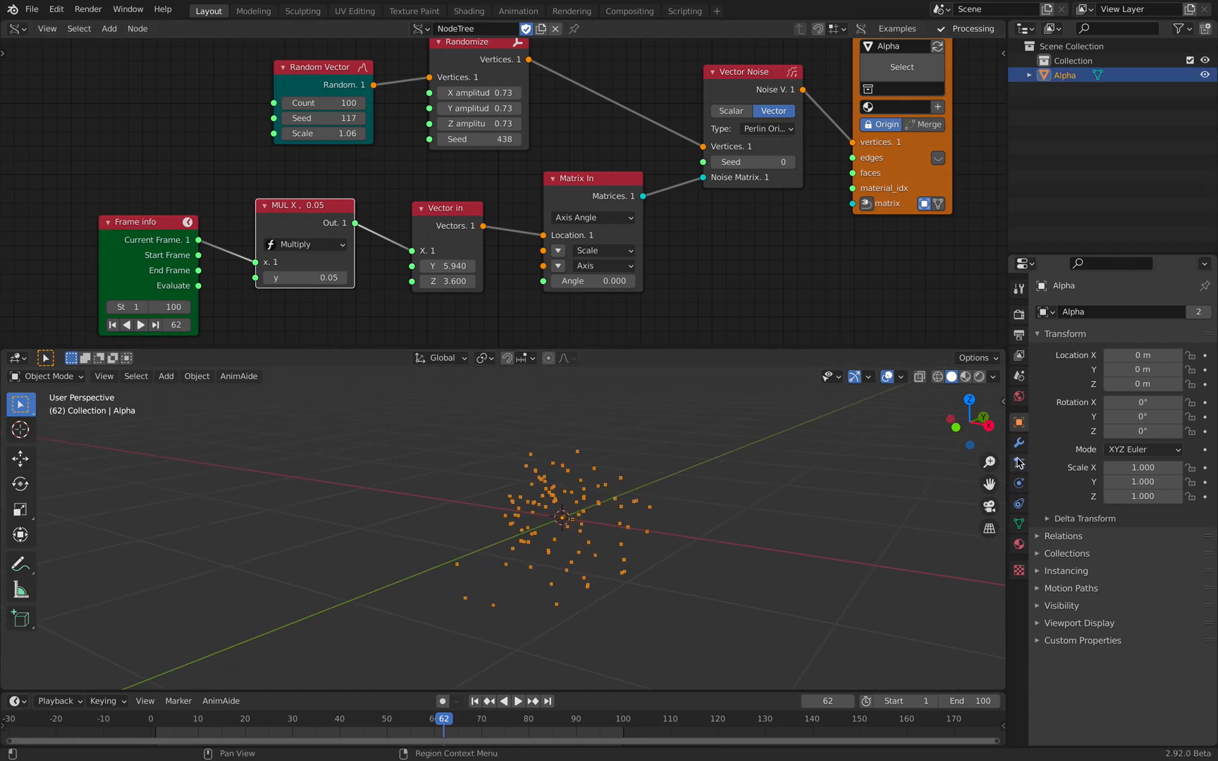
# - Add a Displace modifier to the Alpha point cloud in 2.92
pyautogui.click(1122, 312)
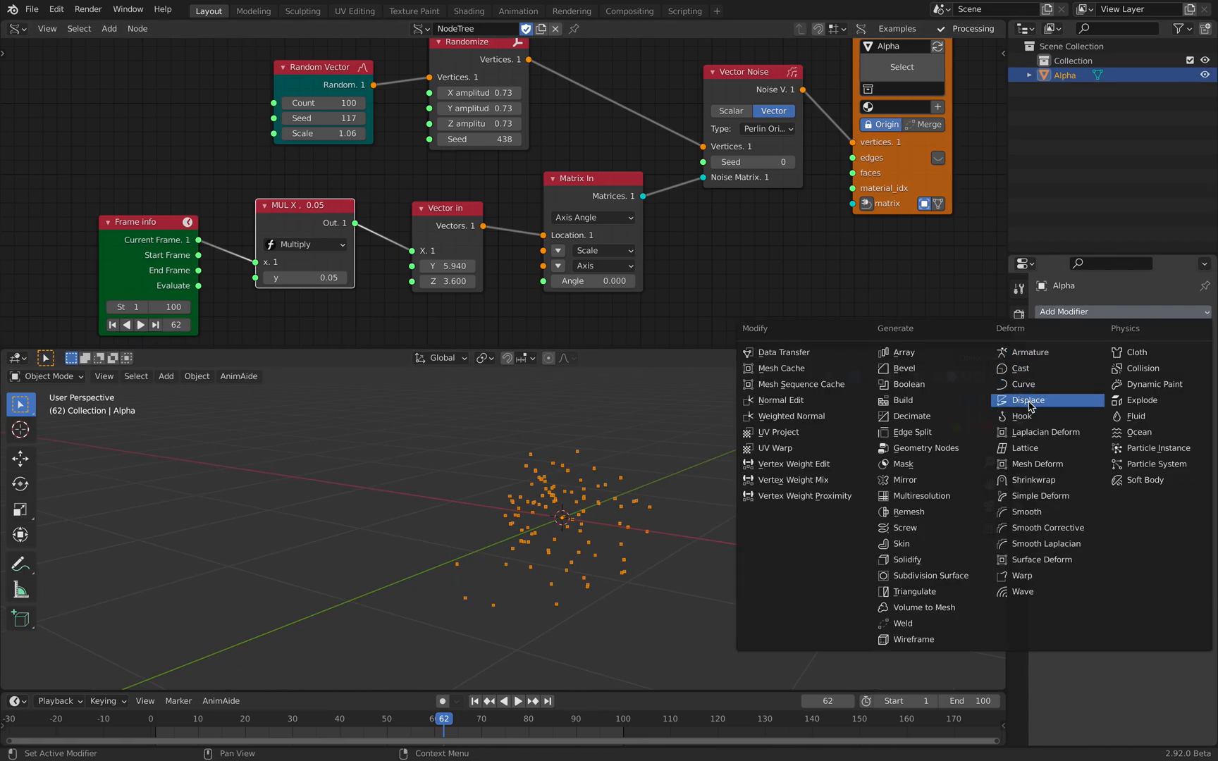
pyautogui.click(1027, 401)
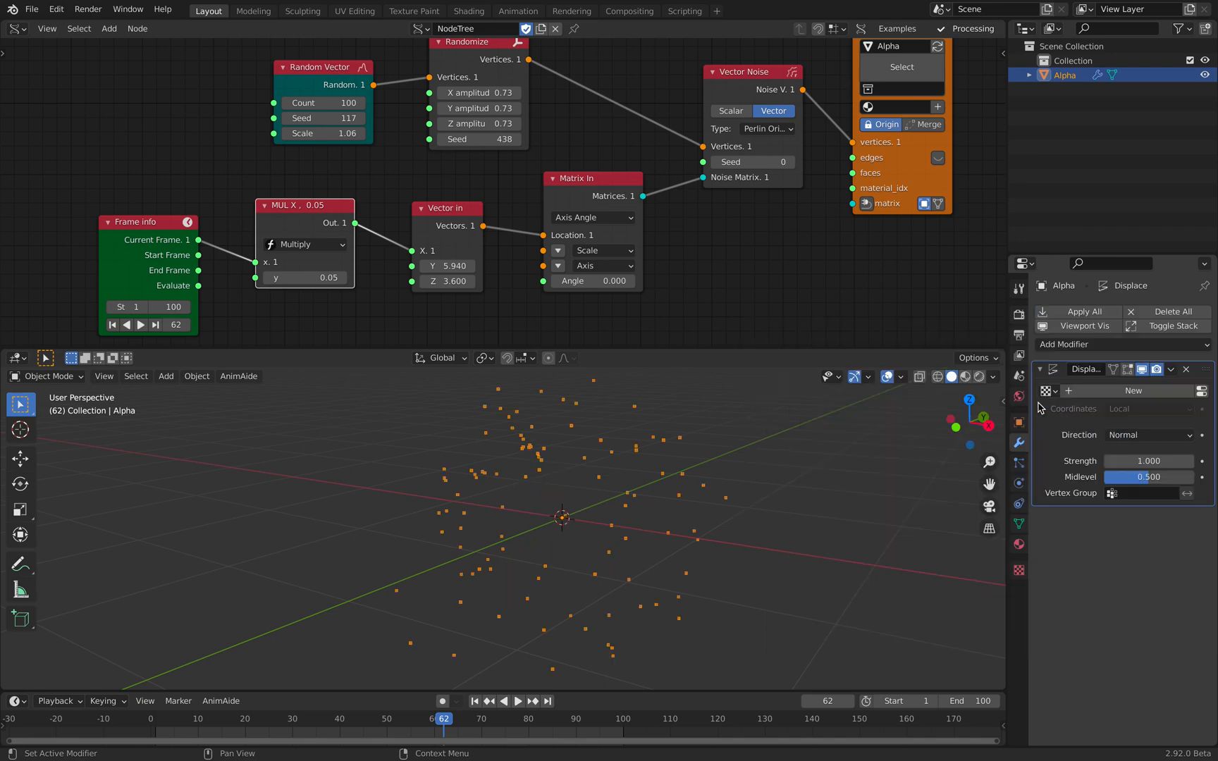
pyautogui.click(1149, 461)
pyautogui.write('0.000')
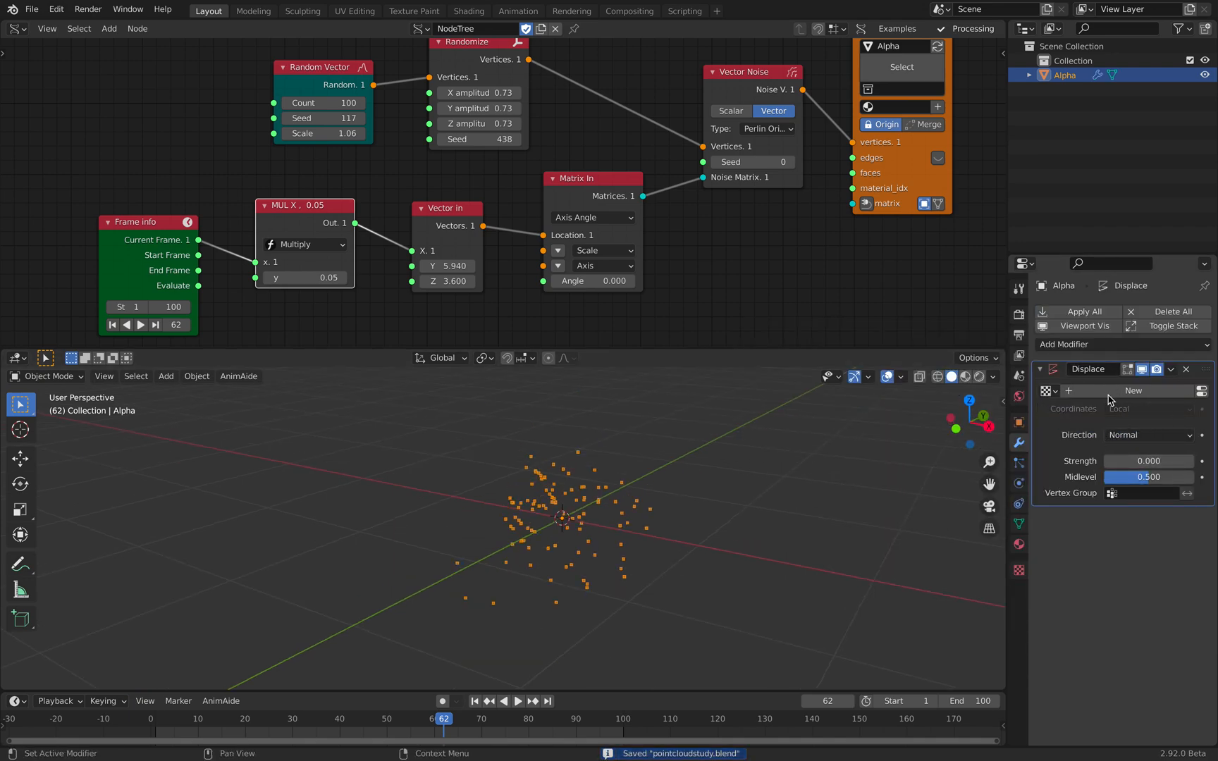
# - Export the point cloud again as pointcloudstudy.abc via Alembic
pyautogui.click(31, 10)
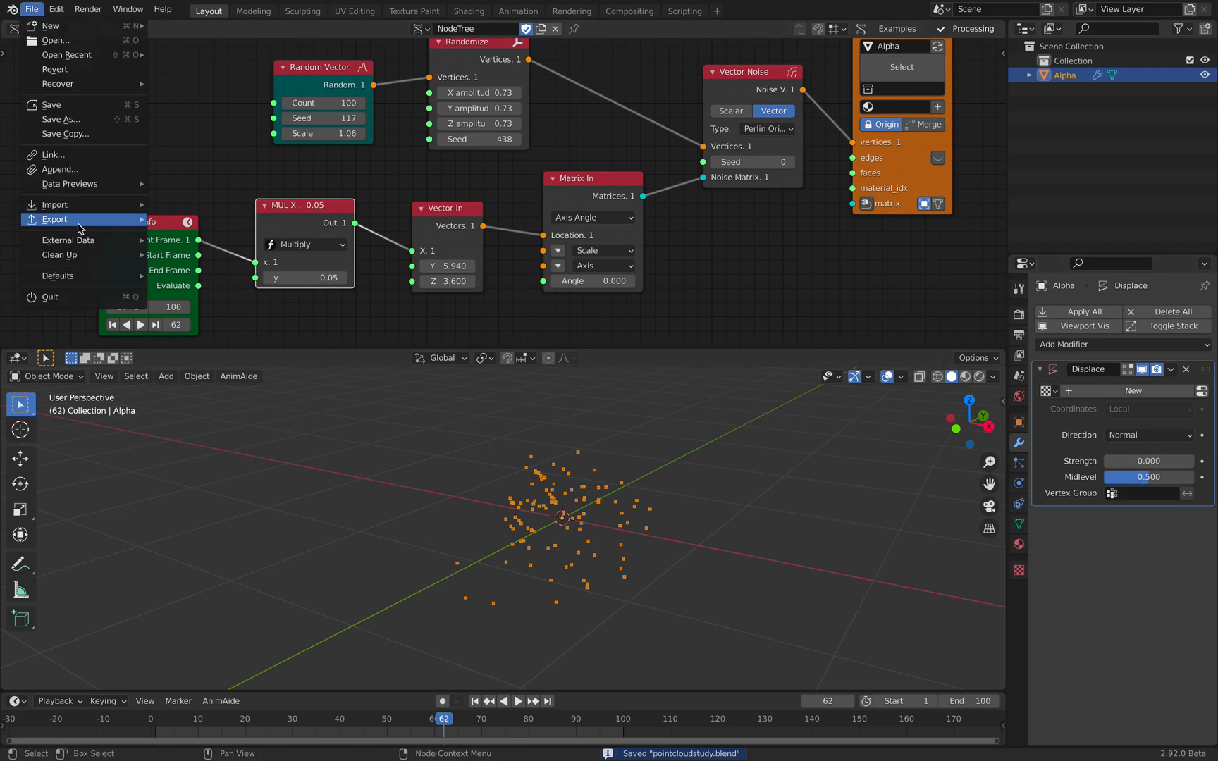
pyautogui.click(54, 220)
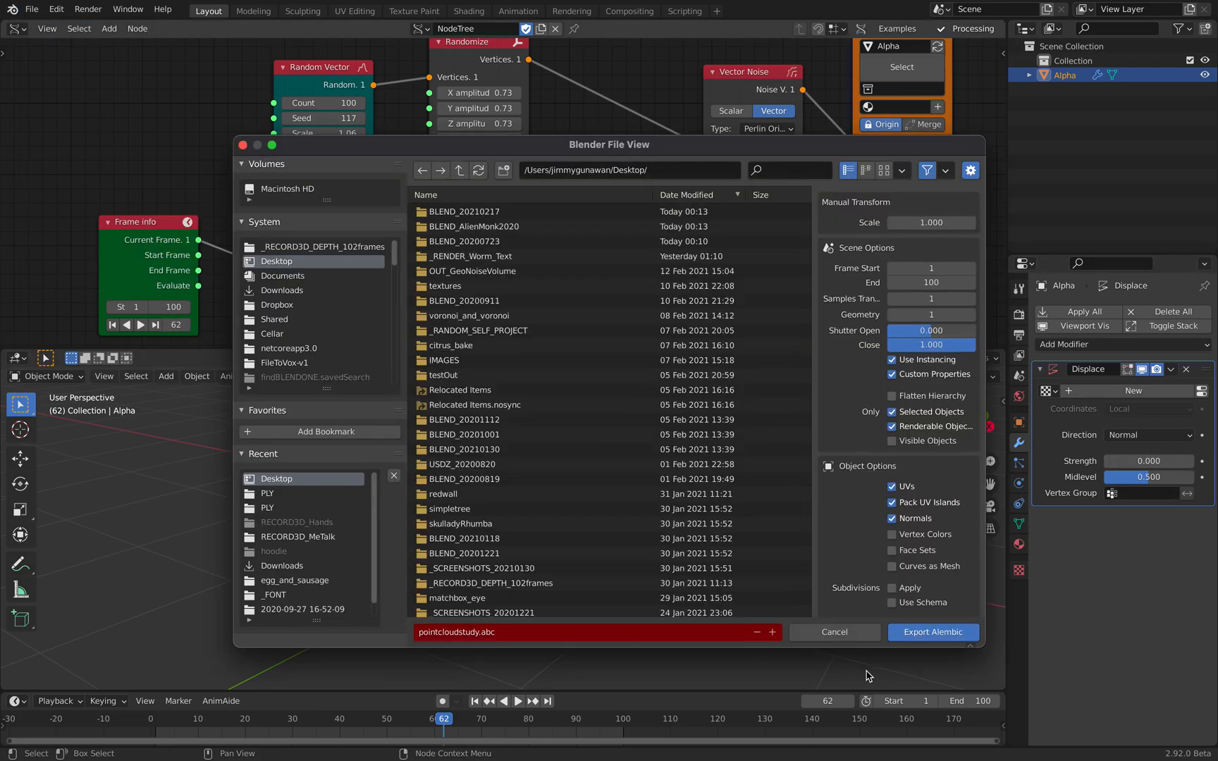
pyautogui.click(835, 632)
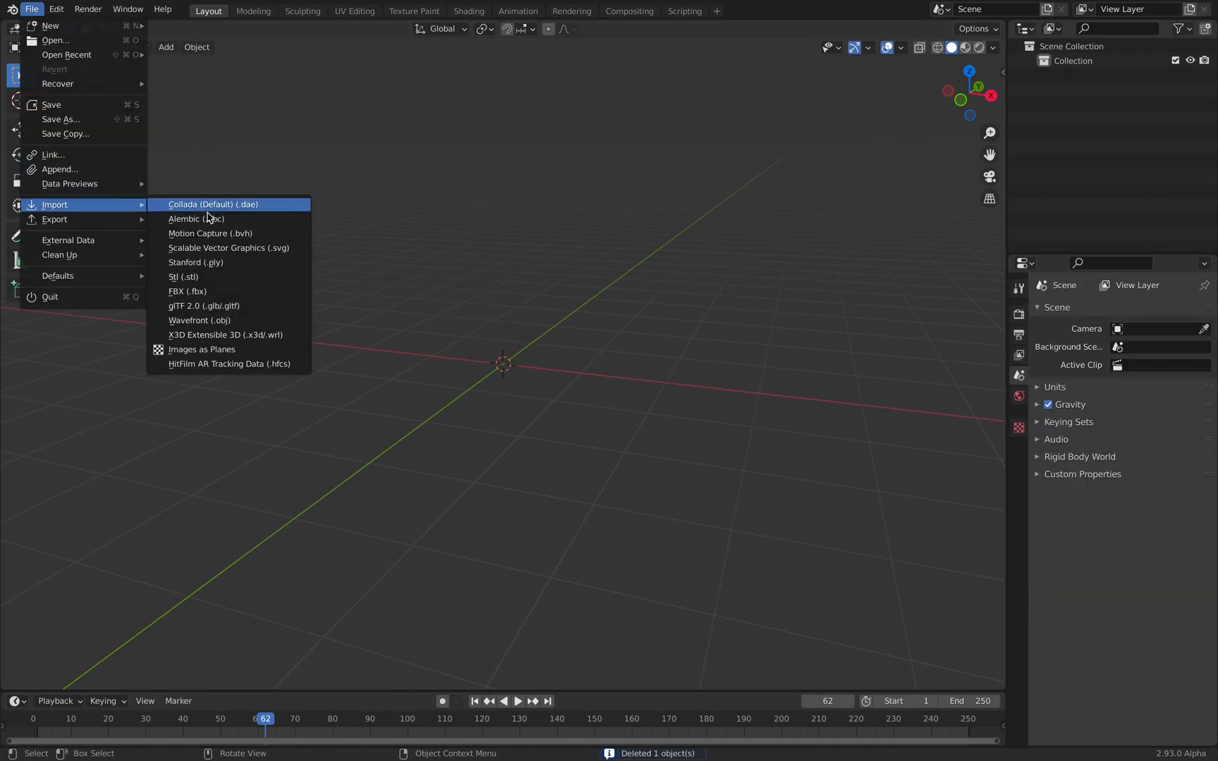
# - Re-import pointcloudstudy.abc as the Alpha object and select it
pyautogui.click(196, 219)
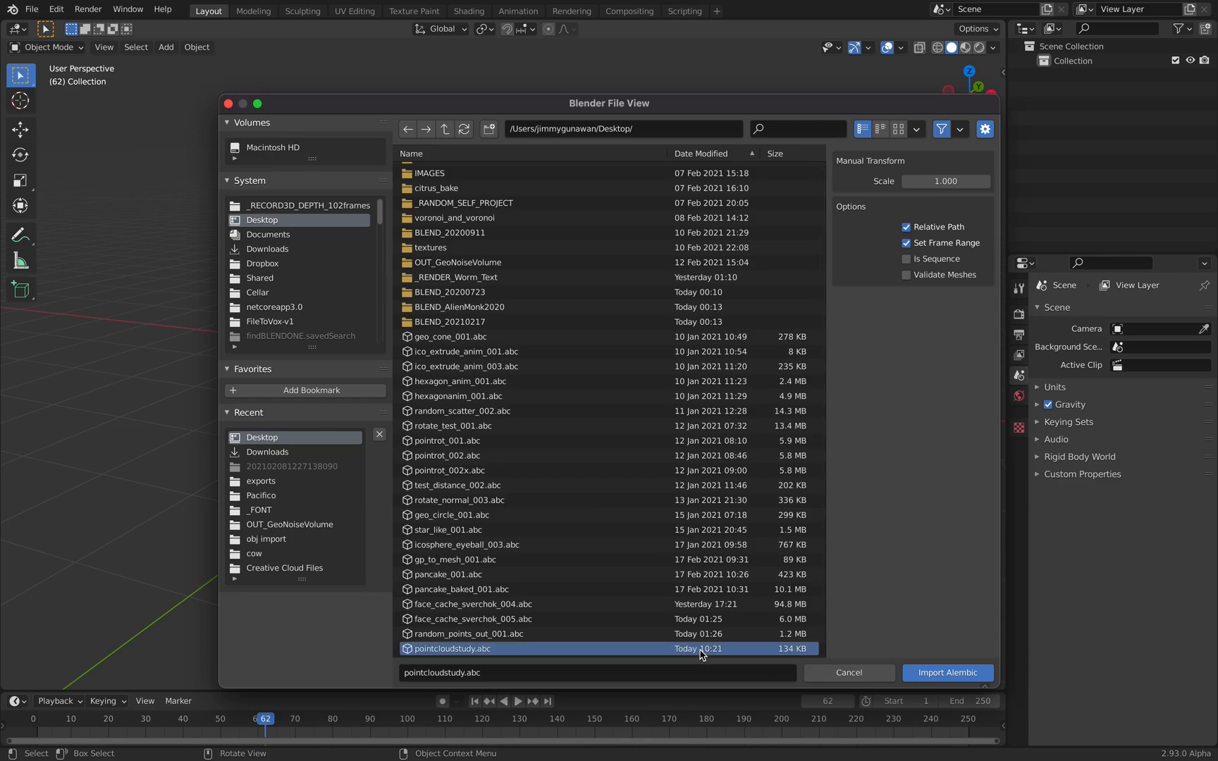
pyautogui.click(948, 674)
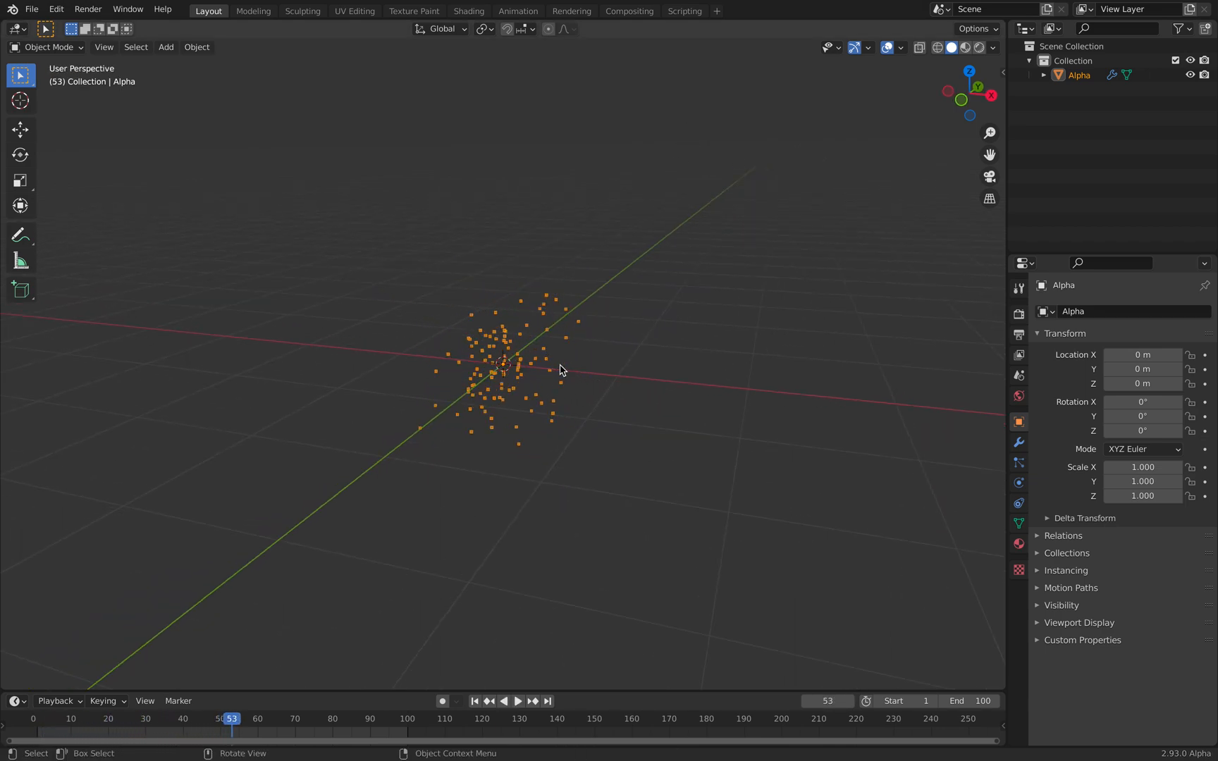
pyautogui.click(520, 702)
pyautogui.write('point')
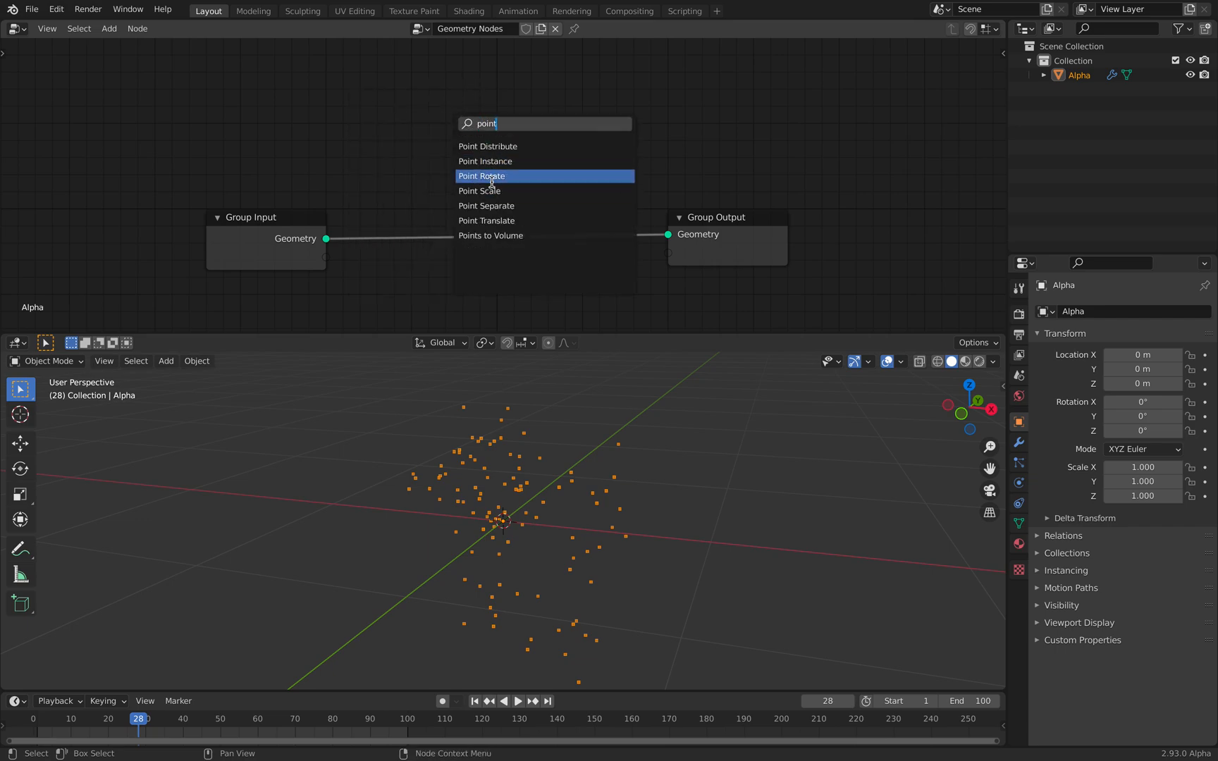
pyautogui.moveTo(506, 176)
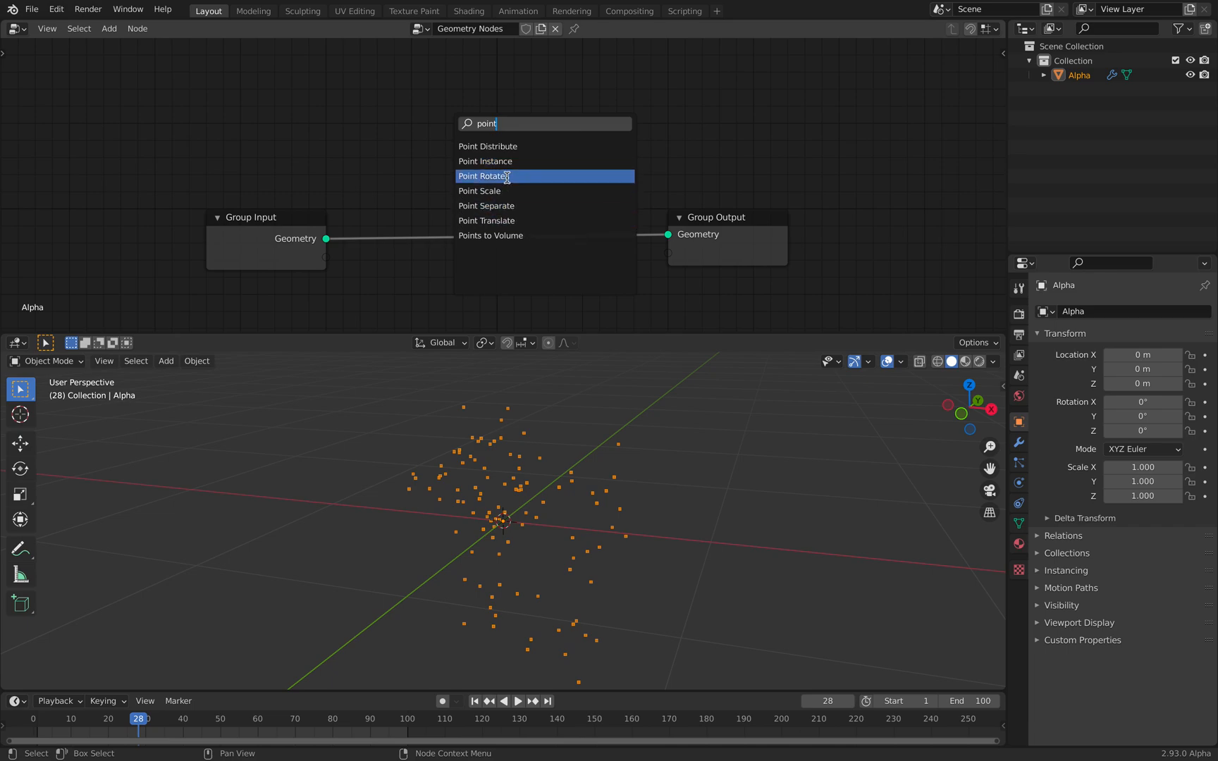
pyautogui.moveTo(502, 193)
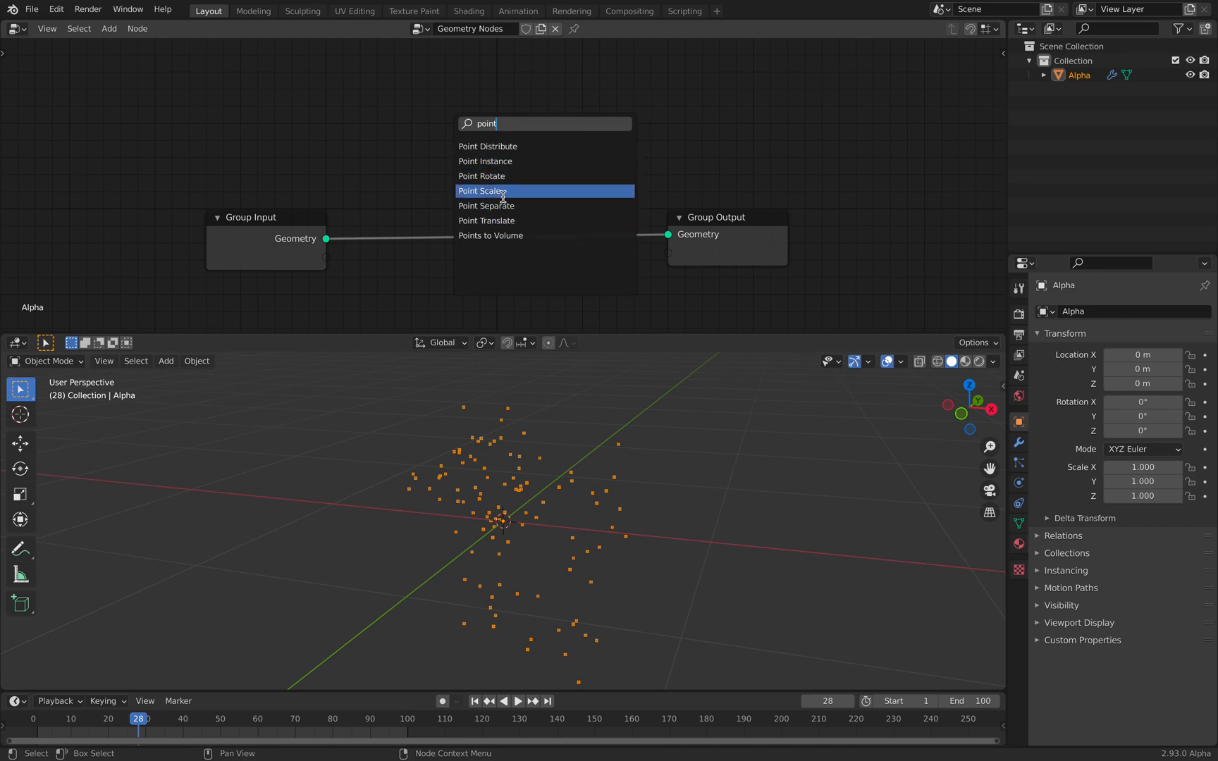
pyautogui.moveTo(509, 206)
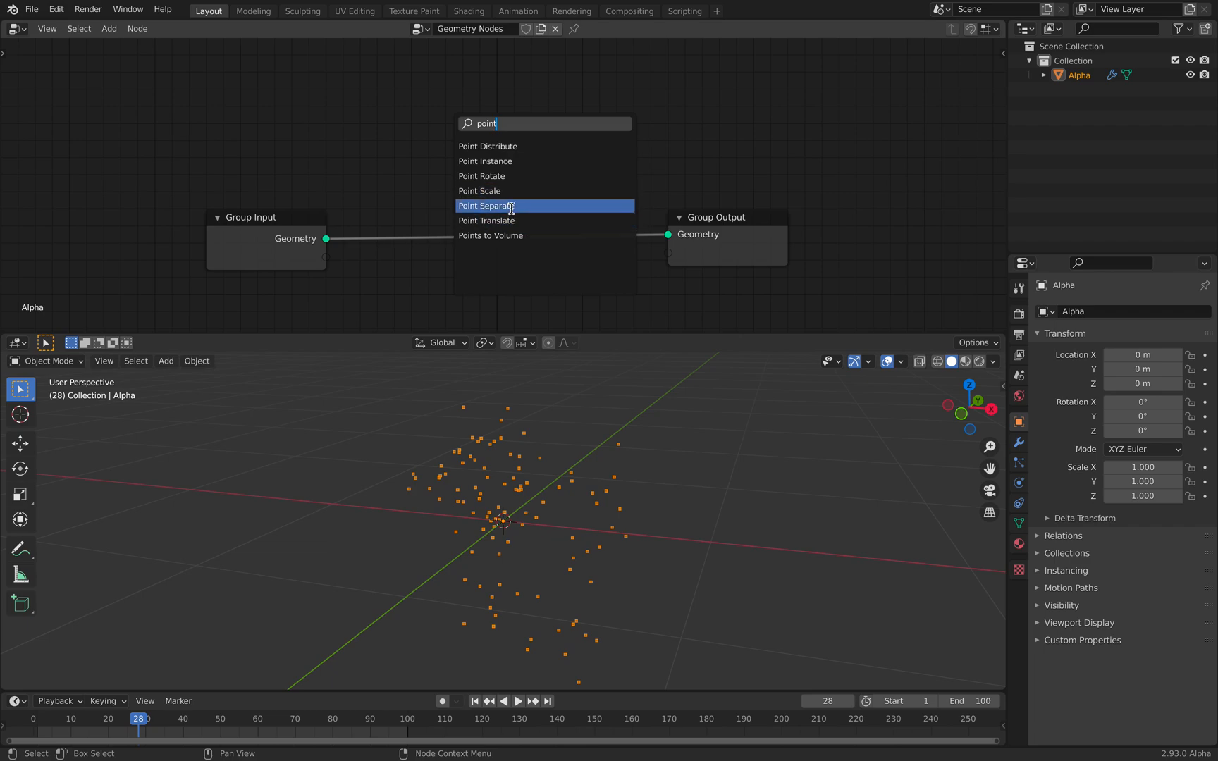
pyautogui.moveTo(504, 236)
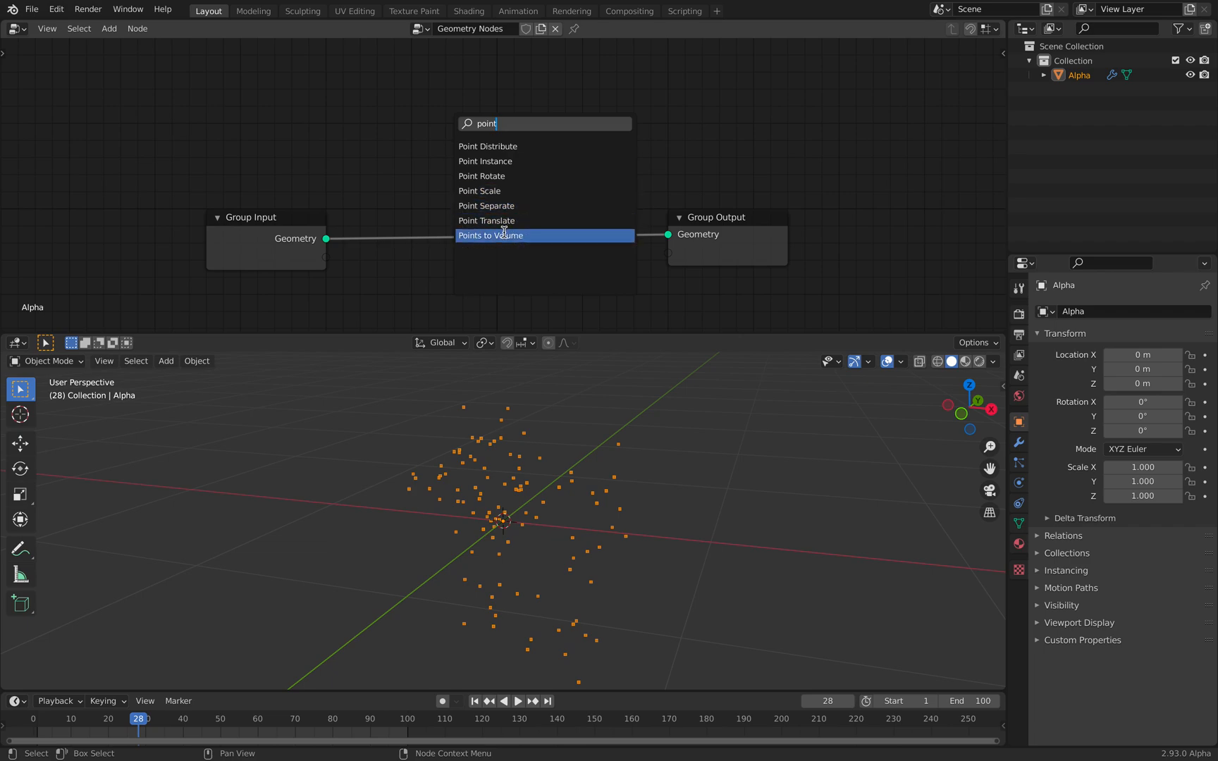
# - Add a Points to Volume node into Alpha's geometry node tree
pyautogui.click(491, 236)
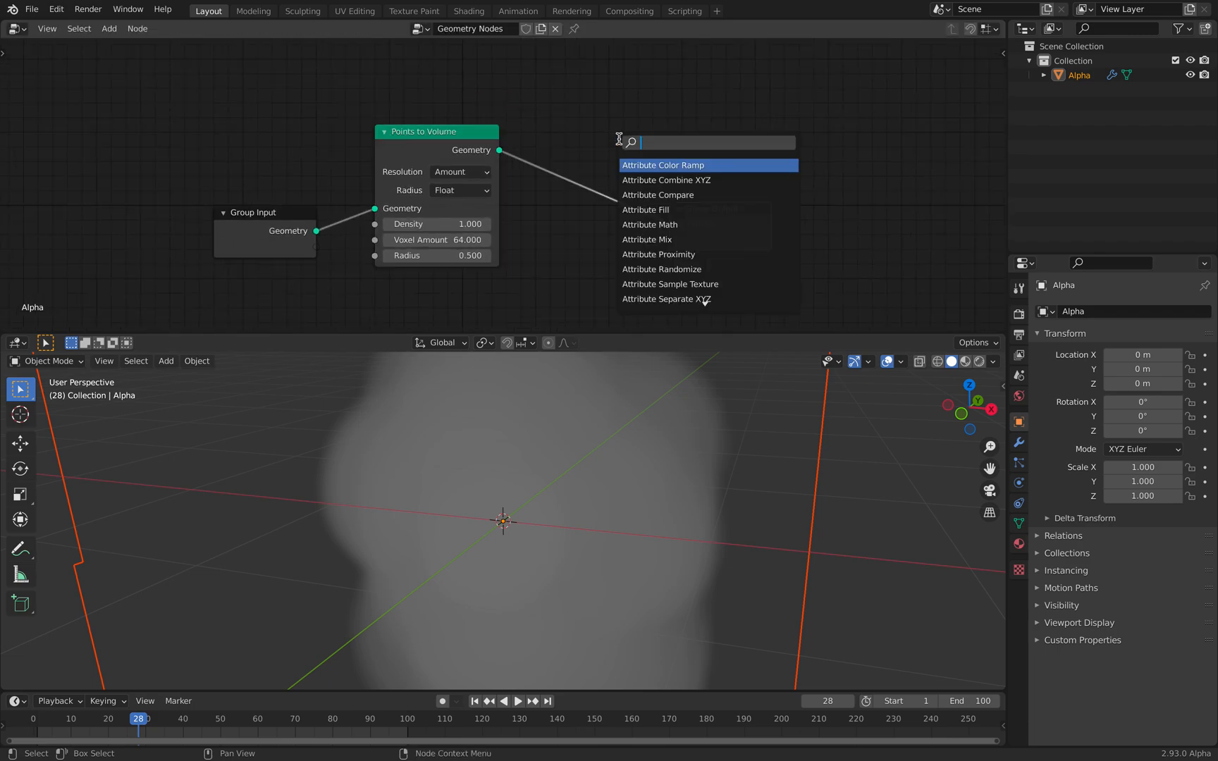
# - Add a Volume to Mesh node after Points to Volume, raise the radius to 0.24 and play back
pyautogui.write('volume')
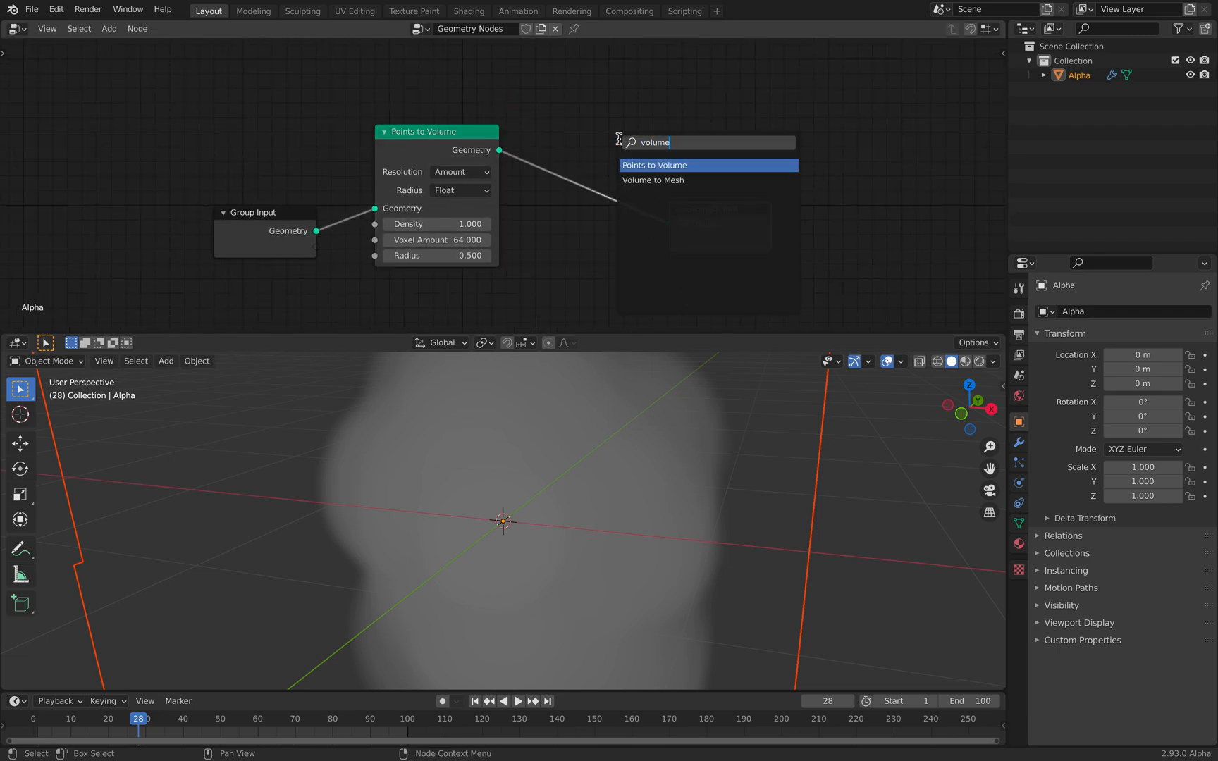
pyautogui.click(654, 180)
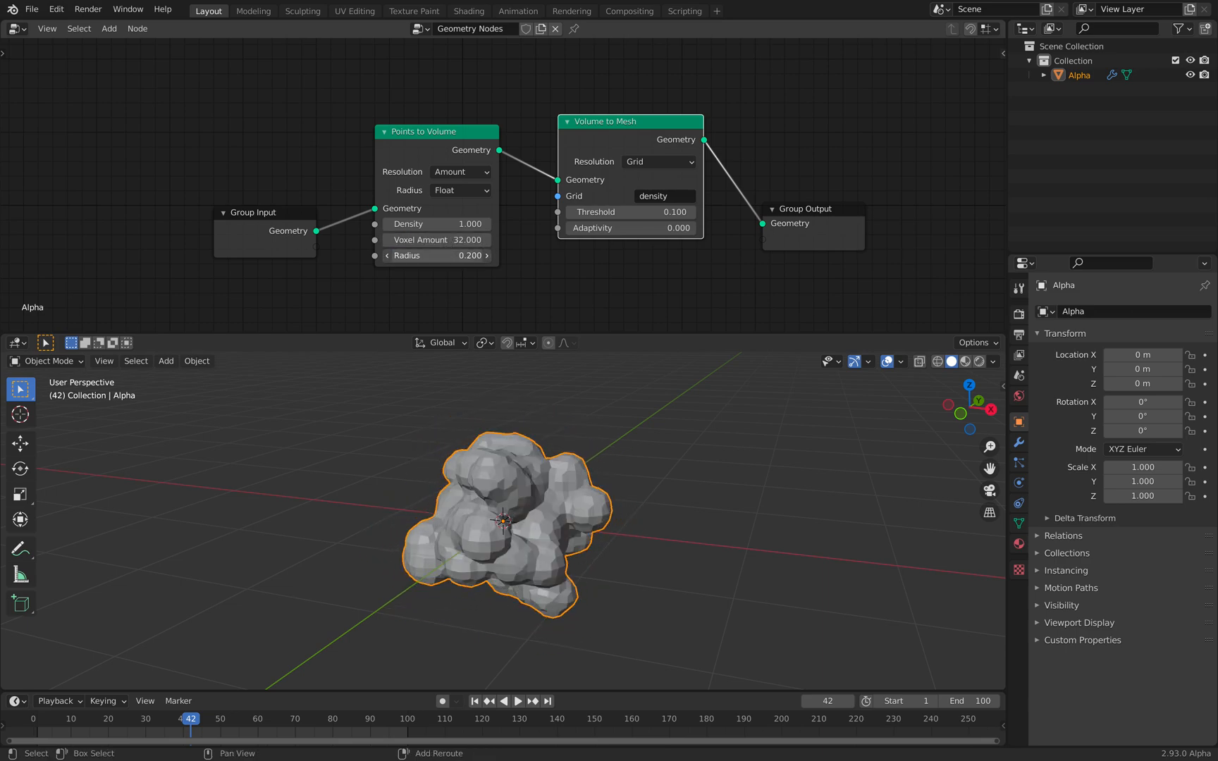
pyautogui.moveTo(437, 255); pyautogui.dragTo(466, 256)
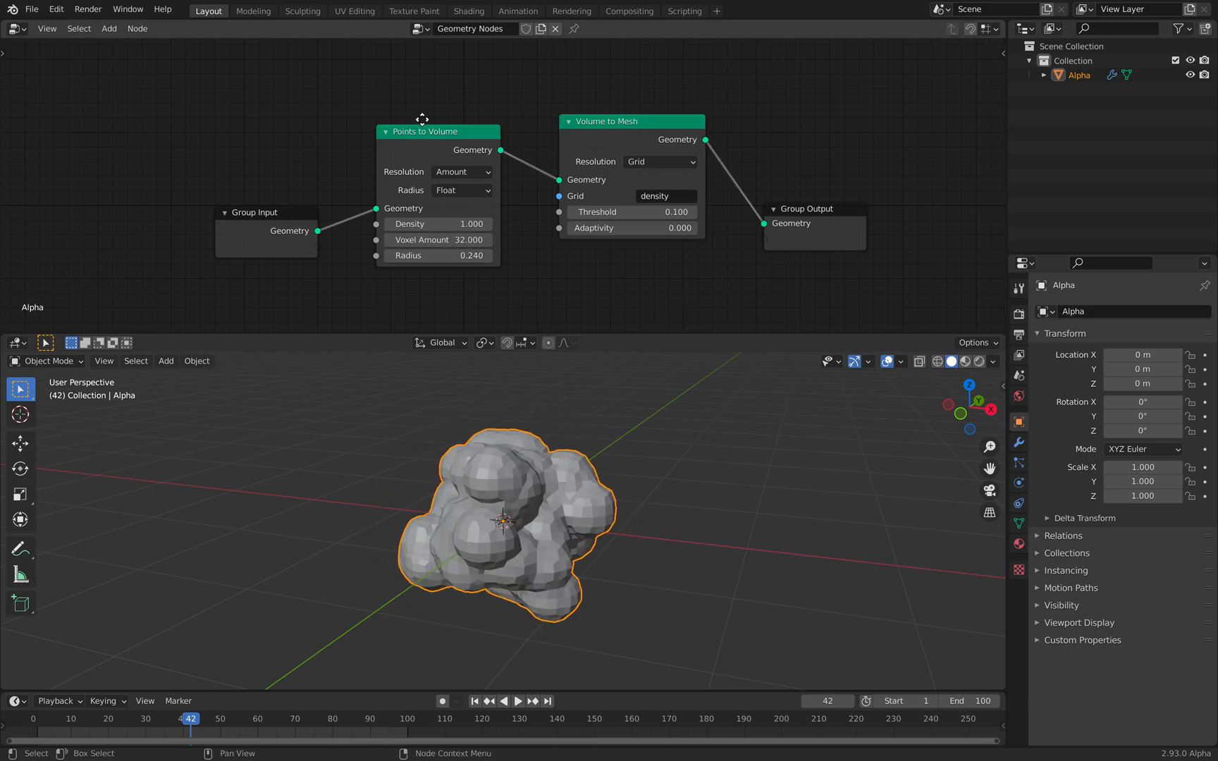
pyautogui.click(521, 702)
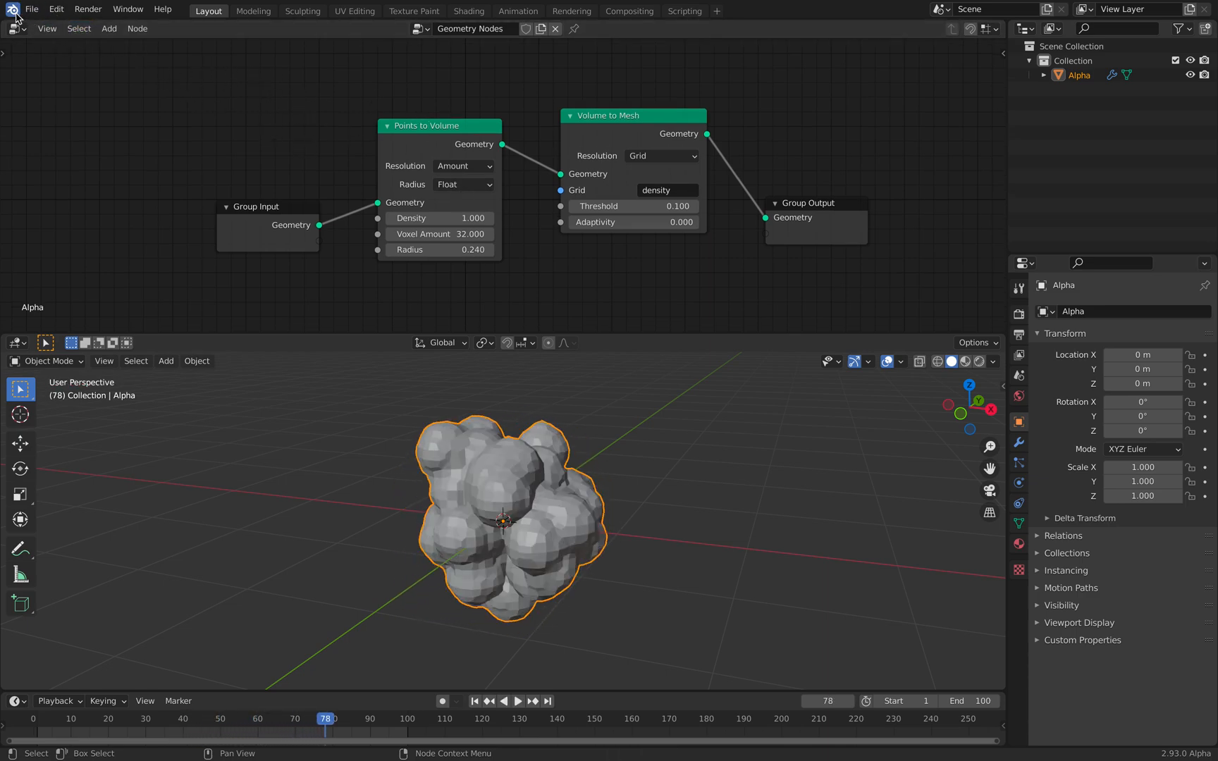
pyautogui.moveTo(490, 141)
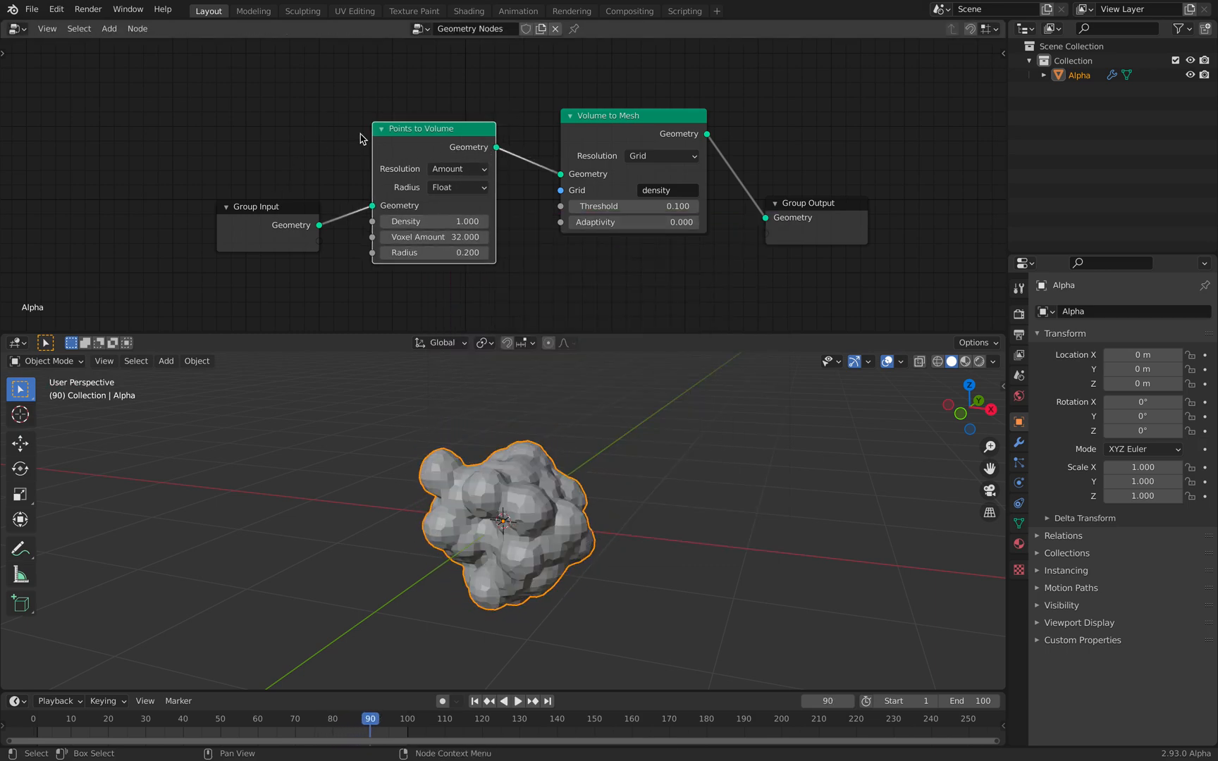
pyautogui.click(517, 702)
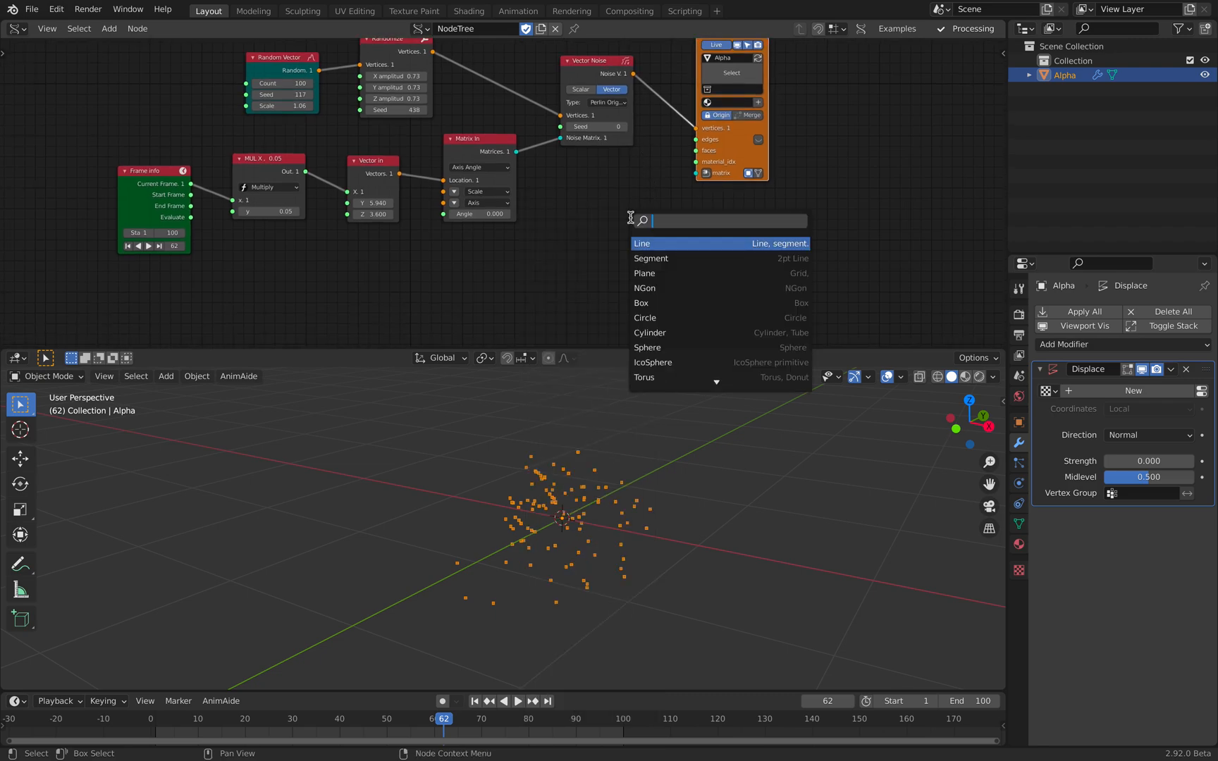
pyautogui.write('vertrex')
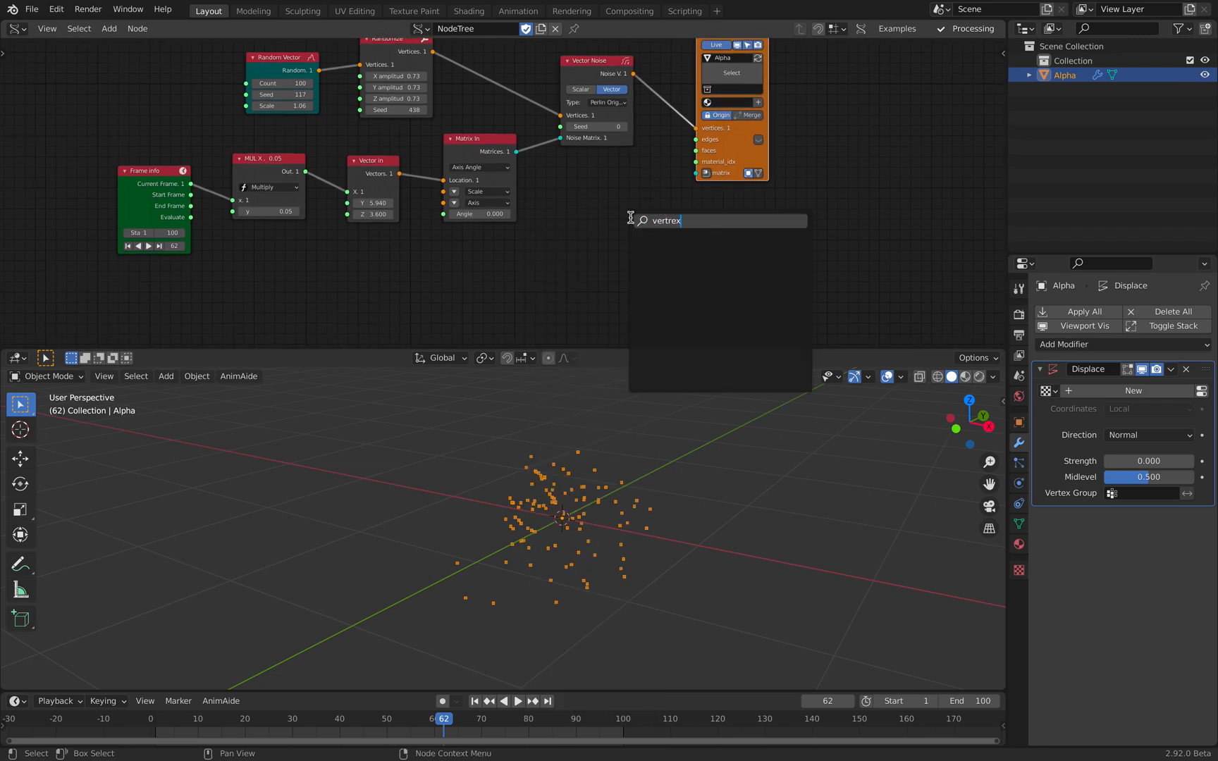
pyautogui.write('vertex co')
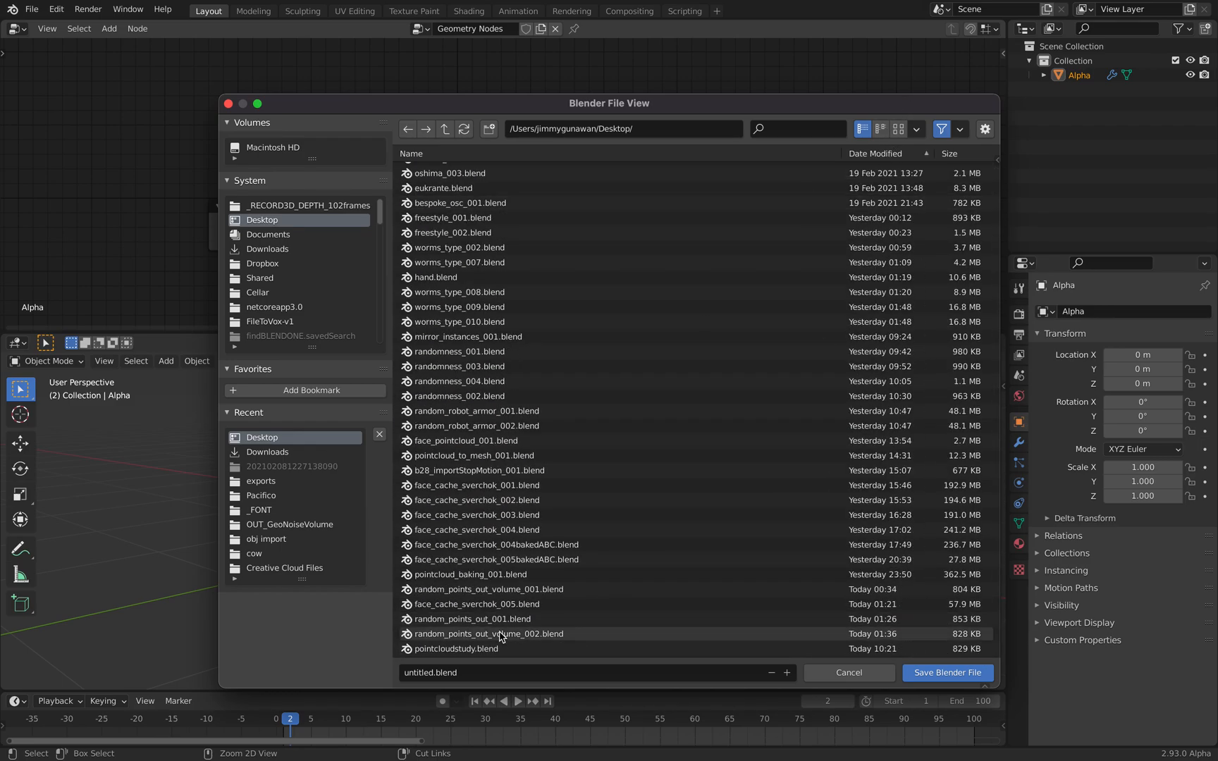
# - Save the scene to the Desktop as pointcloudstudy_VOLUME.blend
pyautogui.click(455, 649)
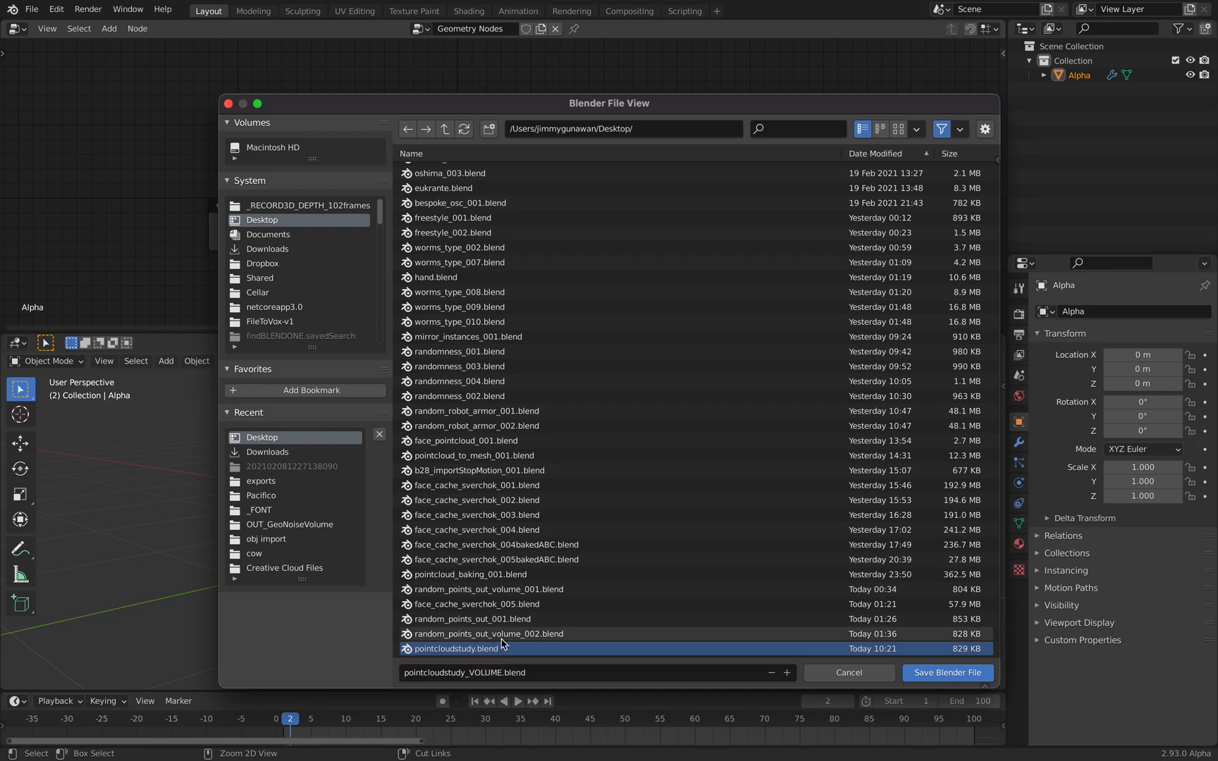
pyautogui.click(947, 674)
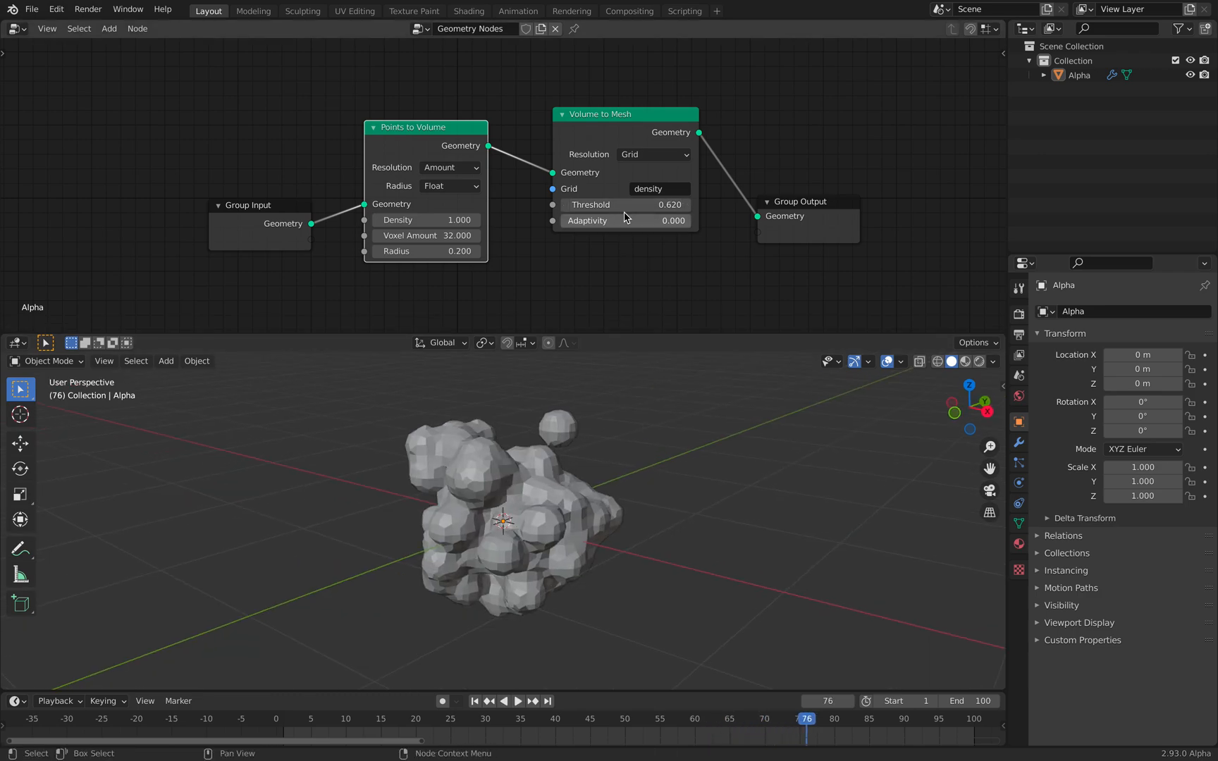
# - Set Volume to Mesh threshold 0.5 and adaptivity 1, then inspect the faceted mesh
pyautogui.moveTo(670, 204); pyautogui.dragTo(657, 204)
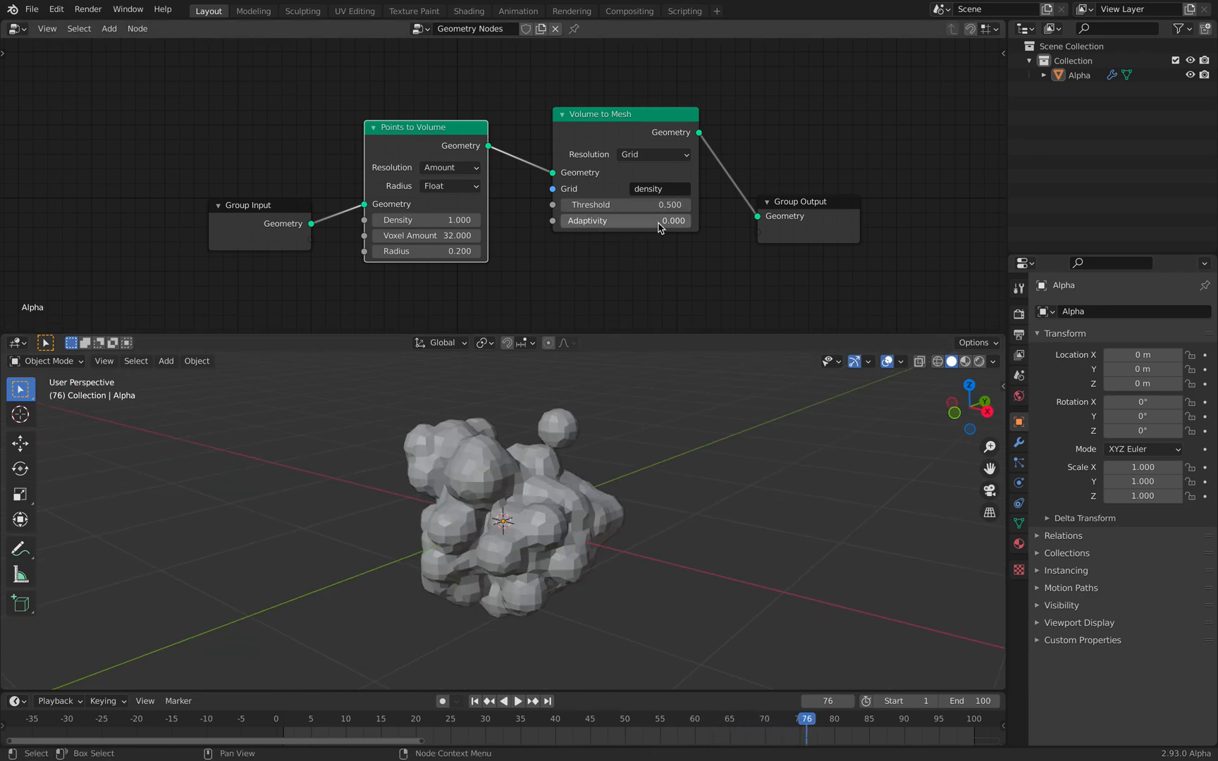
pyautogui.moveTo(637, 220); pyautogui.dragTo(691, 220)
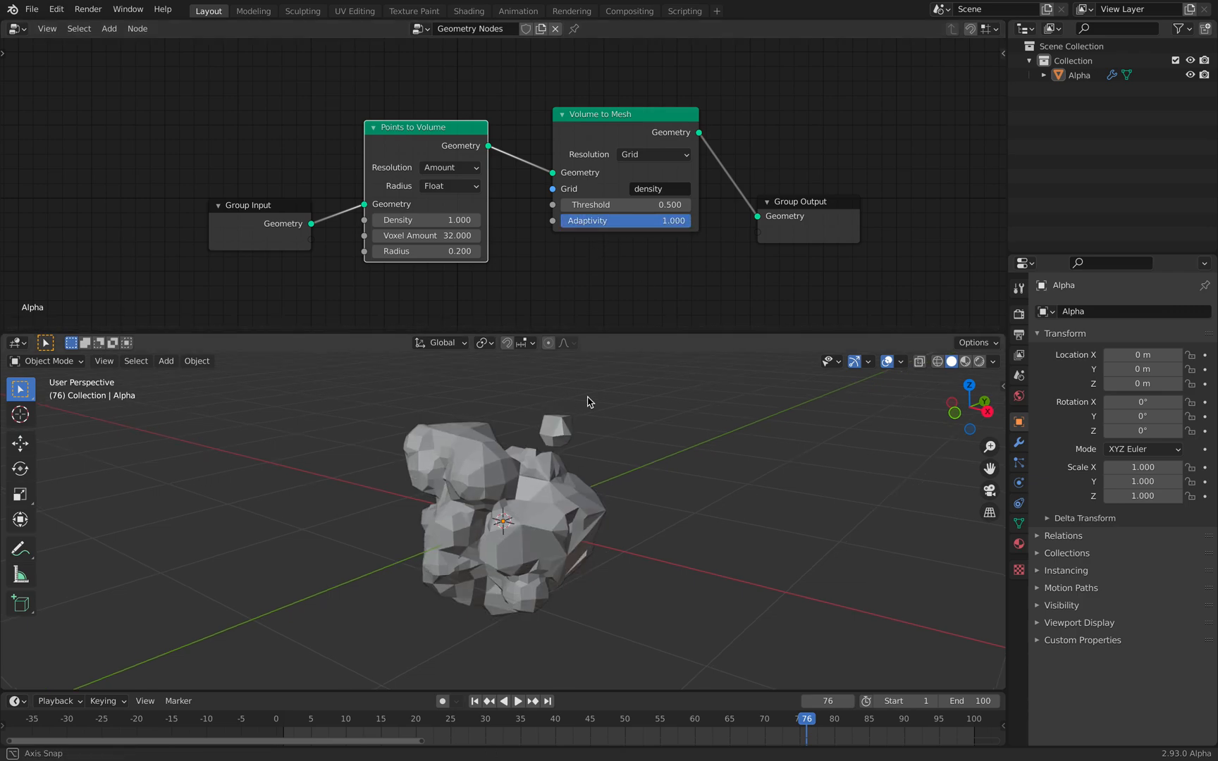
pyautogui.click(521, 702)
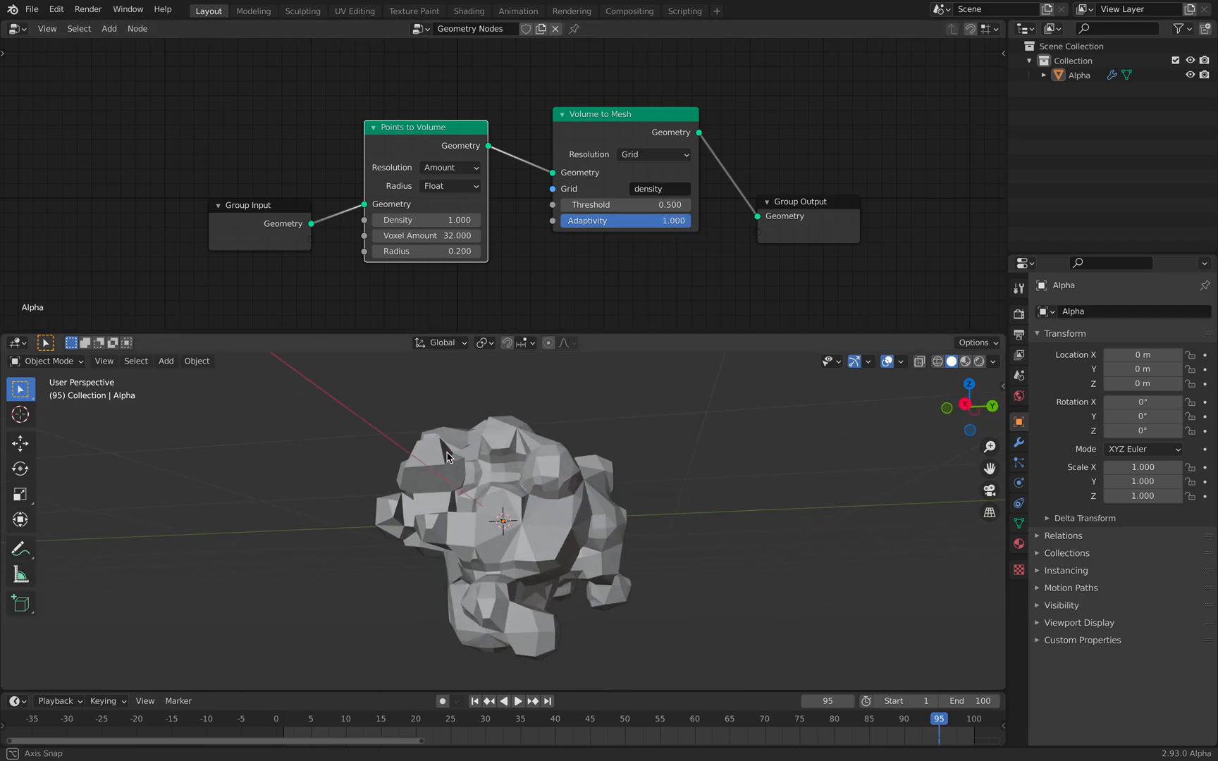
pyautogui.moveTo(451, 454); pyautogui.dragTo(607, 493)
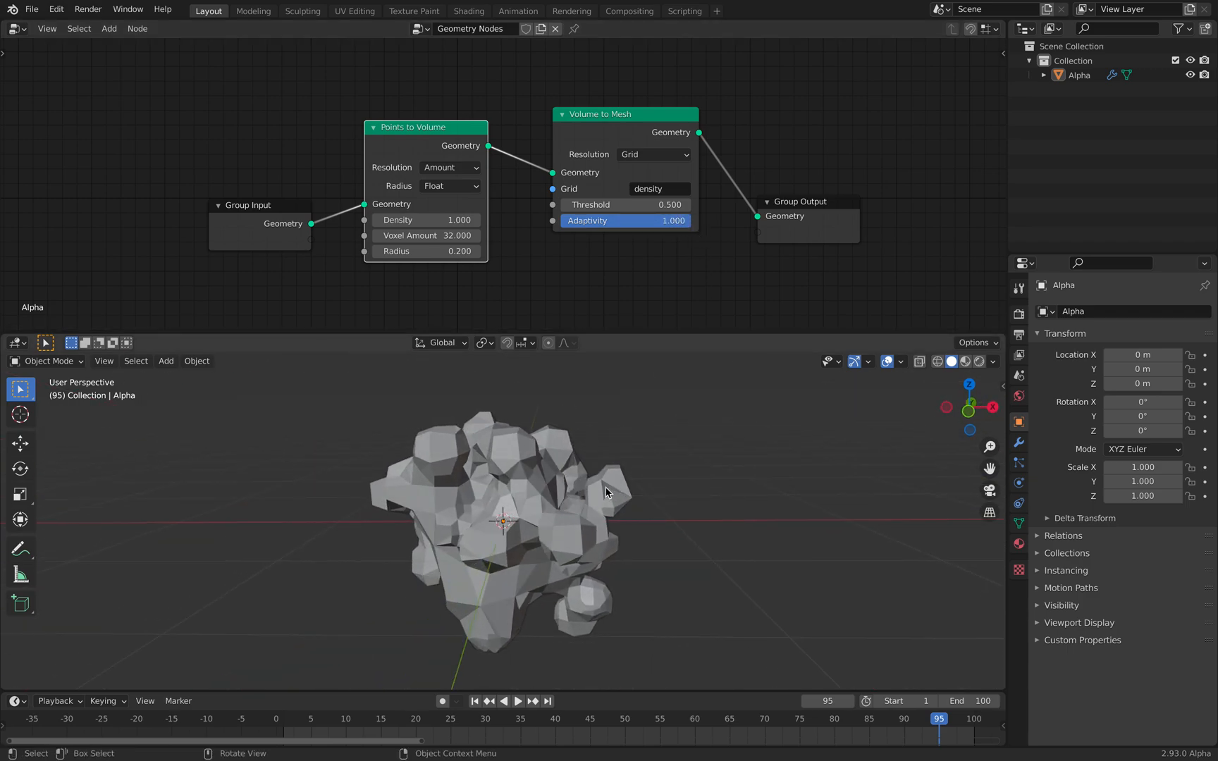
pyautogui.click(522, 702)
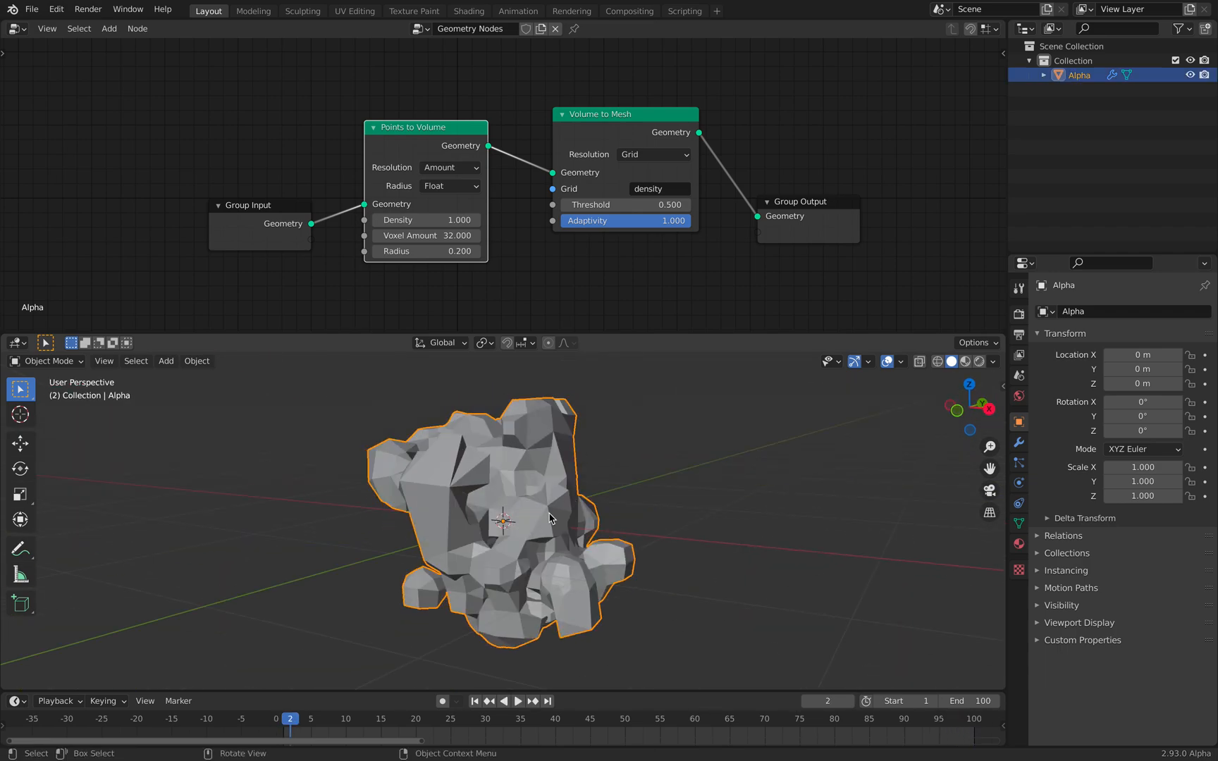
pyautogui.moveTo(460, 220); pyautogui.dragTo(426, 220)
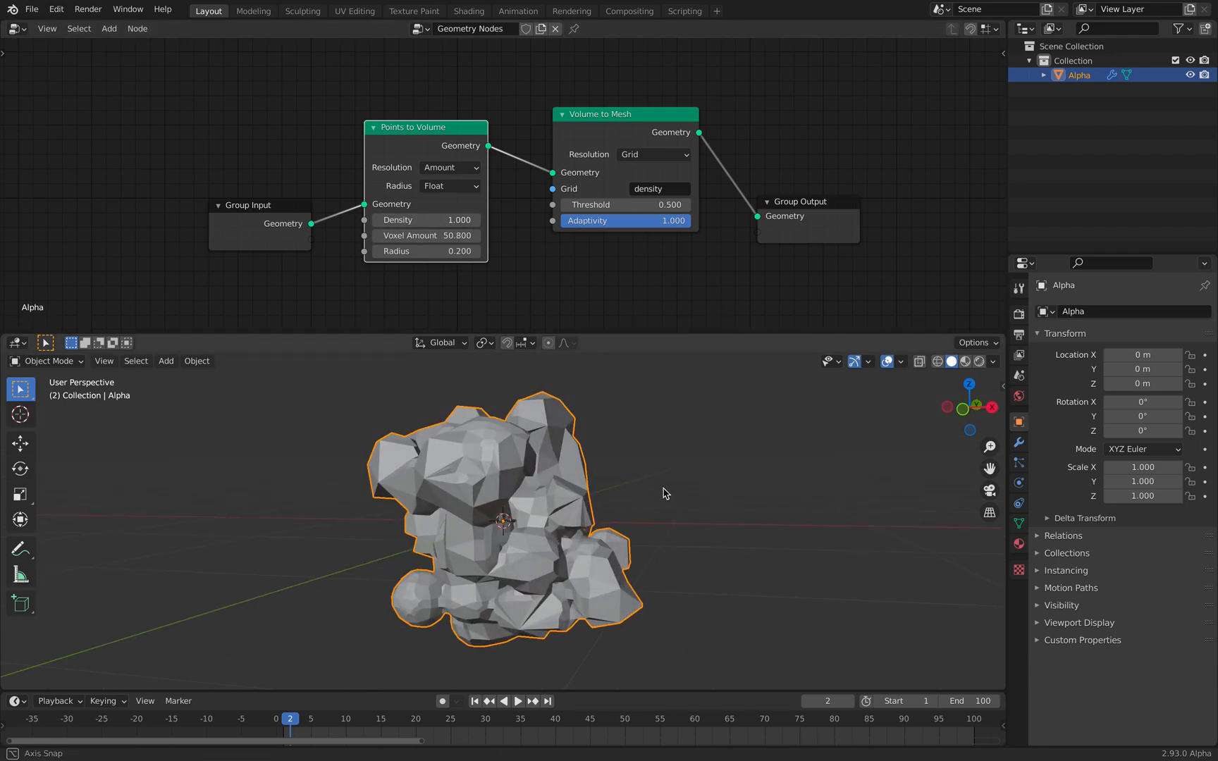
# - Add a Mirror modifier on X to Alpha and preview the symmetrical animated blob
pyautogui.click(1020, 422)
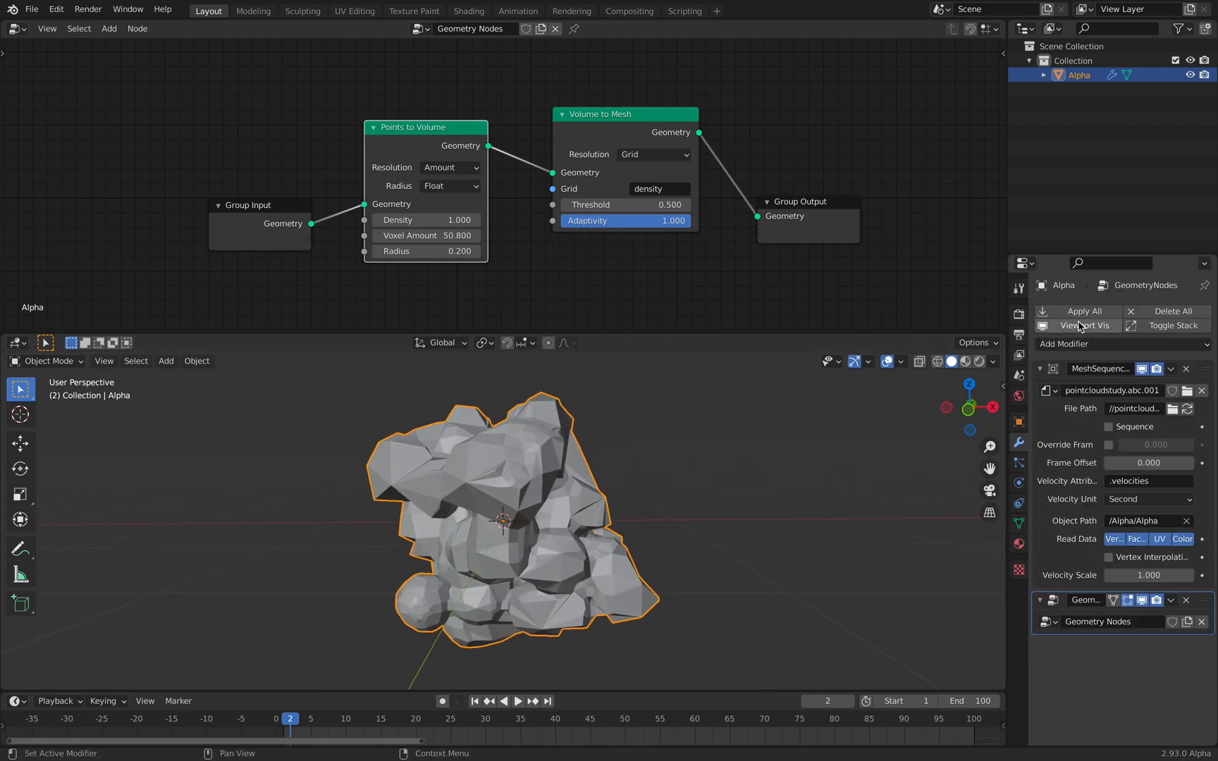
pyautogui.click(1083, 344)
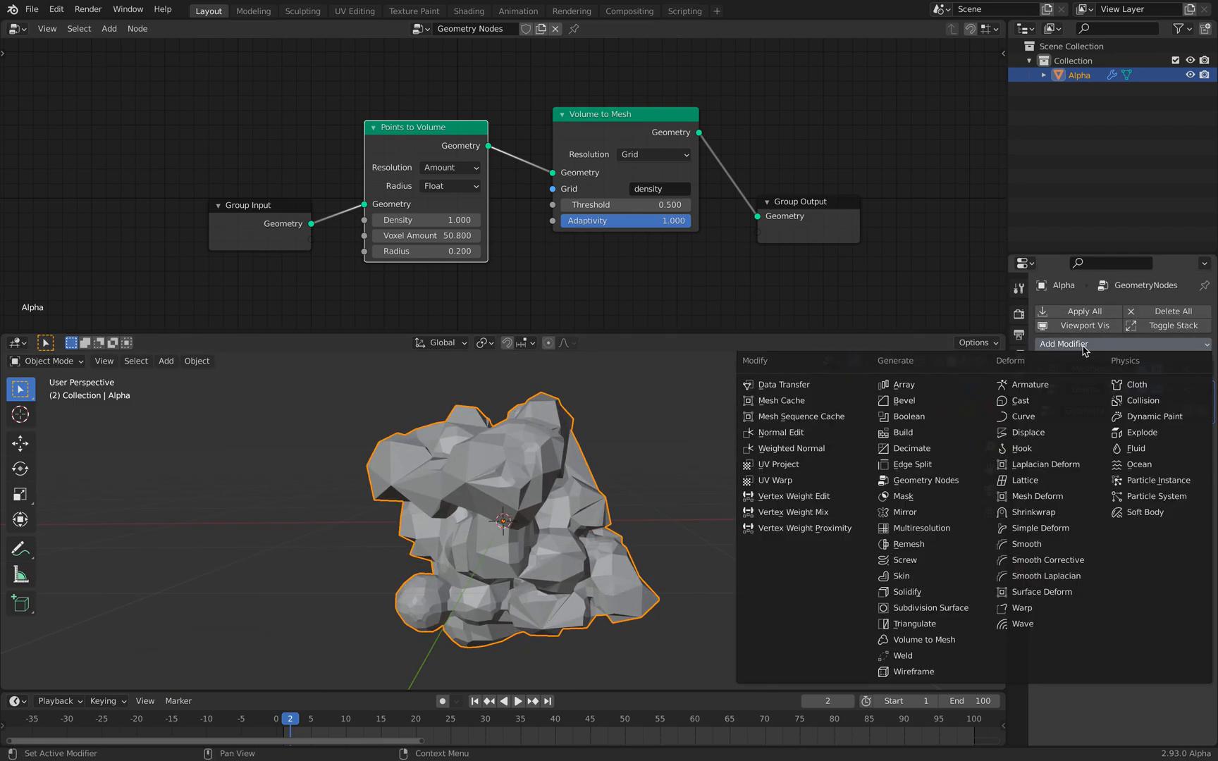
pyautogui.moveTo(932, 513)
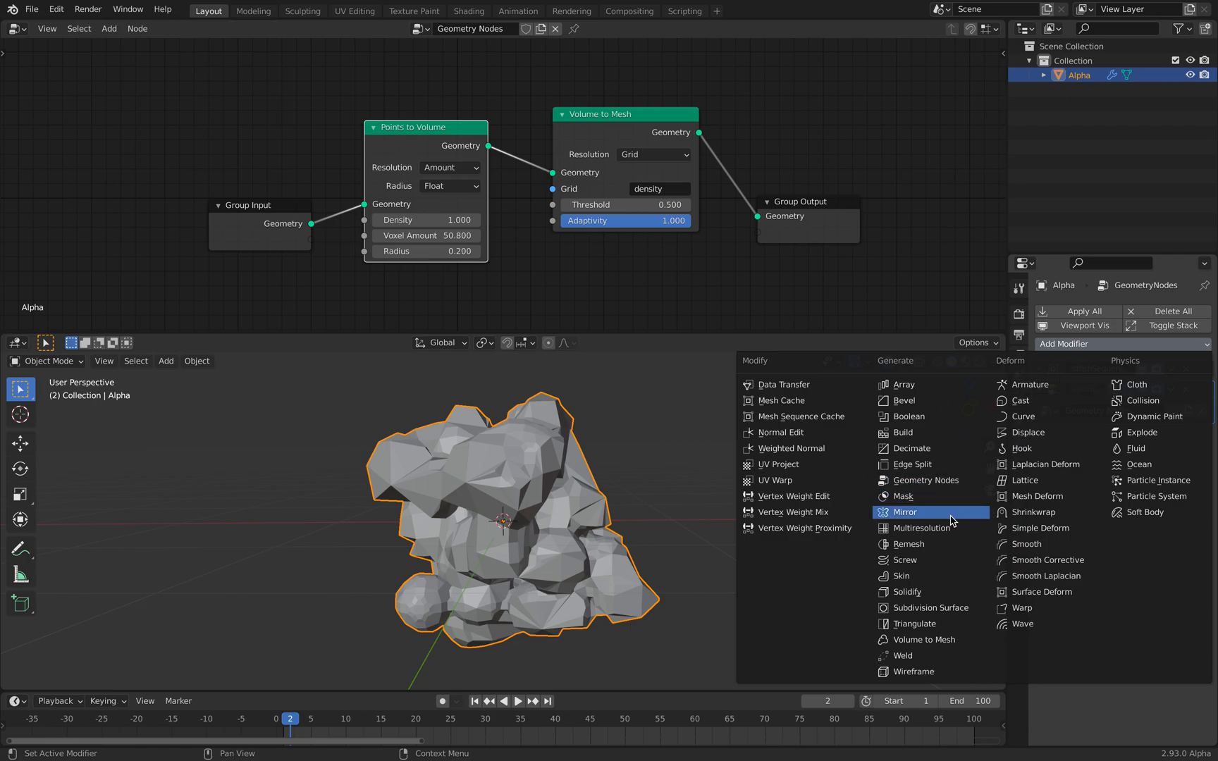
pyautogui.click(906, 512)
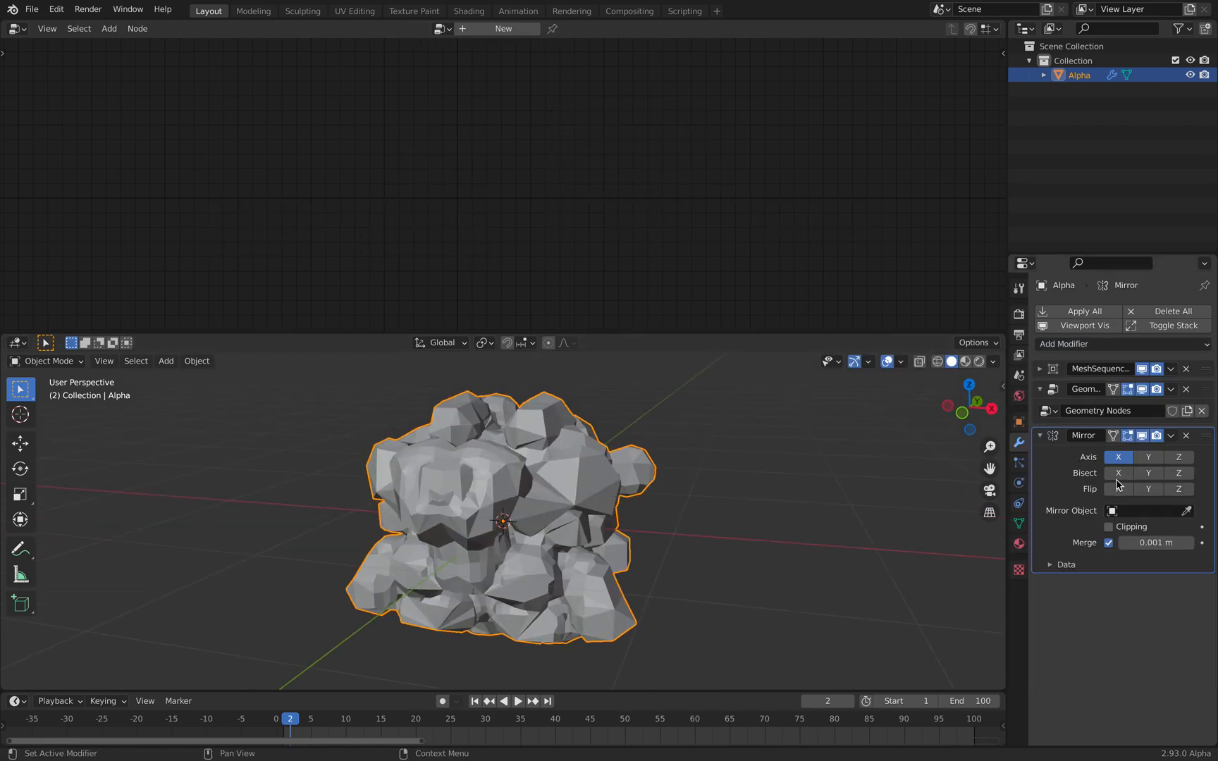
pyautogui.click(524, 702)
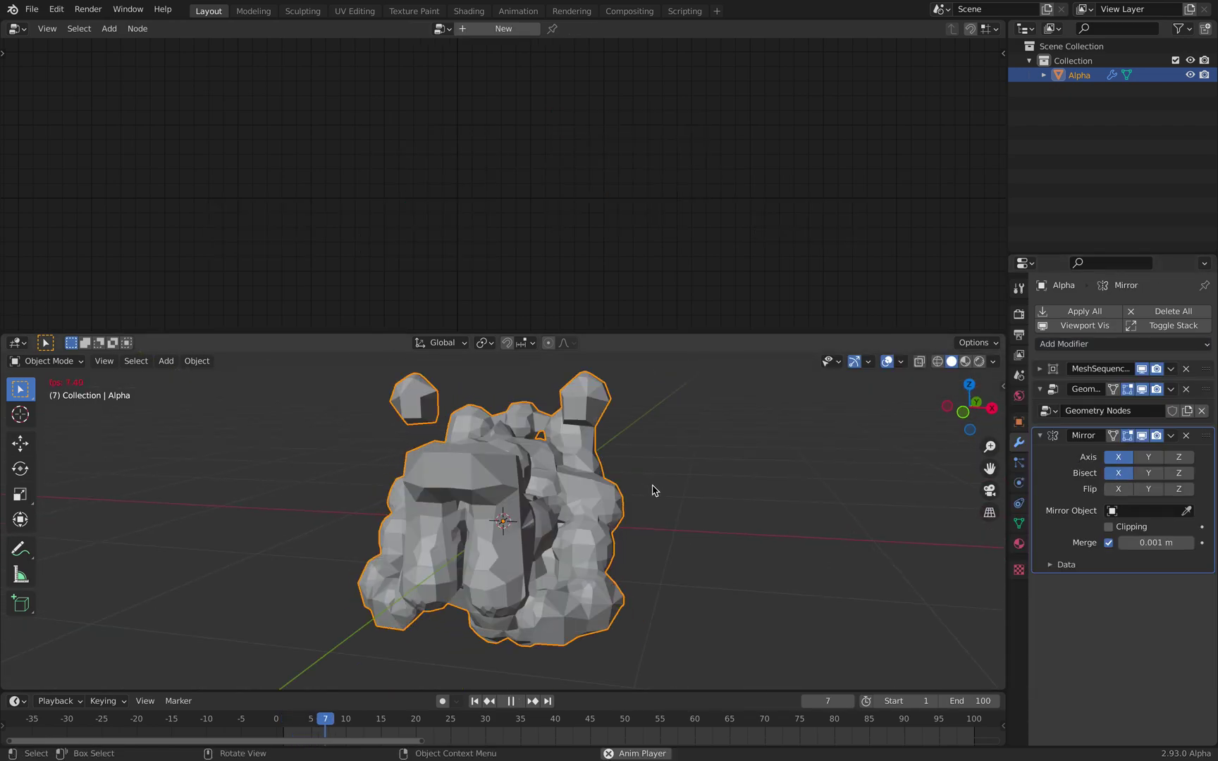
pyautogui.click(992, 361)
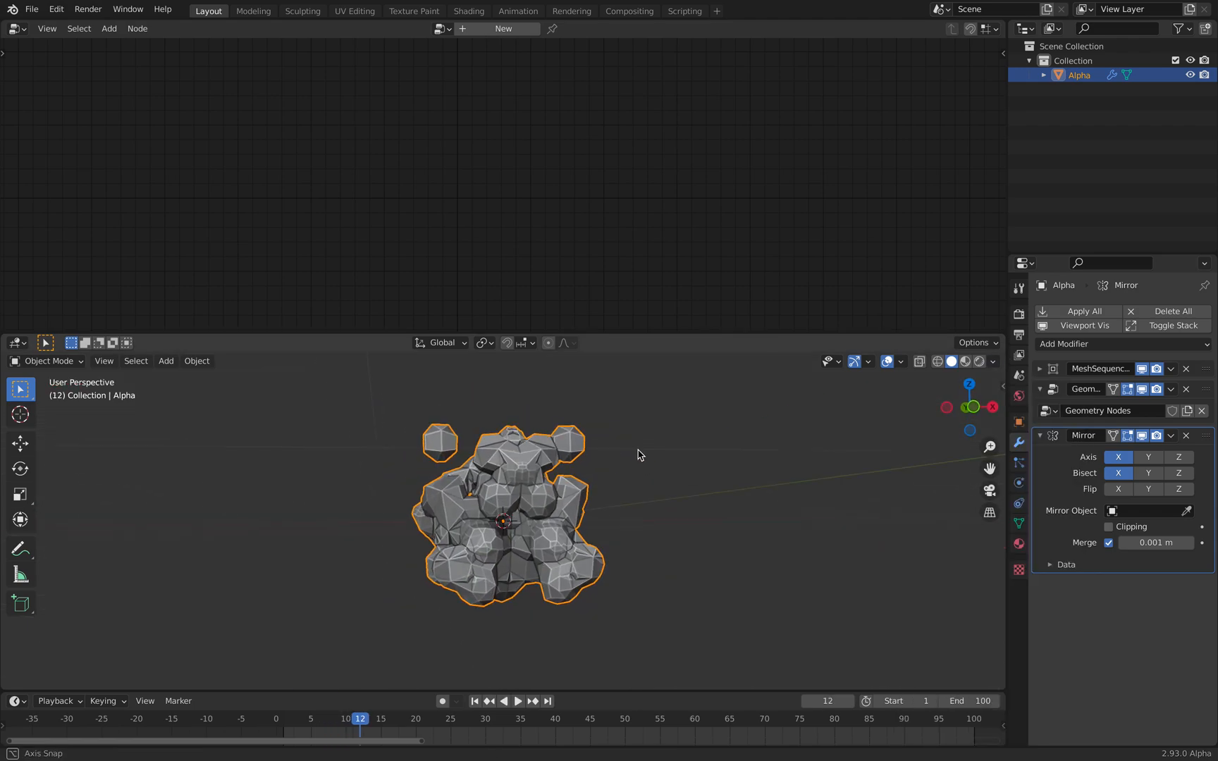
pyautogui.click(518, 702)
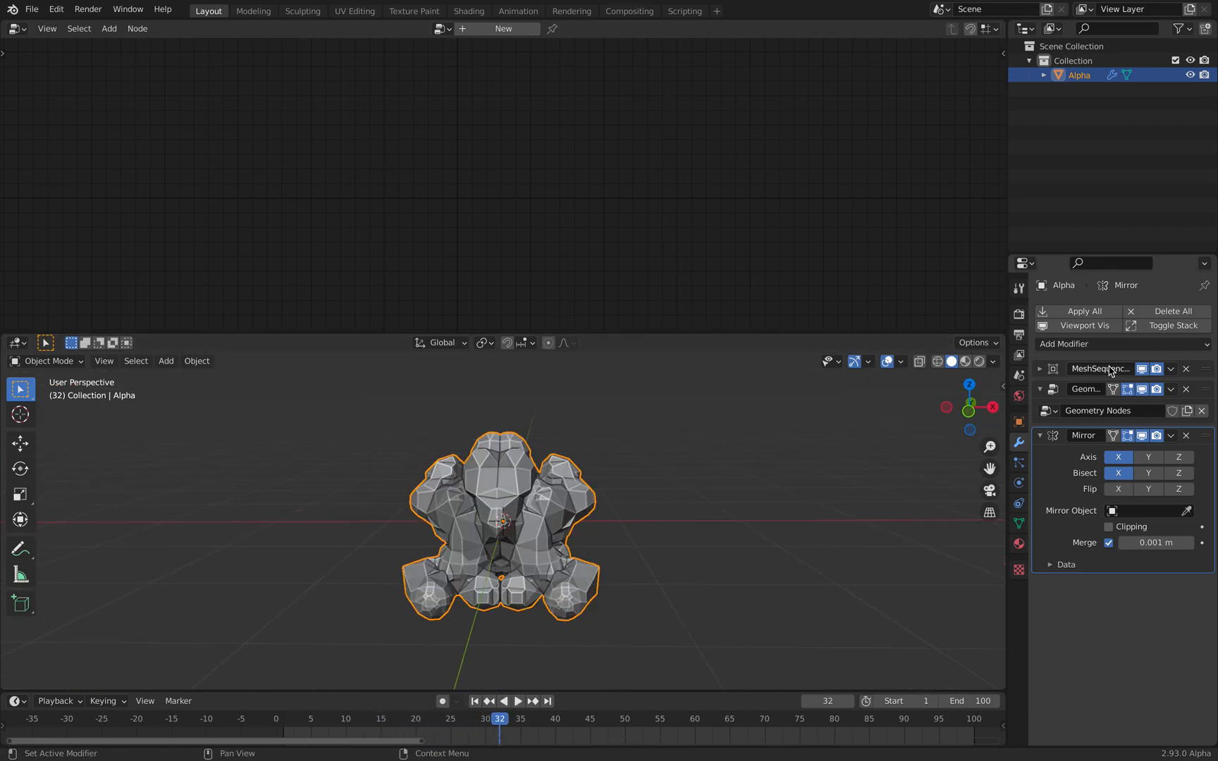
# - Add a voxel Remesh modifier with smooth shading to the mirrored mesh
pyautogui.click(1063, 344)
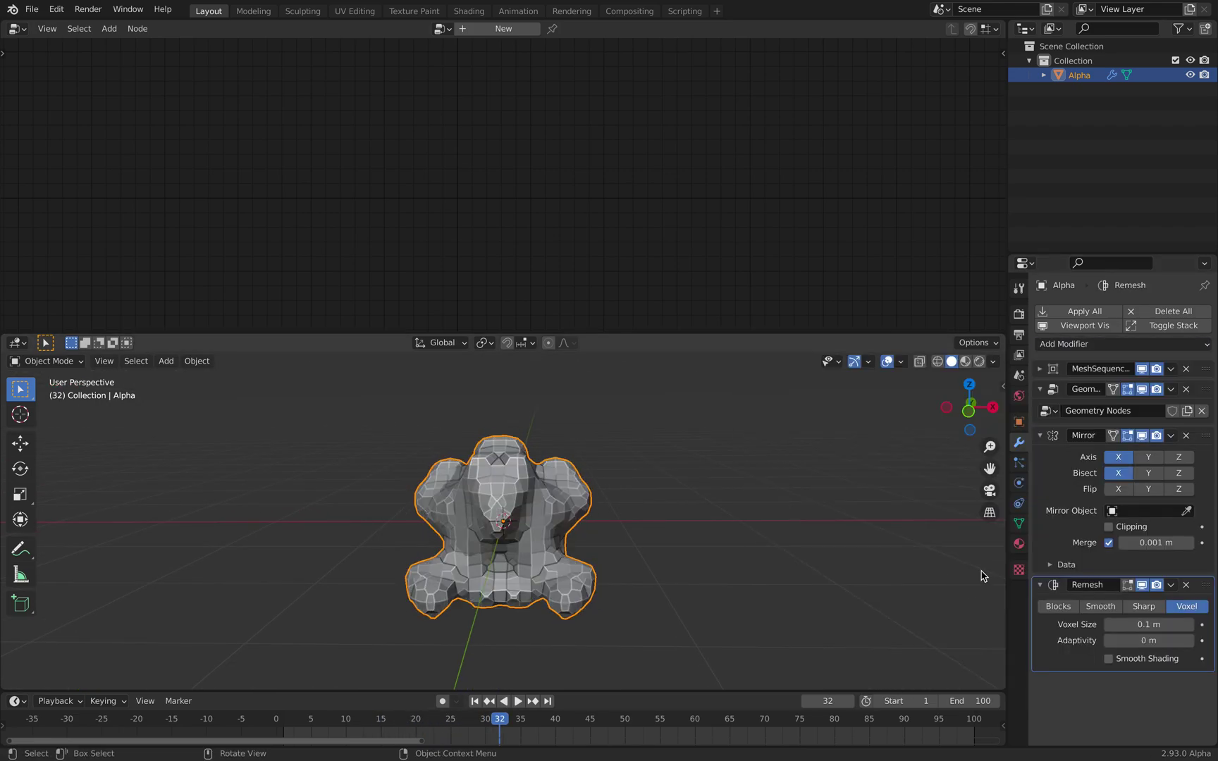
pyautogui.click(1109, 659)
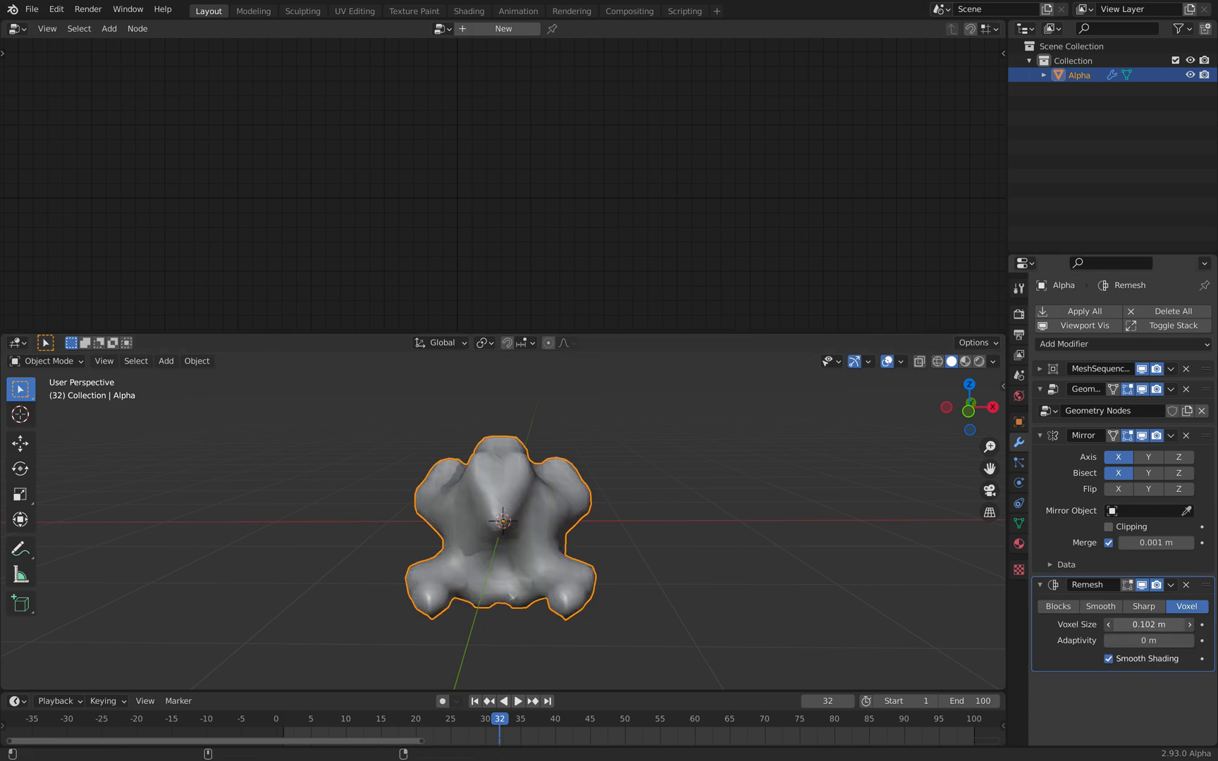
pyautogui.click(522, 722)
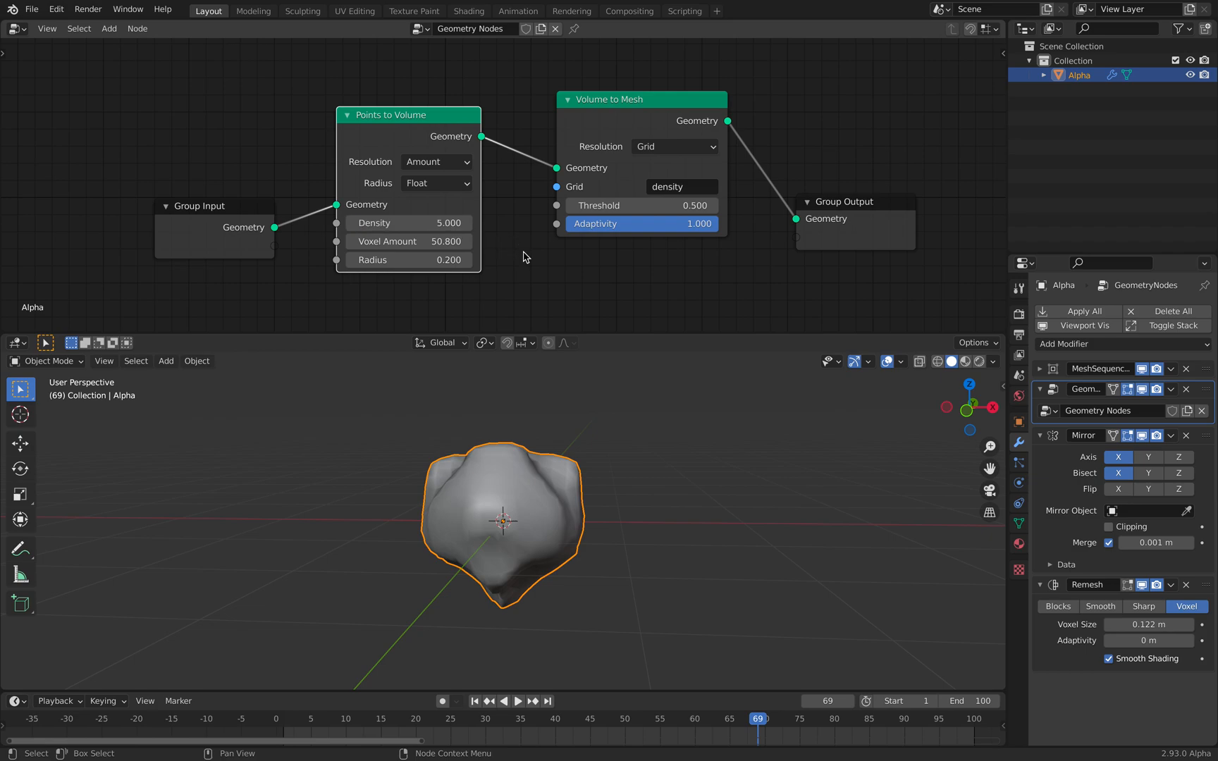
# - Tweak the Points to Volume node's settings in the Geometry Nodes editor
pyautogui.moveTo(372, 259); pyautogui.dragTo(435, 259)
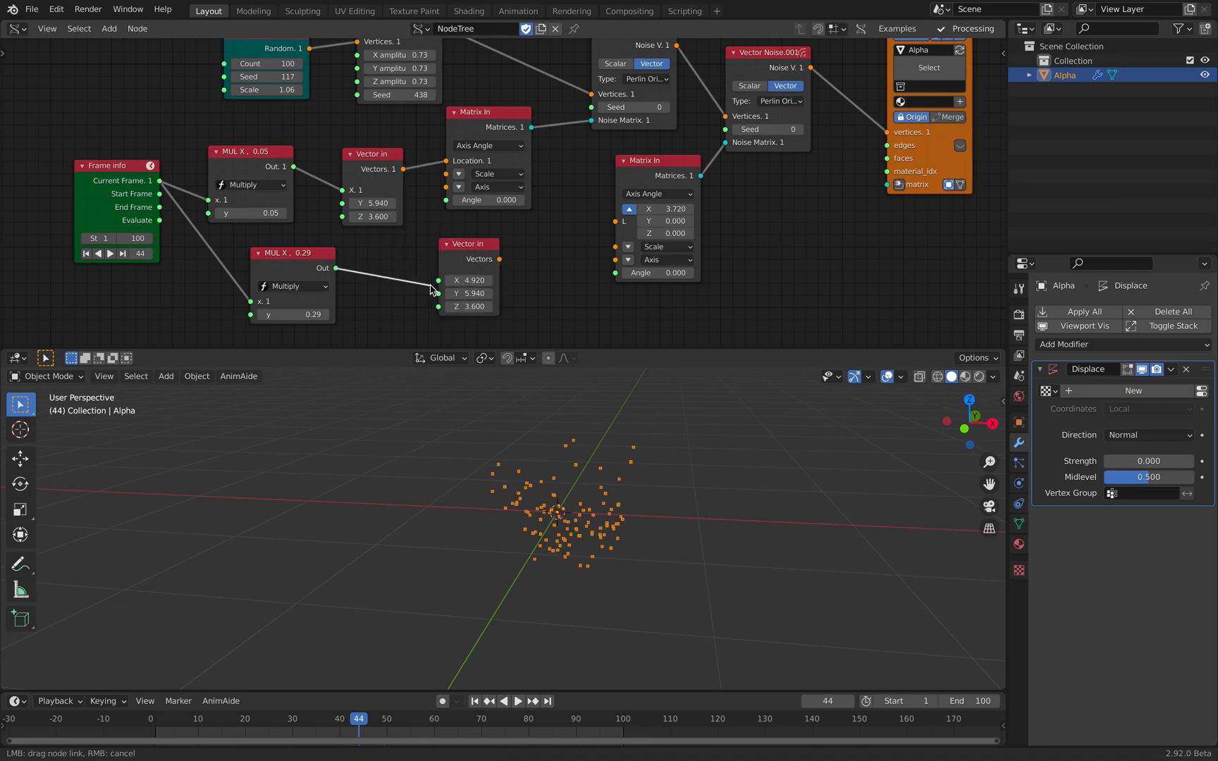
# - Link MUL into Vector In, reset Matrix In scale to 1 and switch Vector Noise.001 to Blender type
pyautogui.click(522, 702)
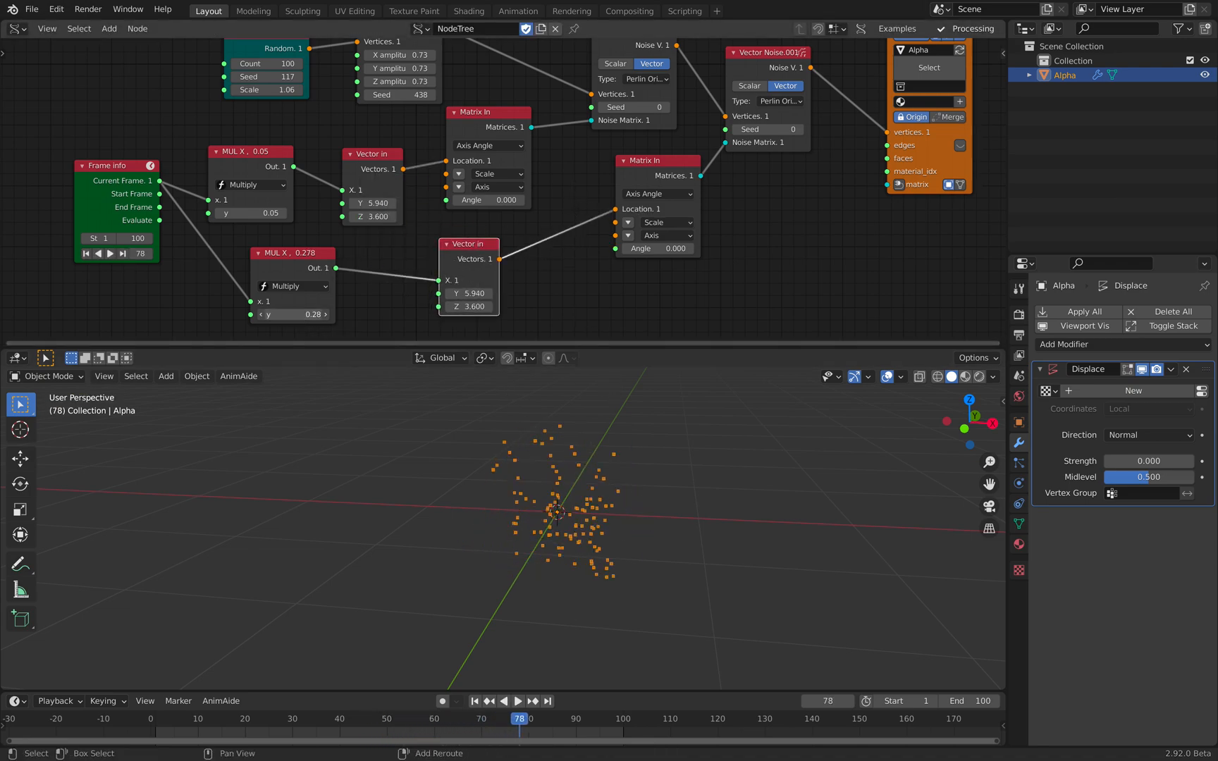
pyautogui.click(517, 701)
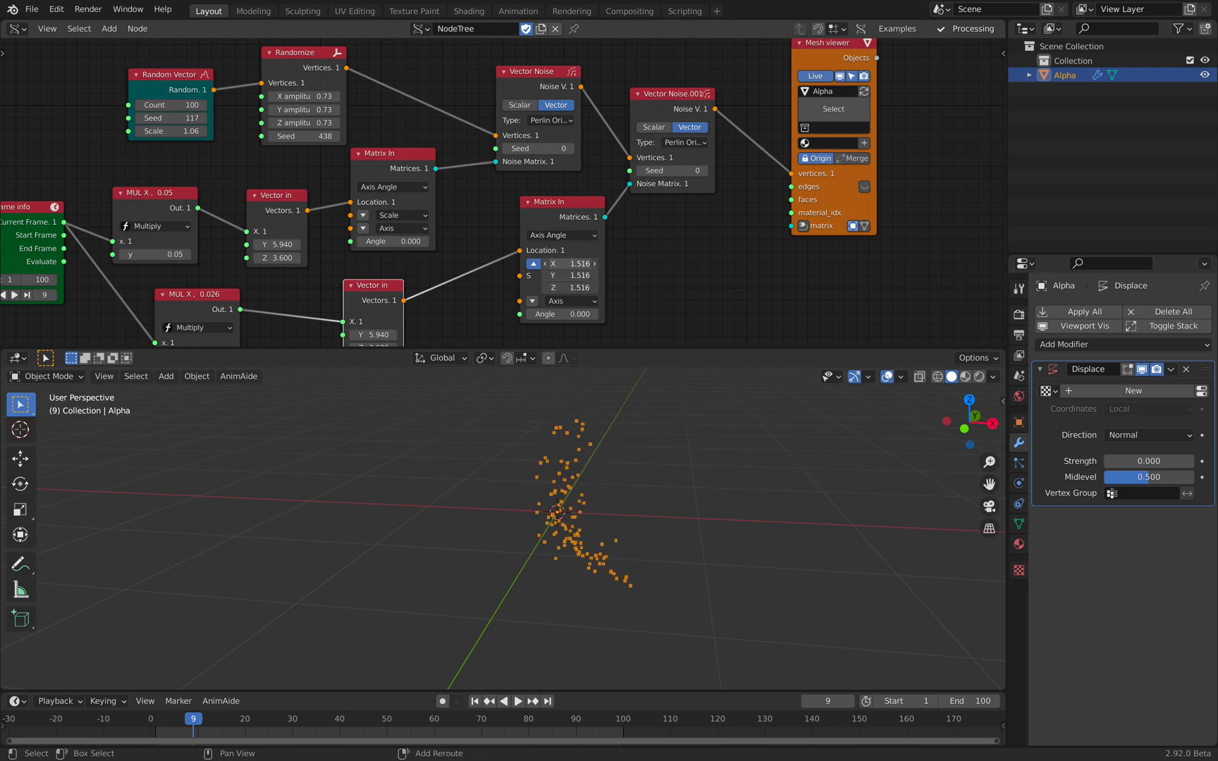
pyautogui.click(523, 702)
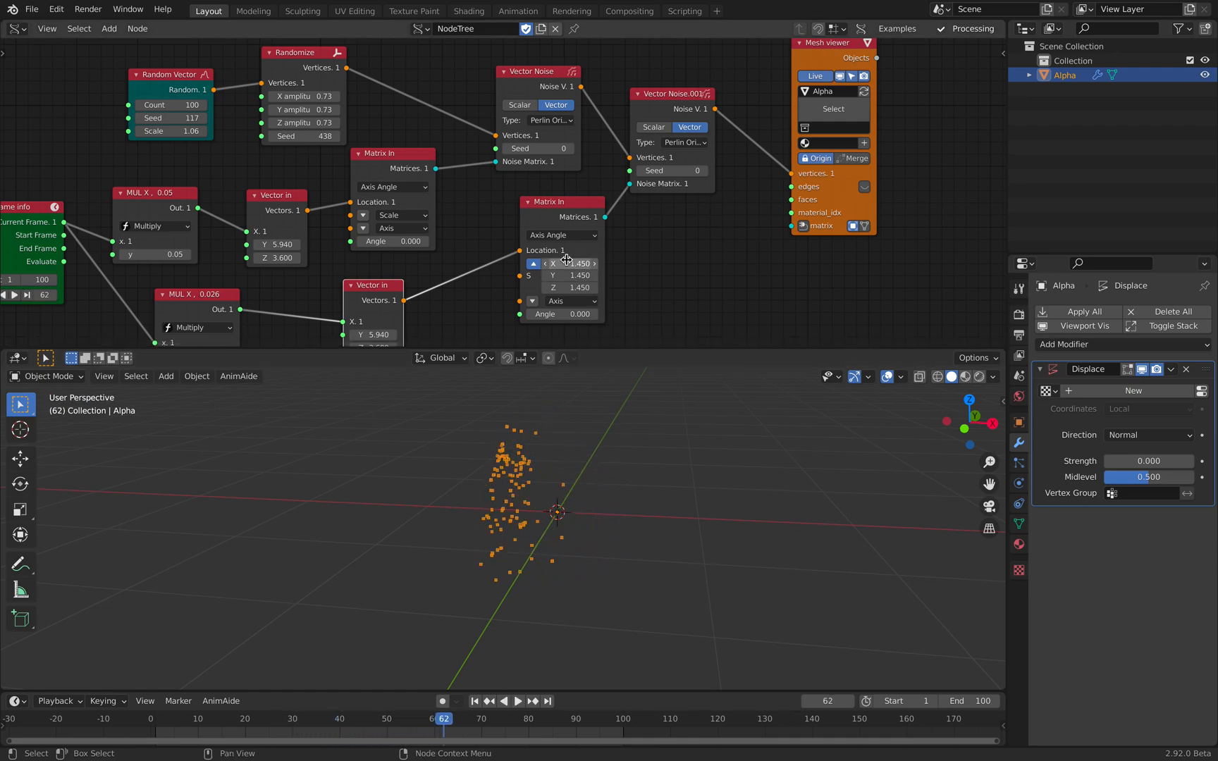
pyautogui.click(522, 702)
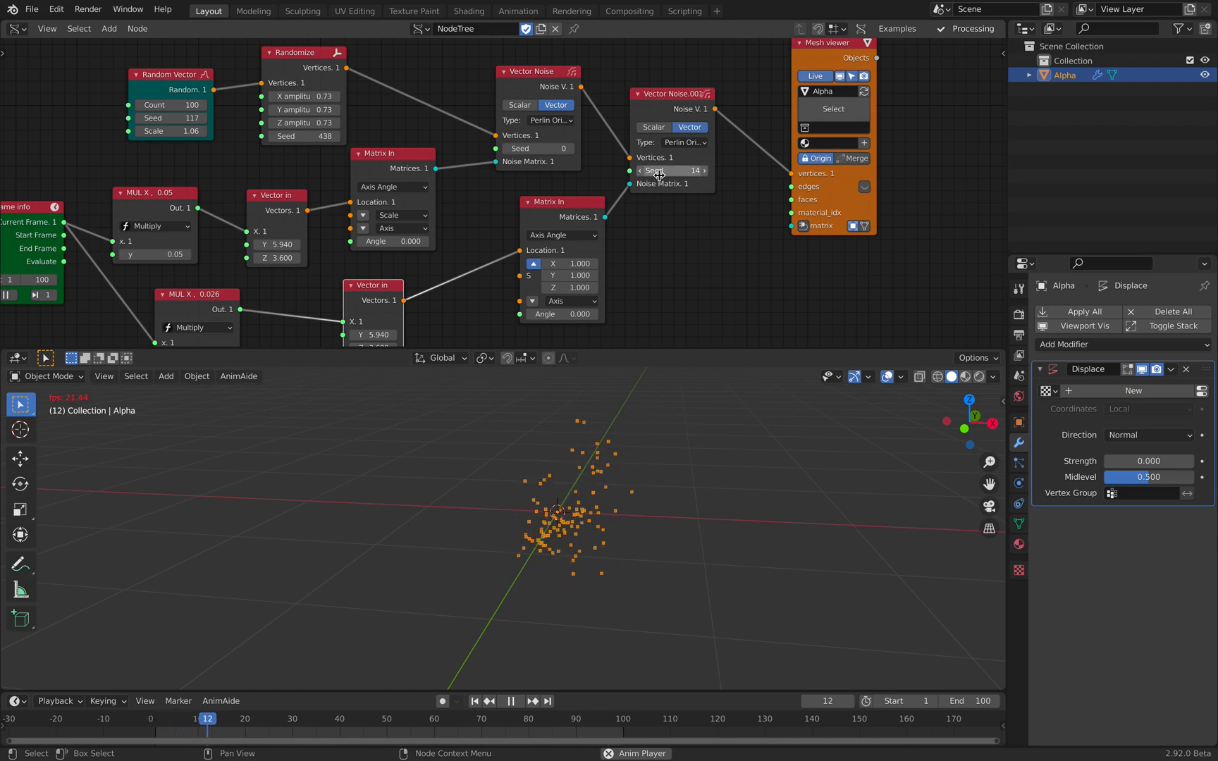
pyautogui.click(686, 143)
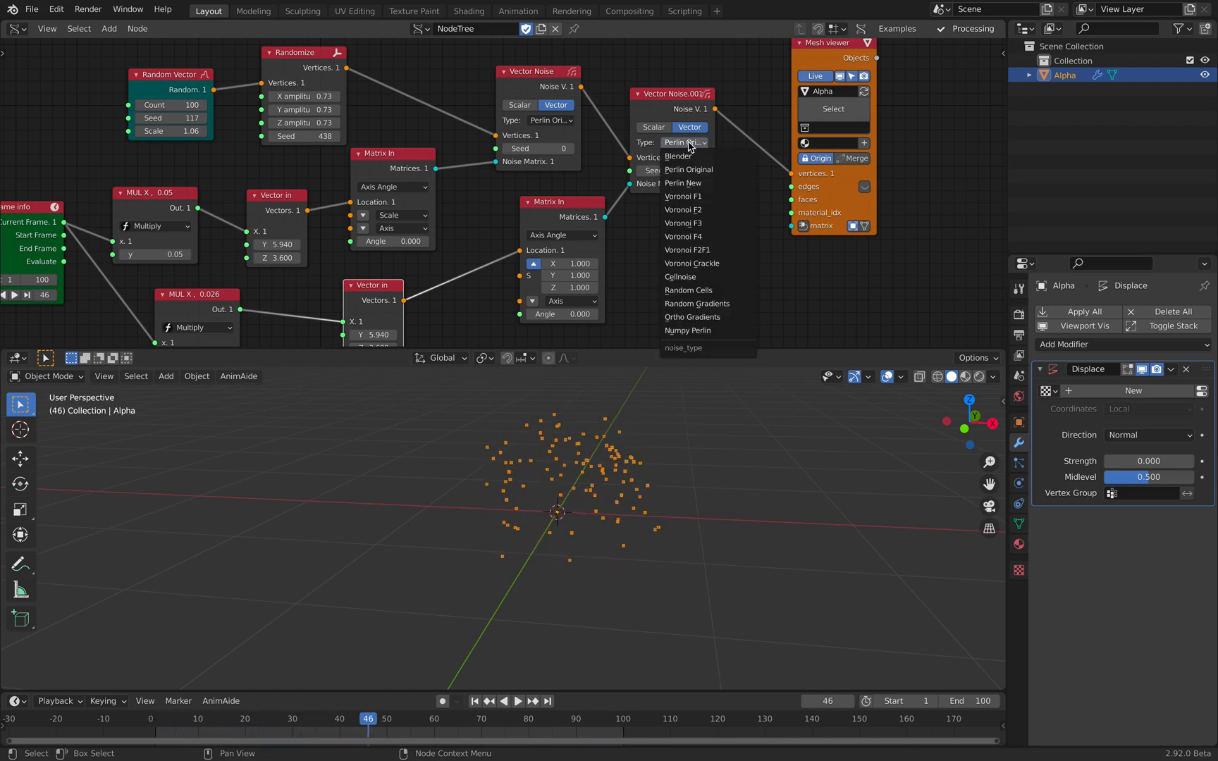
pyautogui.click(661, 156)
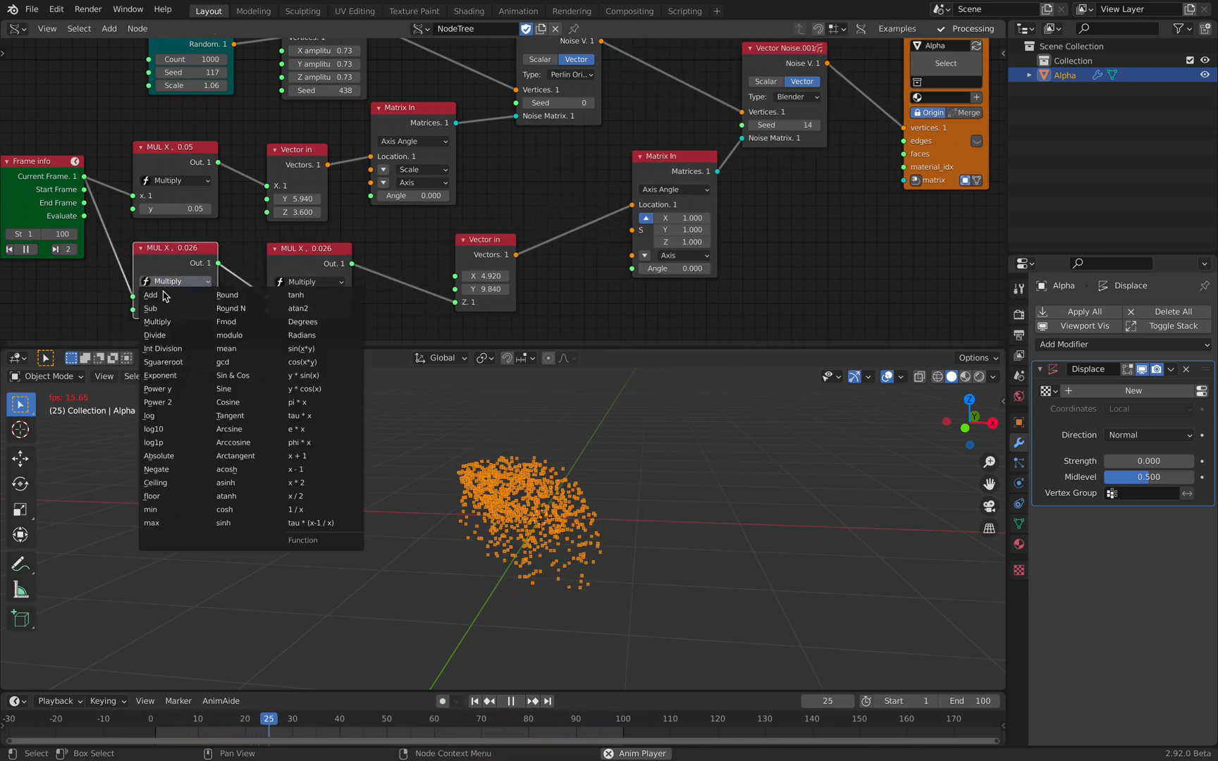
# - Change the first math node's function from Multiply to Add
pyautogui.click(149, 294)
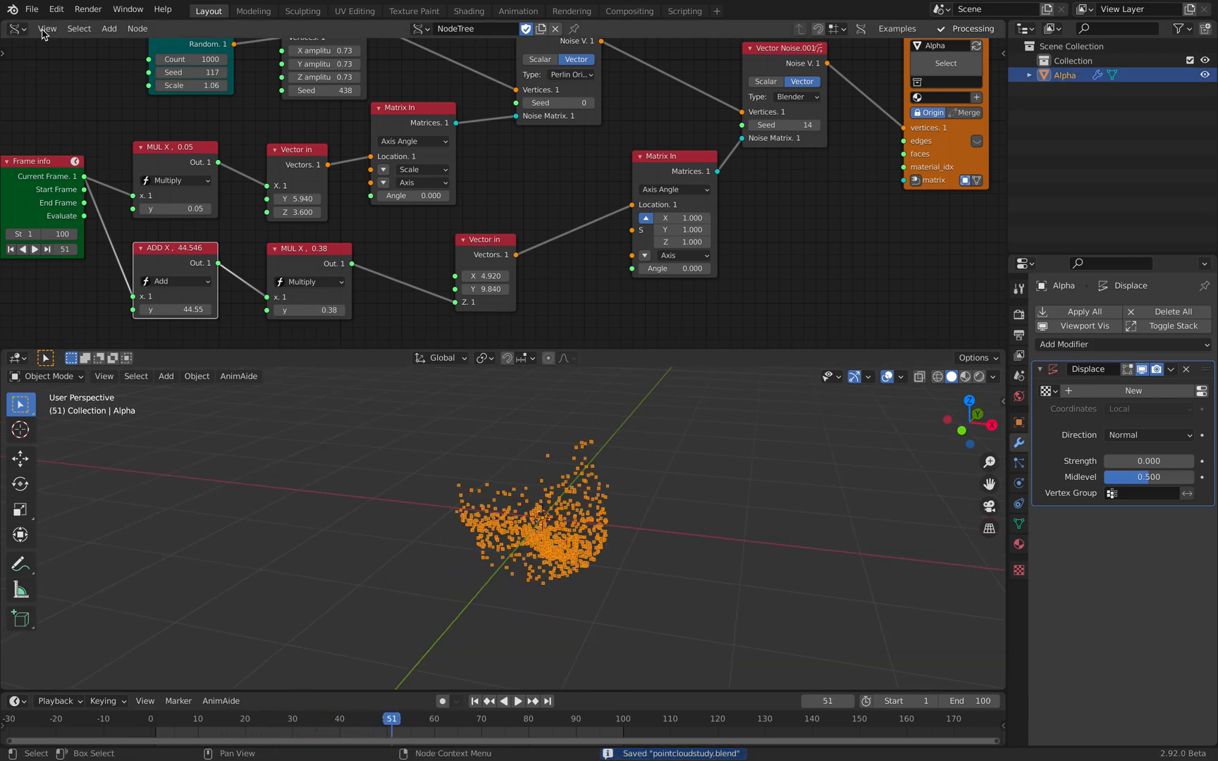
pyautogui.moveTo(691, 478)
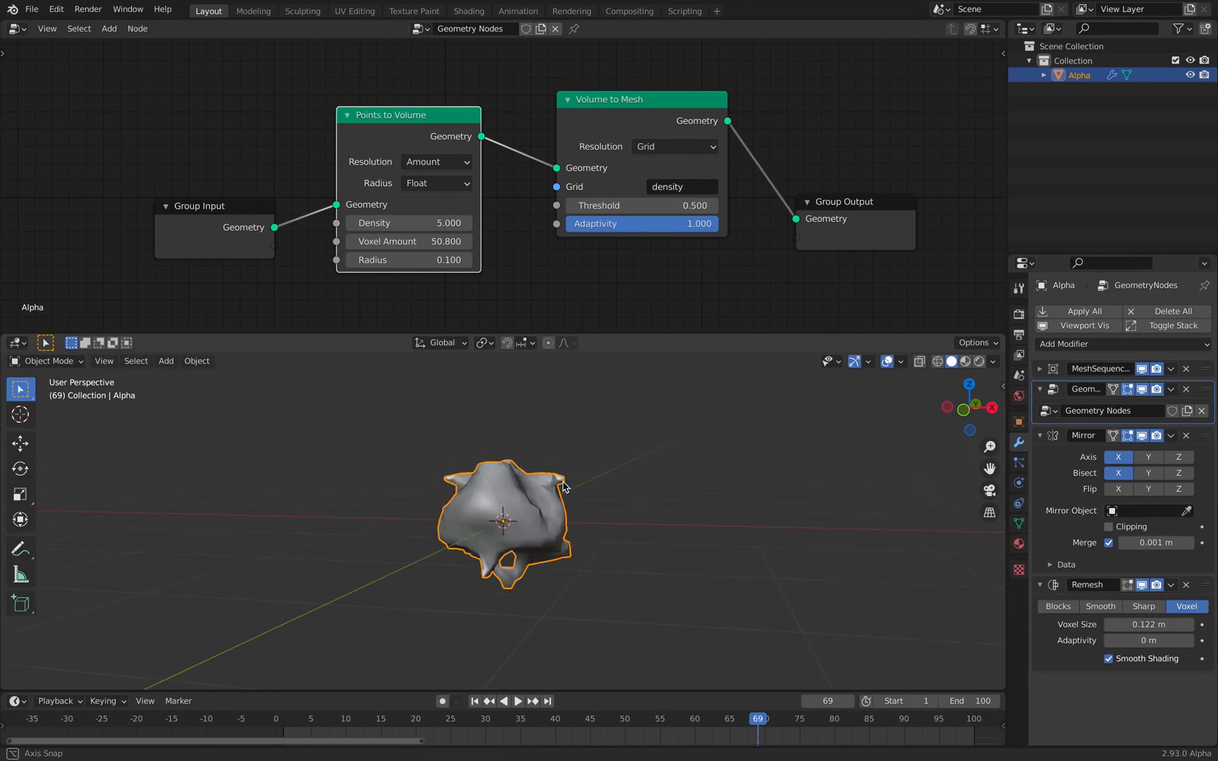
# - Dismiss the delete prompt and start a File > Import > Alembic
pyautogui.press('X')
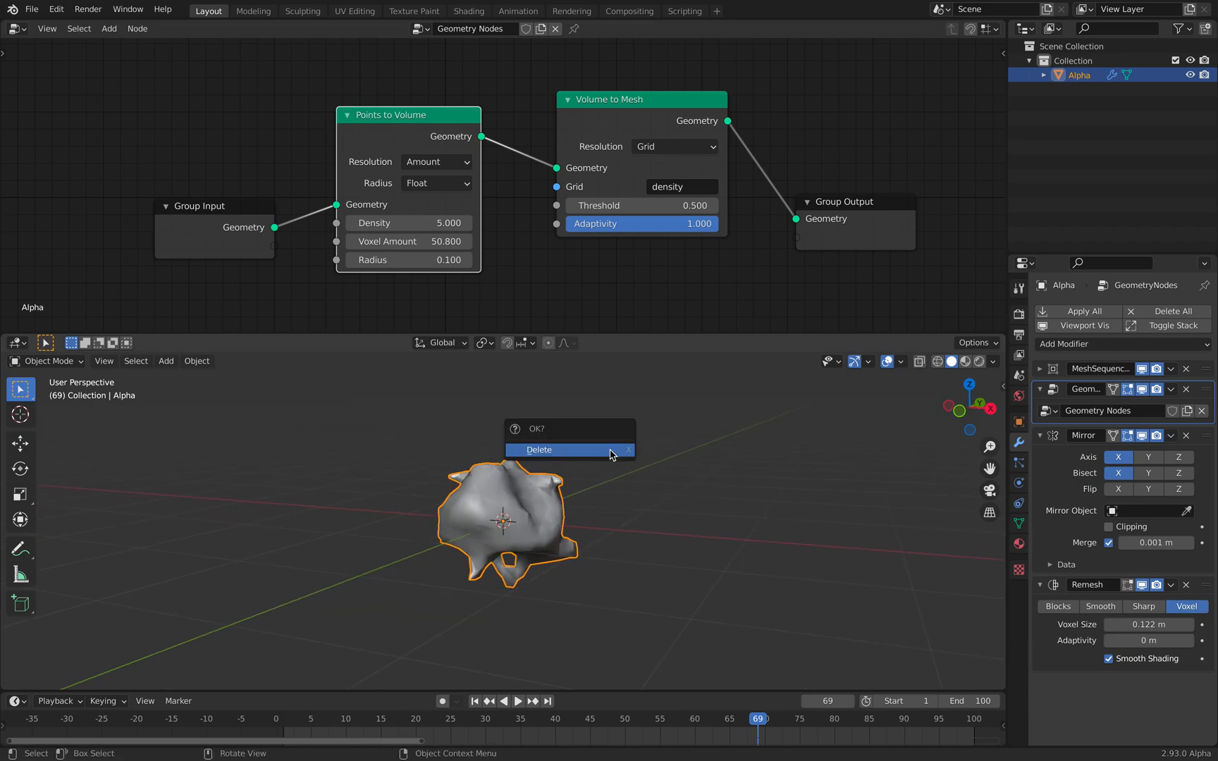
pyautogui.click(540, 450)
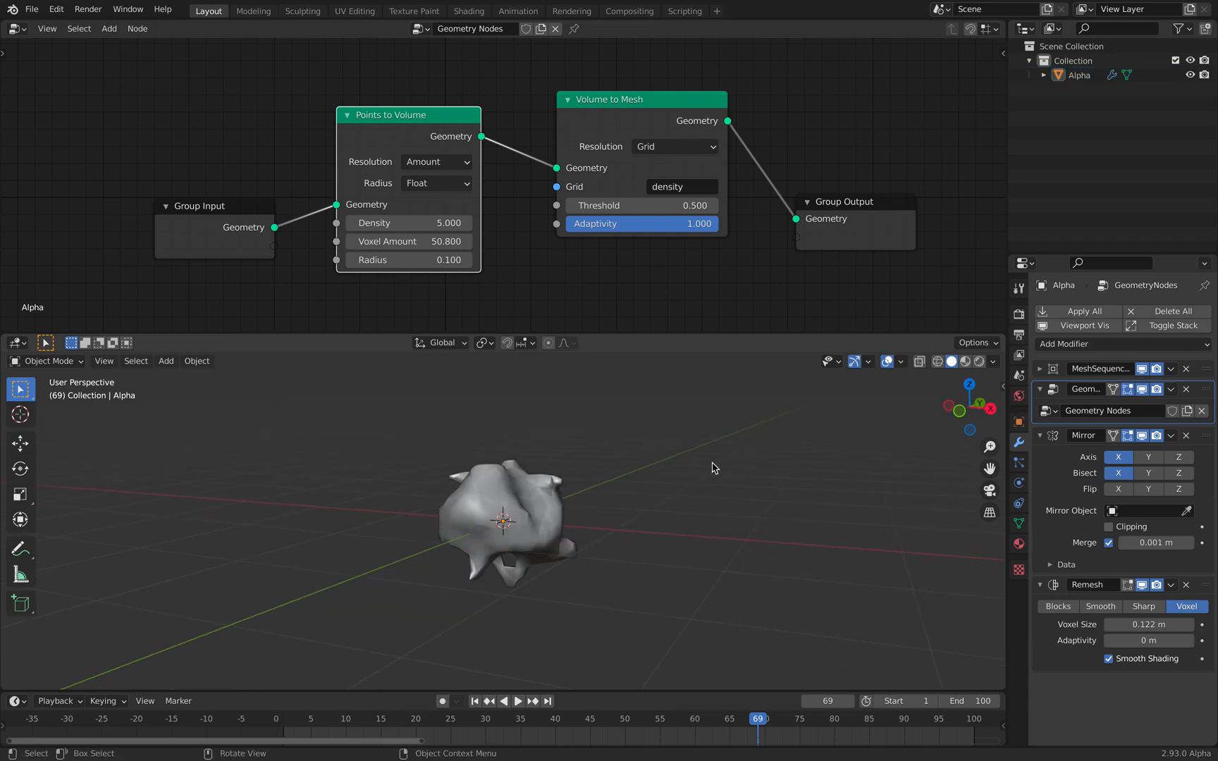
pyautogui.click(31, 10)
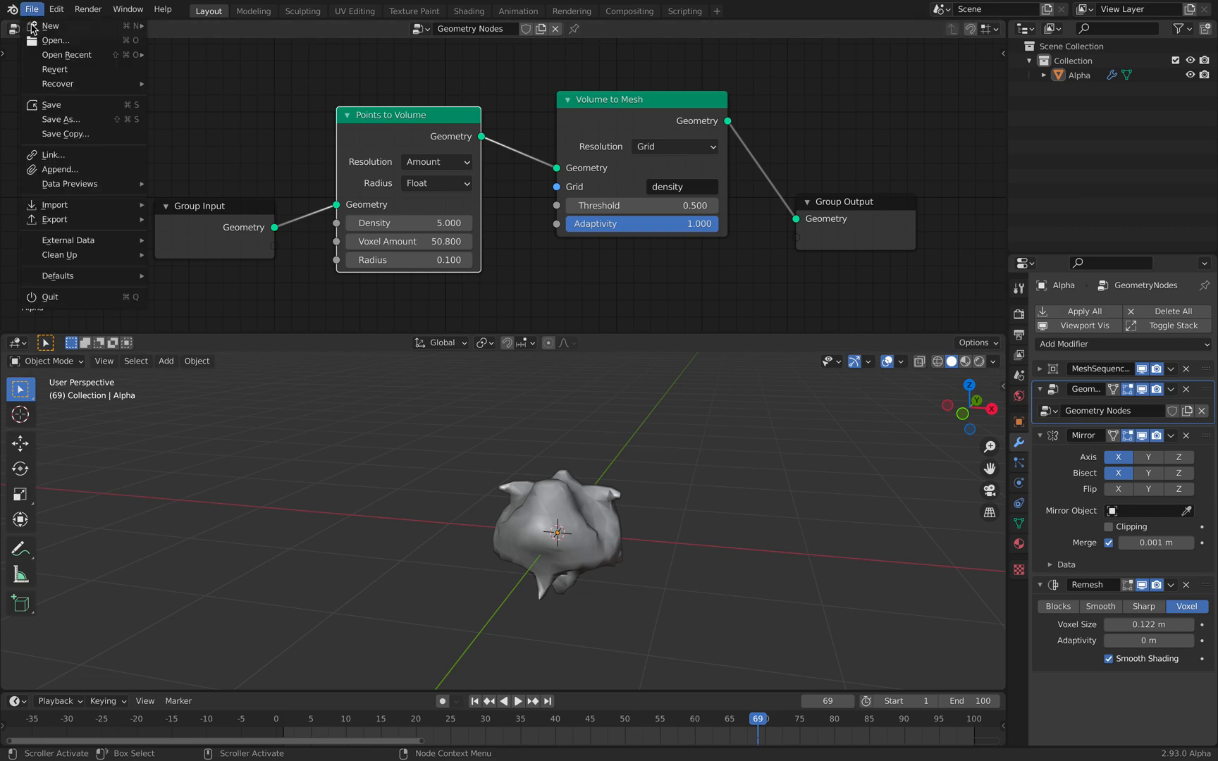
pyautogui.click(509, 231)
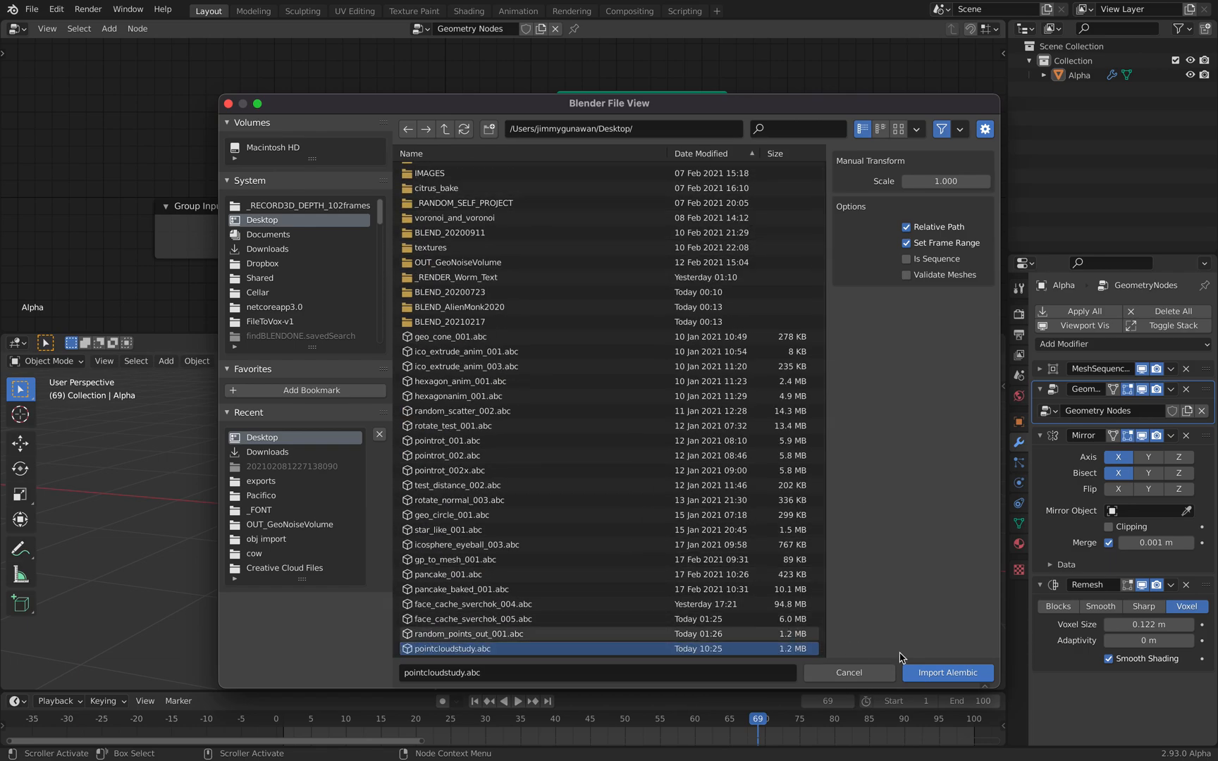
# - Import pointcloudstudy.abc as Alpha.001 and select the Alpha blob beside it
pyautogui.click(948, 674)
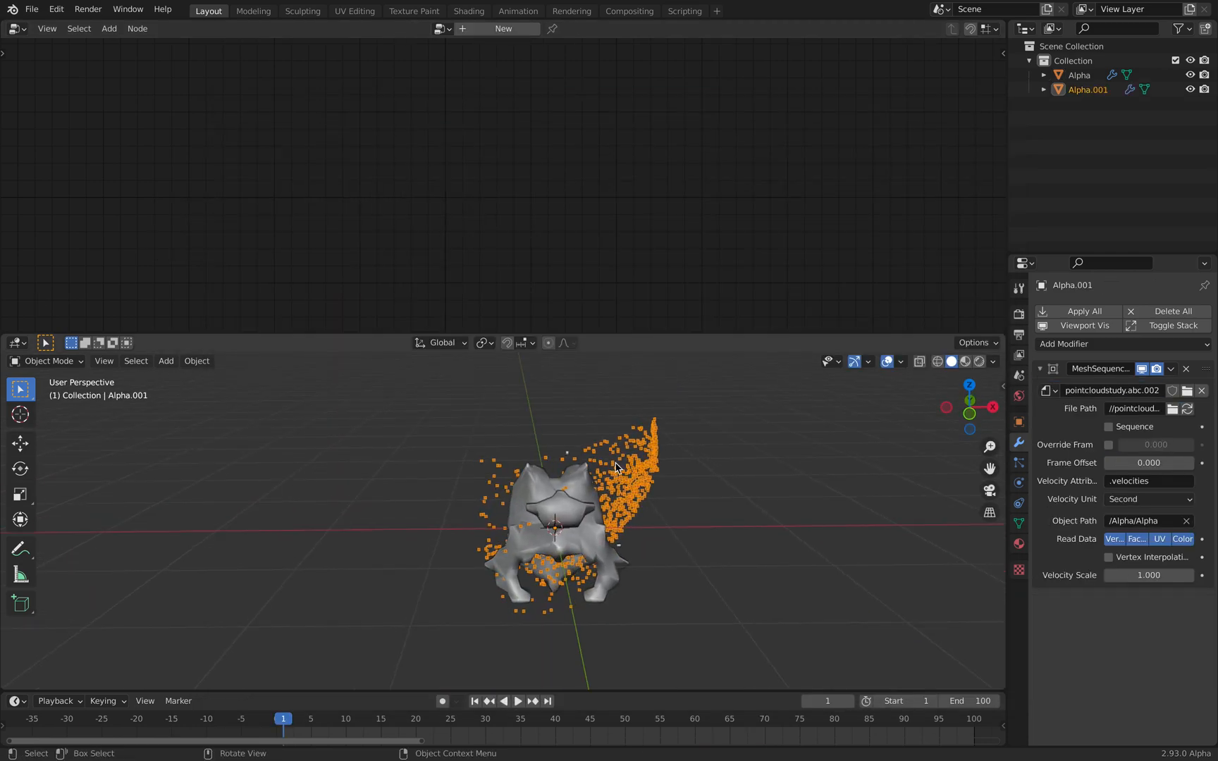
pyautogui.click(1077, 75)
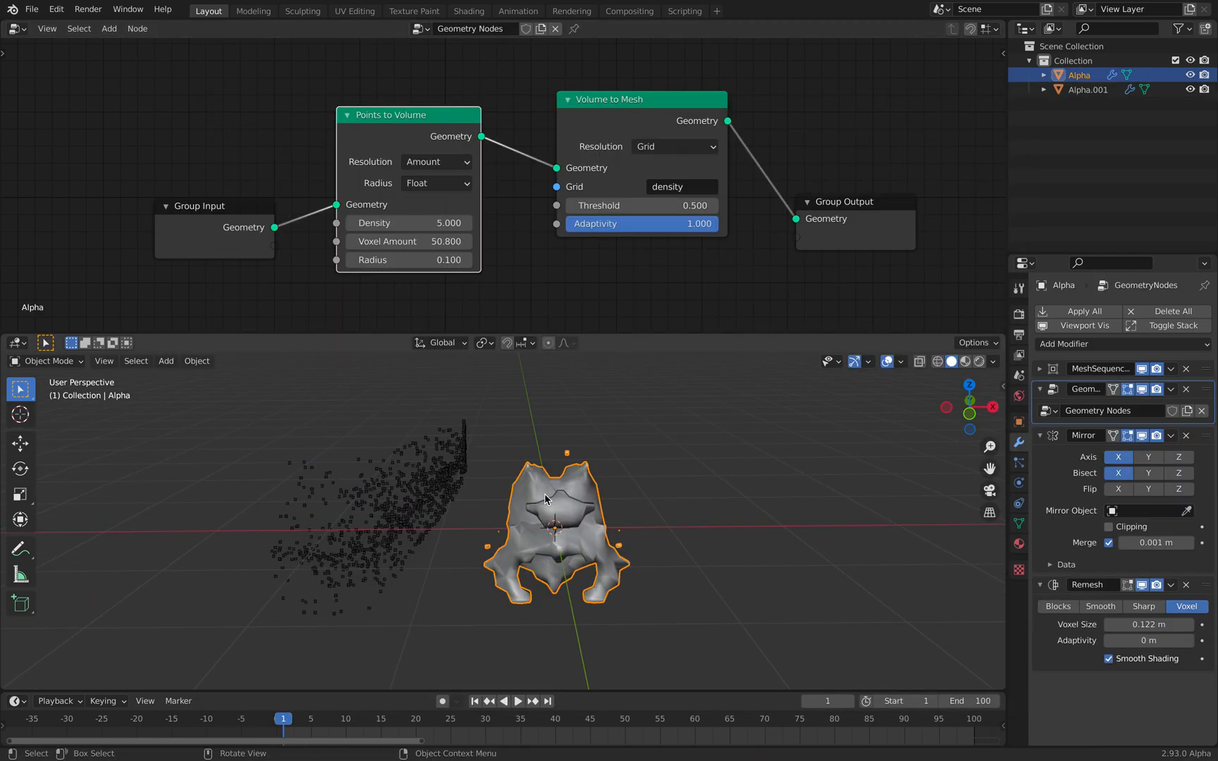
pyautogui.moveTo(416, 485)
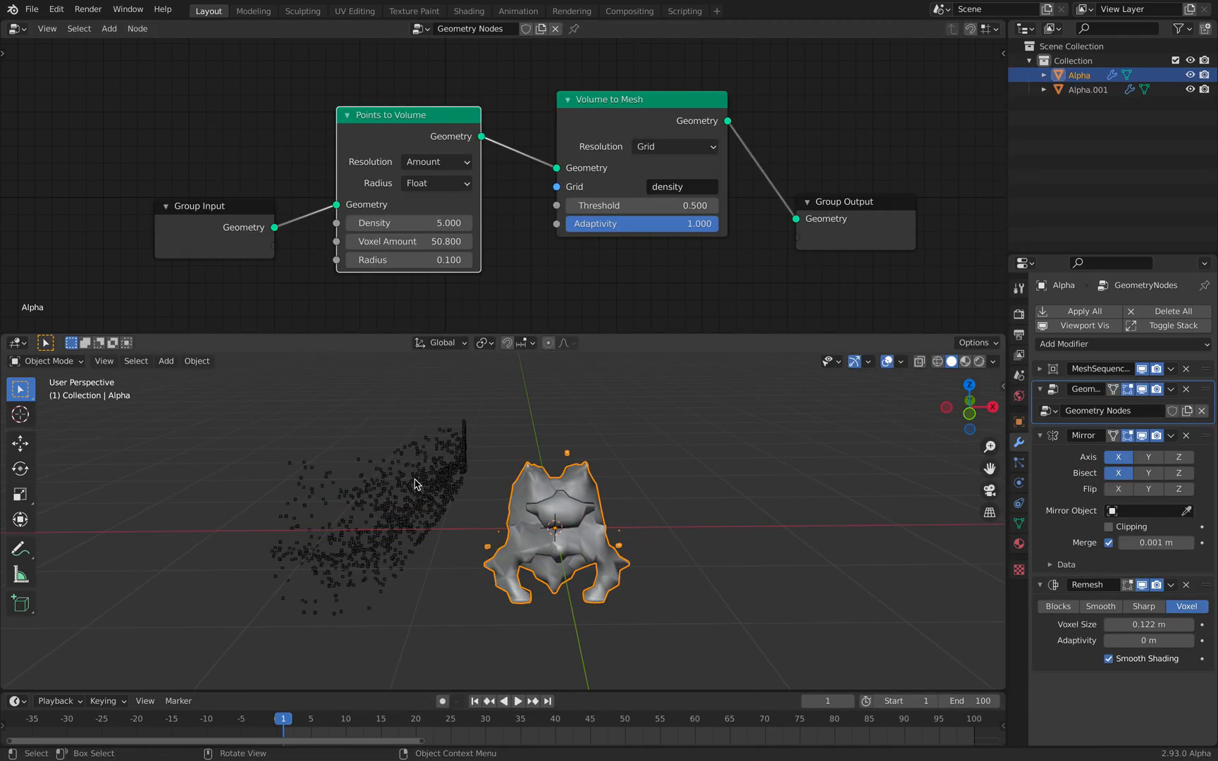
pyautogui.moveTo(542, 495)
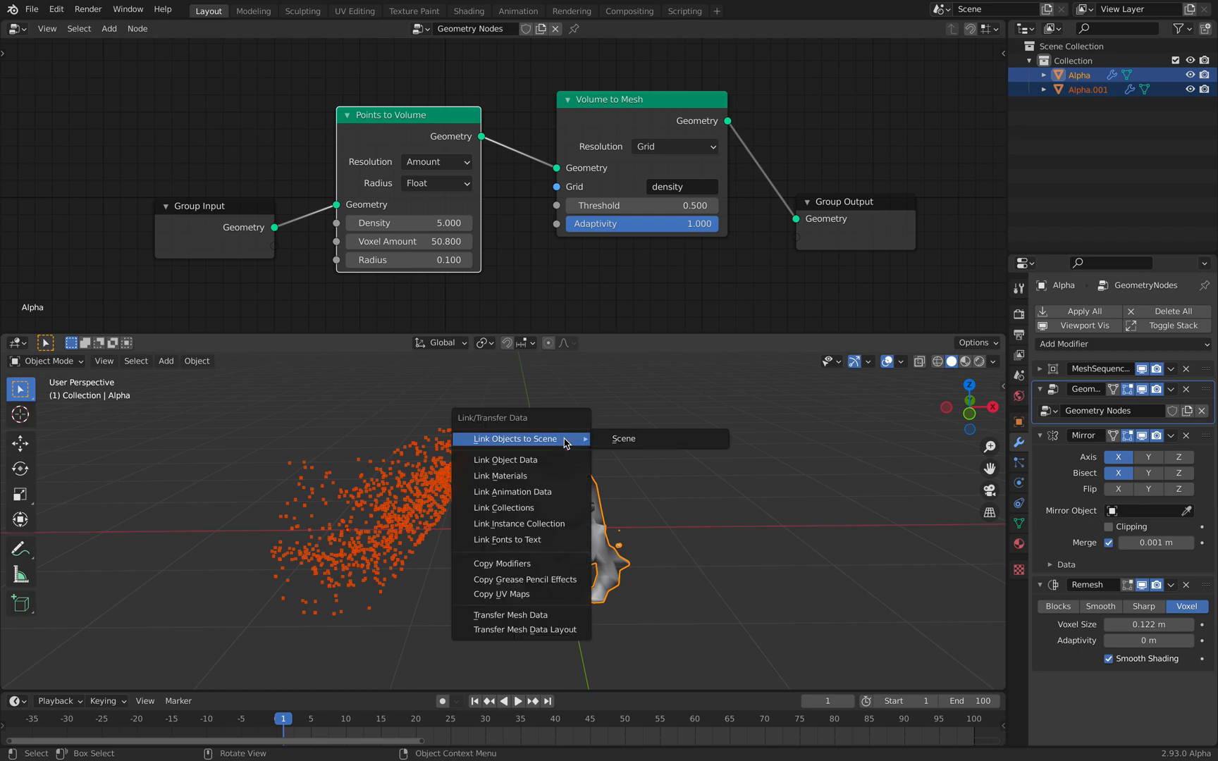
pyautogui.moveTo(517, 564)
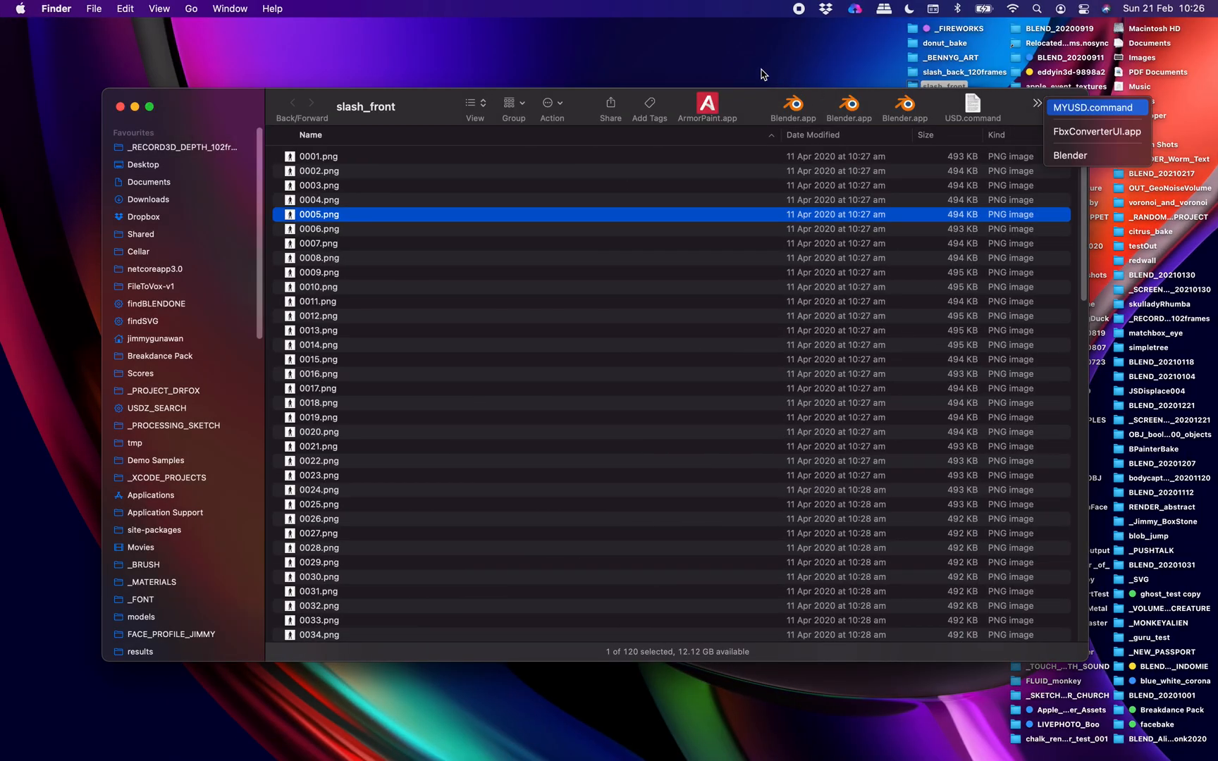
# - Launch the other Blender build from the Finder toolbar menu
pyautogui.click(794, 101)
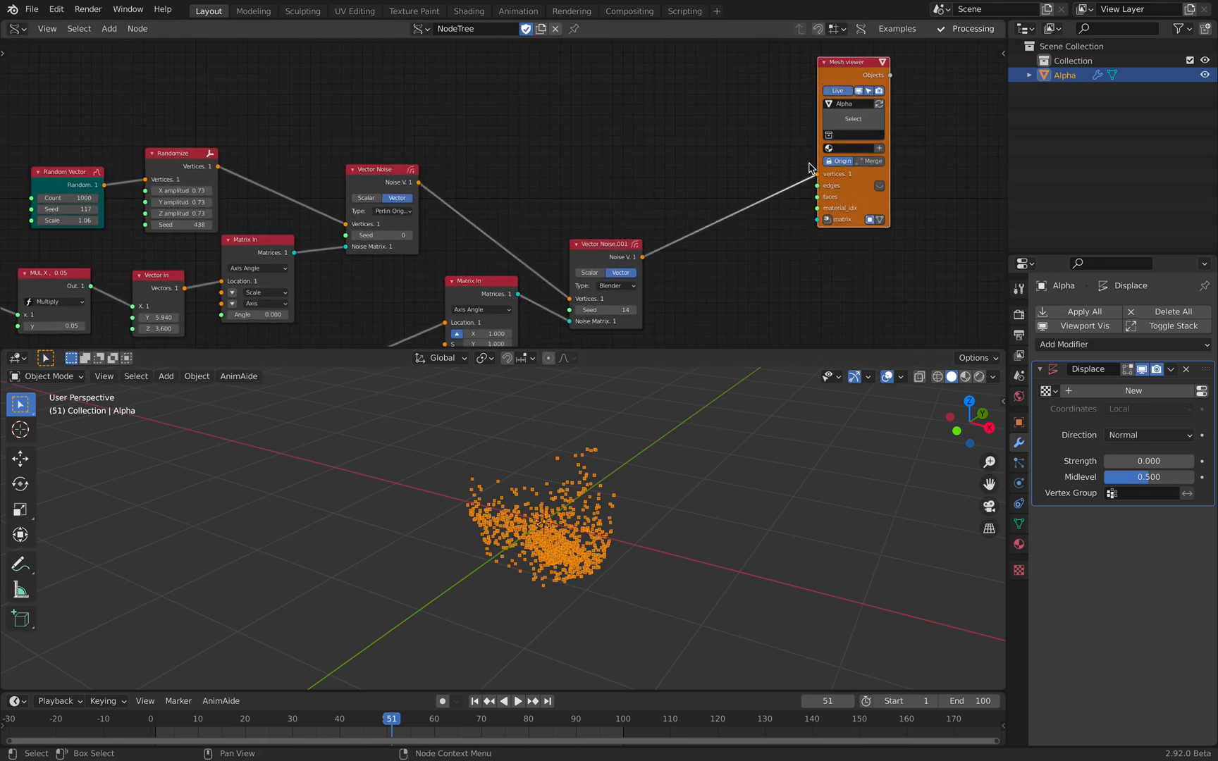
pyautogui.moveTo(702, 320)
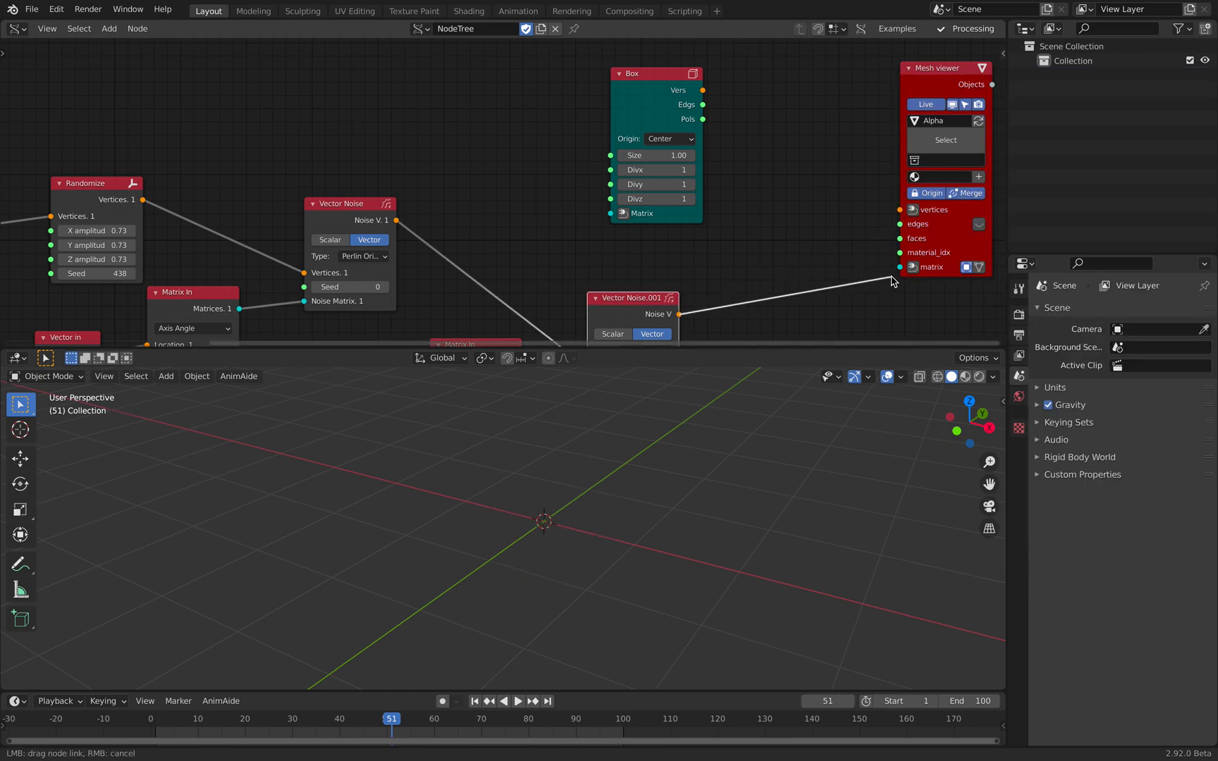
# - Feed the Box node into the Mesh Viewer and refine the Remesh voxel size to 0.076 m
pyautogui.click(900, 209)
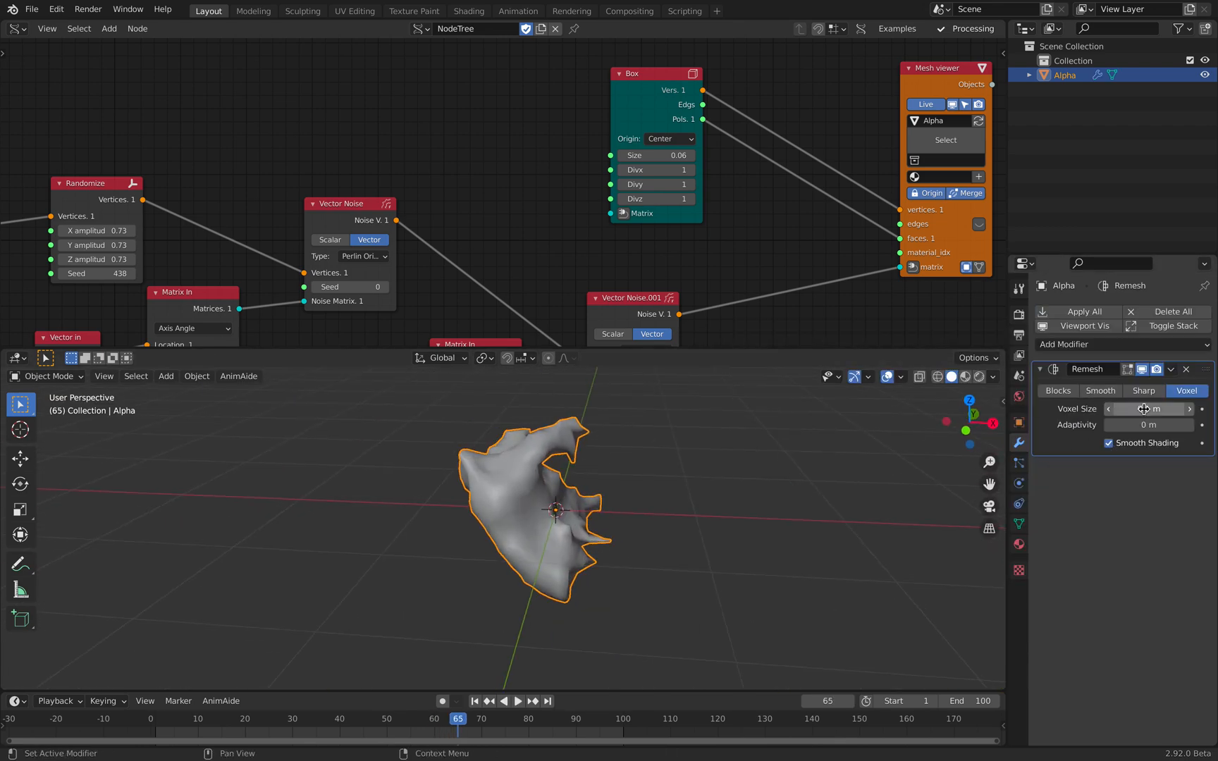
pyautogui.moveTo(1151, 407); pyautogui.dragTo(1118, 407)
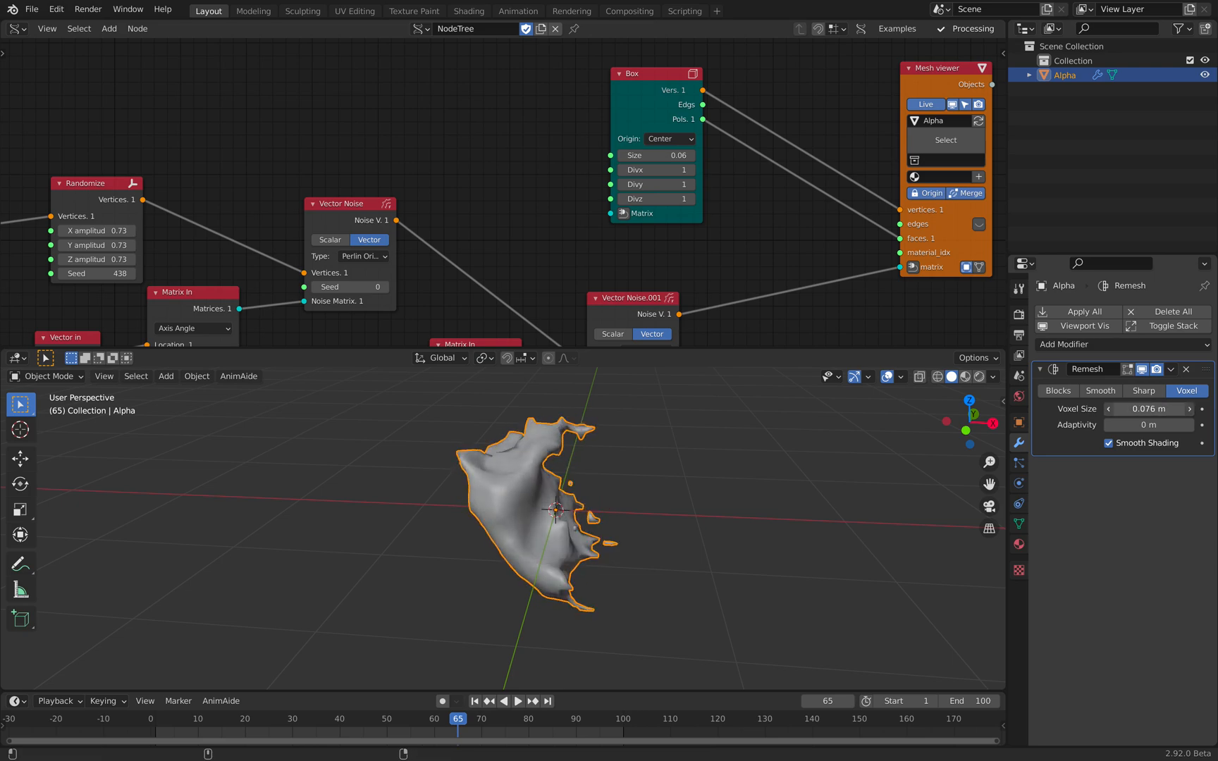
pyautogui.click(516, 701)
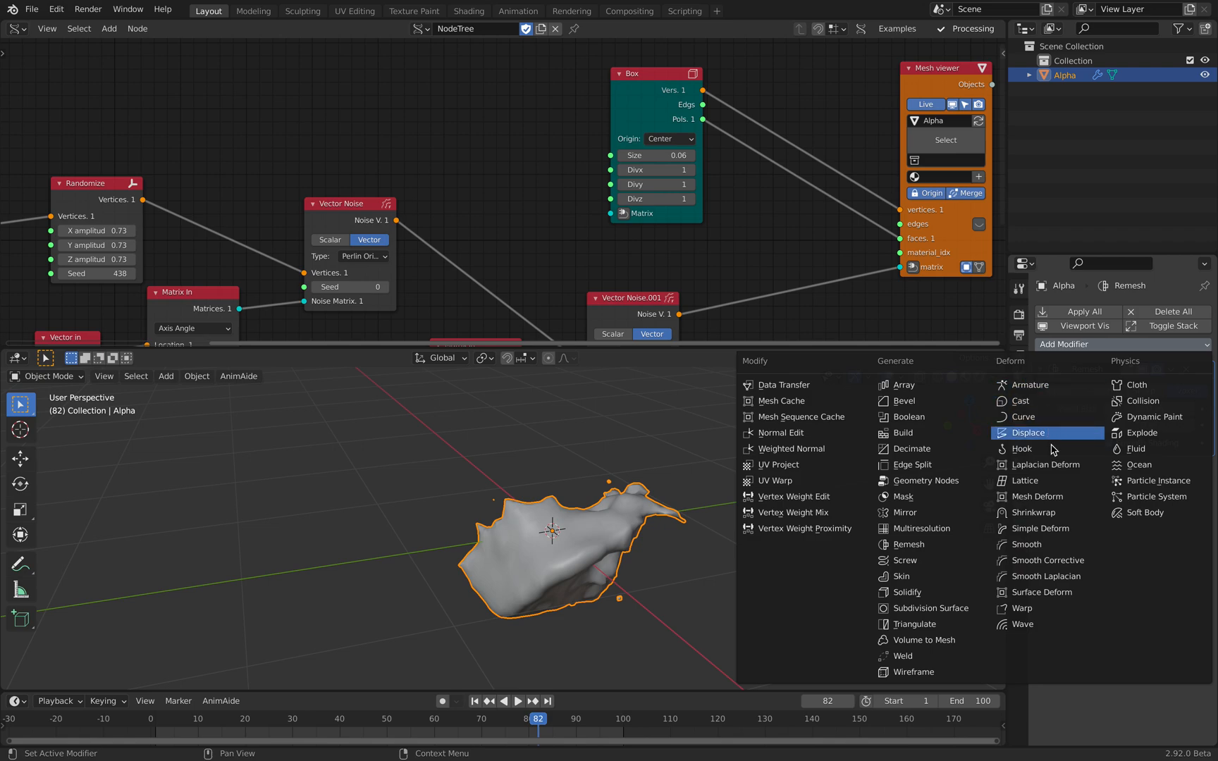
# - Add a Displace modifier to Alpha and export it as Alembic pointcloudstudyX.abc
pyautogui.click(1027, 433)
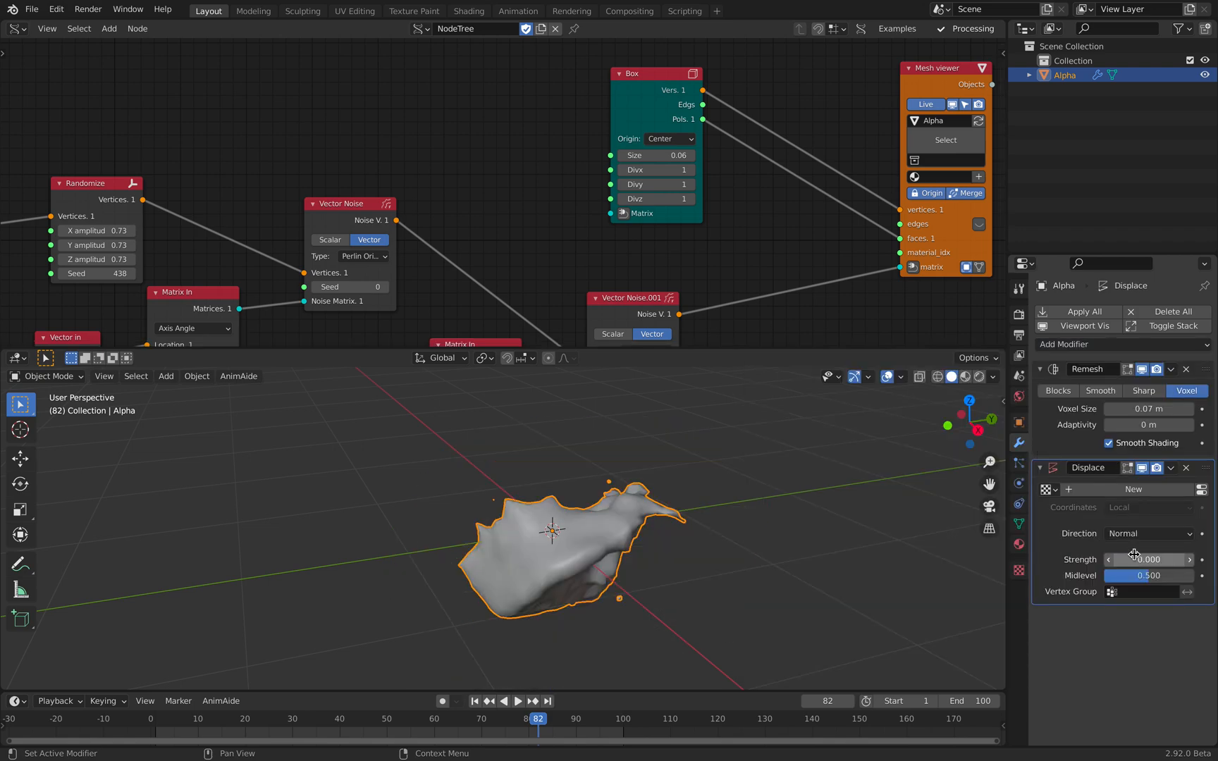
pyautogui.click(31, 10)
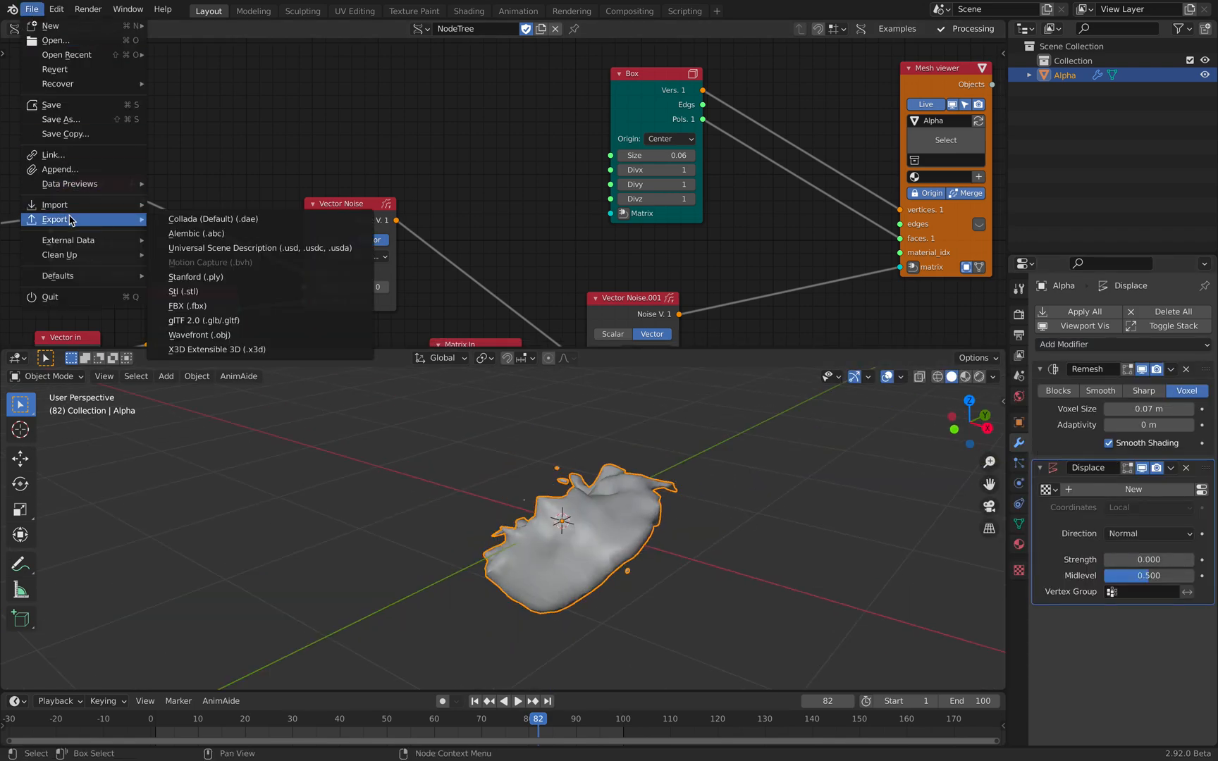
pyautogui.click(194, 234)
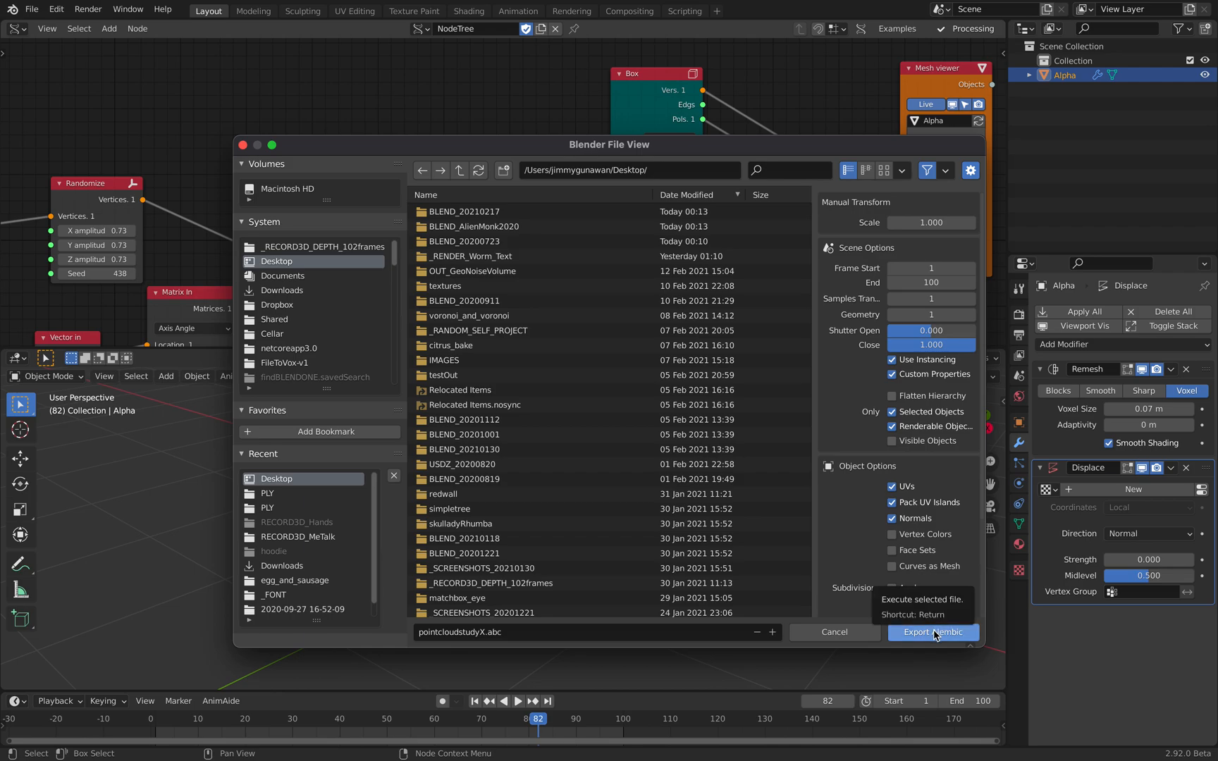
pyautogui.click(933, 633)
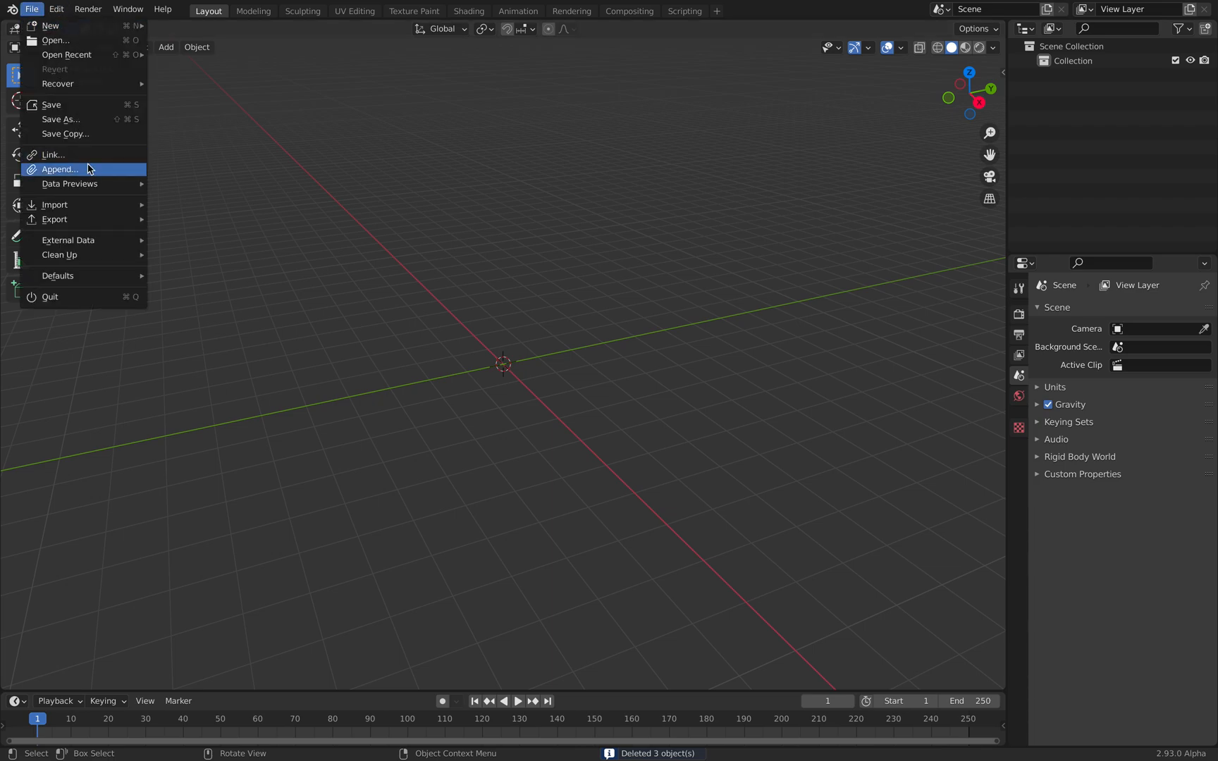
# - Import pointcloudstudy.abc from the Desktop as the animated point cloud Alpha
pyautogui.click(619, 399)
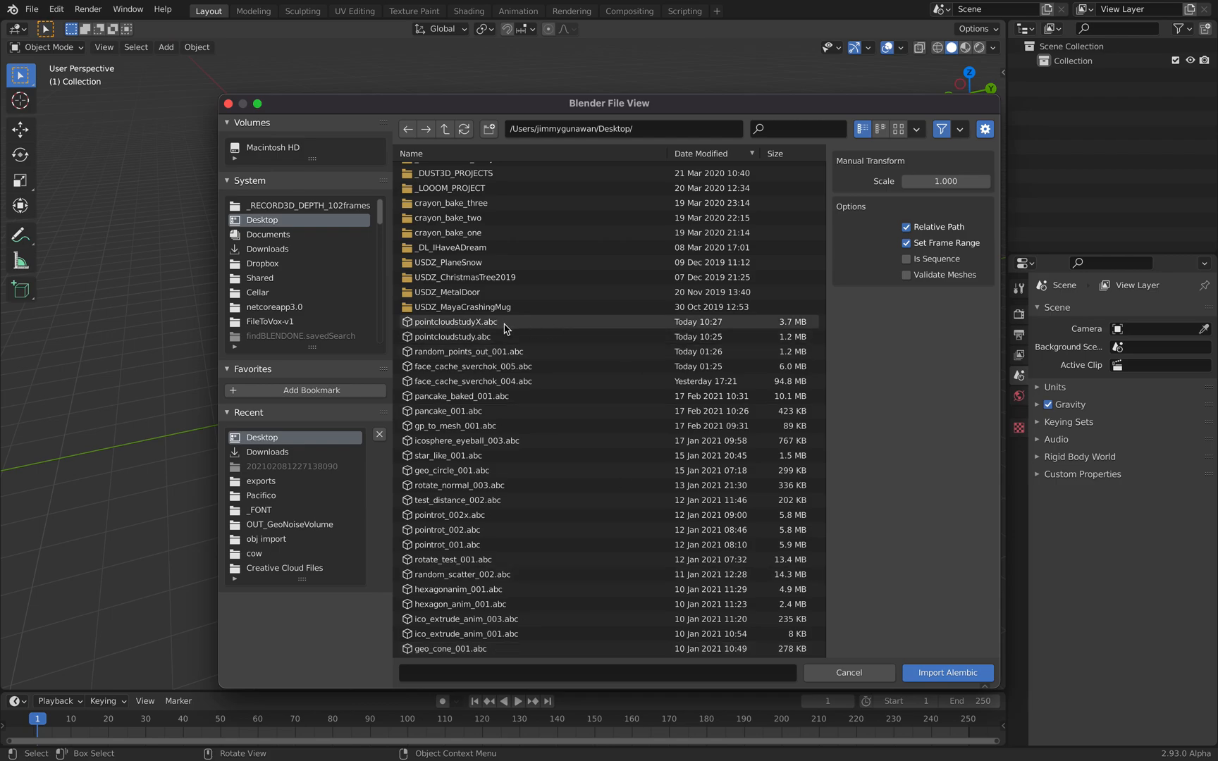
pyautogui.click(453, 337)
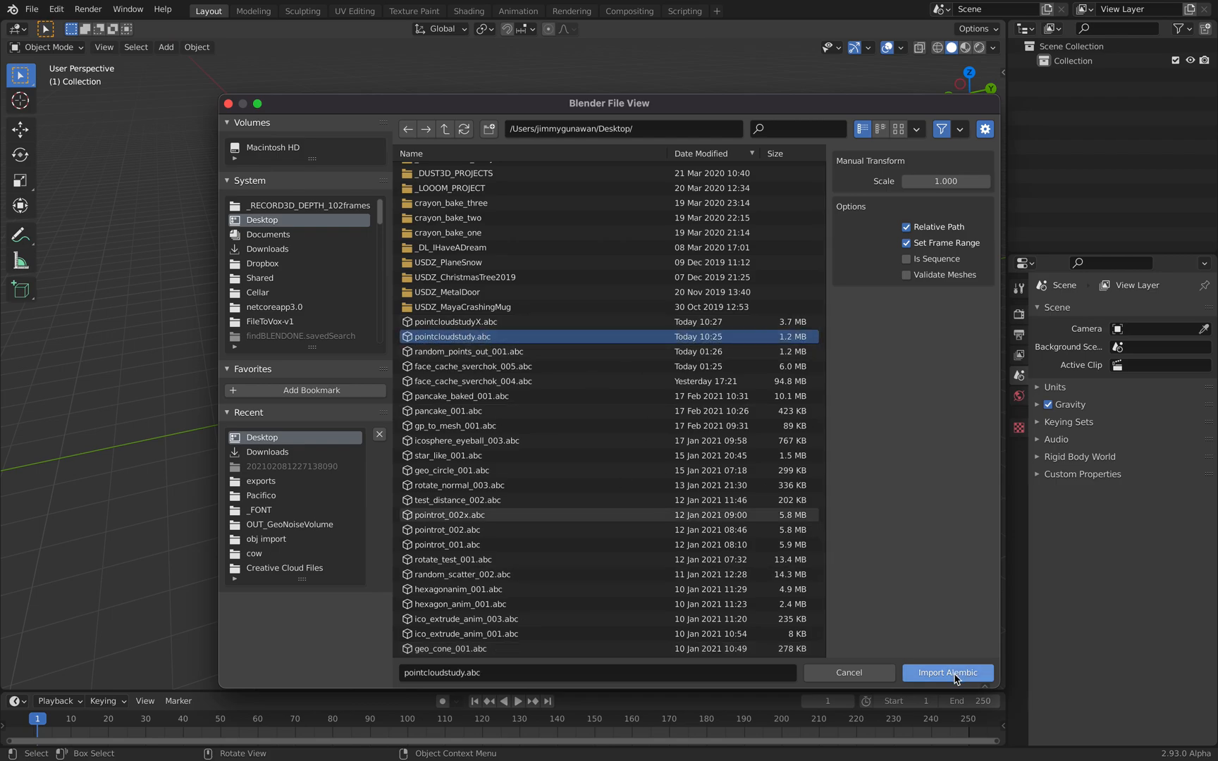
pyautogui.click(947, 673)
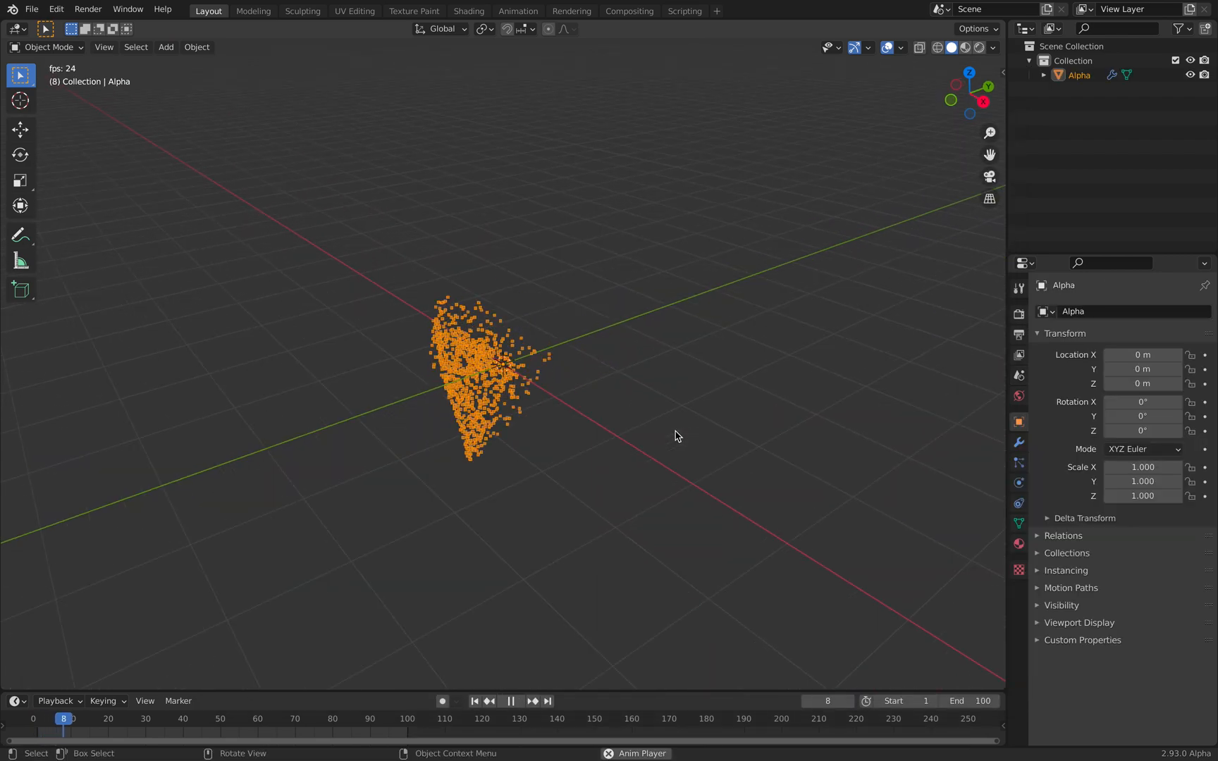
# - Split the view into a Geometry Node Editor and add Points to Volume and Volume to Mesh nodes
pyautogui.click(511, 701)
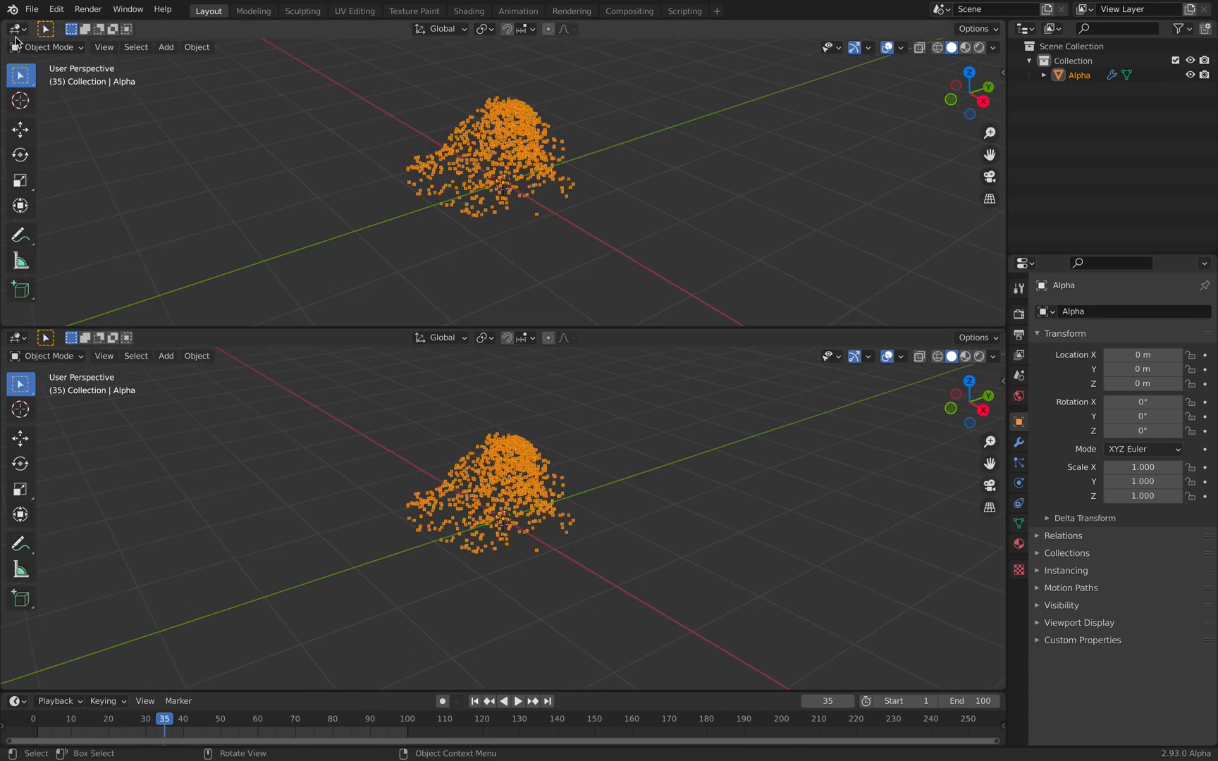
pyautogui.click(14, 28)
pyautogui.write('pool')
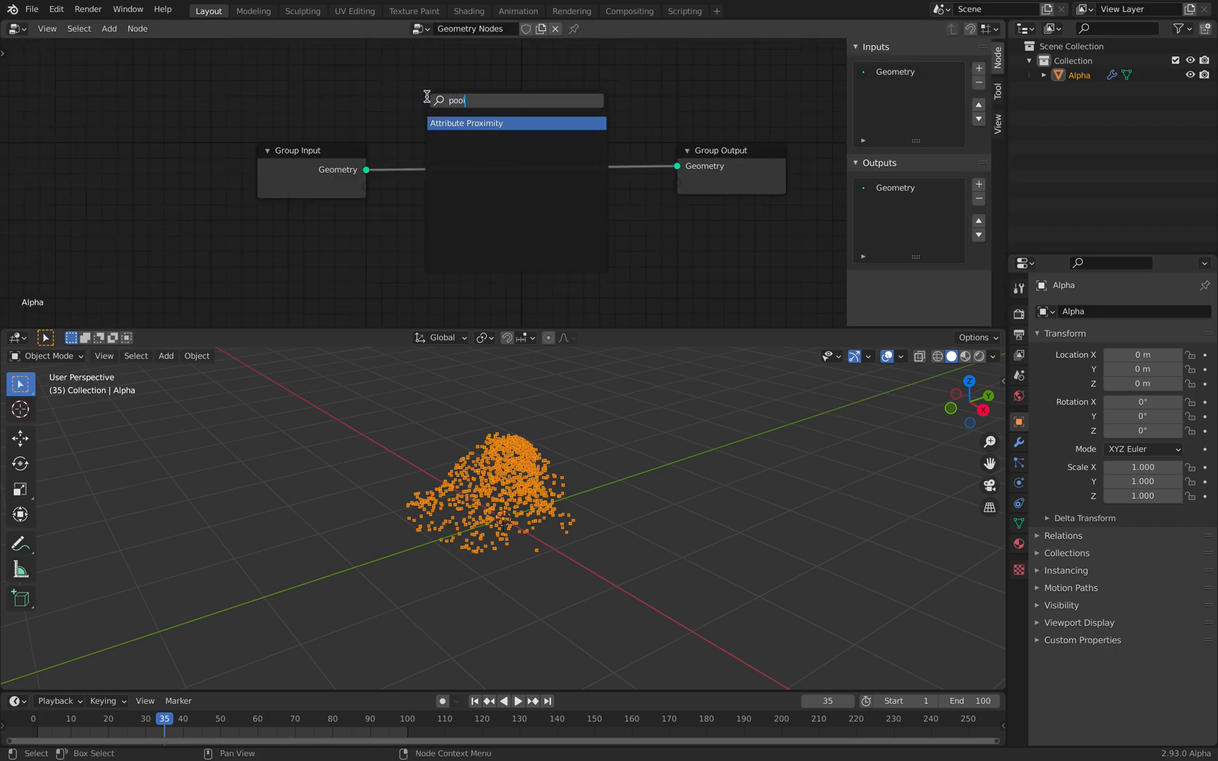
pyautogui.write('poin')
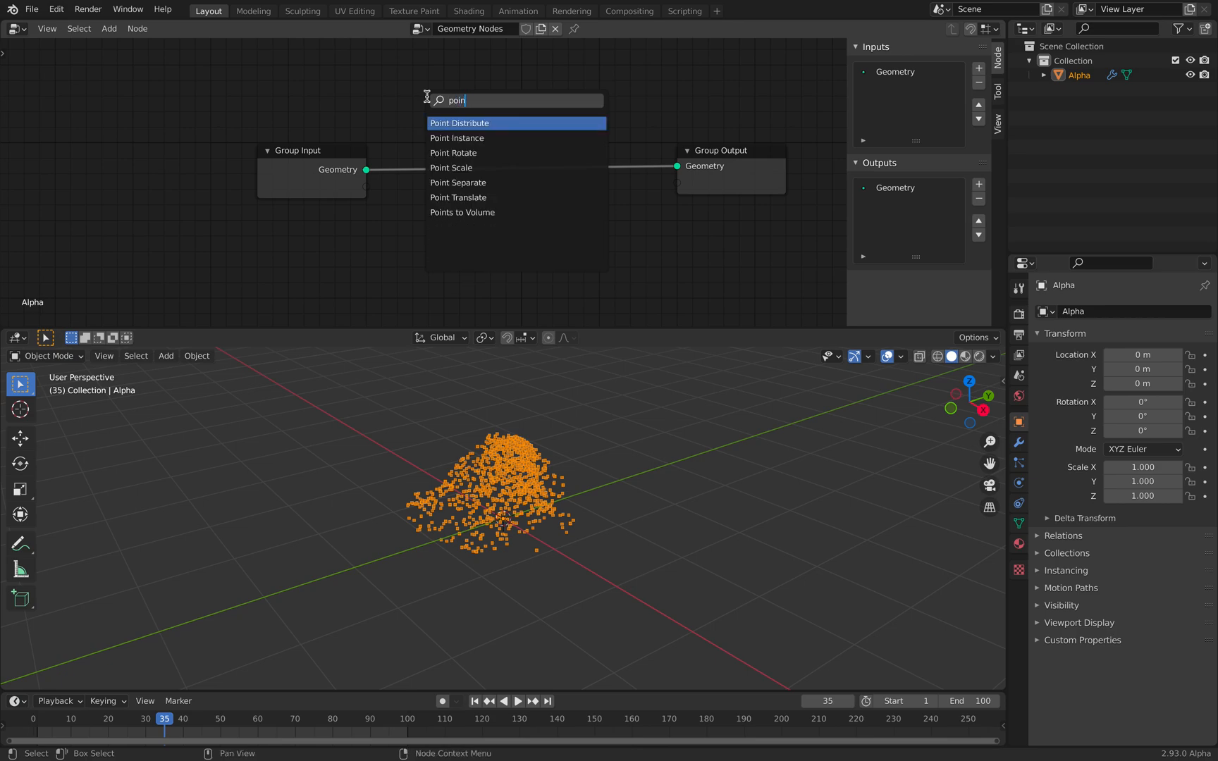
pyautogui.click(462, 212)
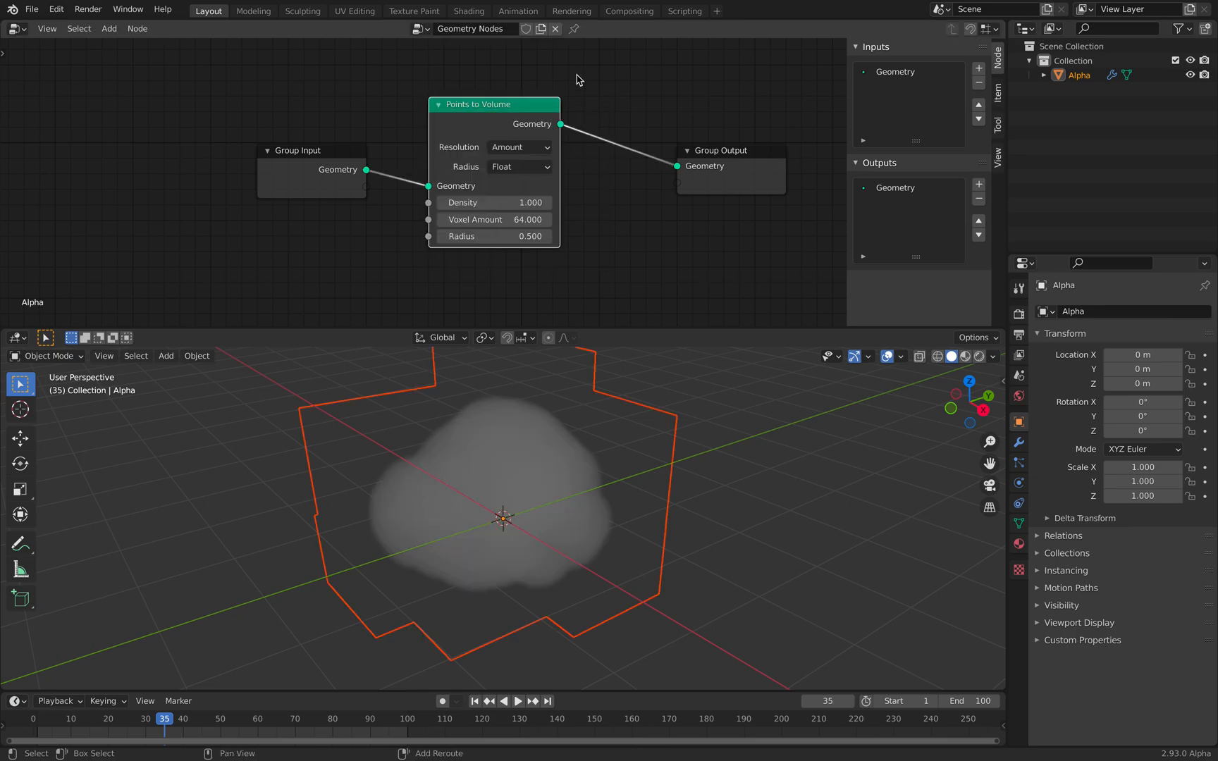
pyautogui.write('volum')
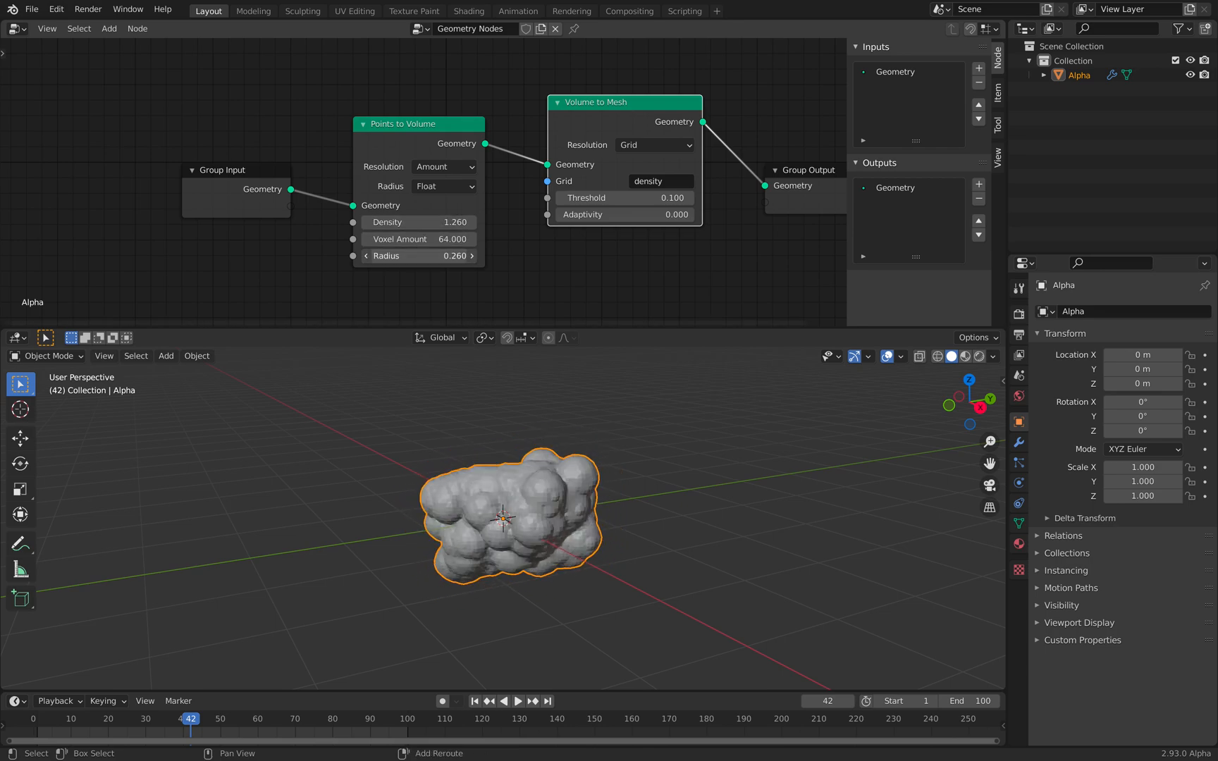
# - Reduce the point radius to 0.220 and show Alpha's modifier stack
pyautogui.moveTo(420, 255); pyautogui.dragTo(390, 255)
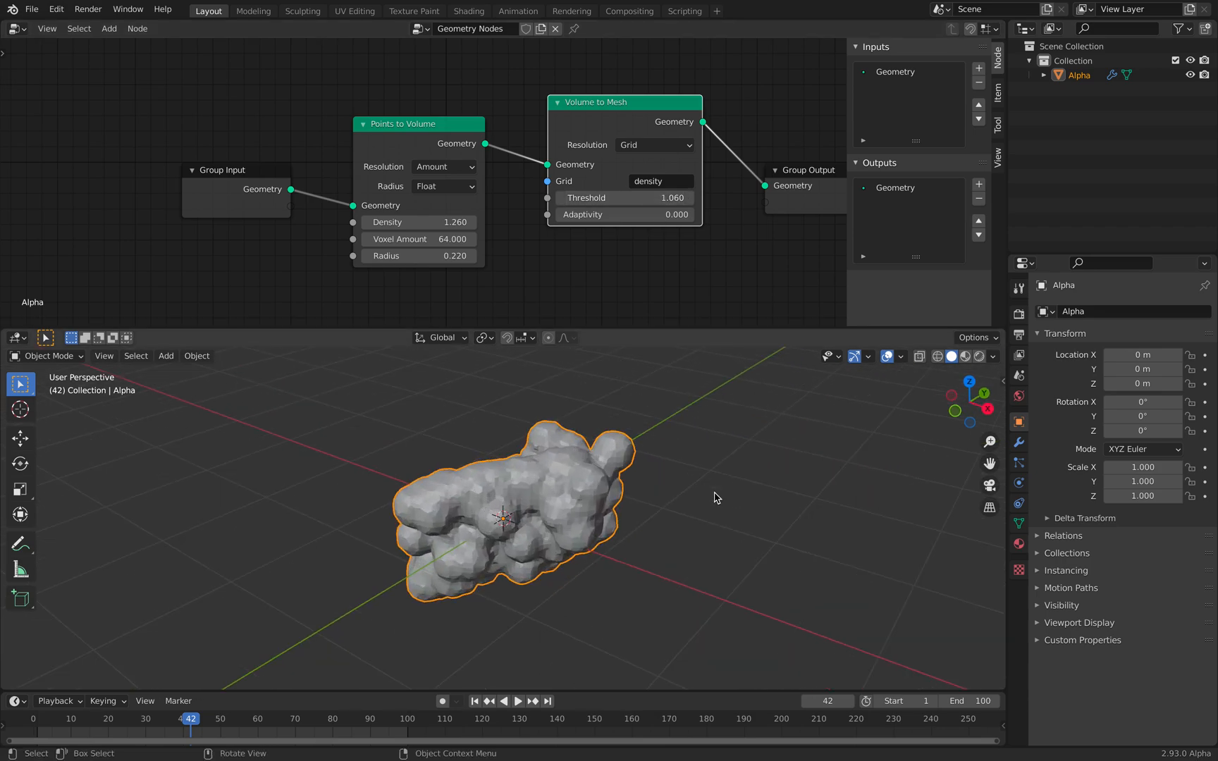
pyautogui.click(521, 702)
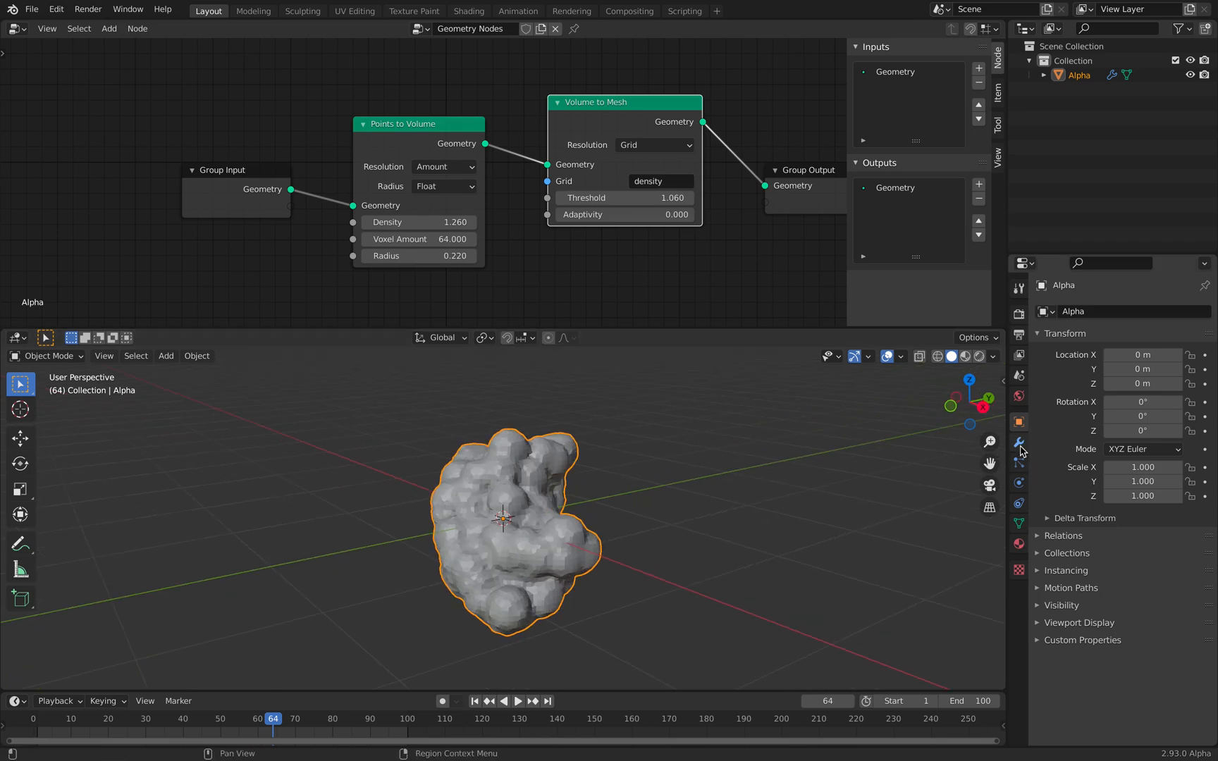
pyautogui.click(1019, 442)
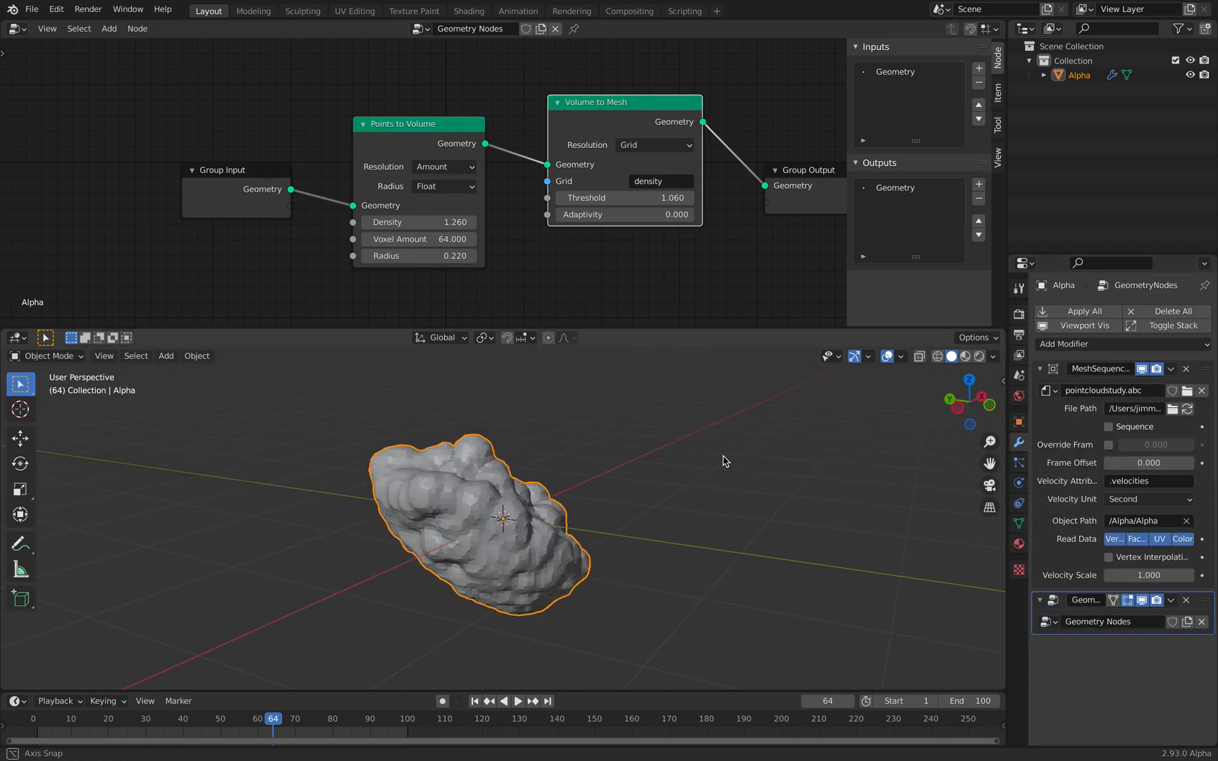
# - Import pointcloudstudyX.abc as Alpha.001 beside the meshed Alpha
pyautogui.moveTo(722, 461); pyautogui.dragTo(973, 453)
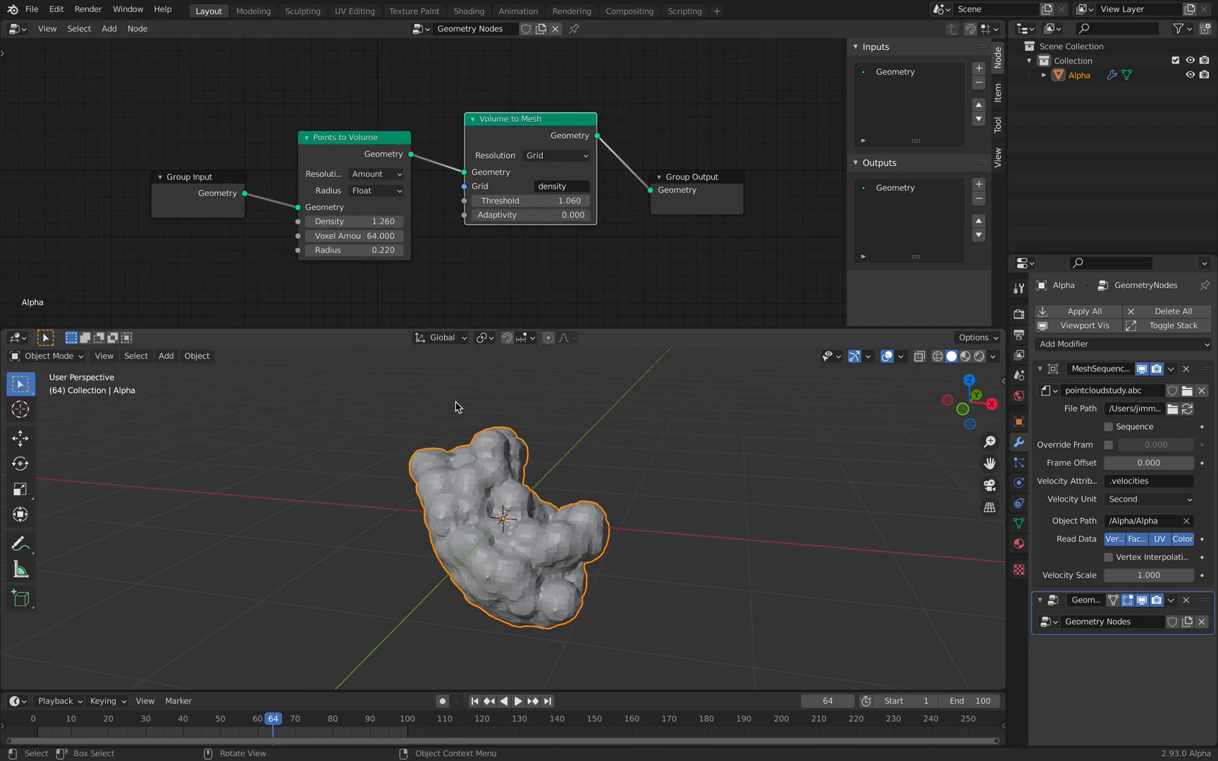
pyautogui.click(31, 10)
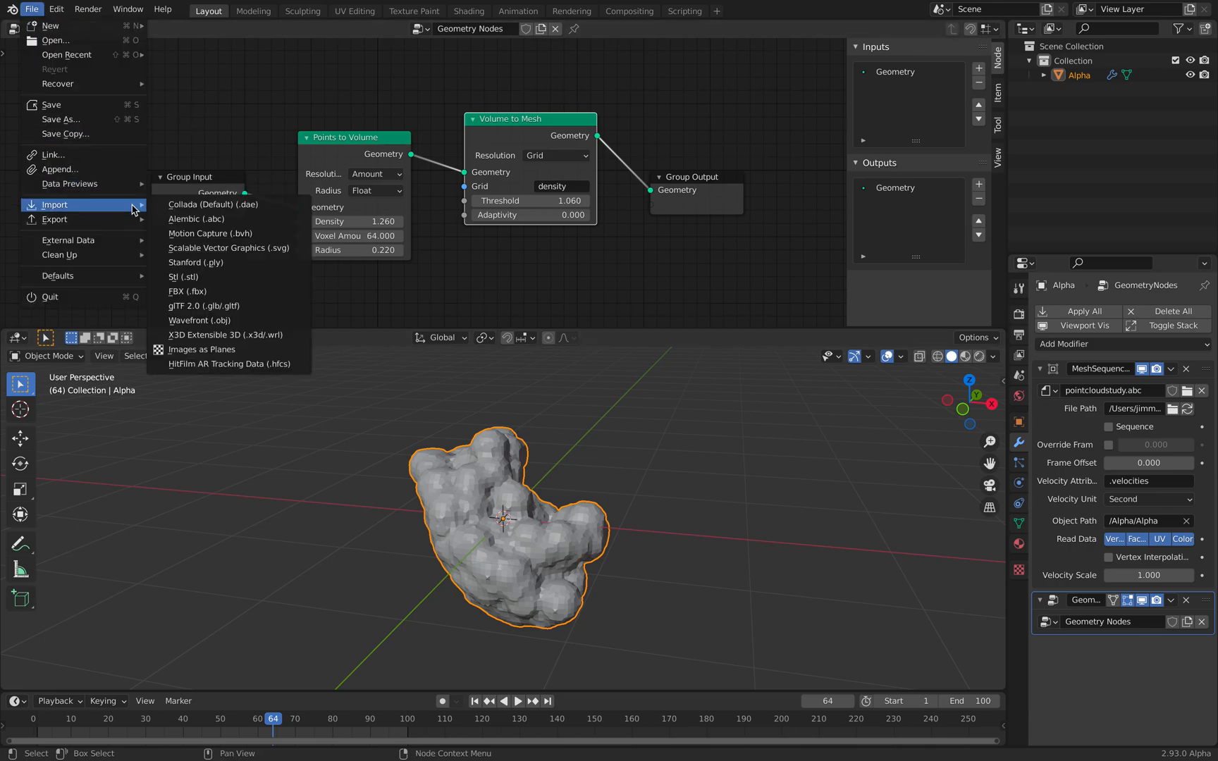
pyautogui.click(580, 381)
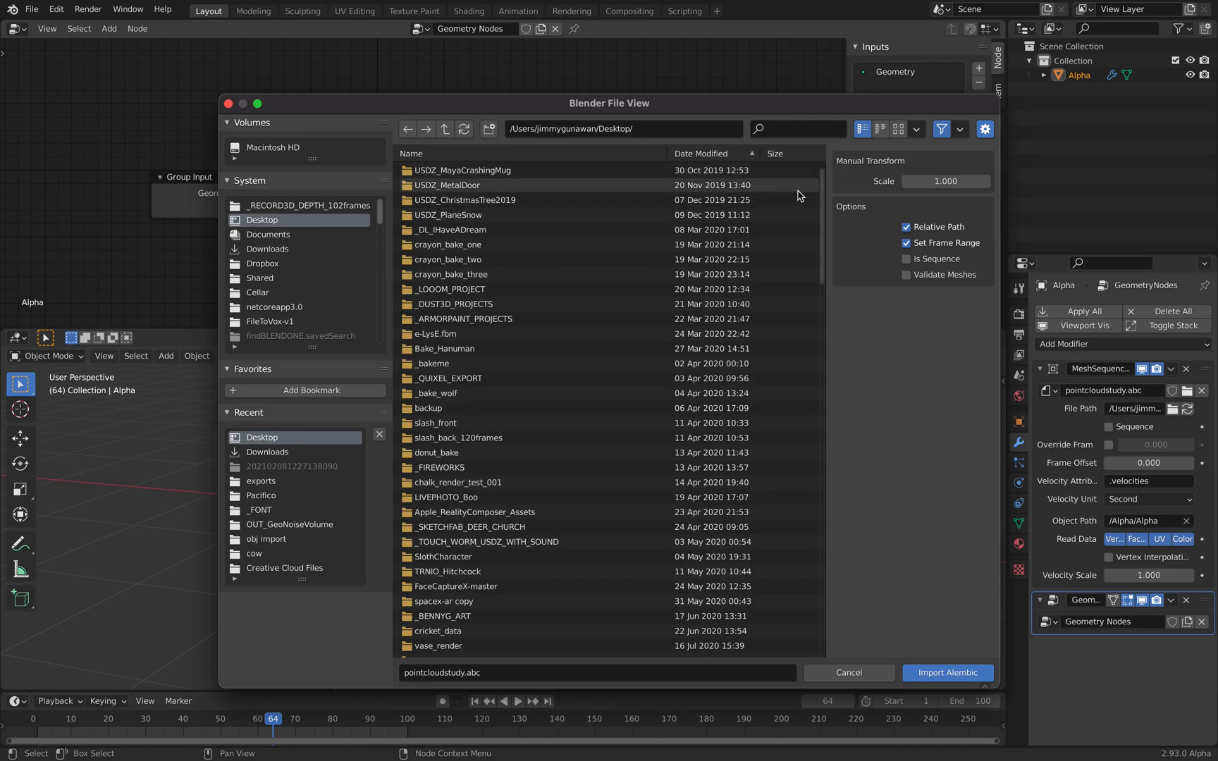
pyautogui.scroll(-3)
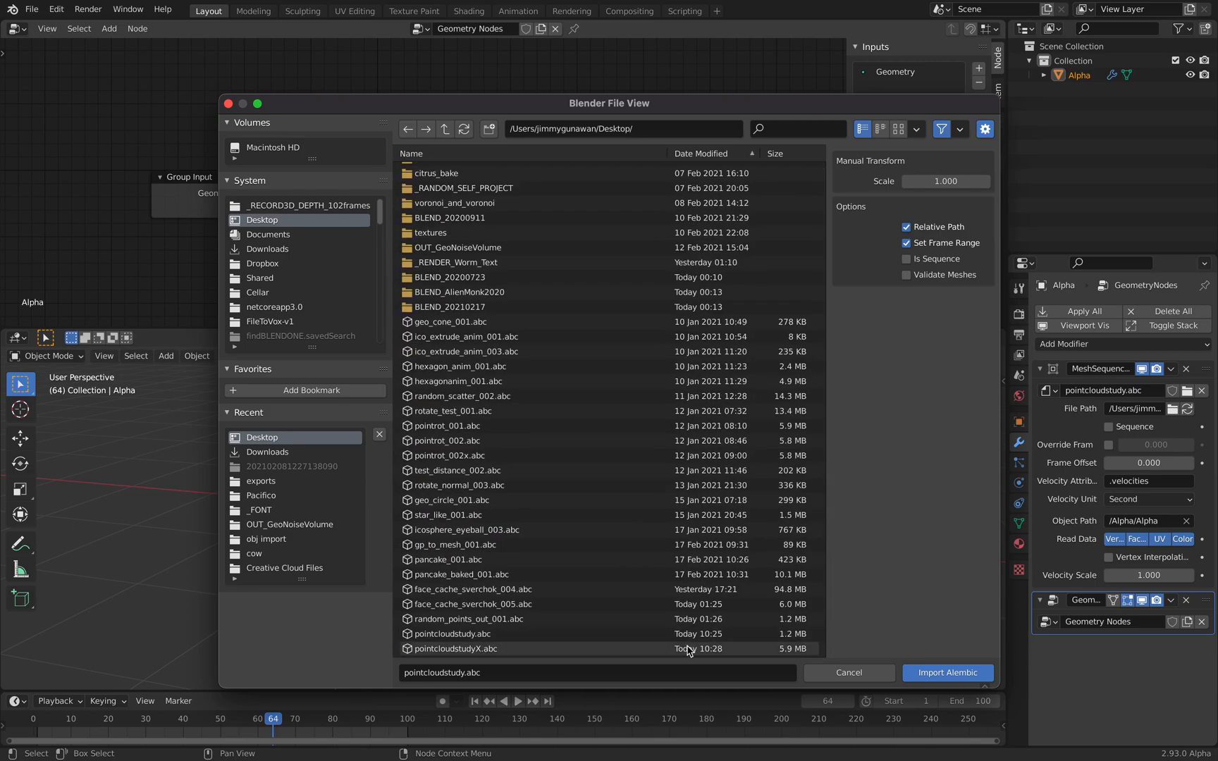
pyautogui.click(947, 674)
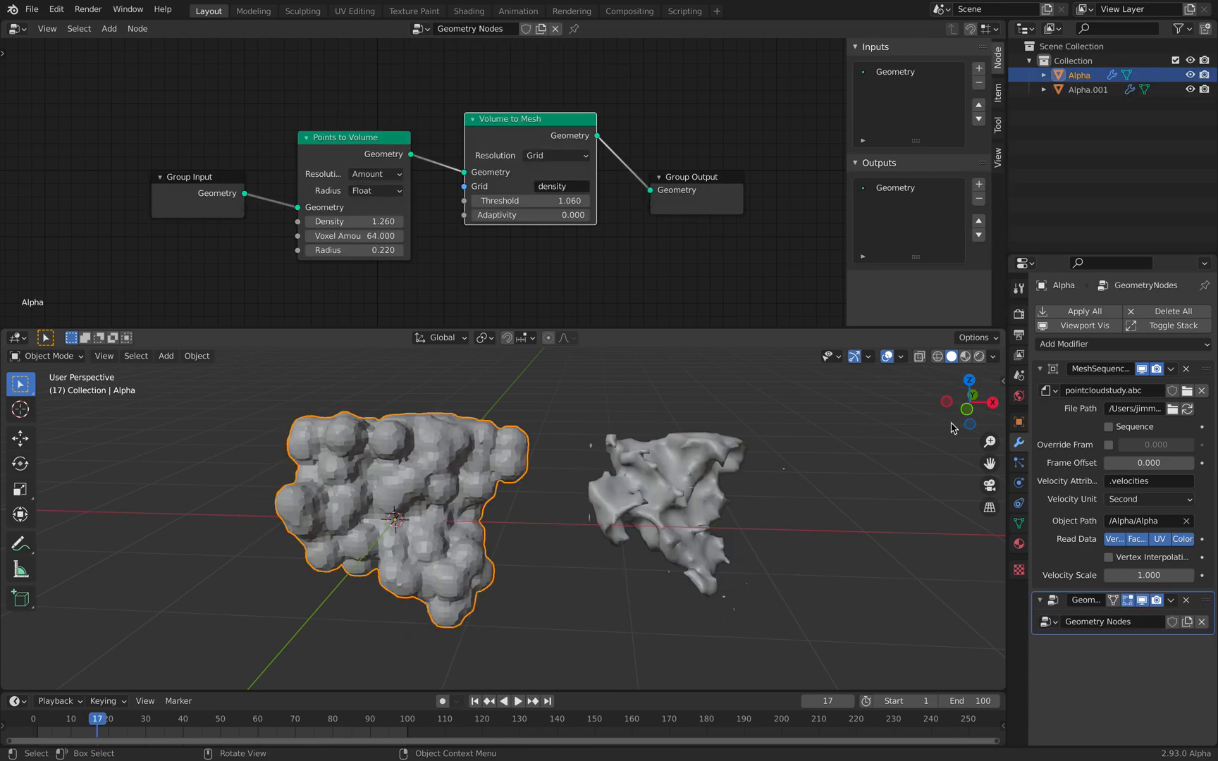
pyautogui.click(1122, 344)
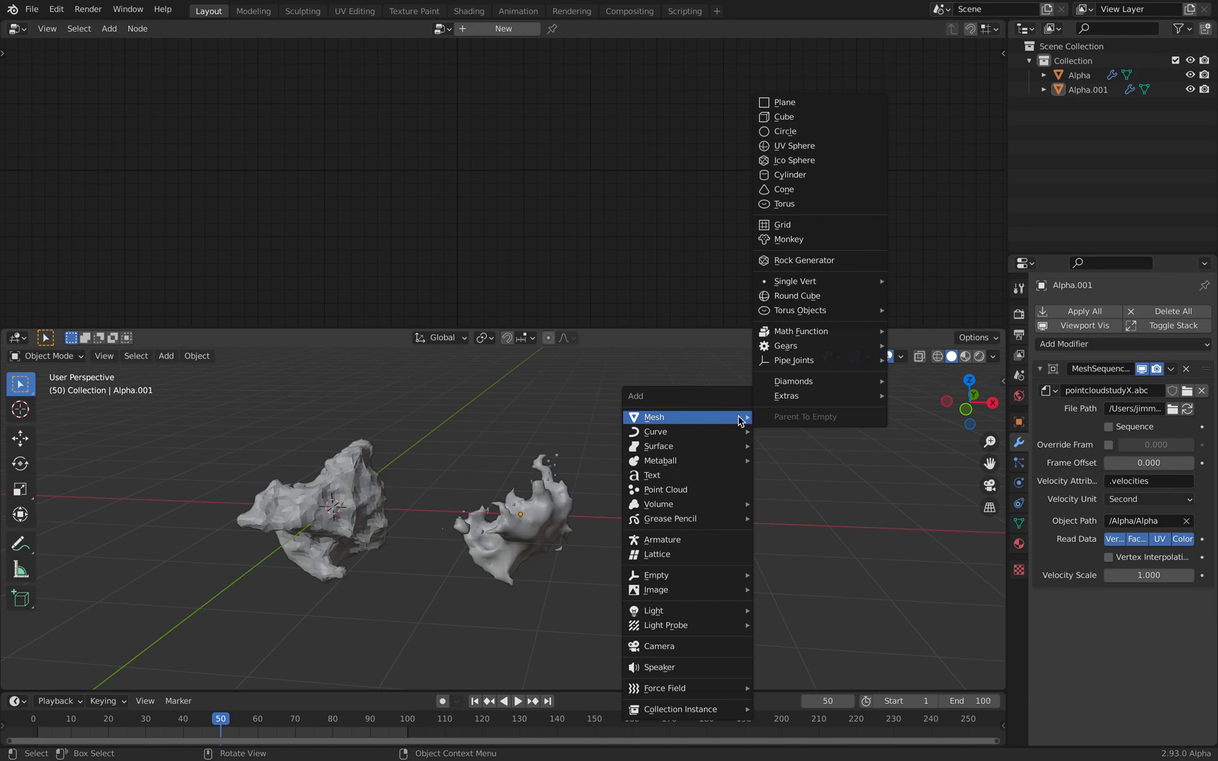
pyautogui.moveTo(798, 207)
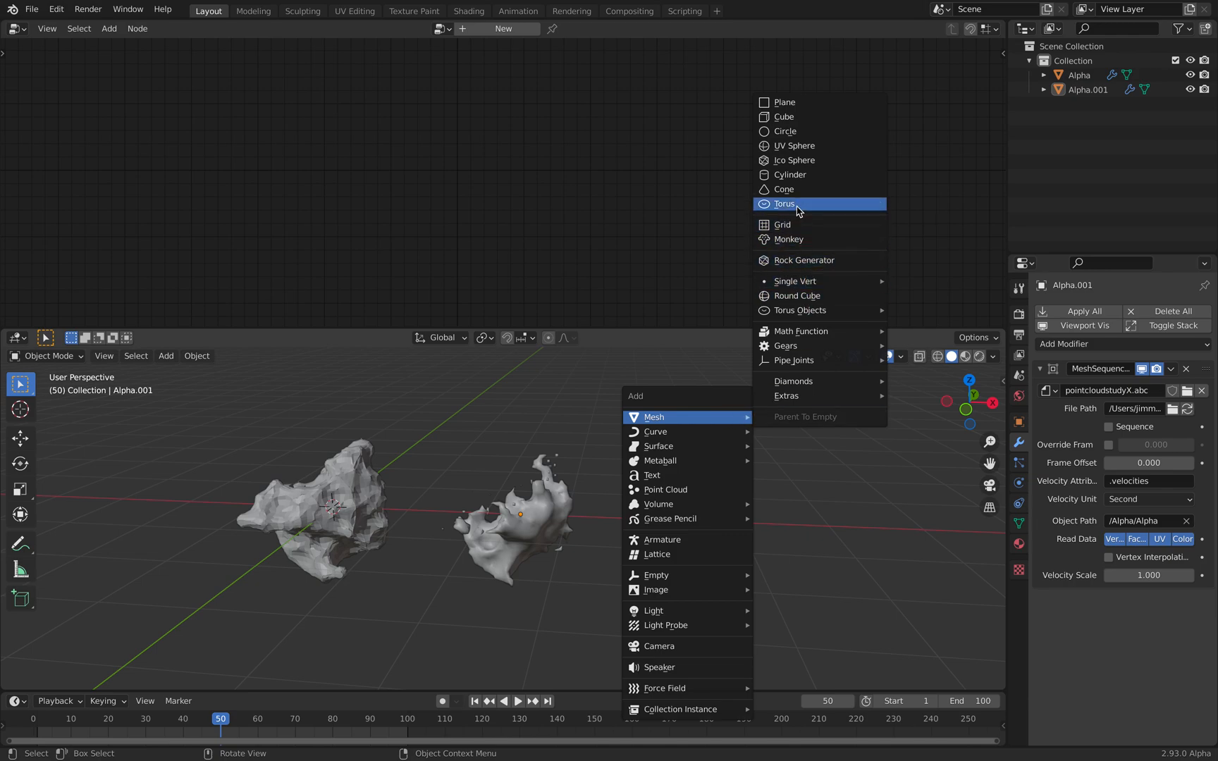
# - Add a torus and scale it to about a third of its size
pyautogui.click(784, 203)
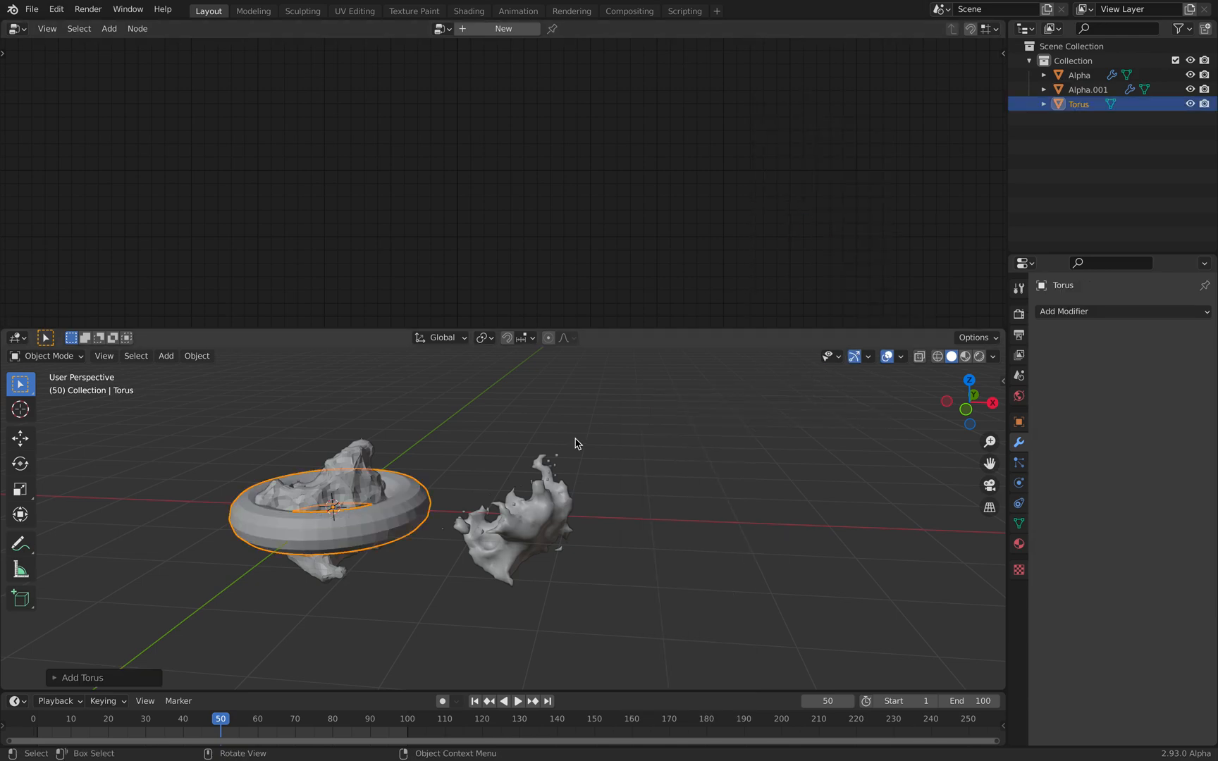
pyautogui.press('s')
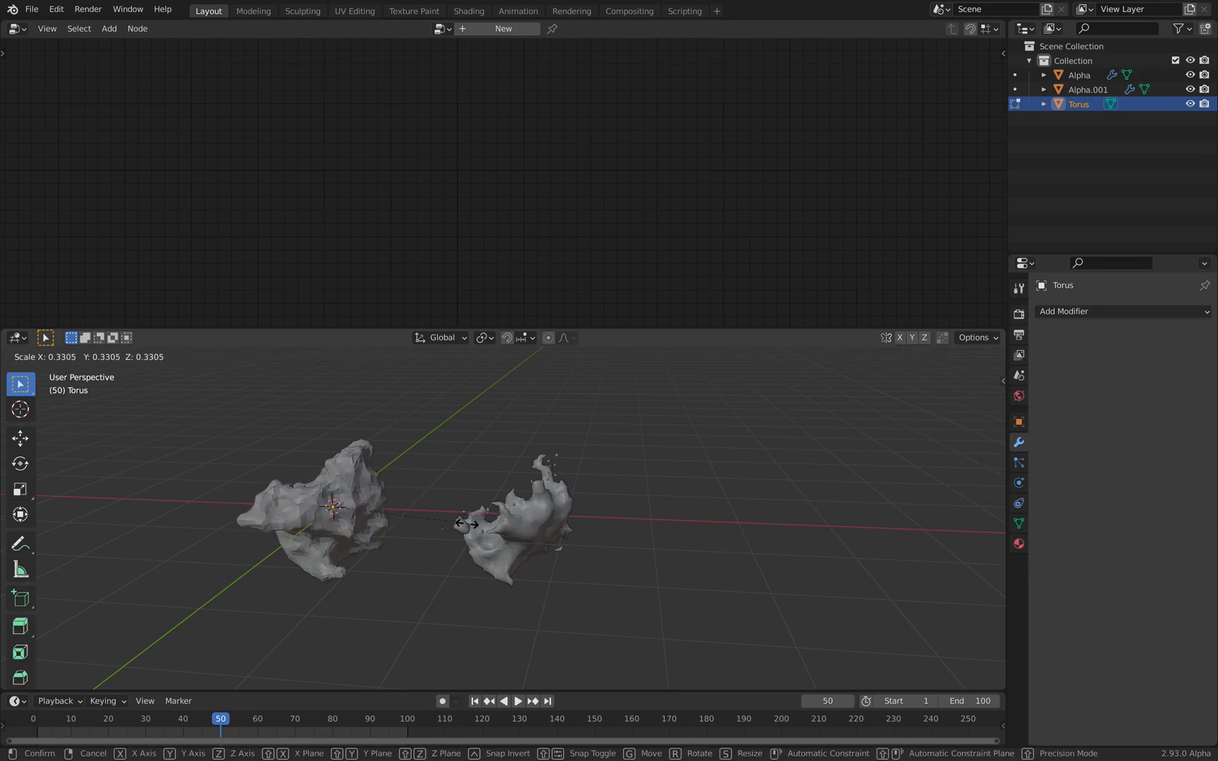
pyautogui.moveTo(467, 525); pyautogui.dragTo(797, 556)
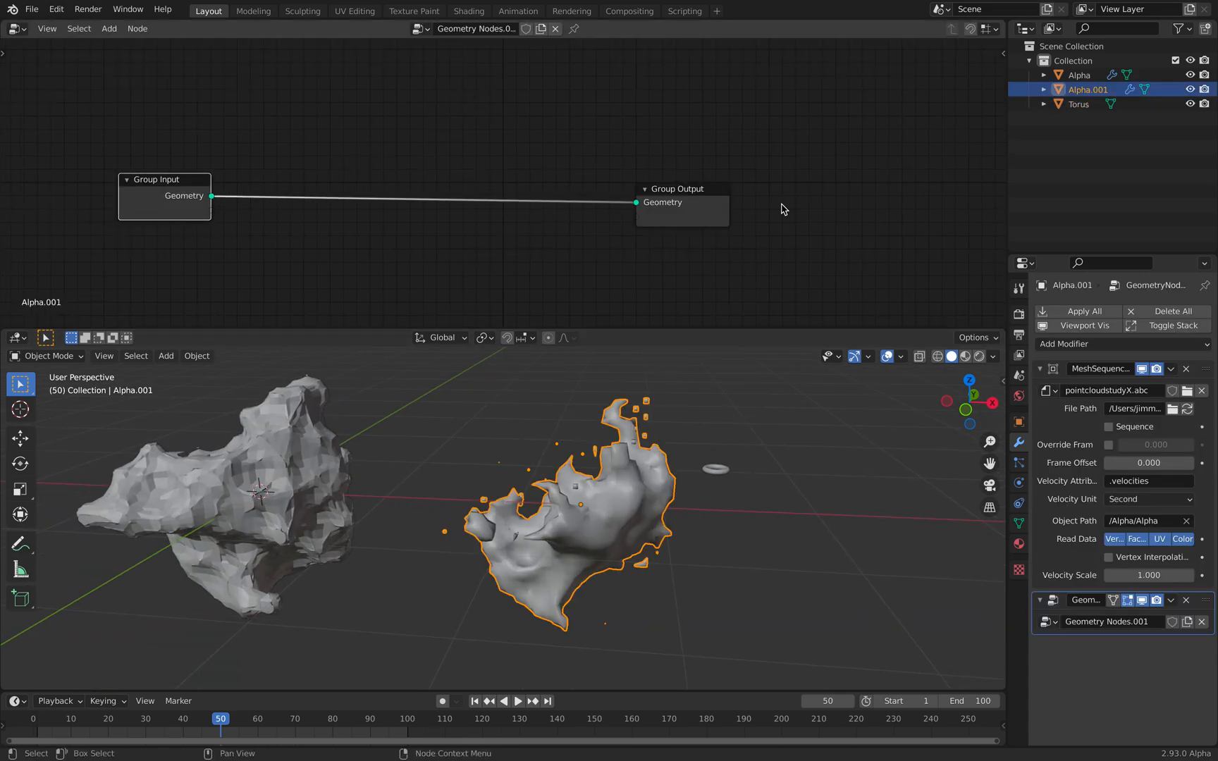
# - Scatter points at density 43 with Point Distribute and instance the Torus on them
pyautogui.click(107, 30)
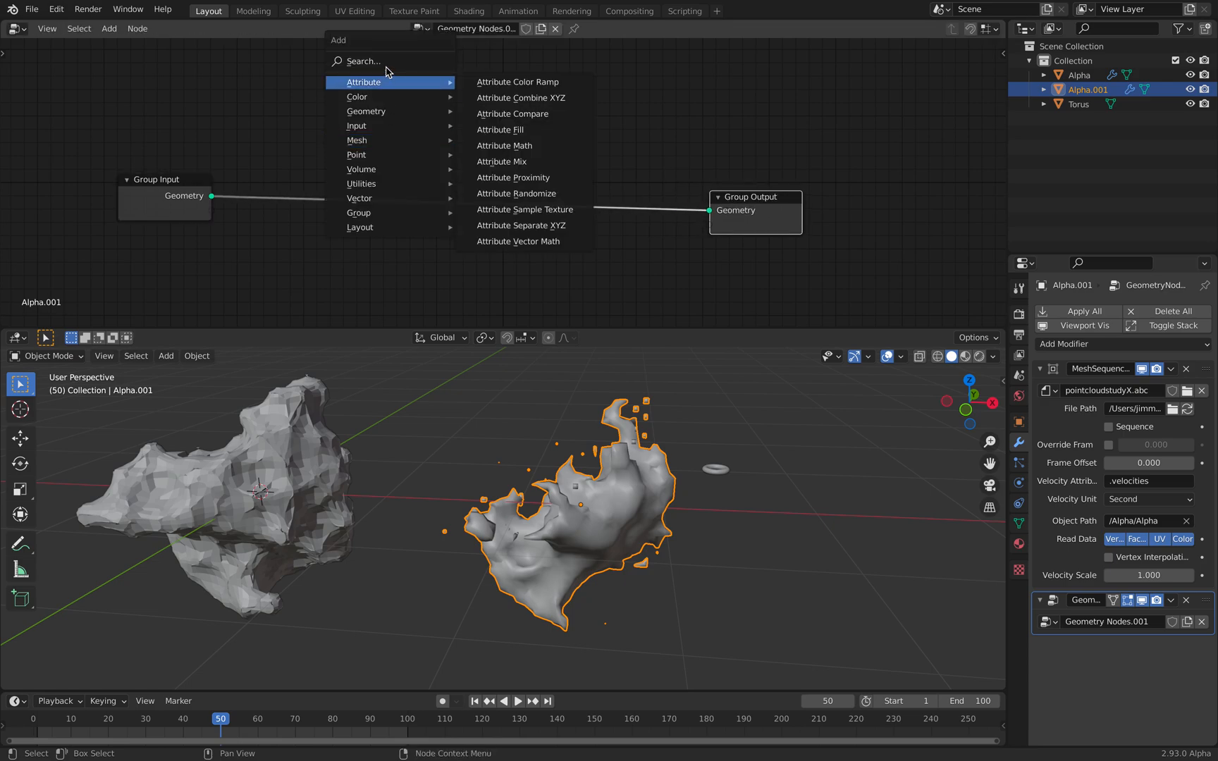
pyautogui.write('point ins')
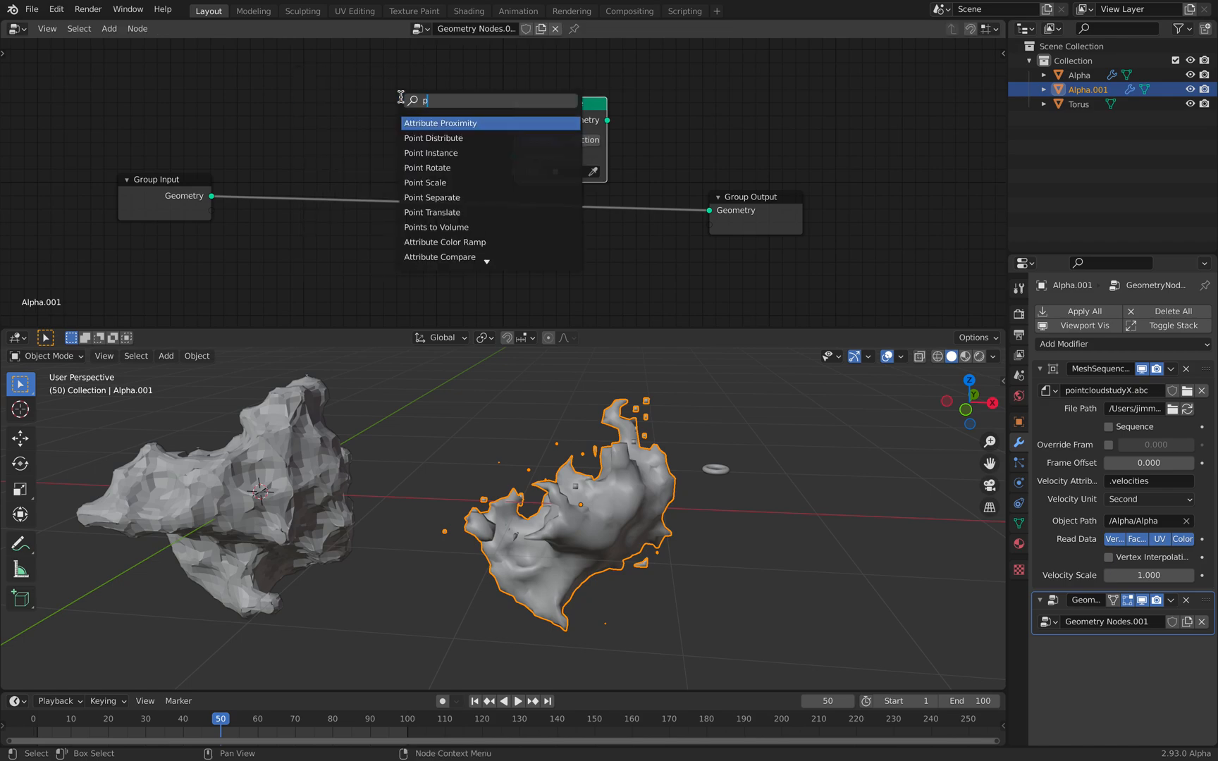
pyautogui.click(433, 138)
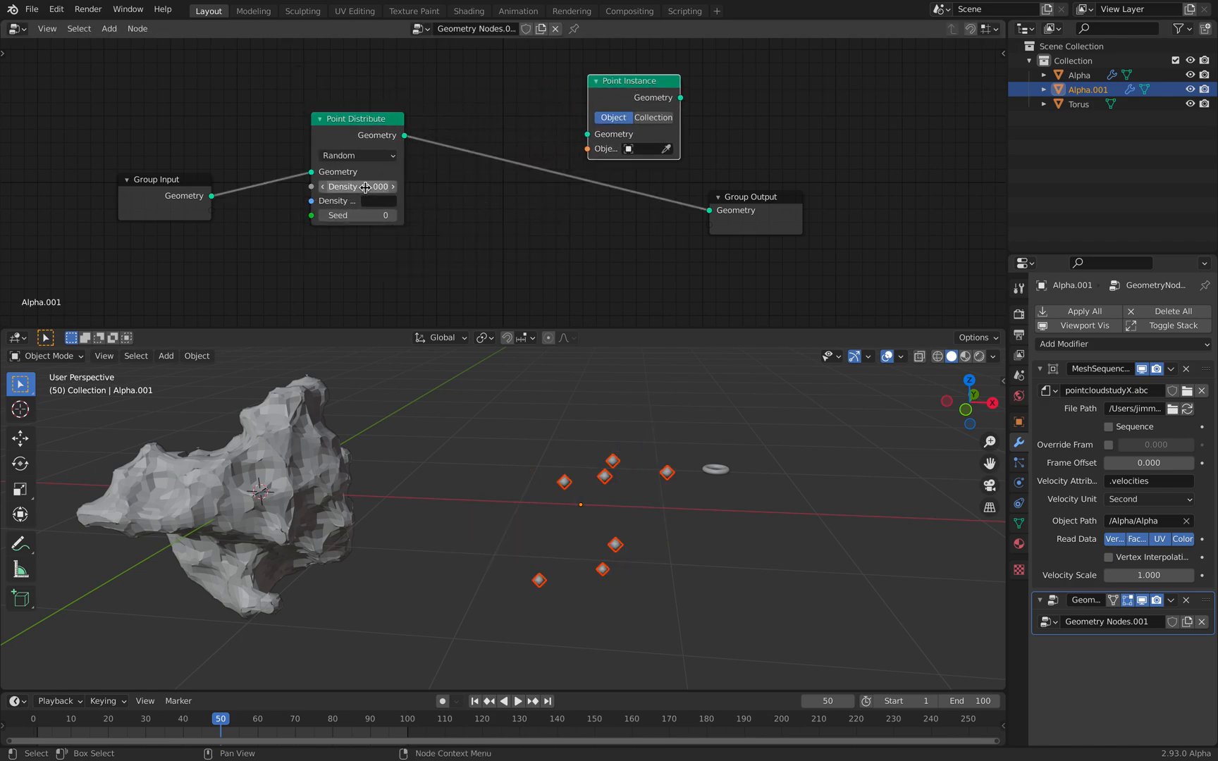
pyautogui.moveTo(356, 186); pyautogui.dragTo(369, 186)
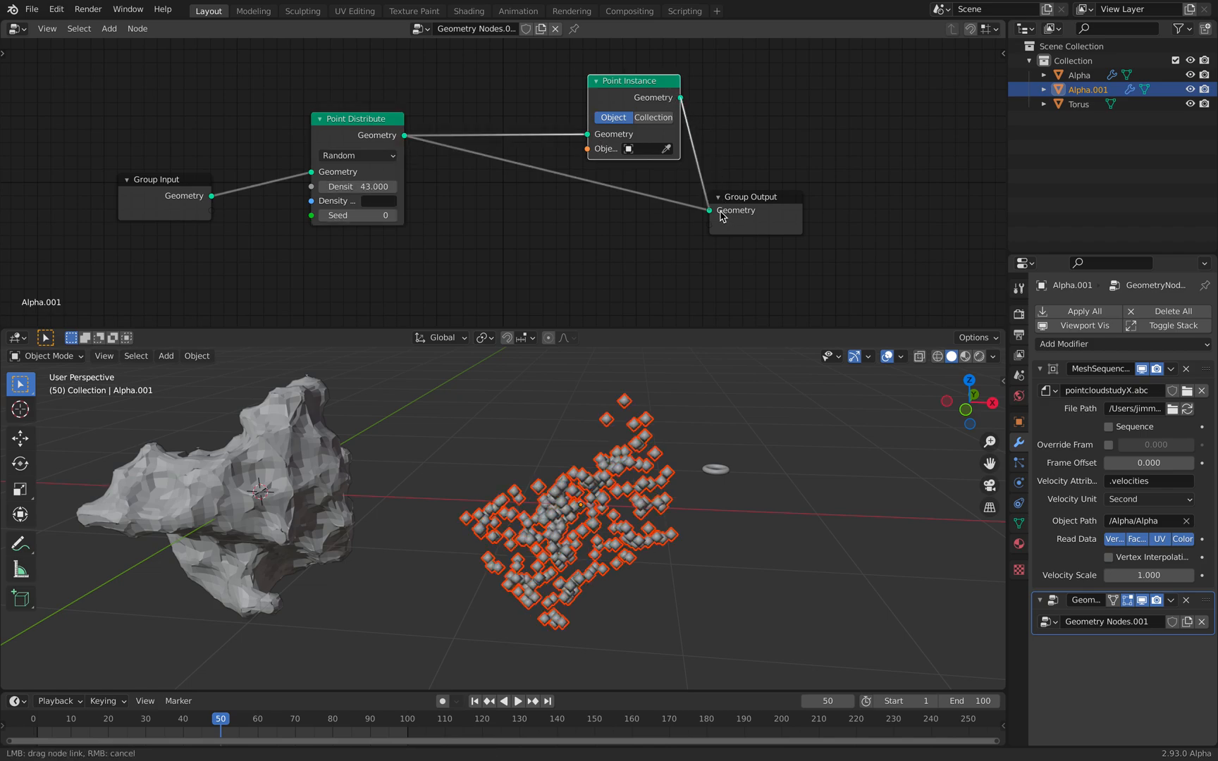
pyautogui.click(643, 150)
pyautogui.write('tor')
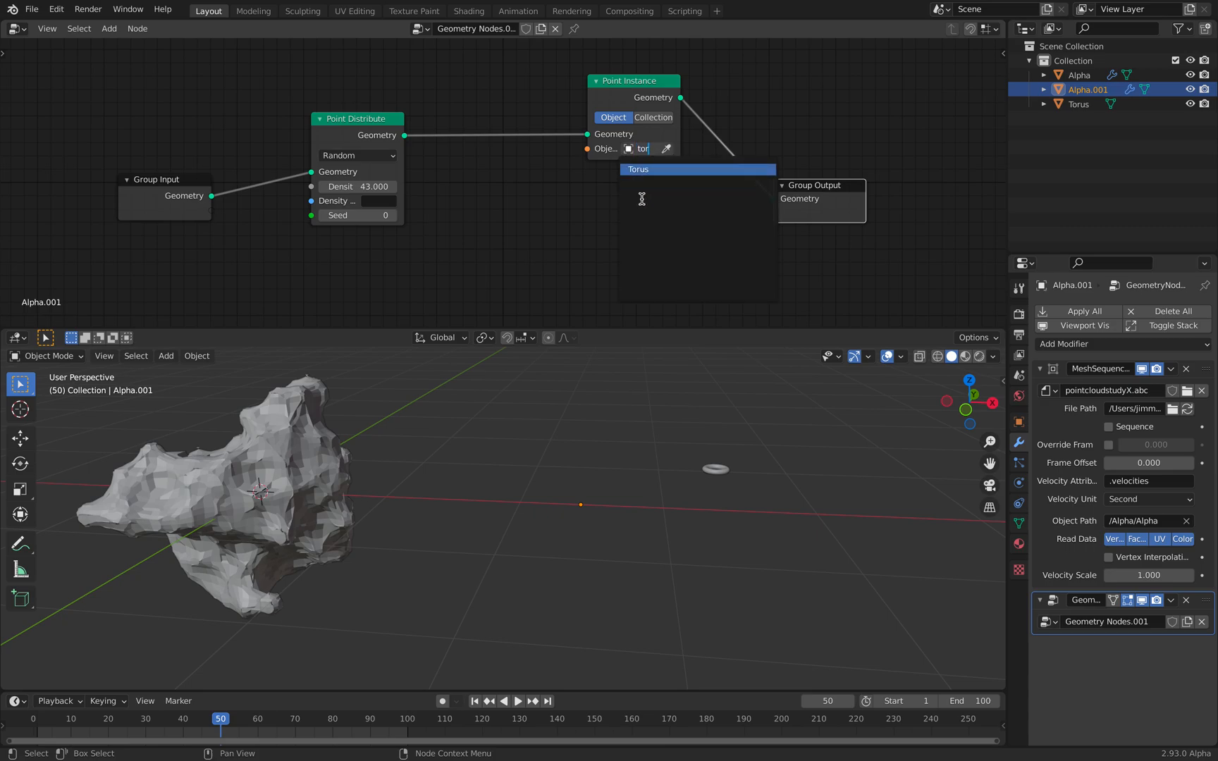
pyautogui.click(639, 169)
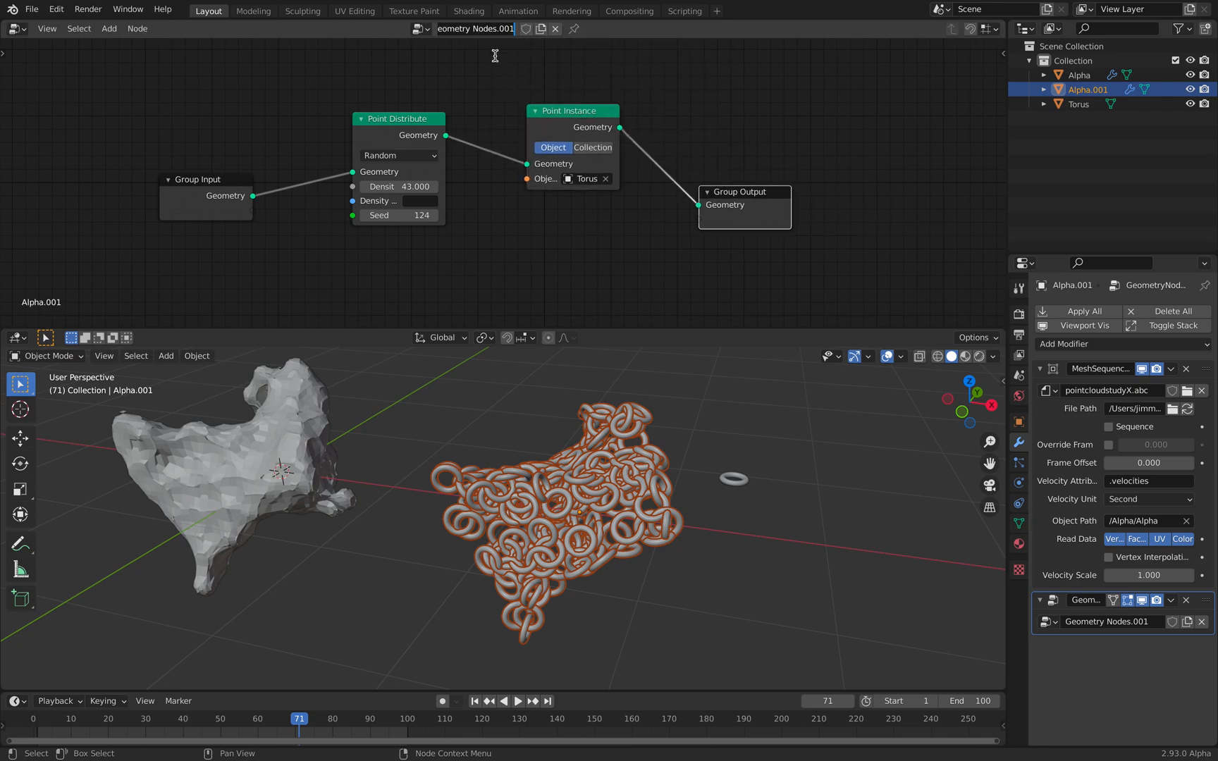
# - Rename the node tree to TORUSINSTANCE
pyautogui.write('TORUY')
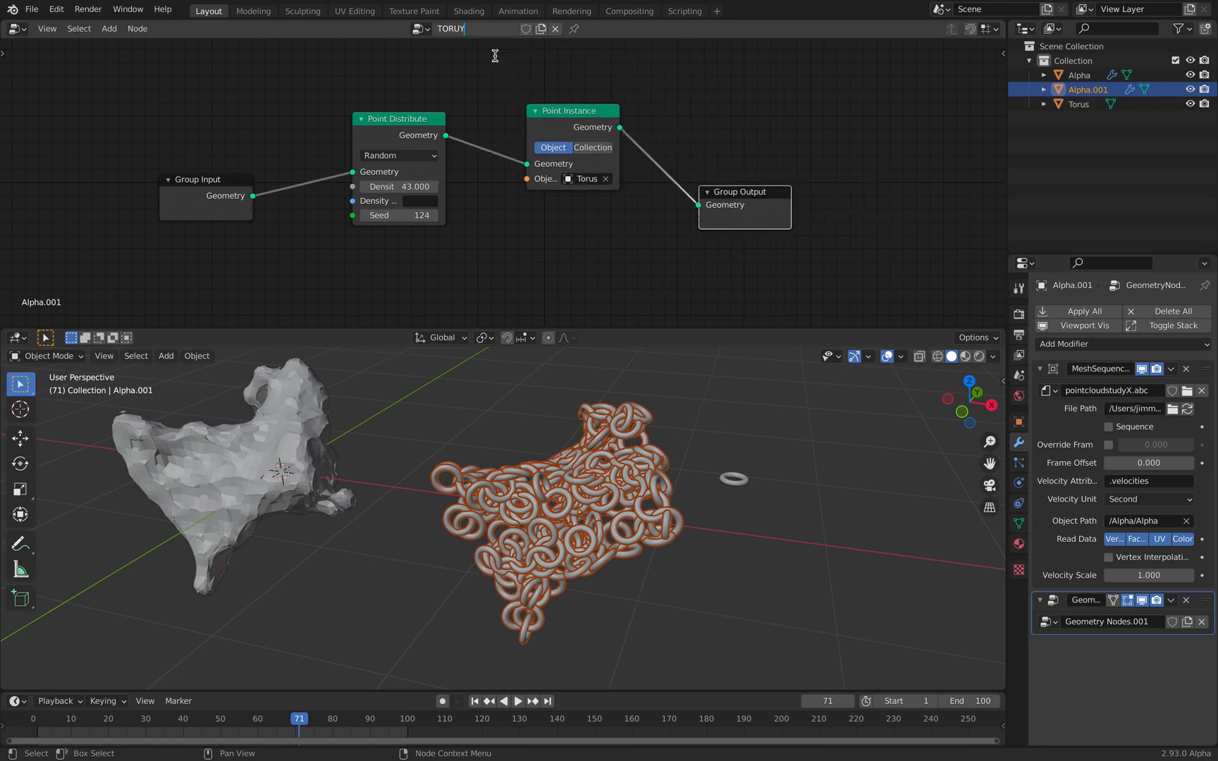
pyautogui.write('ORUSINSTANCE')
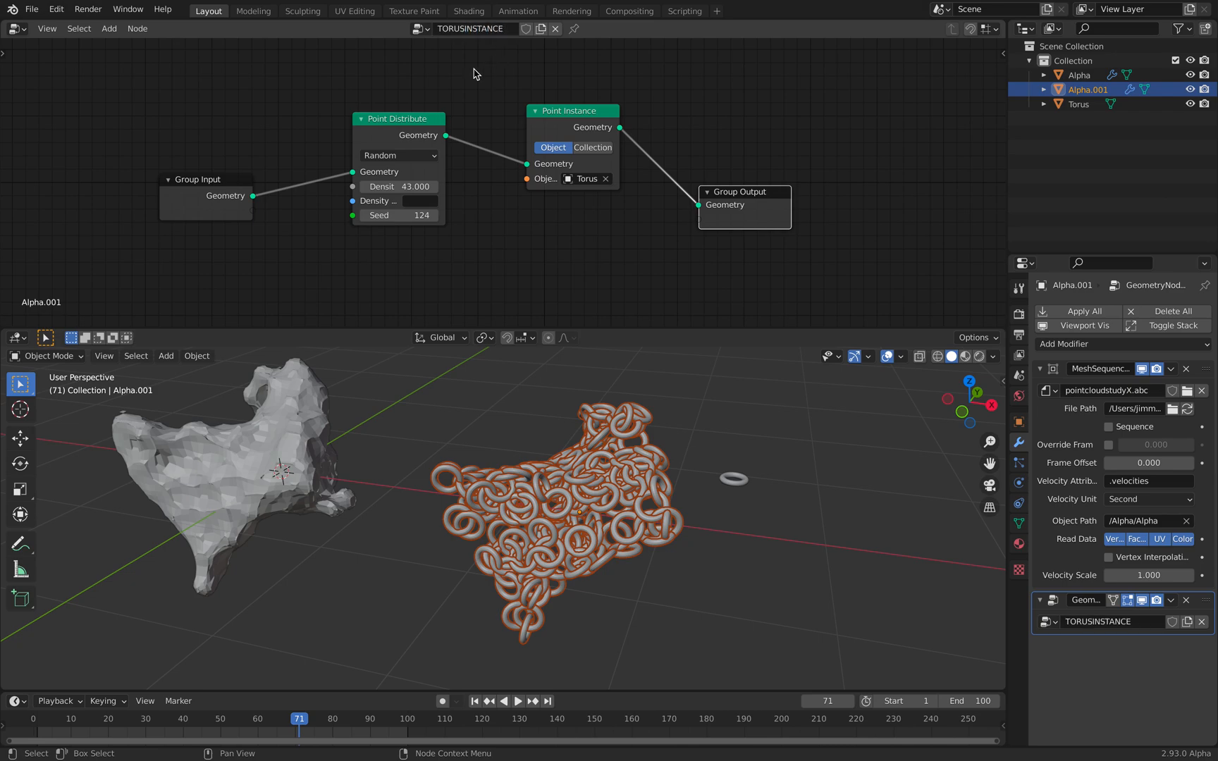
pyautogui.click(1077, 73)
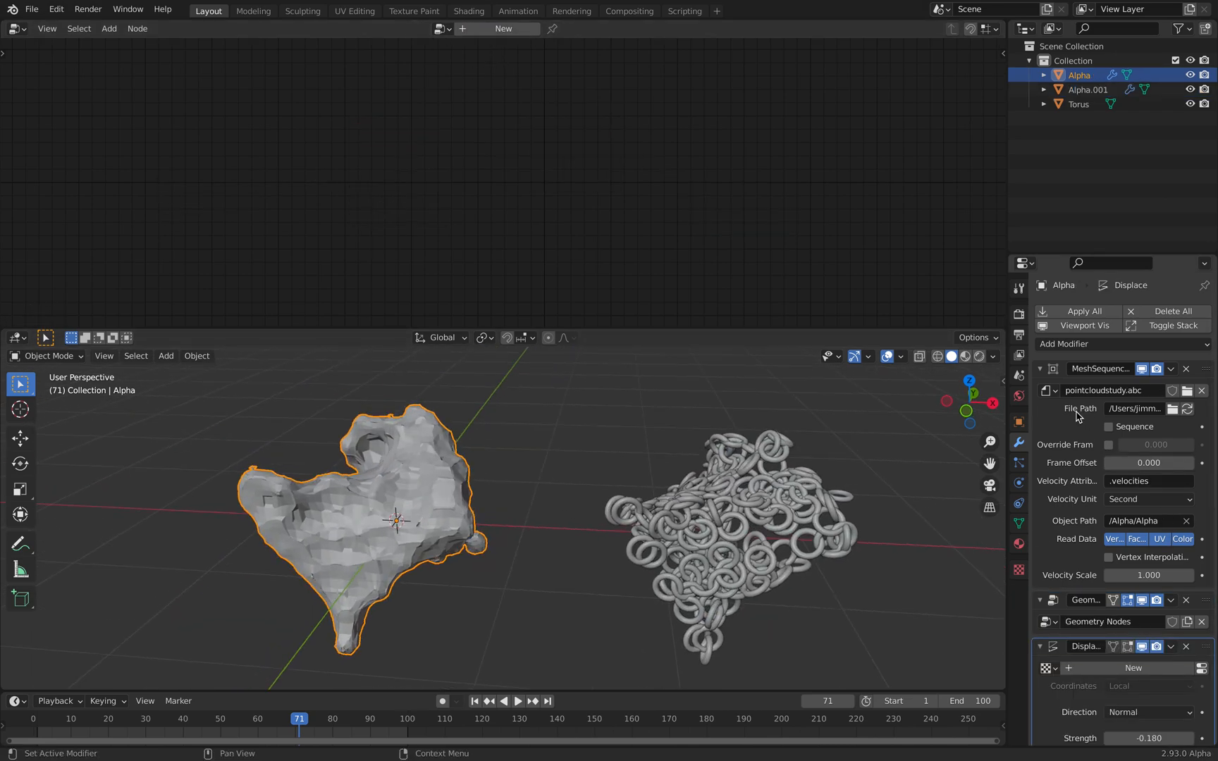
# - Add a Geometry Nodes modifier to Alpha and assign the TORUSINSTANCE tree
pyautogui.click(1039, 369)
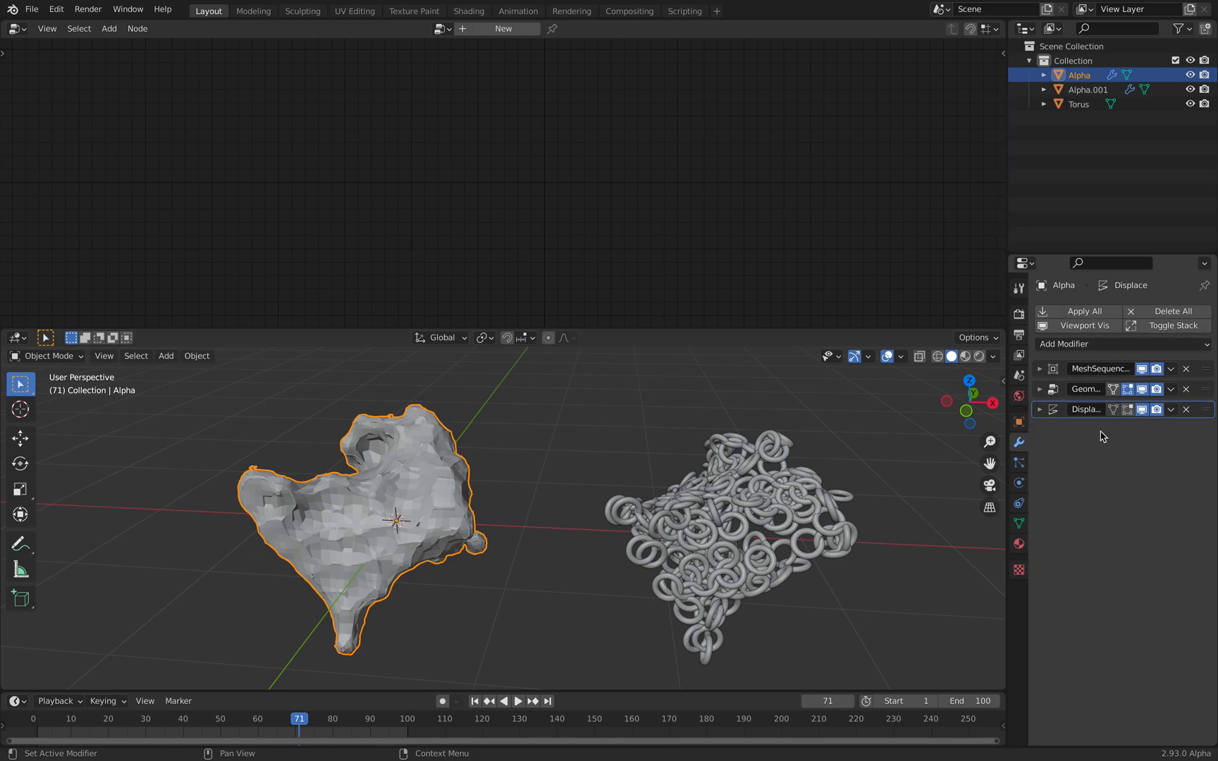
pyautogui.click(1063, 344)
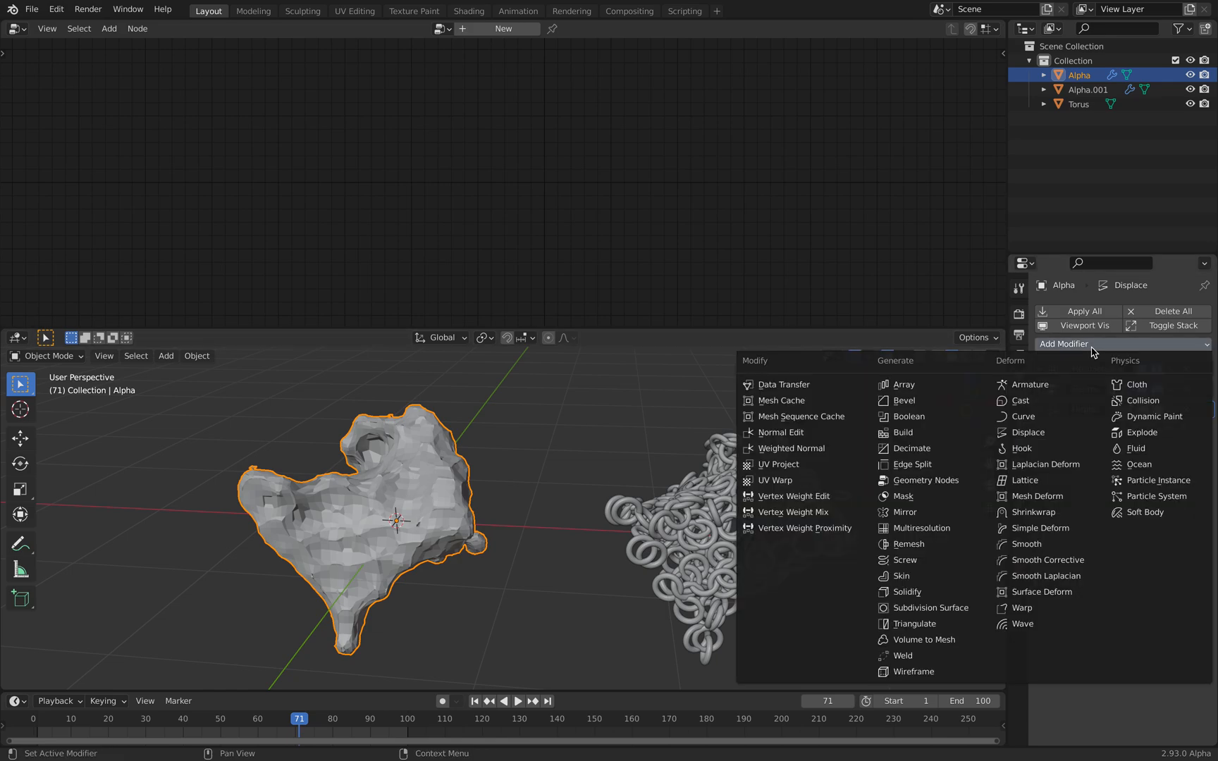
pyautogui.click(926, 479)
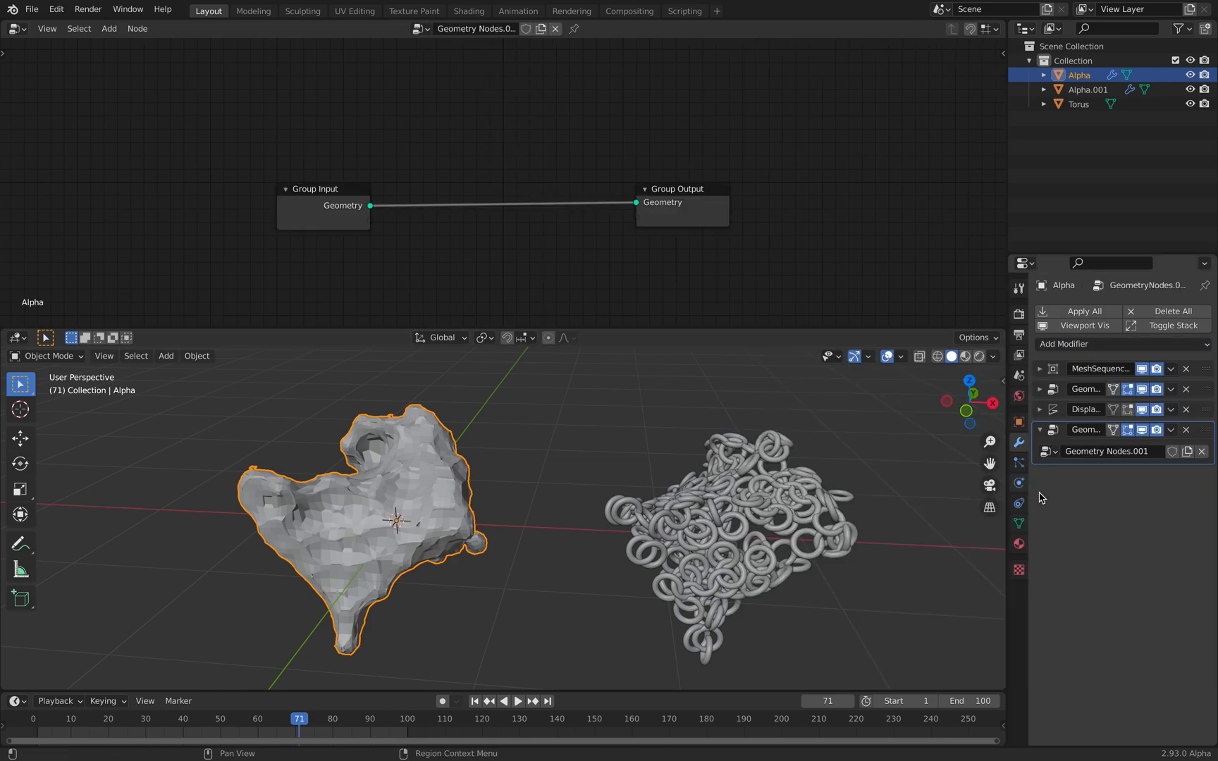
pyautogui.click(1049, 451)
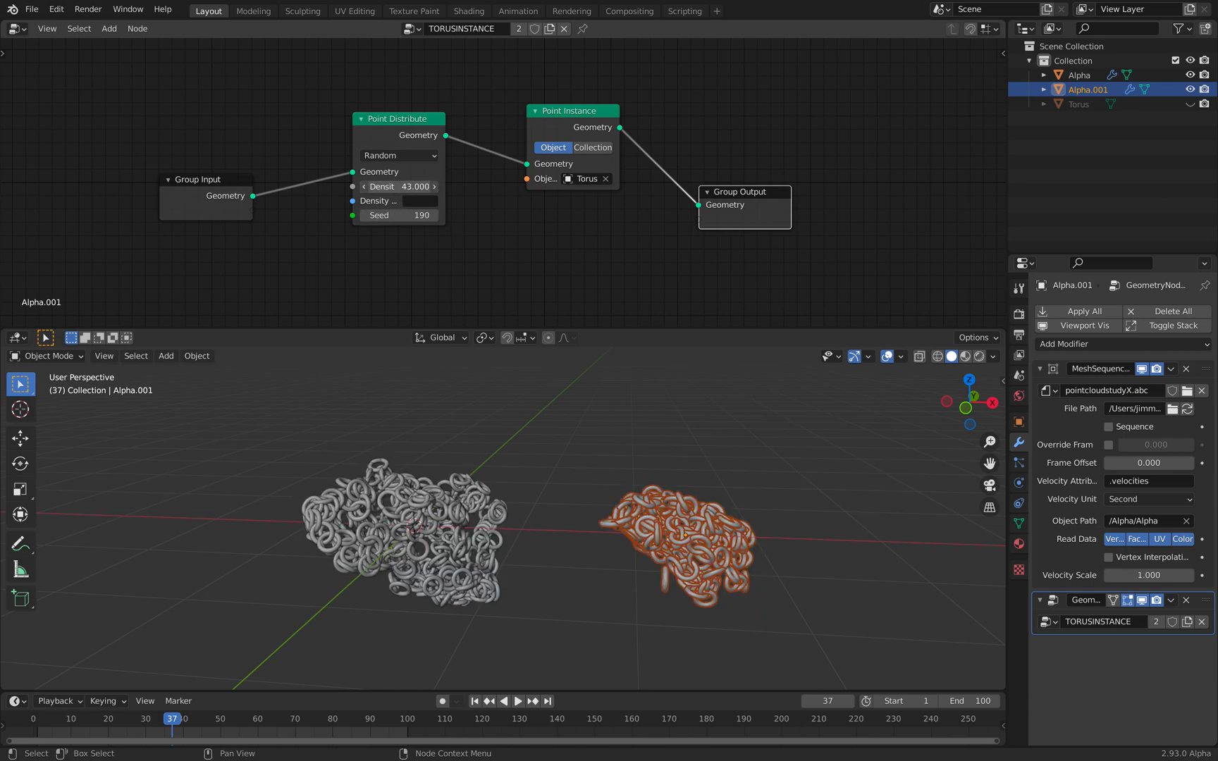
# - Raise point density to 168 and add a Point Scale node using a Vector factor of 0.72
pyautogui.moveTo(380, 186); pyautogui.dragTo(435, 186)
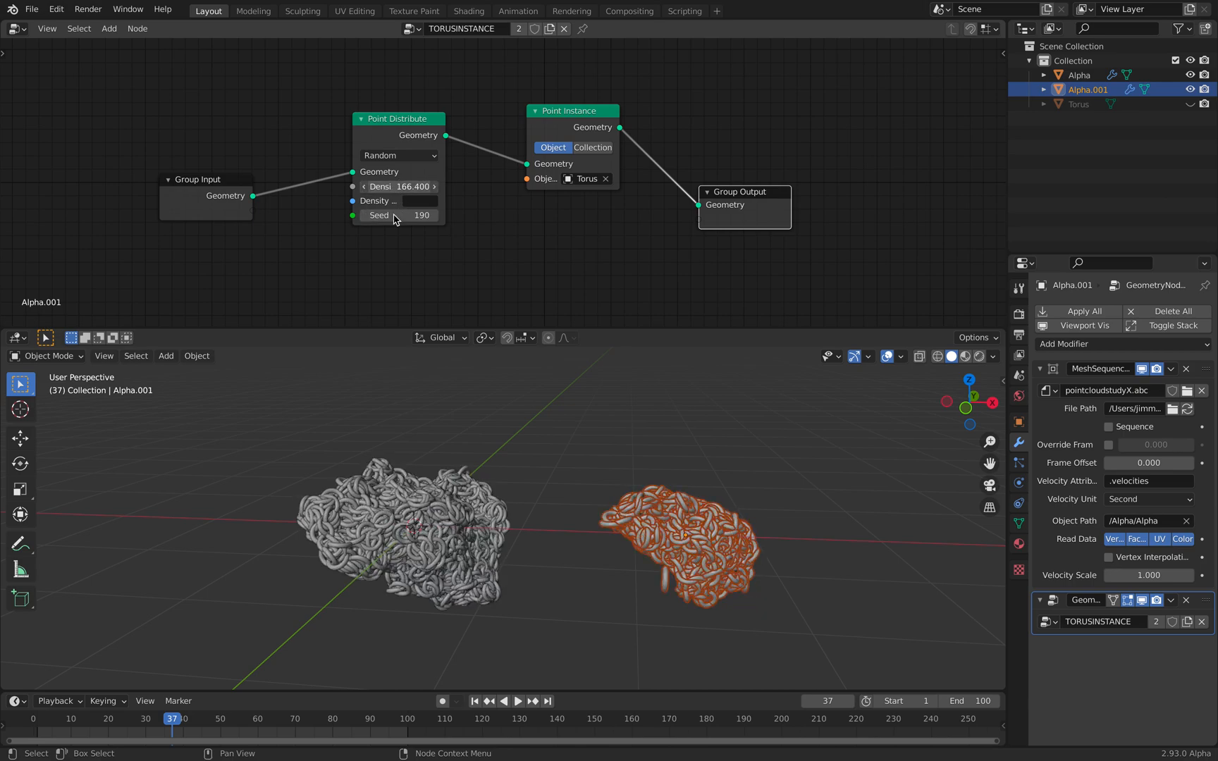
pyautogui.click(108, 29)
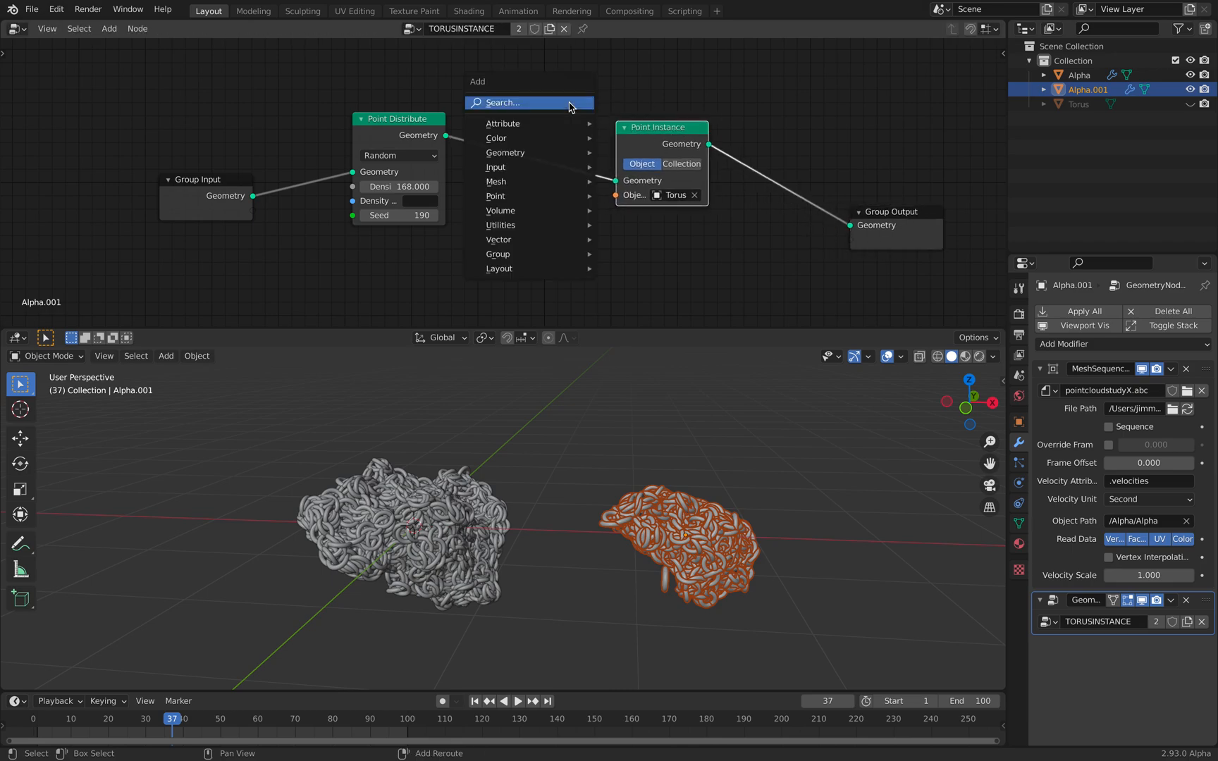
pyautogui.write('point')
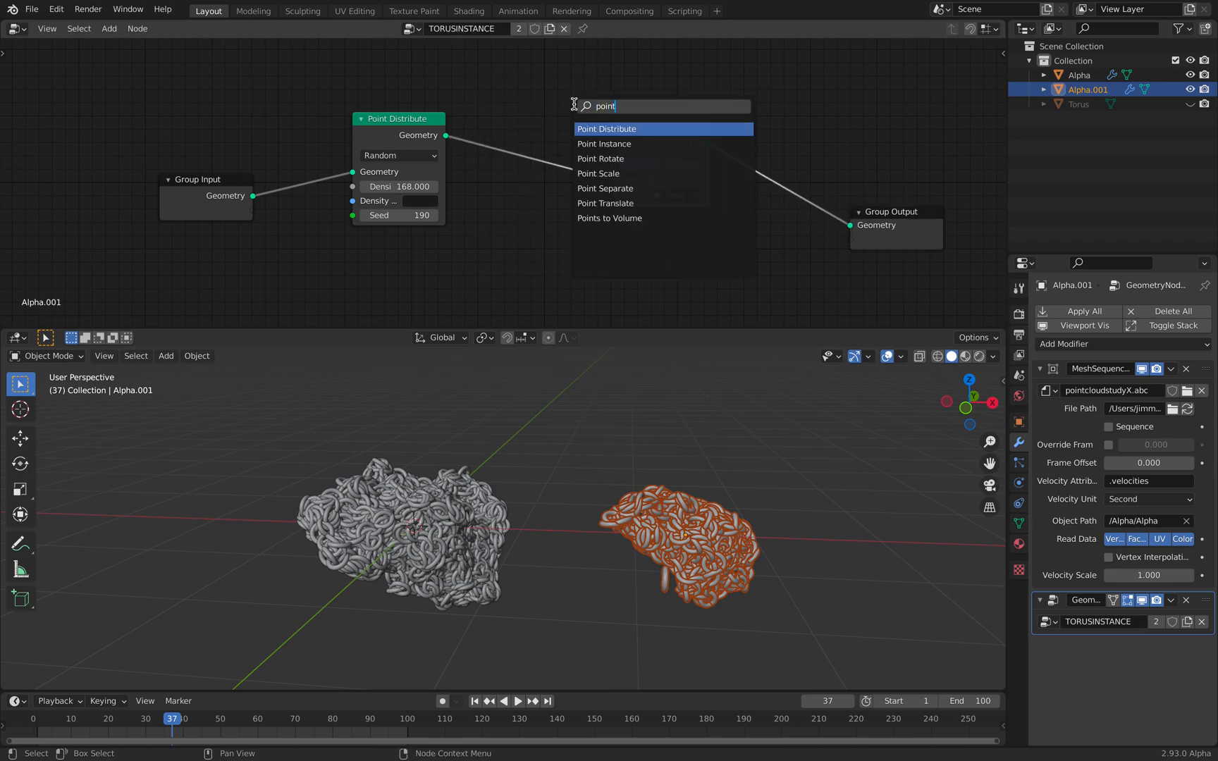
pyautogui.click(598, 174)
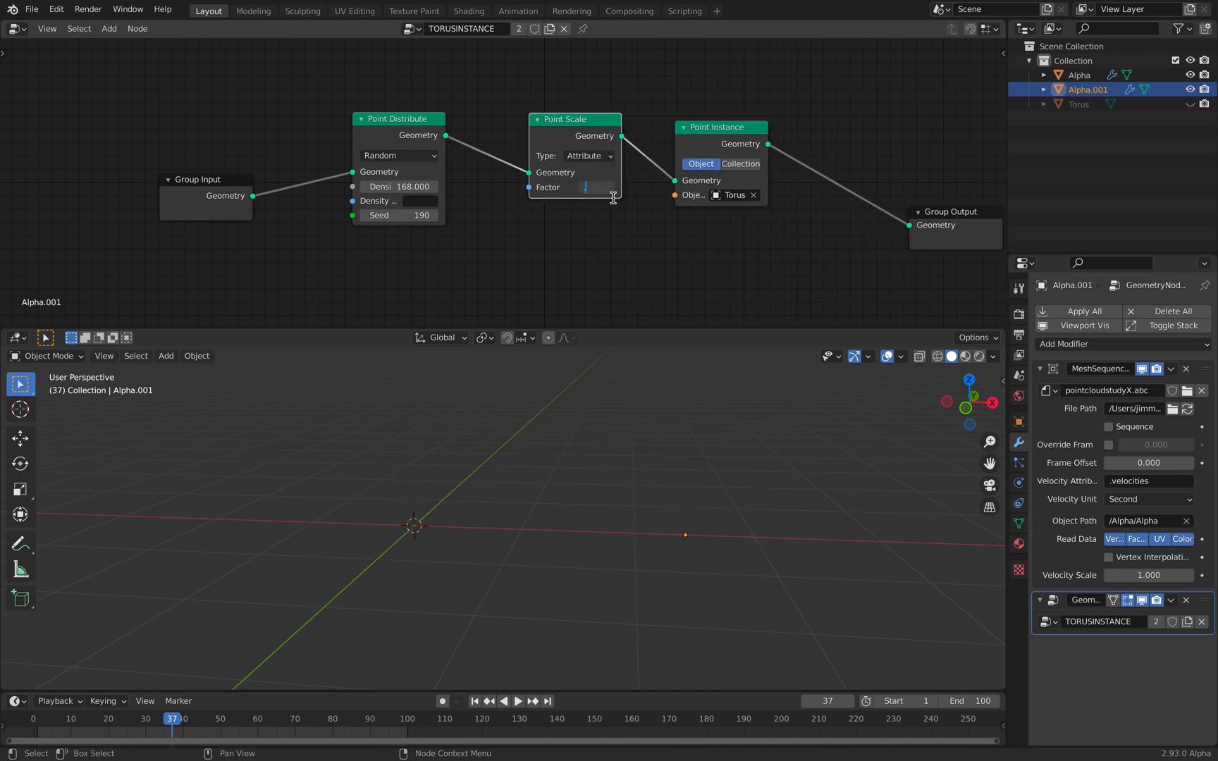
pyautogui.click(587, 157)
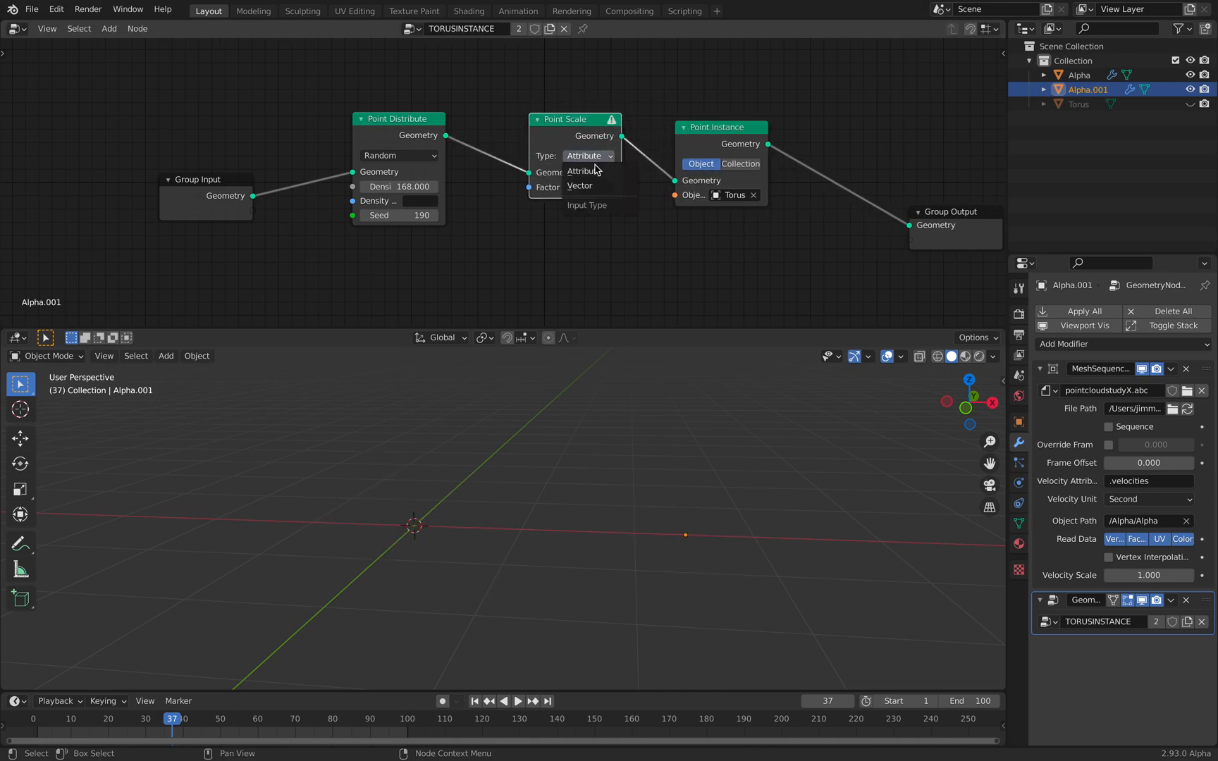
pyautogui.click(581, 186)
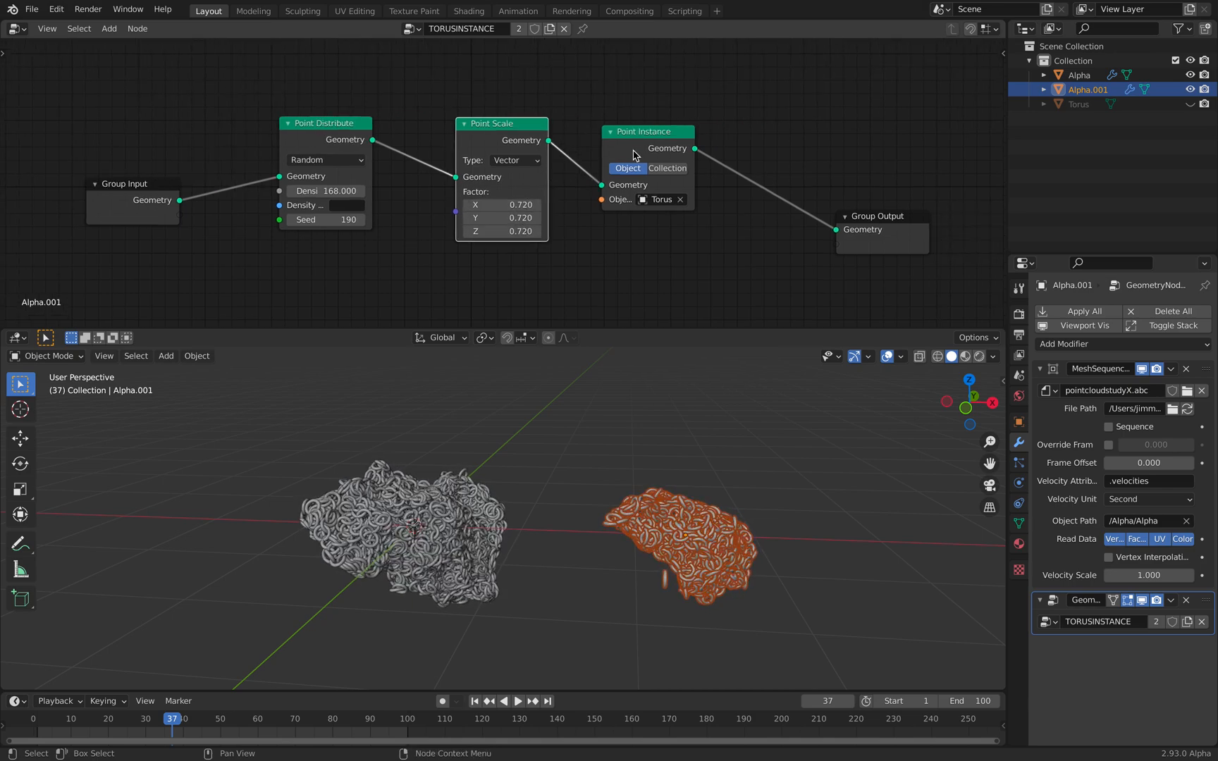
# - Add an Attribute Randomize node on 'scale' with Add between 0.12 and 0.56
pyautogui.write('rand')
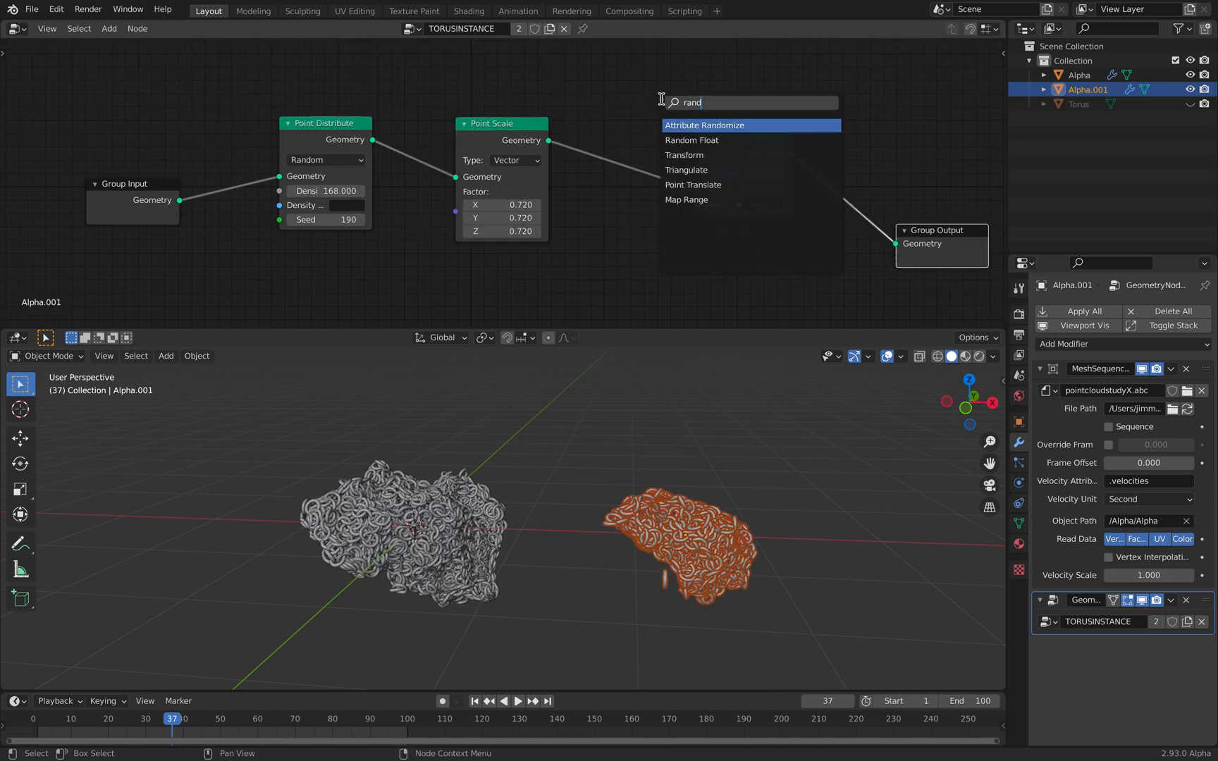
pyautogui.click(703, 125)
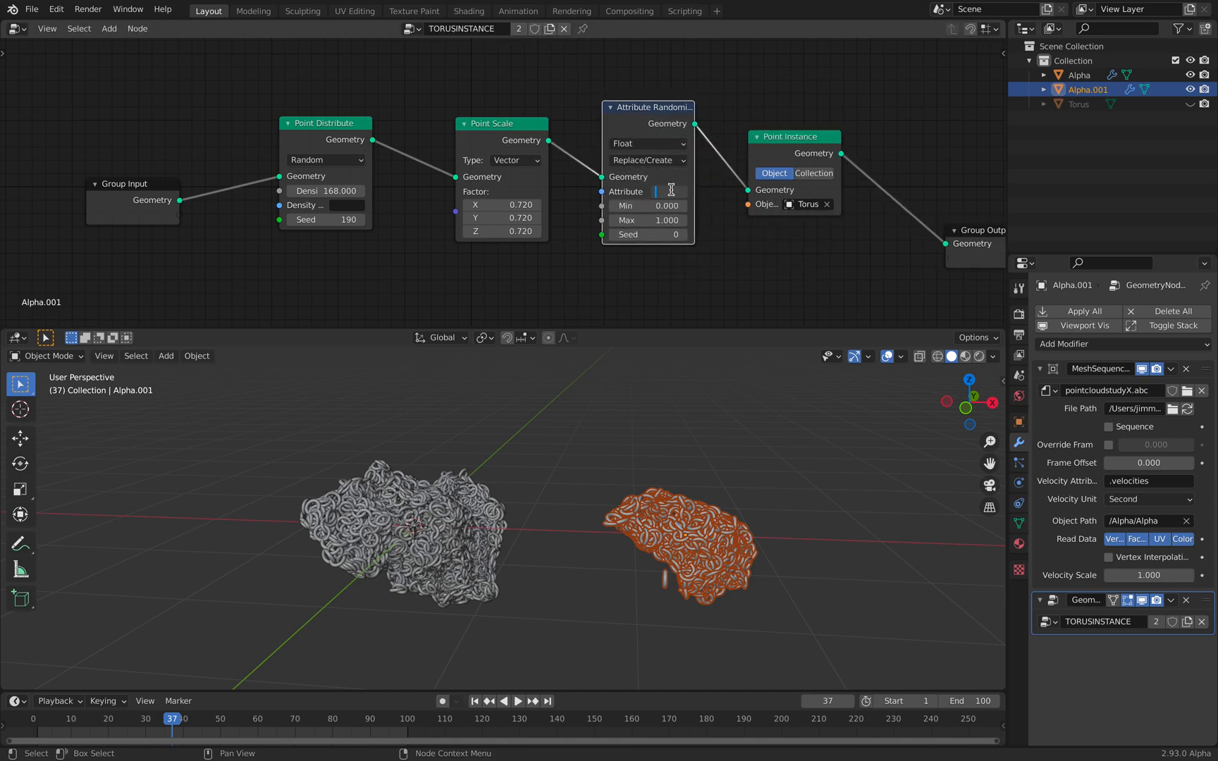
pyautogui.write('scale')
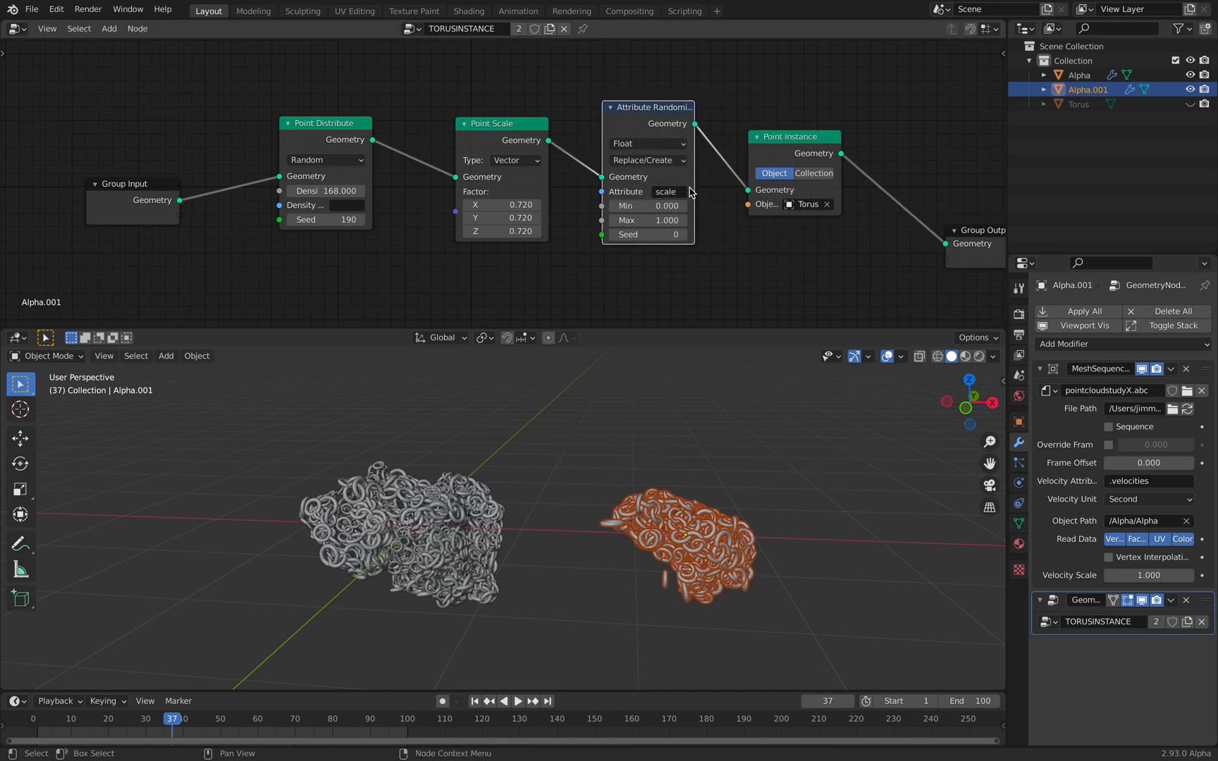
pyautogui.click(646, 161)
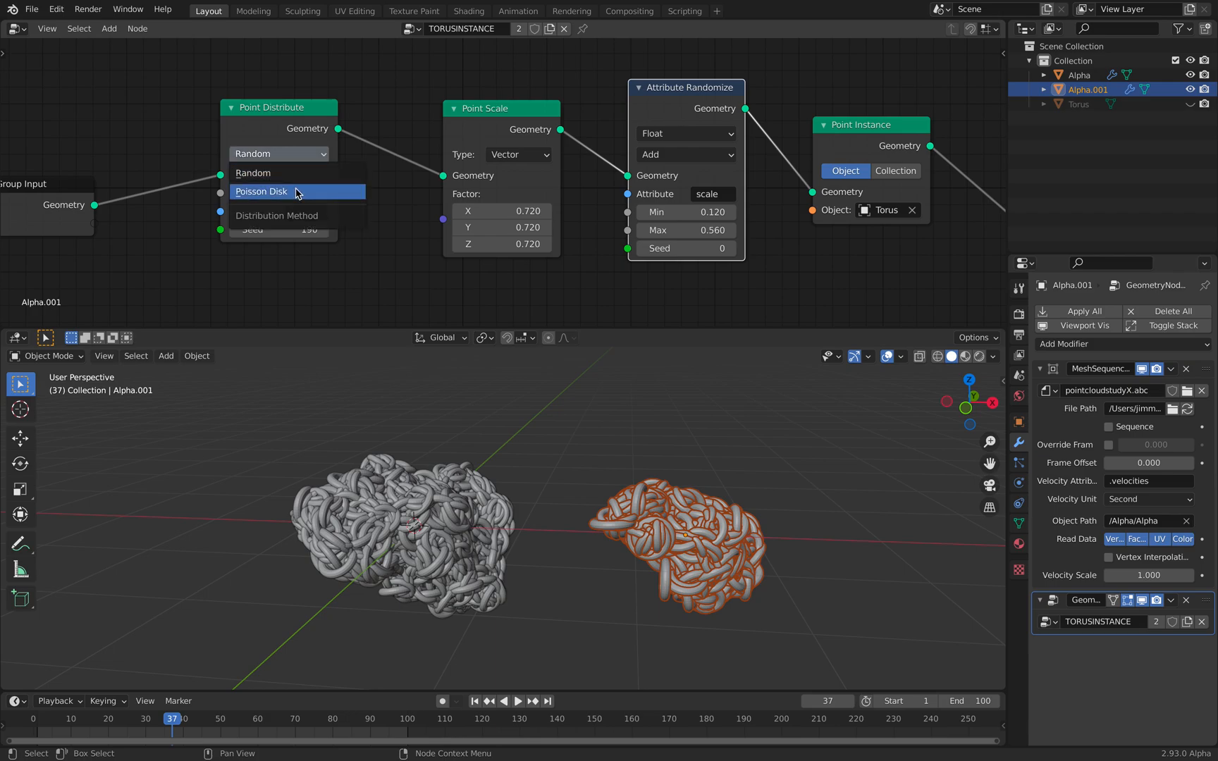
# - Switch distribution to Poisson Disk at distance 0.08, density 353, and set the Point Scale factor to 0.1
pyautogui.click(261, 192)
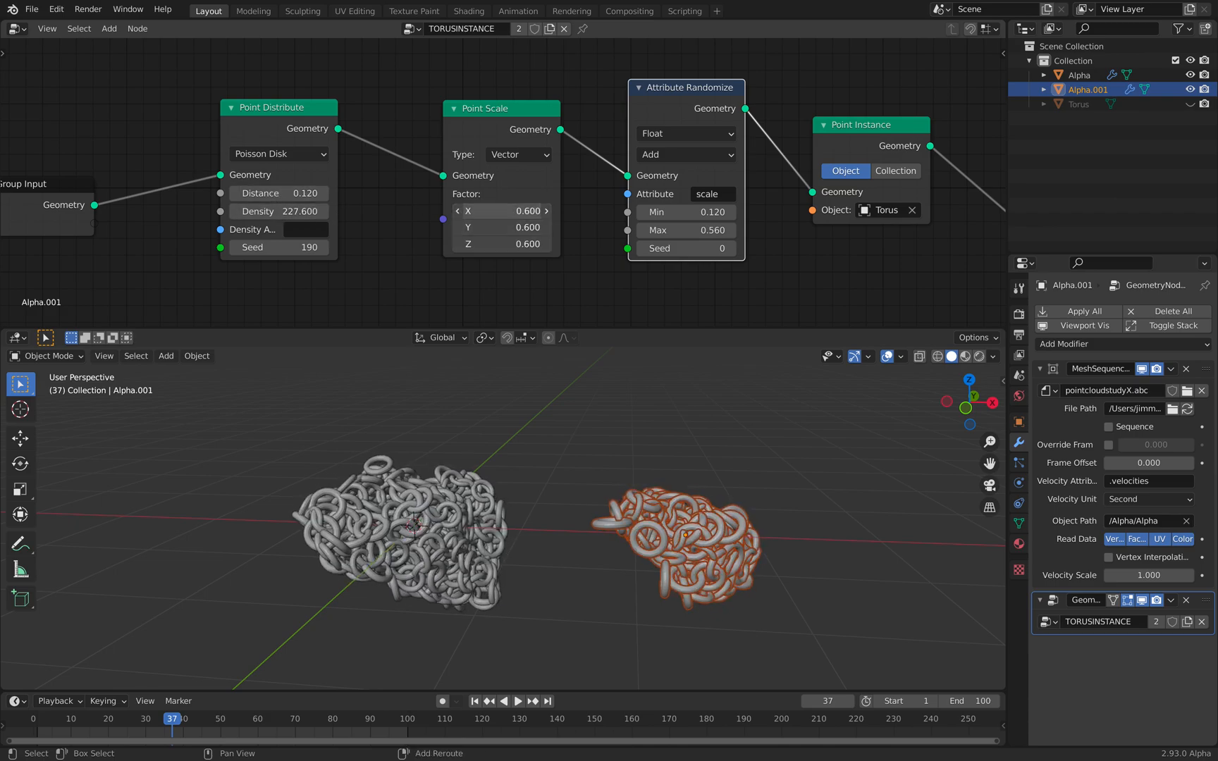
pyautogui.write('0.100')
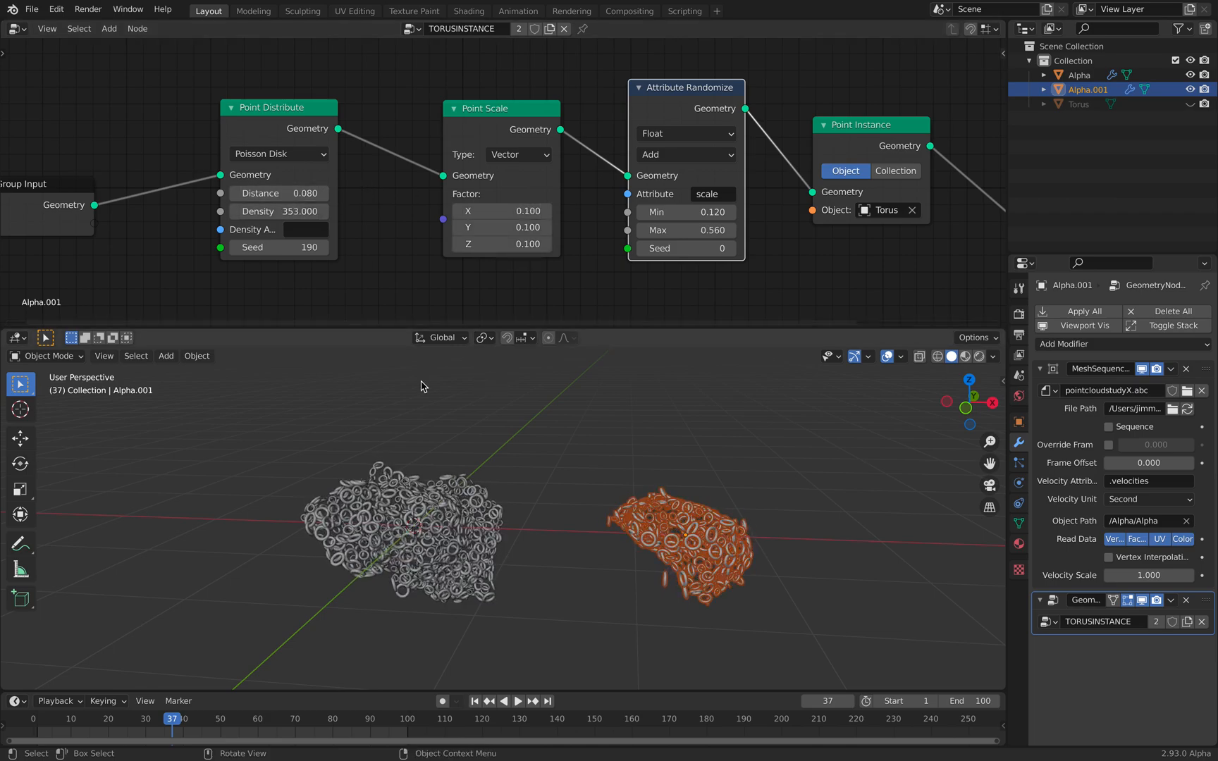
pyautogui.click(522, 702)
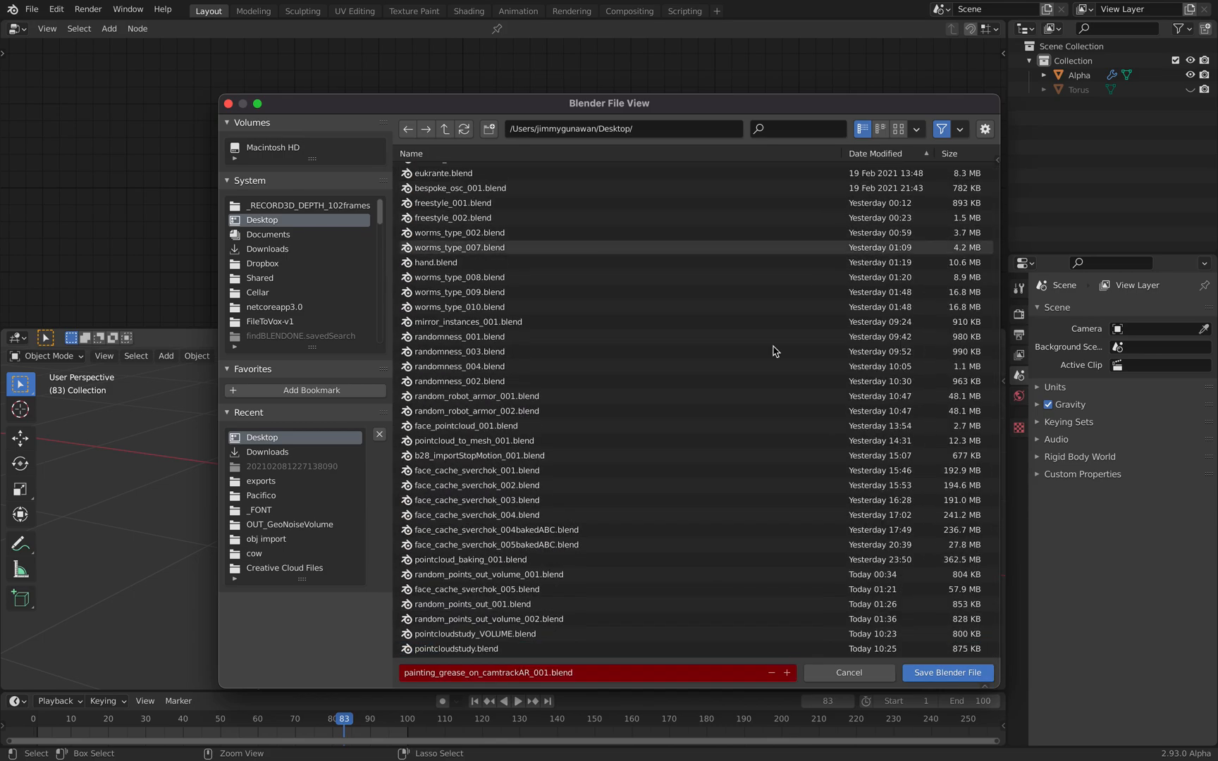
# - Start saving the .blend file, bringing the Sverchok session's save prompt to the front
pyautogui.click(476, 635)
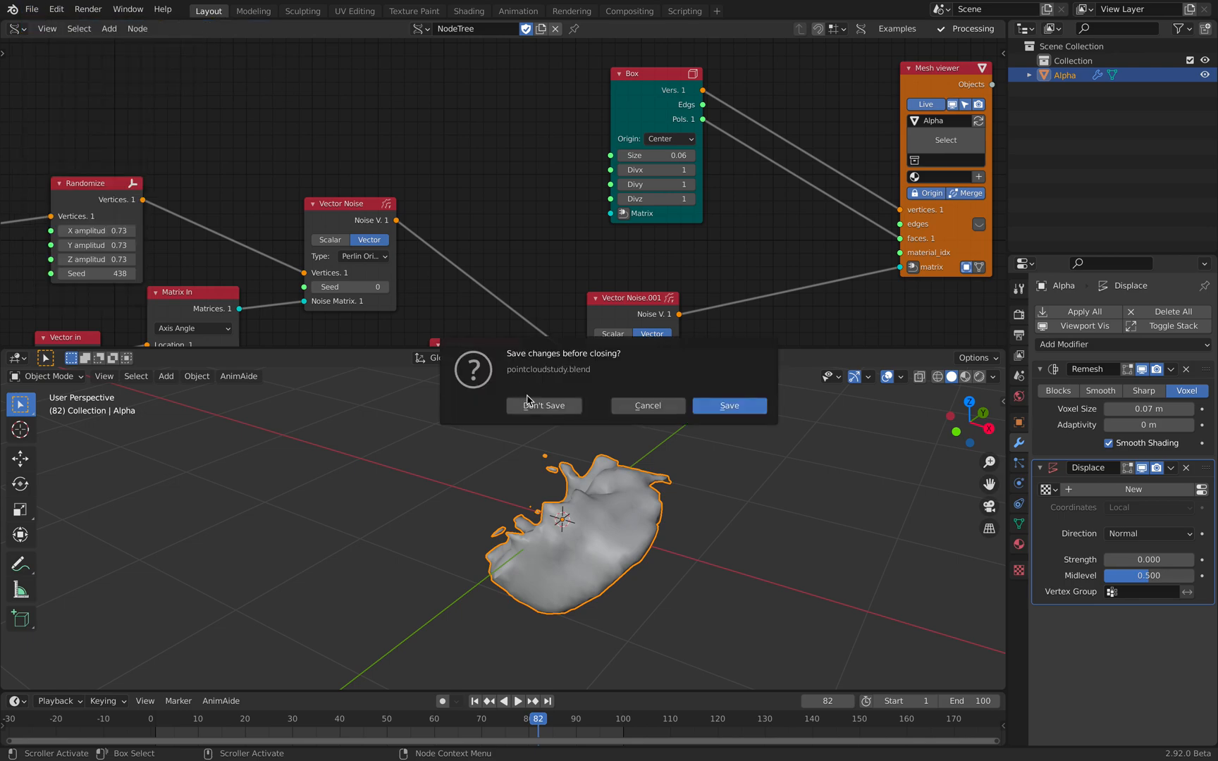
# - Discard unsaved changes and start a Mesh Sequence import from the File menu
pyautogui.click(545, 406)
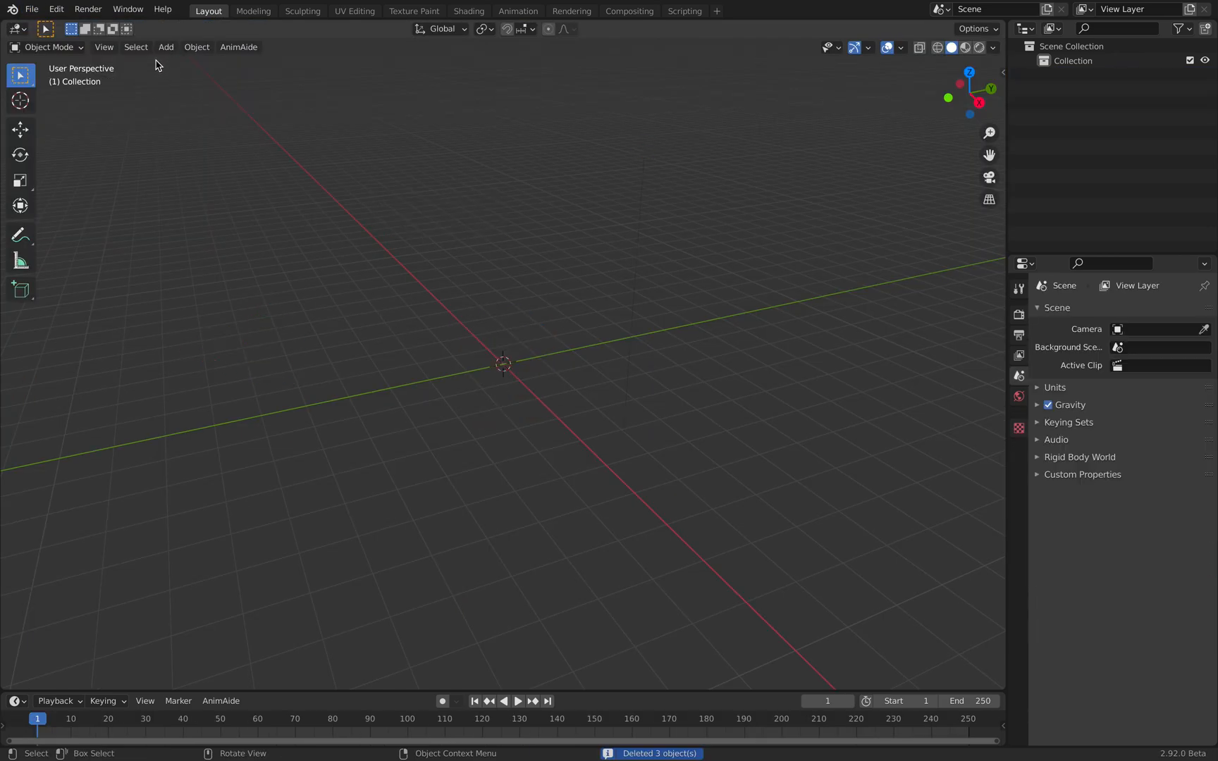
pyautogui.click(60, 10)
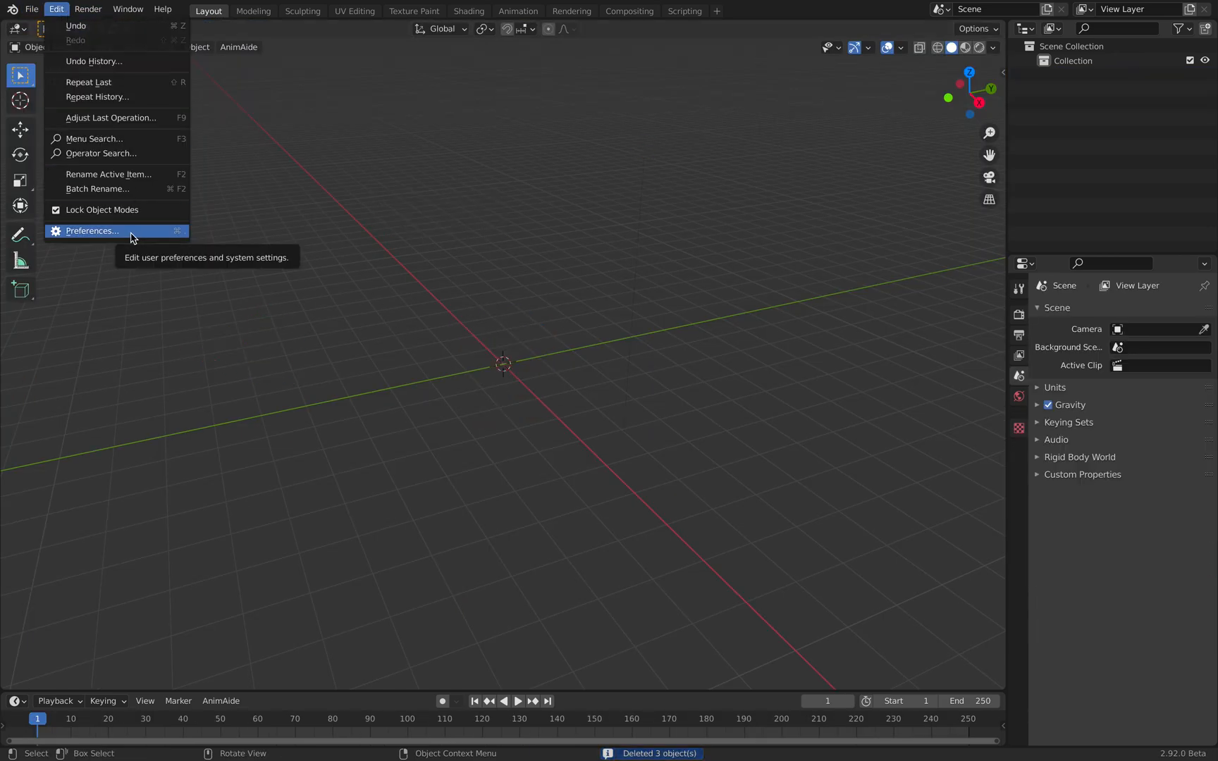
pyautogui.click(29, 10)
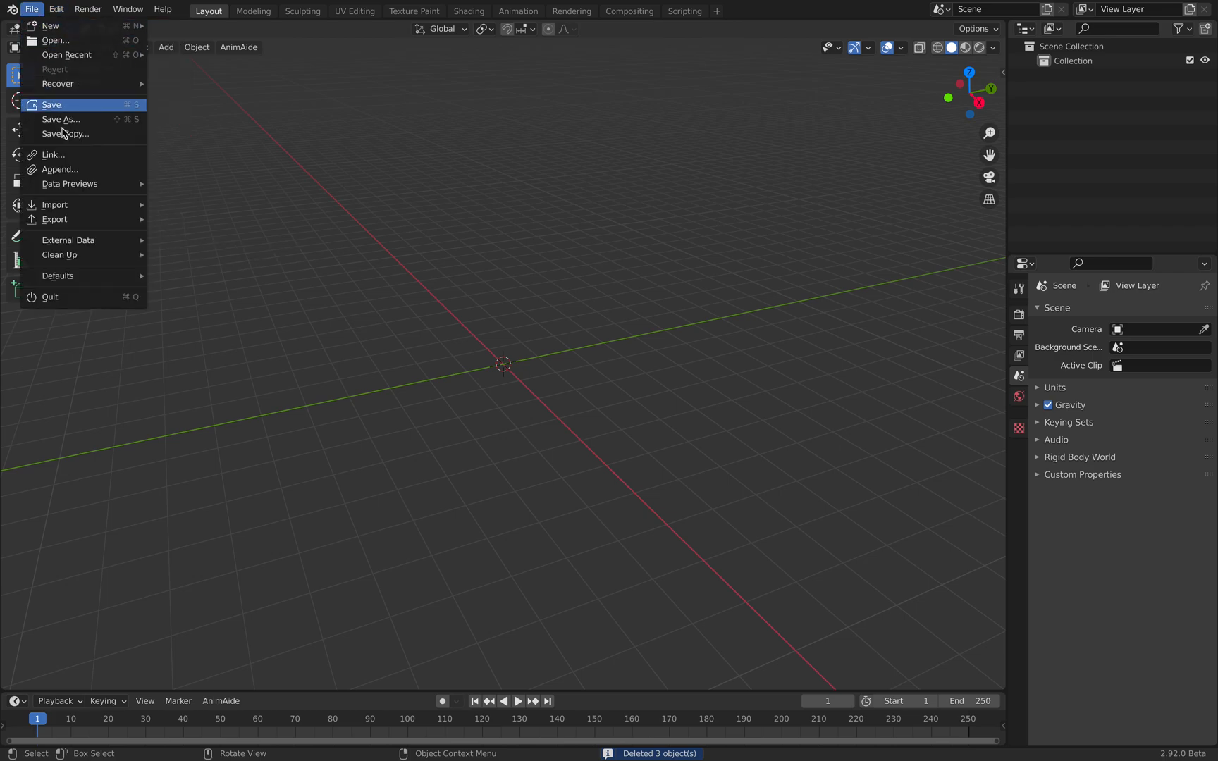
pyautogui.moveTo(54, 204)
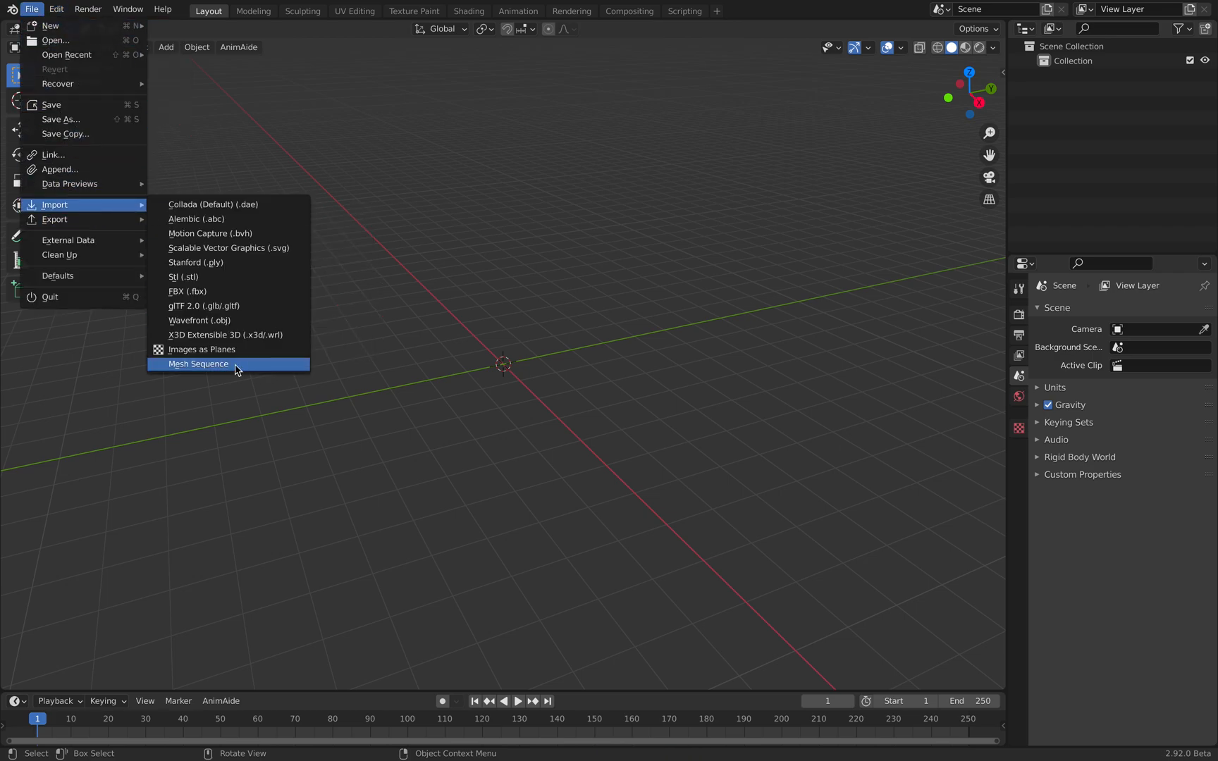
pyautogui.click(198, 363)
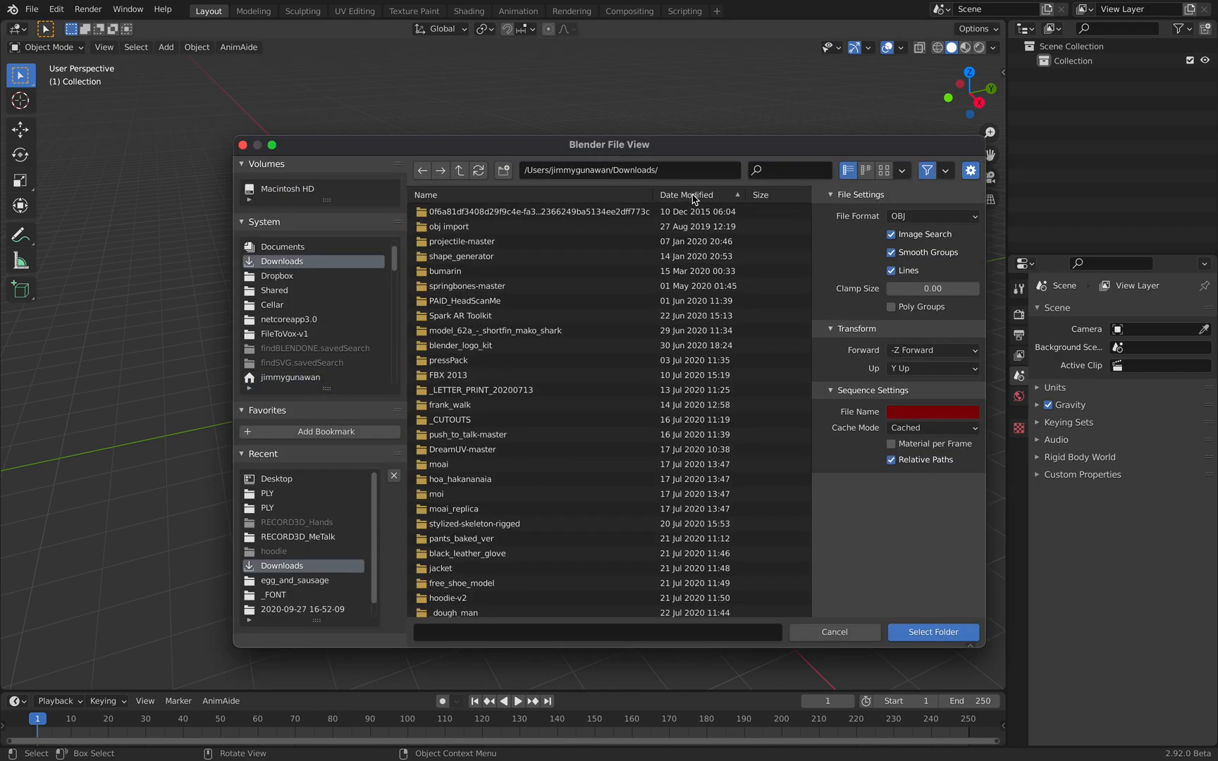
# - Browse into _RECORD3D_MeTalk/PLY and import the meface PLY frame sequence
pyautogui.click(686, 195)
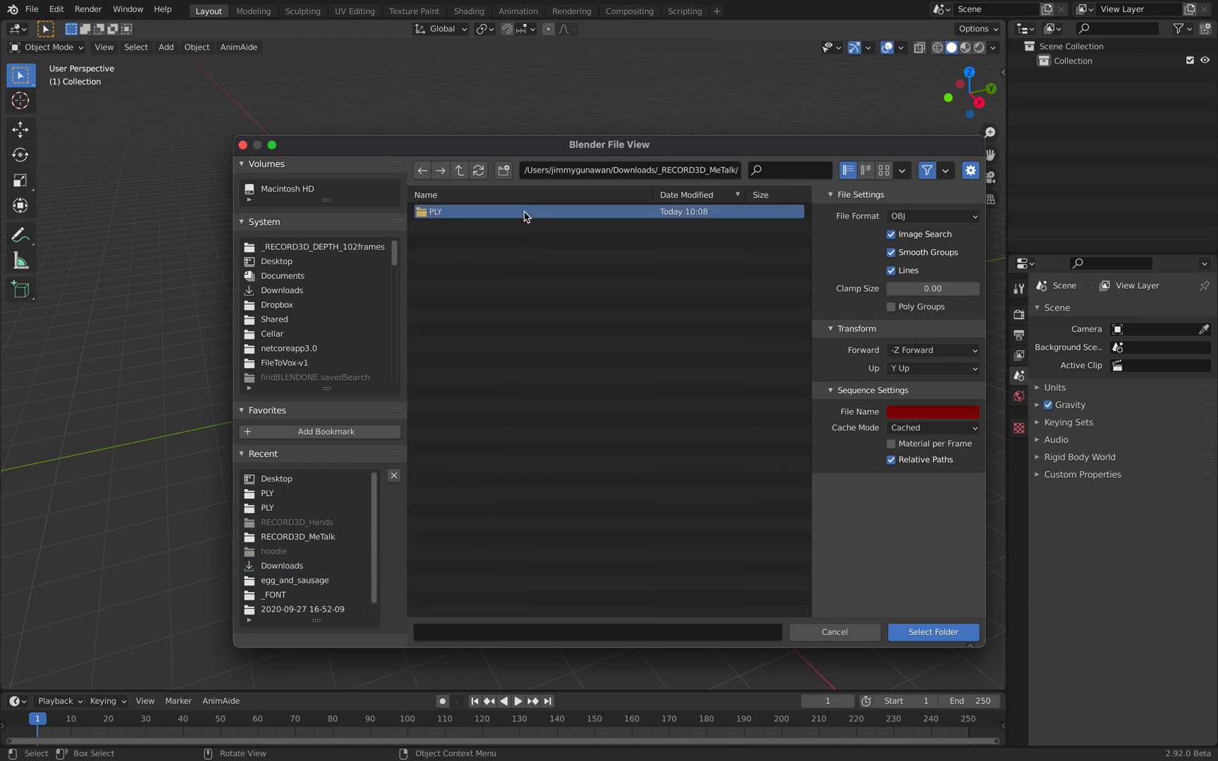
pyautogui.doubleClick(434, 211)
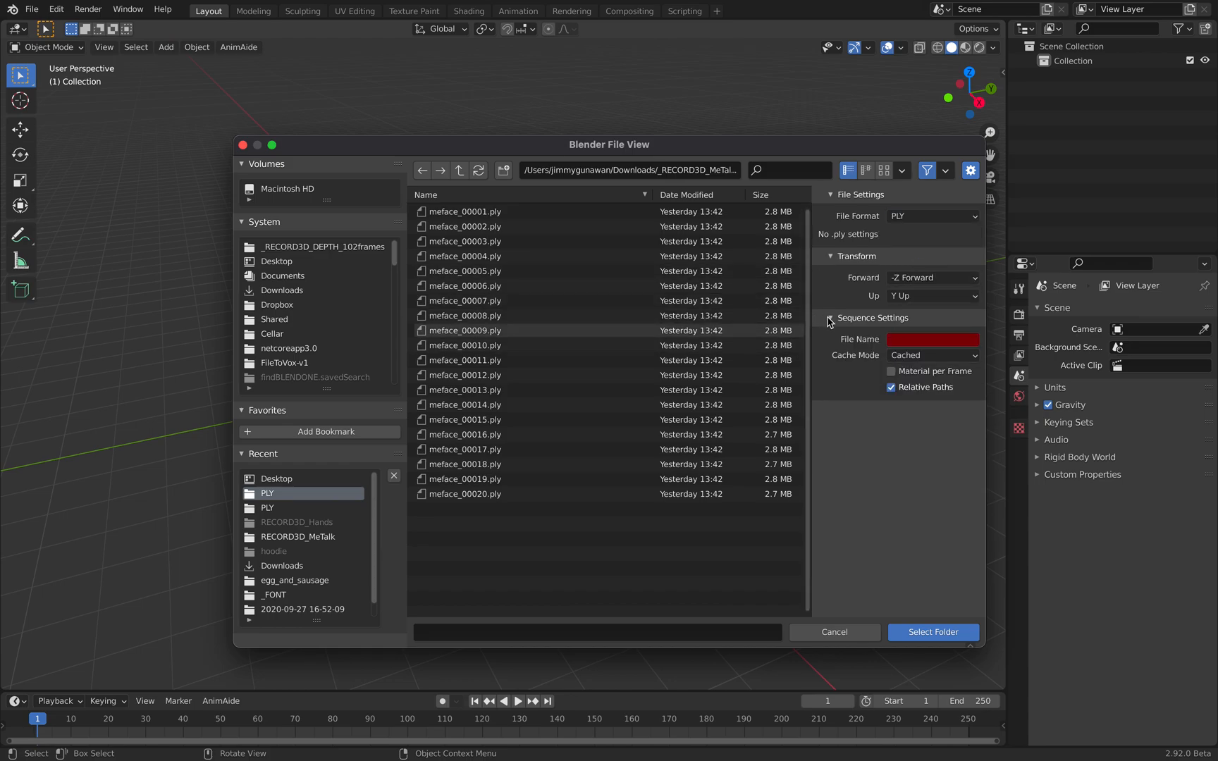
pyautogui.write('meface')
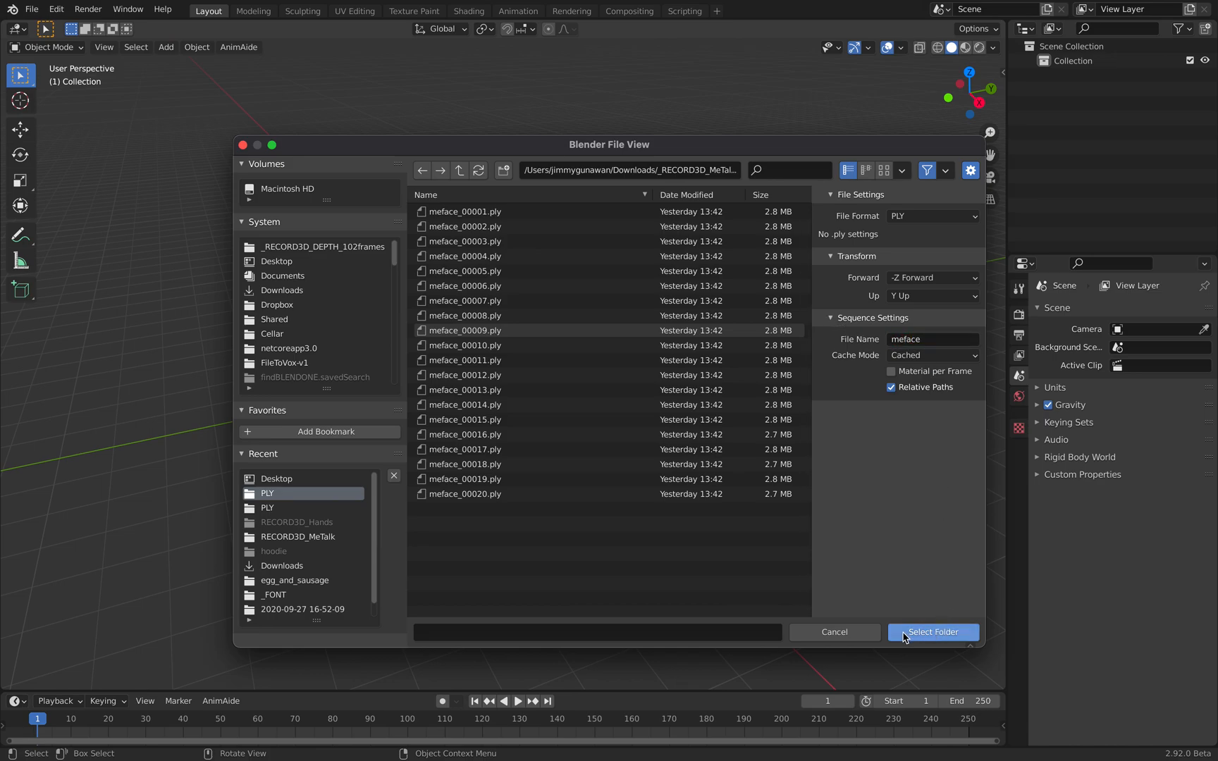
pyautogui.moveTo(656, 431)
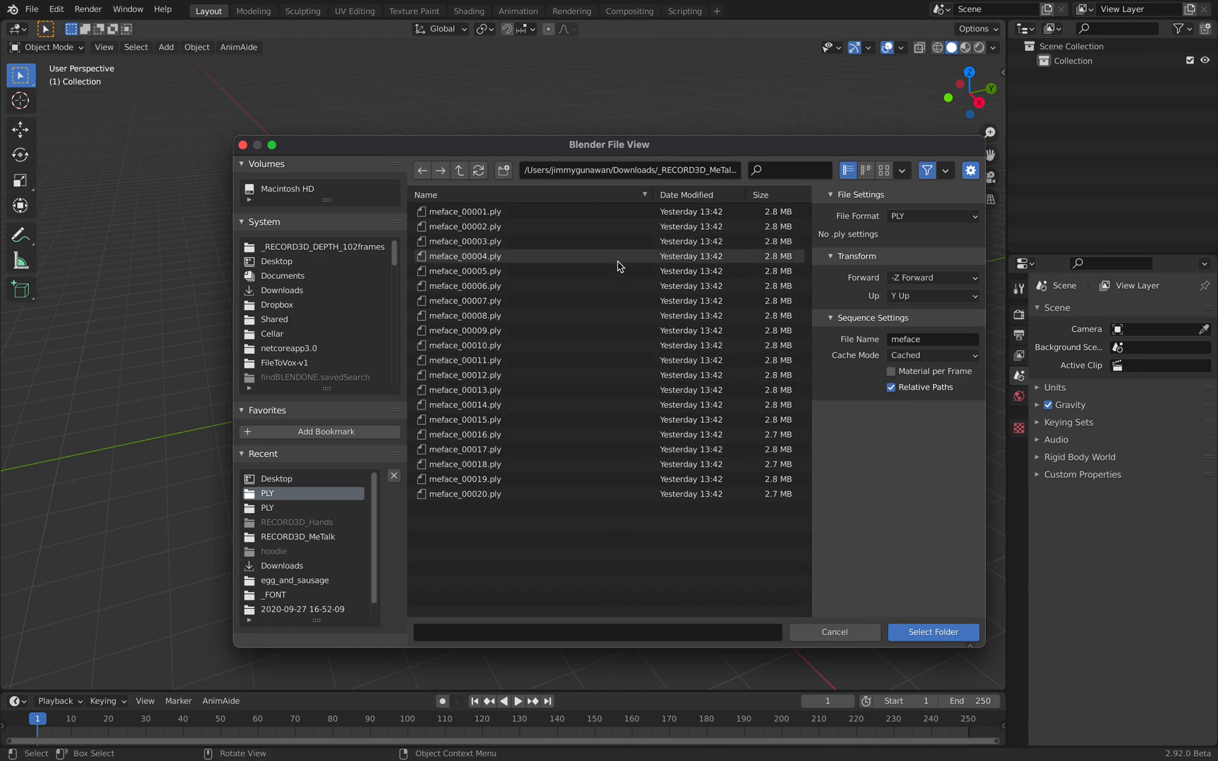
pyautogui.moveTo(643, 451)
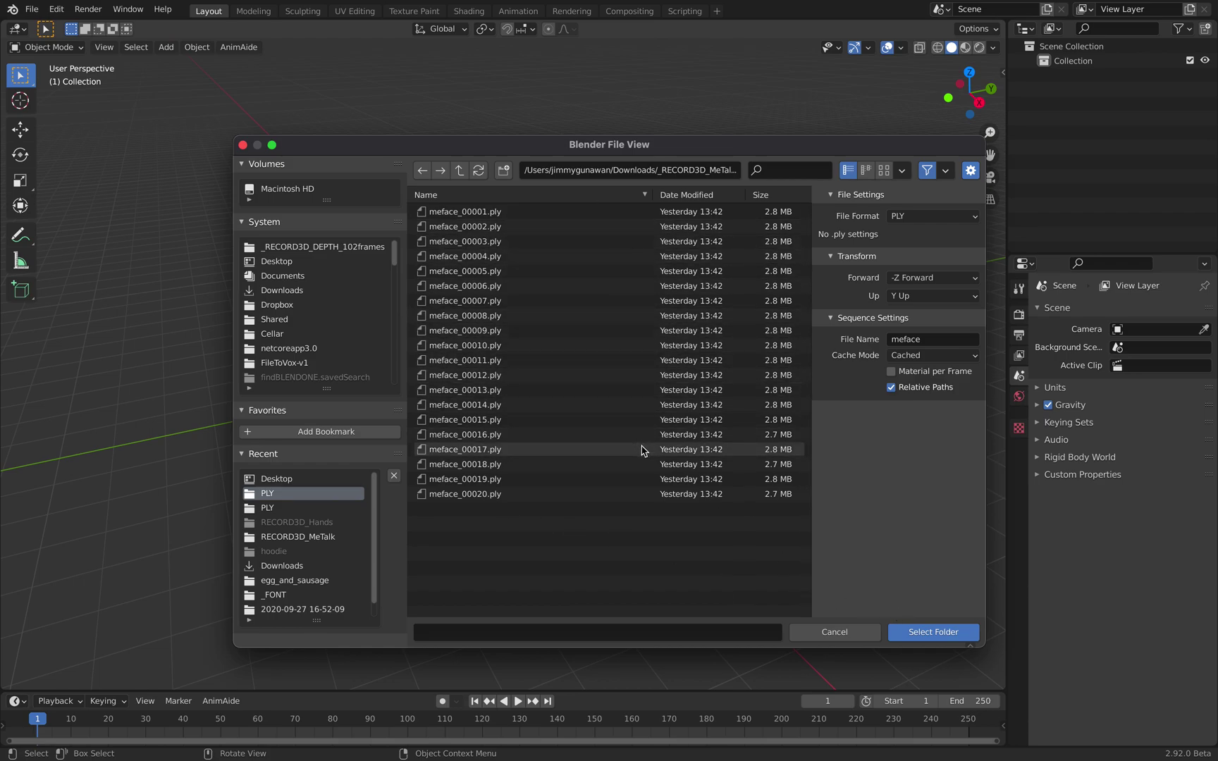
pyautogui.moveTo(925, 633)
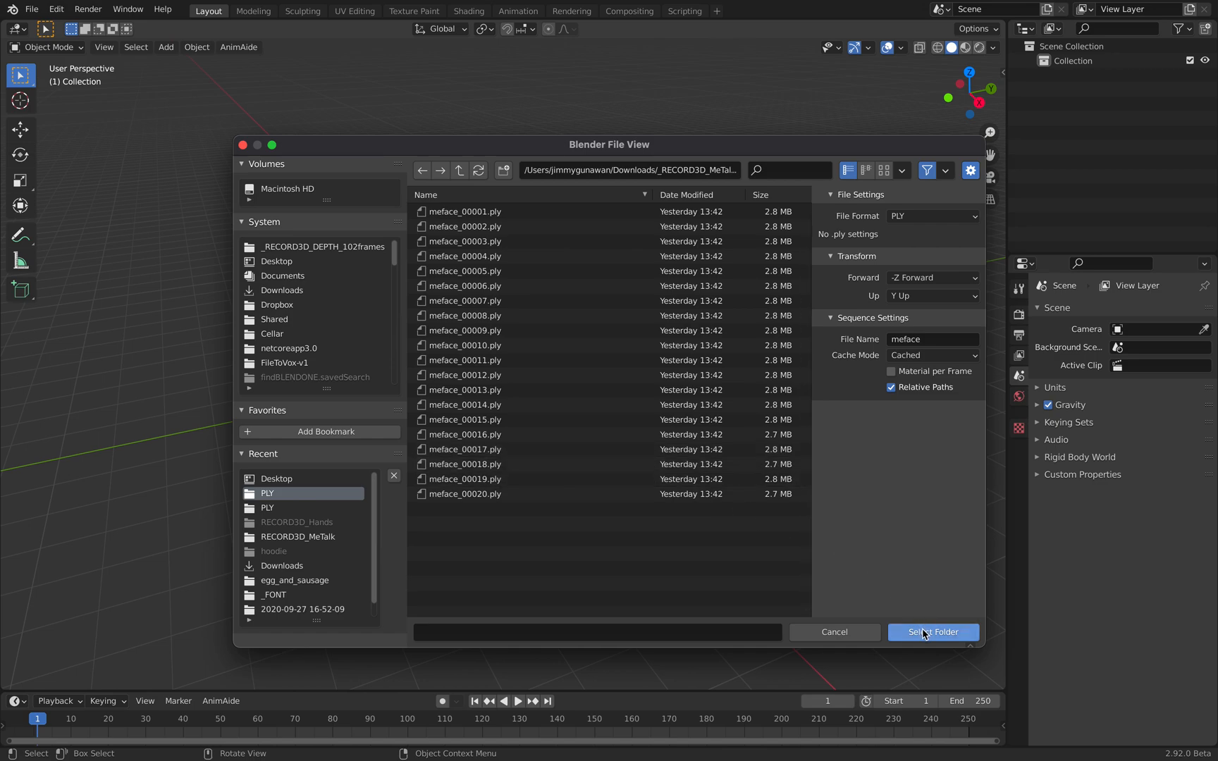
pyautogui.click(933, 633)
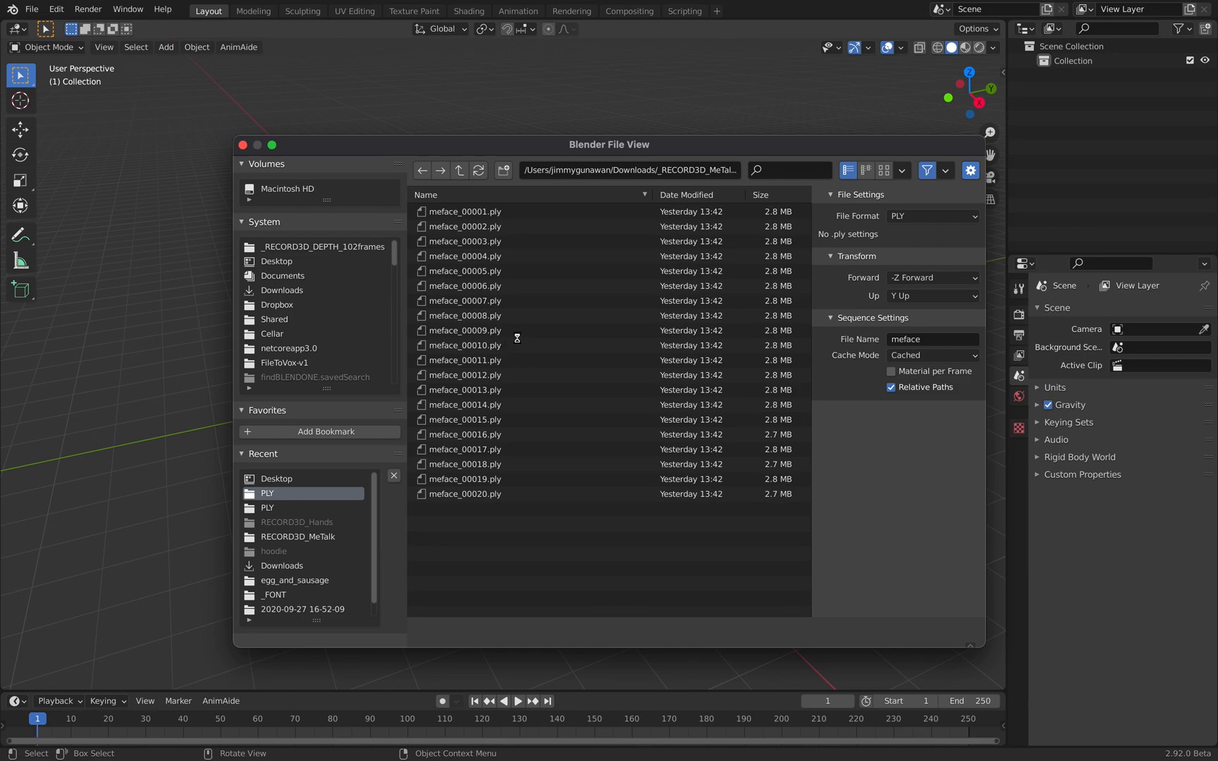
pyautogui.moveTo(516, 306)
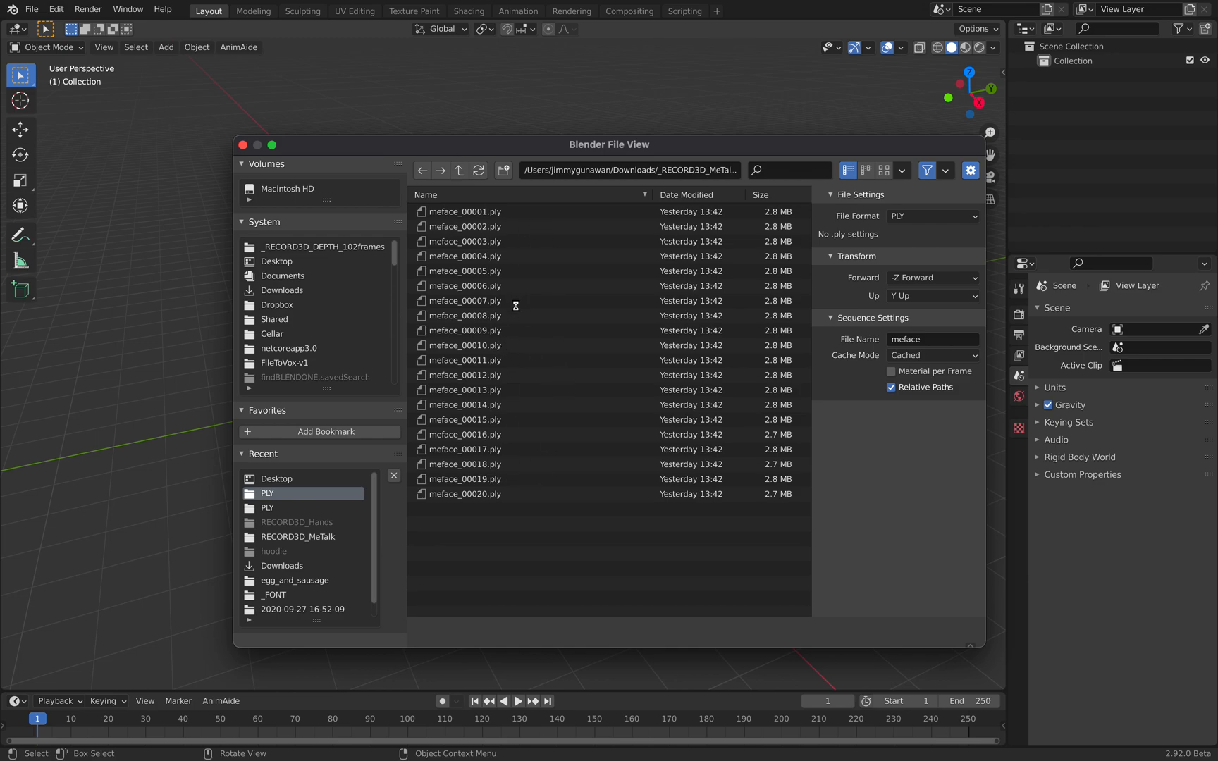
pyautogui.moveTo(642, 396)
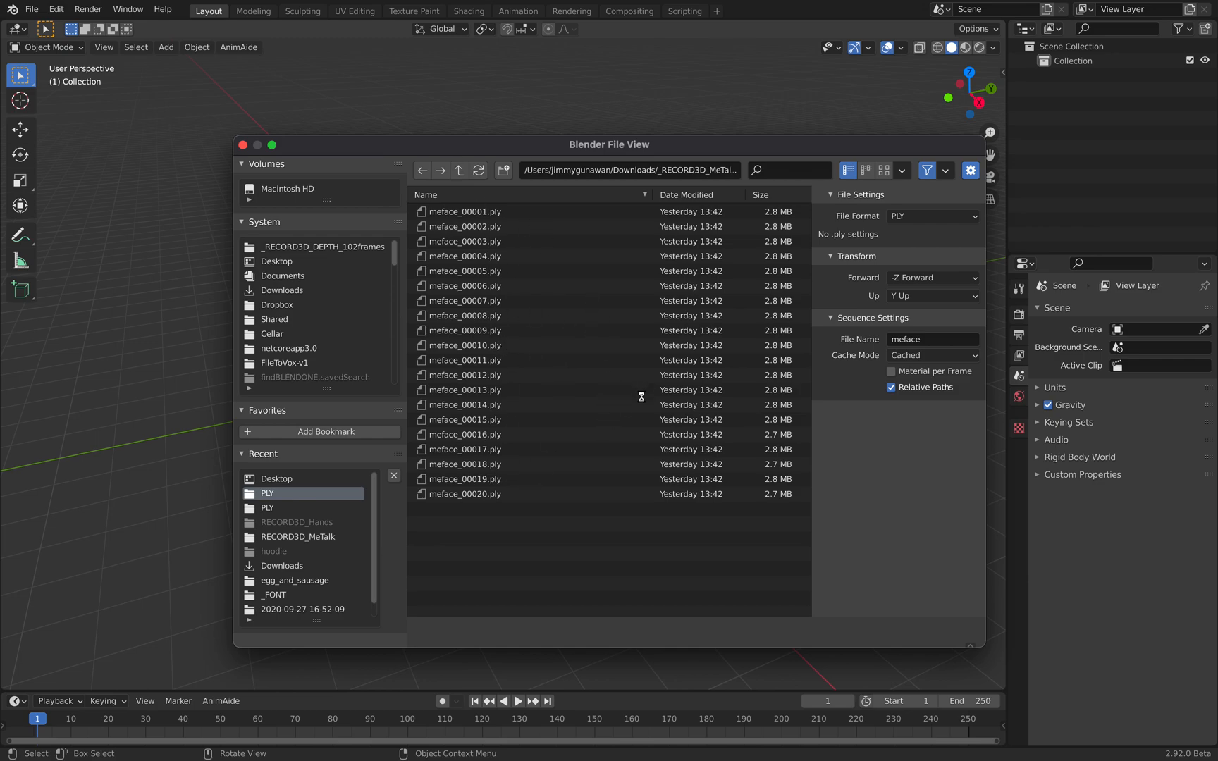
pyautogui.moveTo(576, 377)
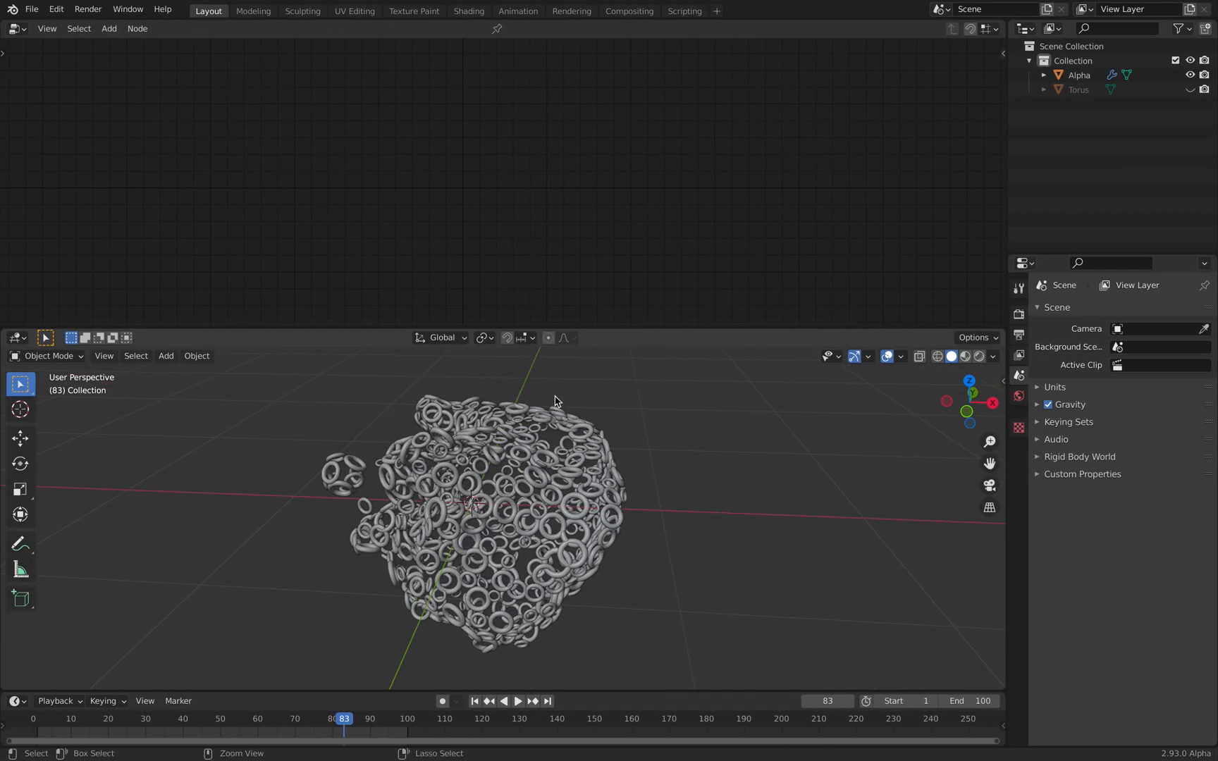
# - Import face_cache_sverchok_004.abc as an Alembic mesh sequence named Beta
pyautogui.click(30, 10)
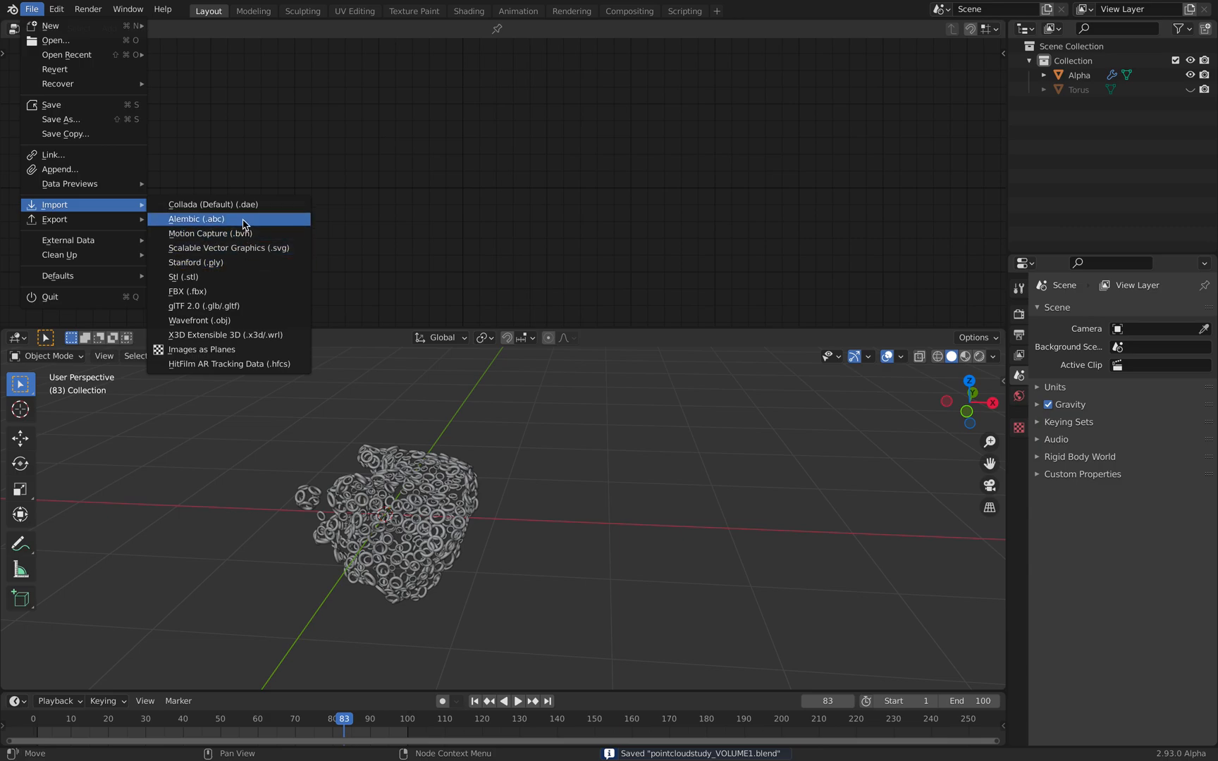
pyautogui.click(196, 219)
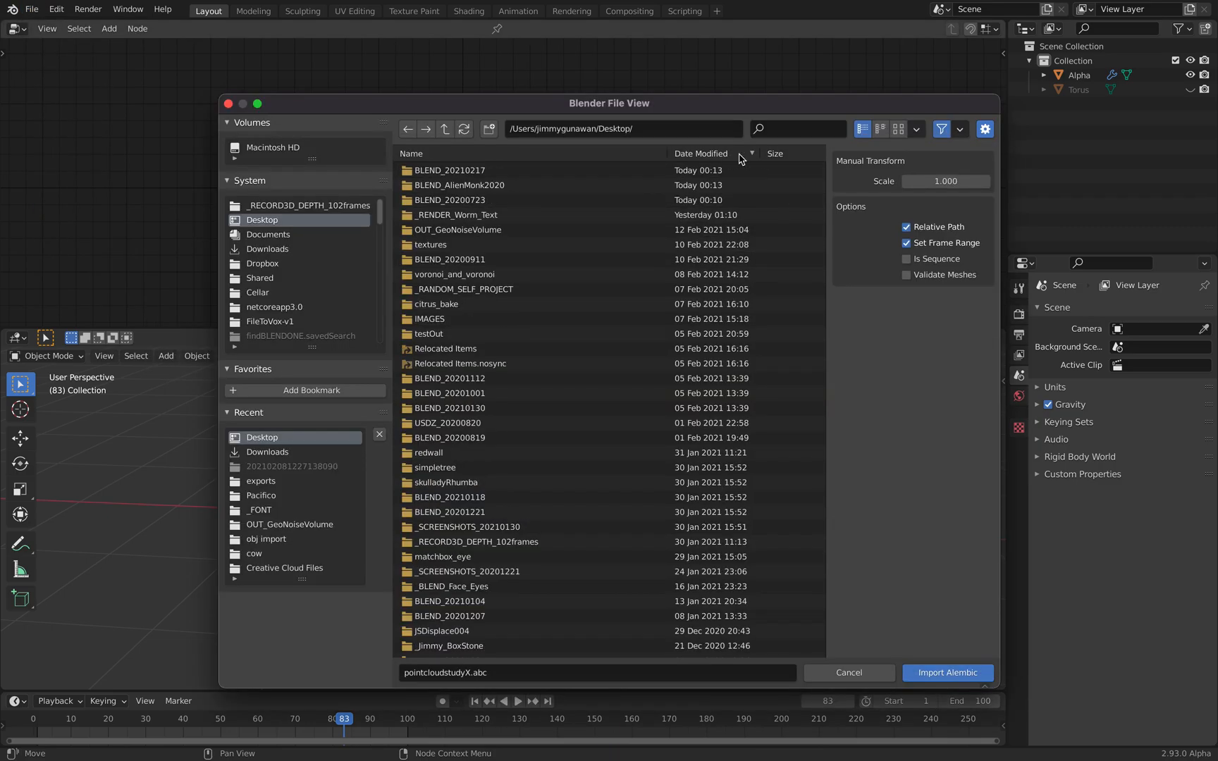
pyautogui.click(776, 154)
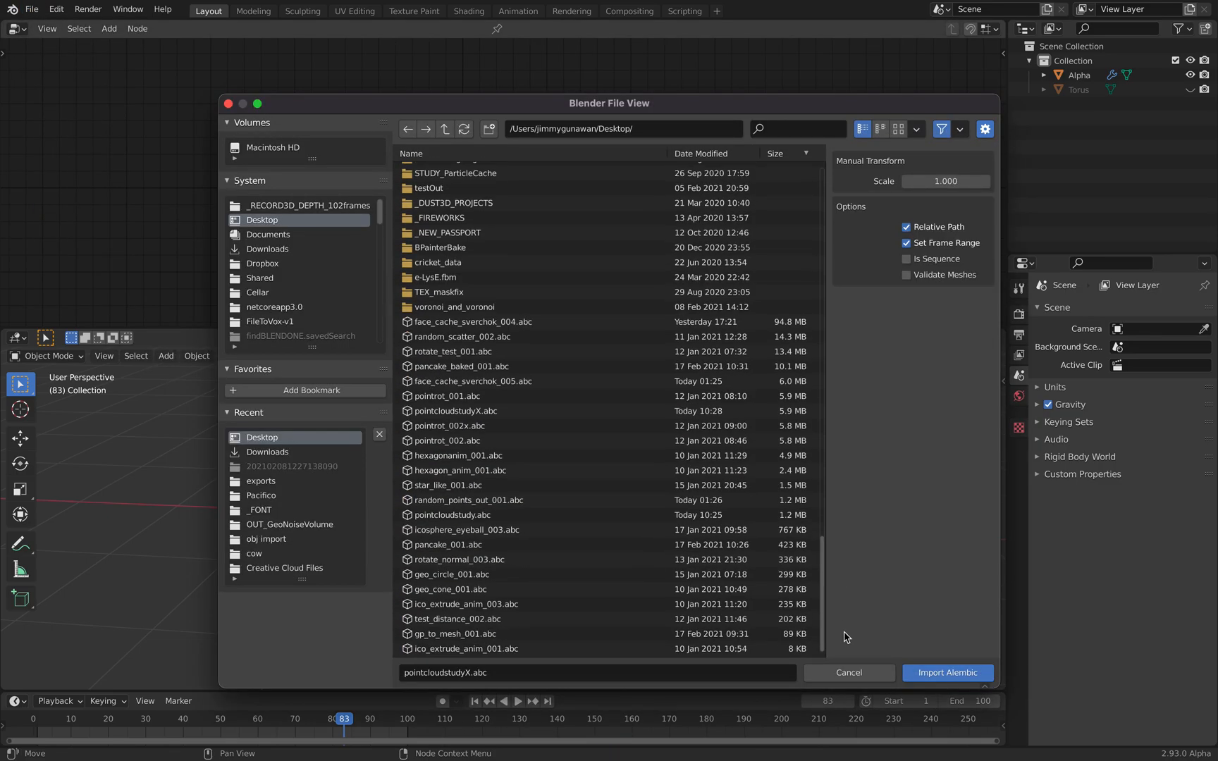
pyautogui.click(470, 322)
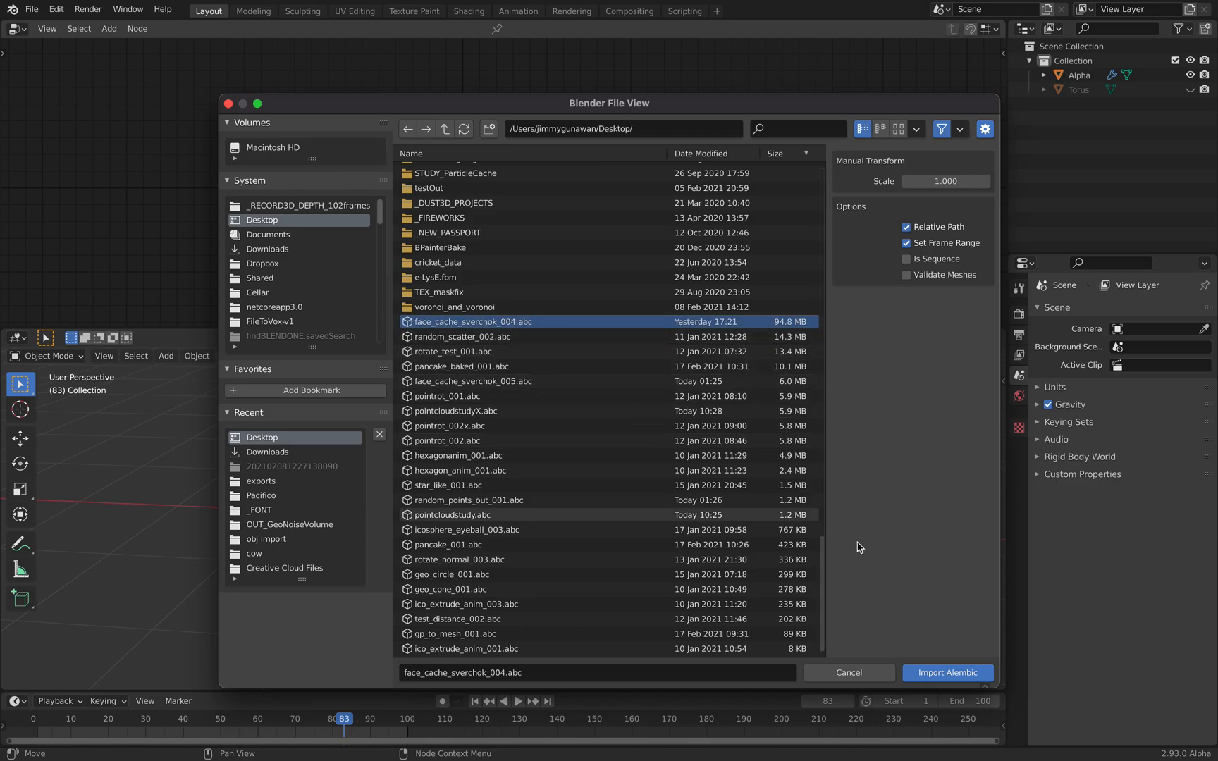
pyautogui.click(947, 674)
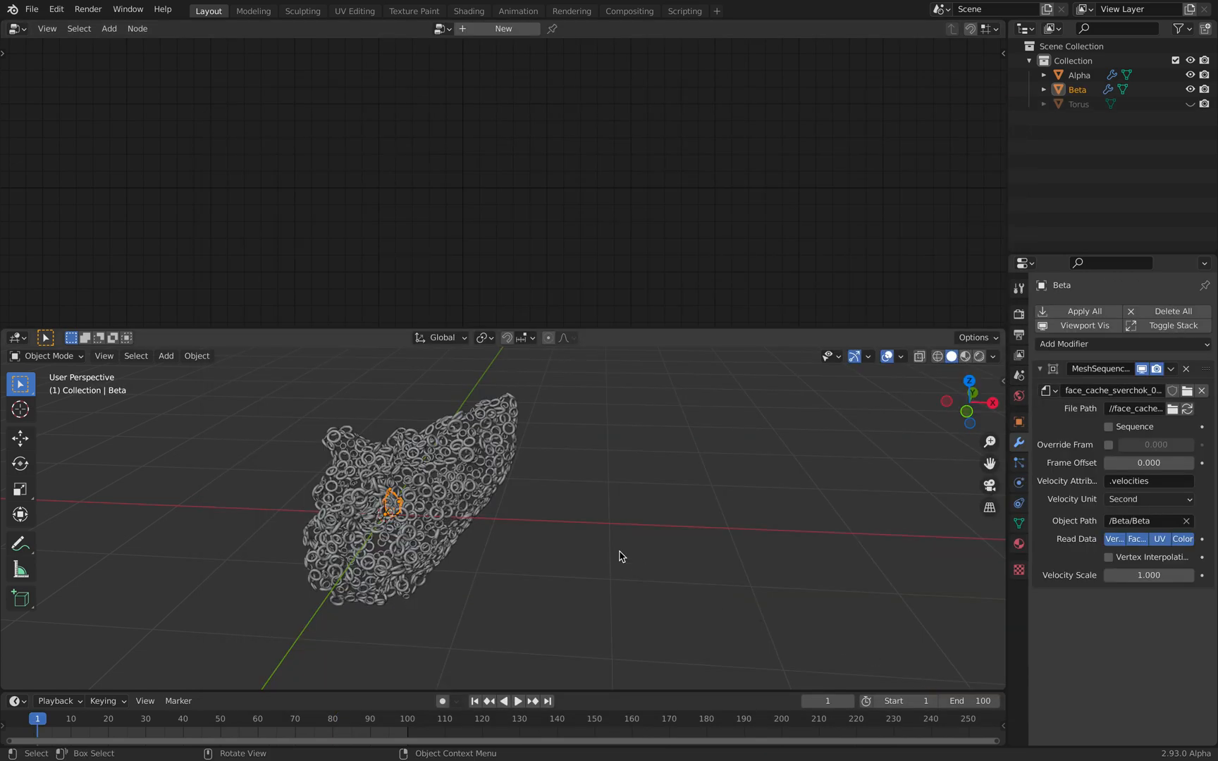
# - Move the imported Beta face mesh away from the torus cloud
pyautogui.press('g')
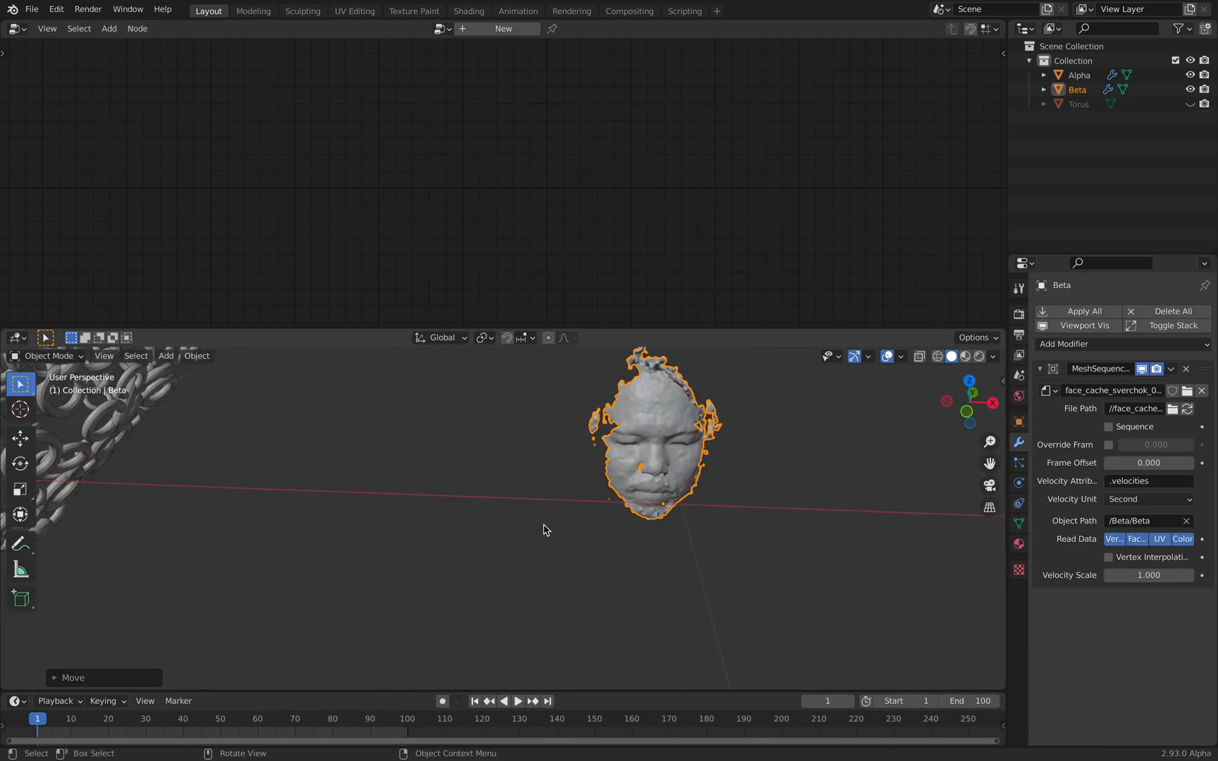
pyautogui.click(518, 700)
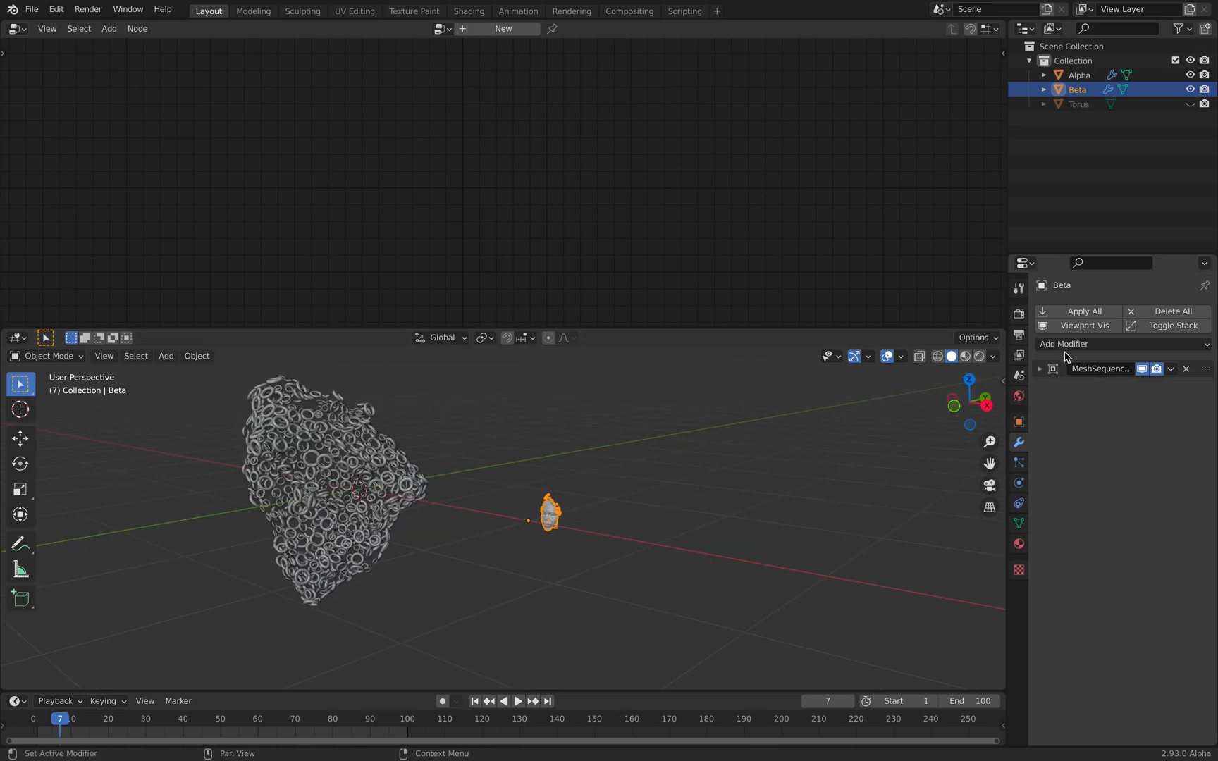
# - Give Beta a Geometry Nodes modifier reusing the TORUSINSTANCE tree, comparing with Alpha's modifiers
pyautogui.click(1123, 344)
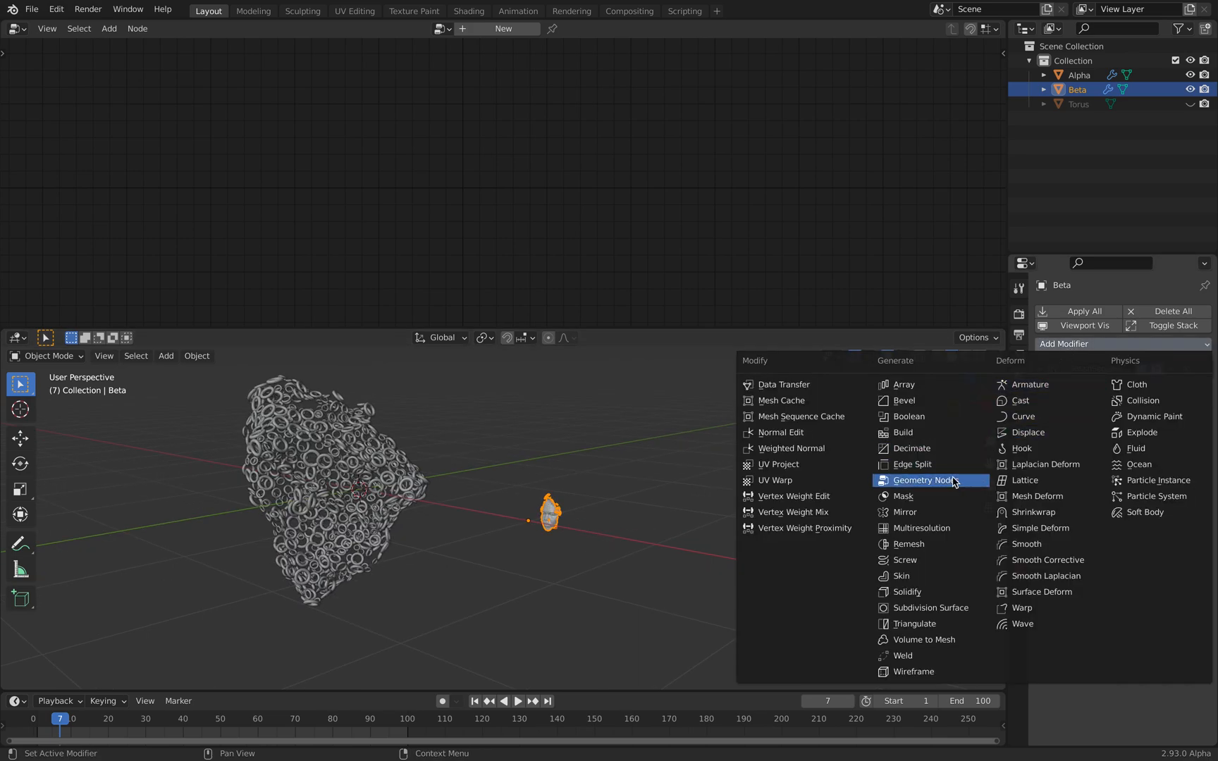
pyautogui.click(928, 480)
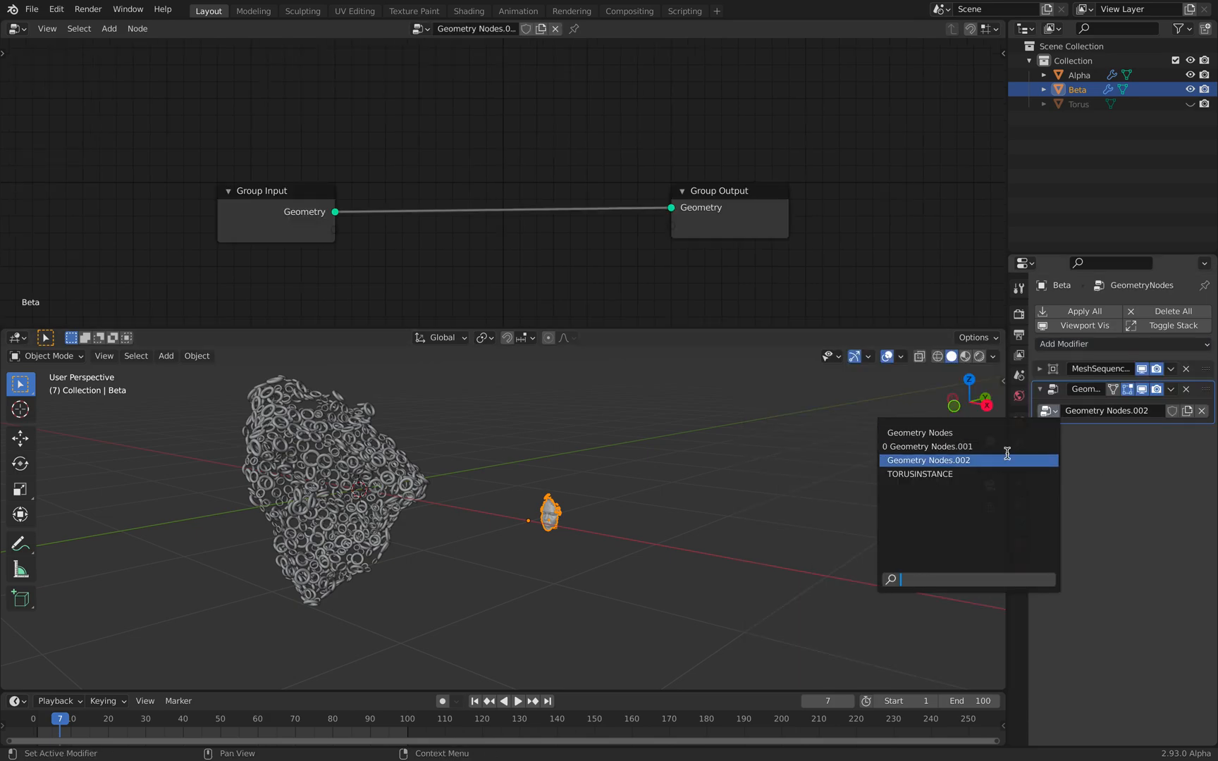
pyautogui.click(919, 474)
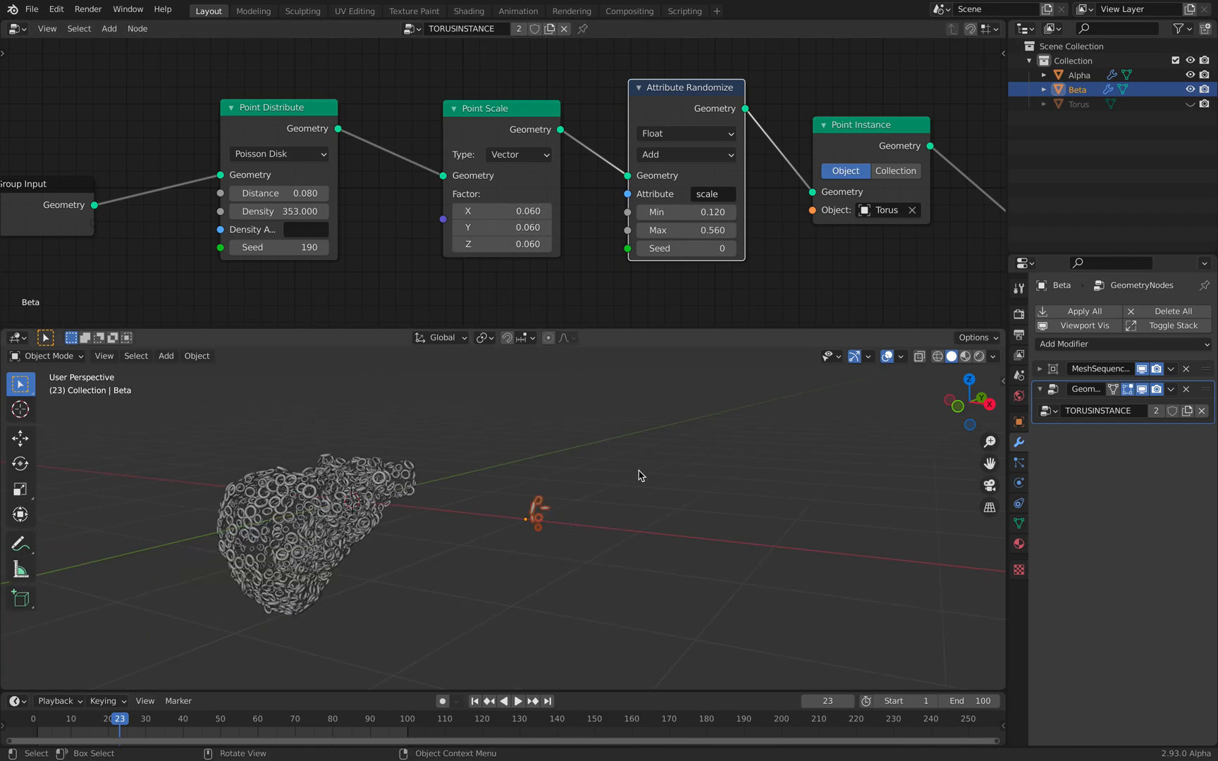
pyautogui.click(1078, 74)
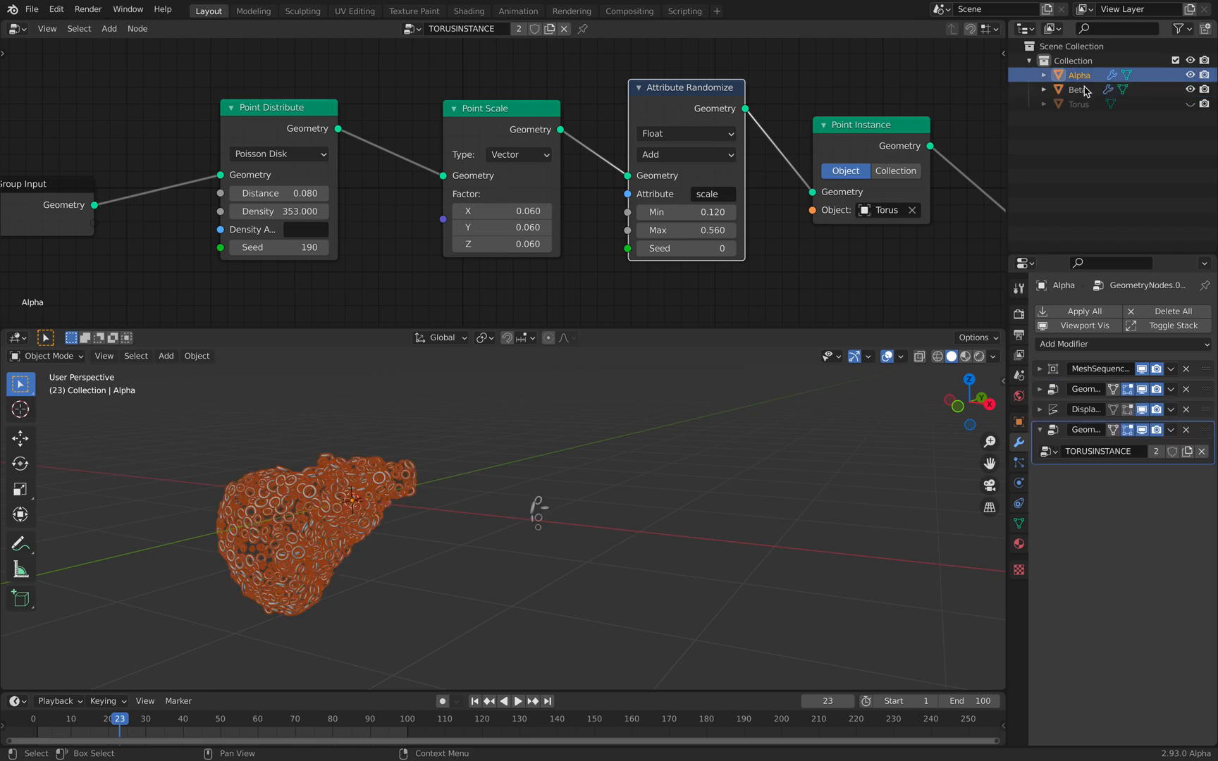
pyautogui.click(1077, 91)
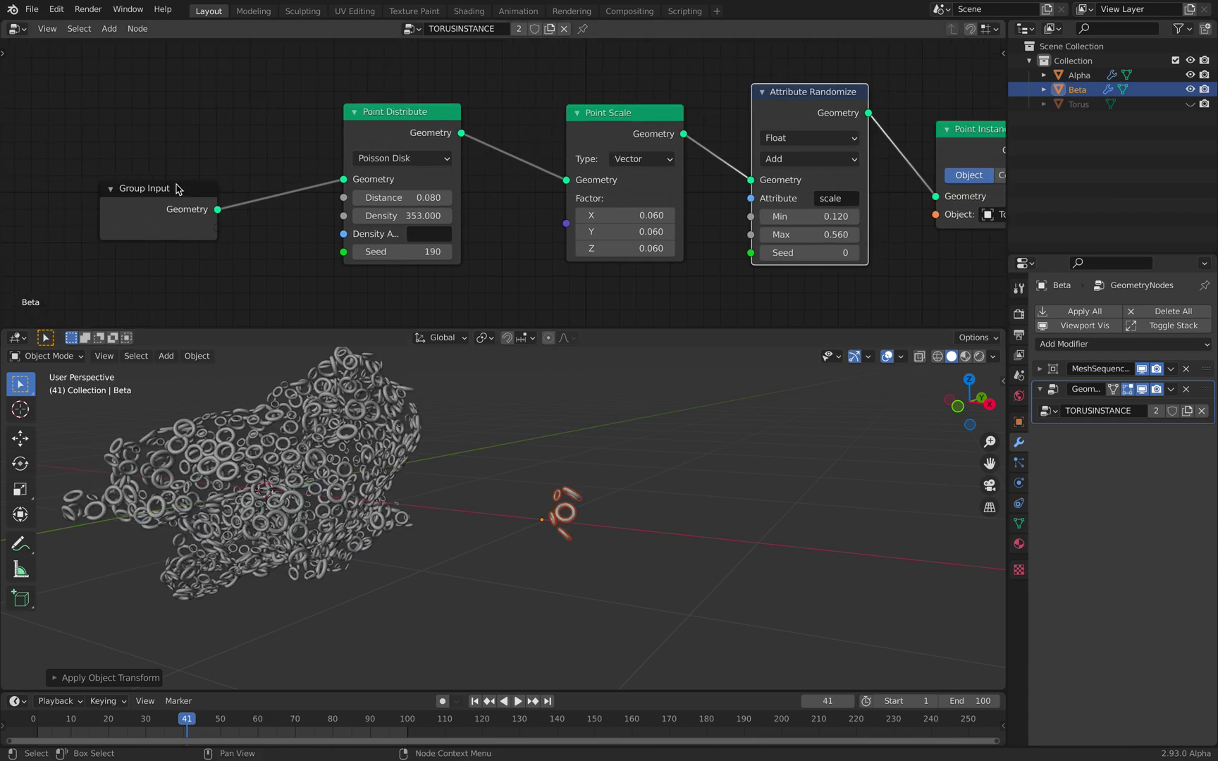
# - Add a Transform node scaling Beta's geometry by 50 and remove the Alpha object
pyautogui.write('tran')
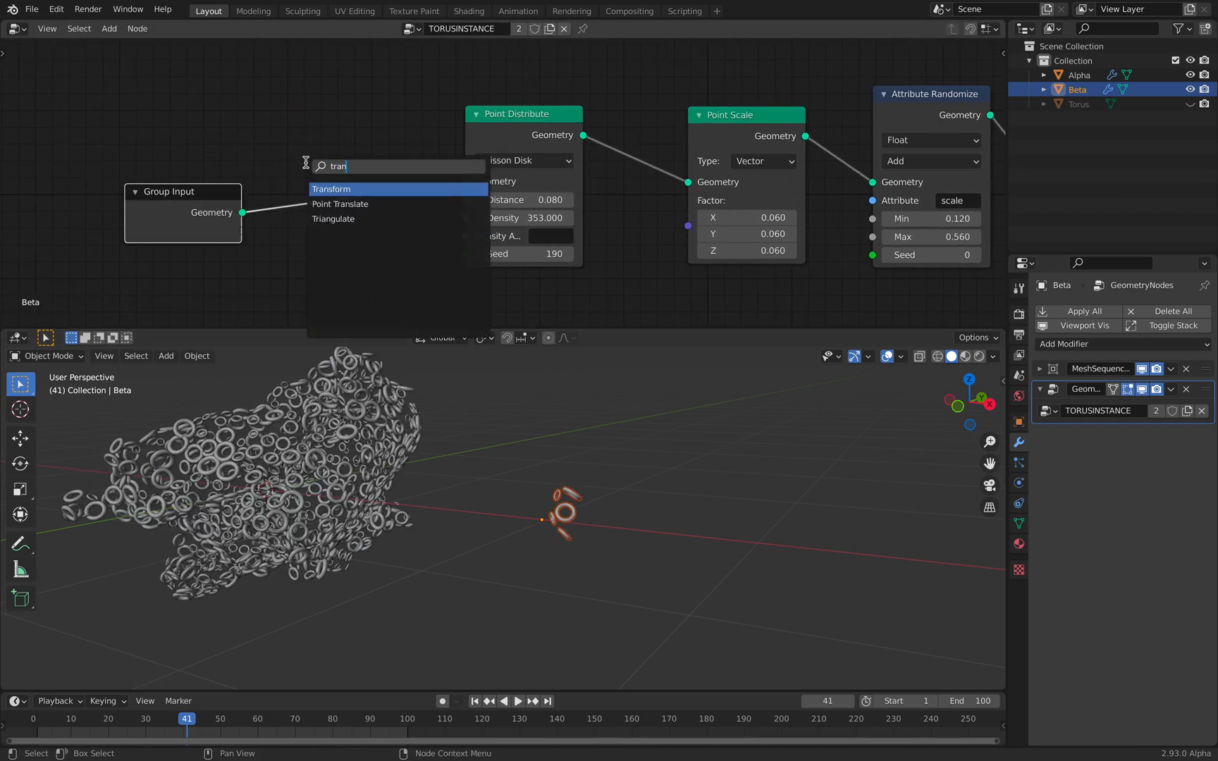
pyautogui.click(332, 189)
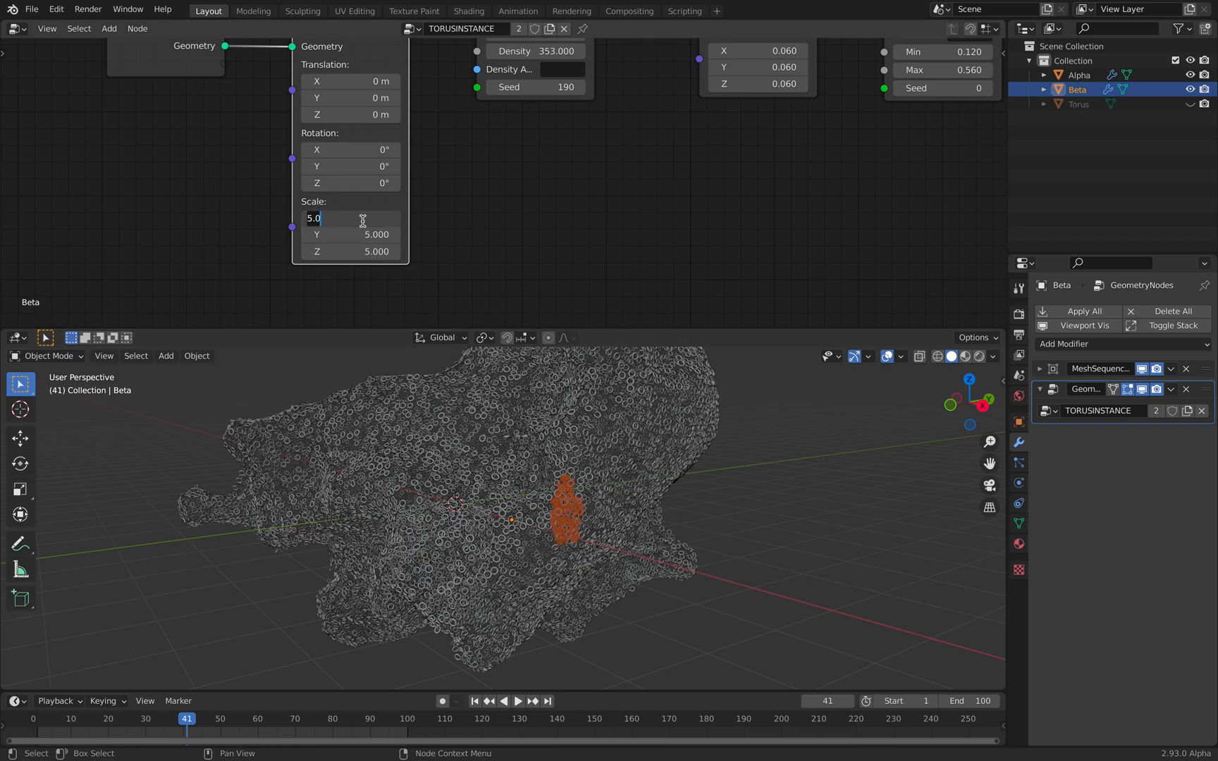
pyautogui.write('20')
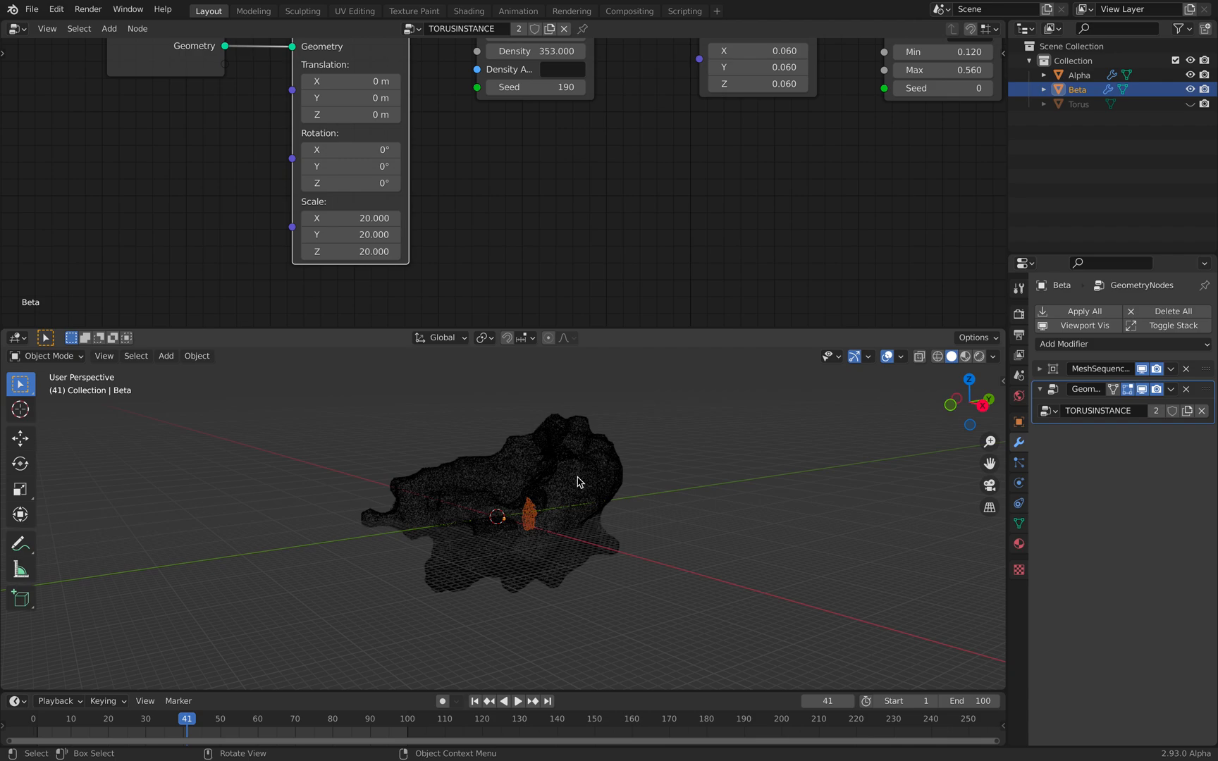
pyautogui.click(1075, 75)
pyautogui.write('50.000')
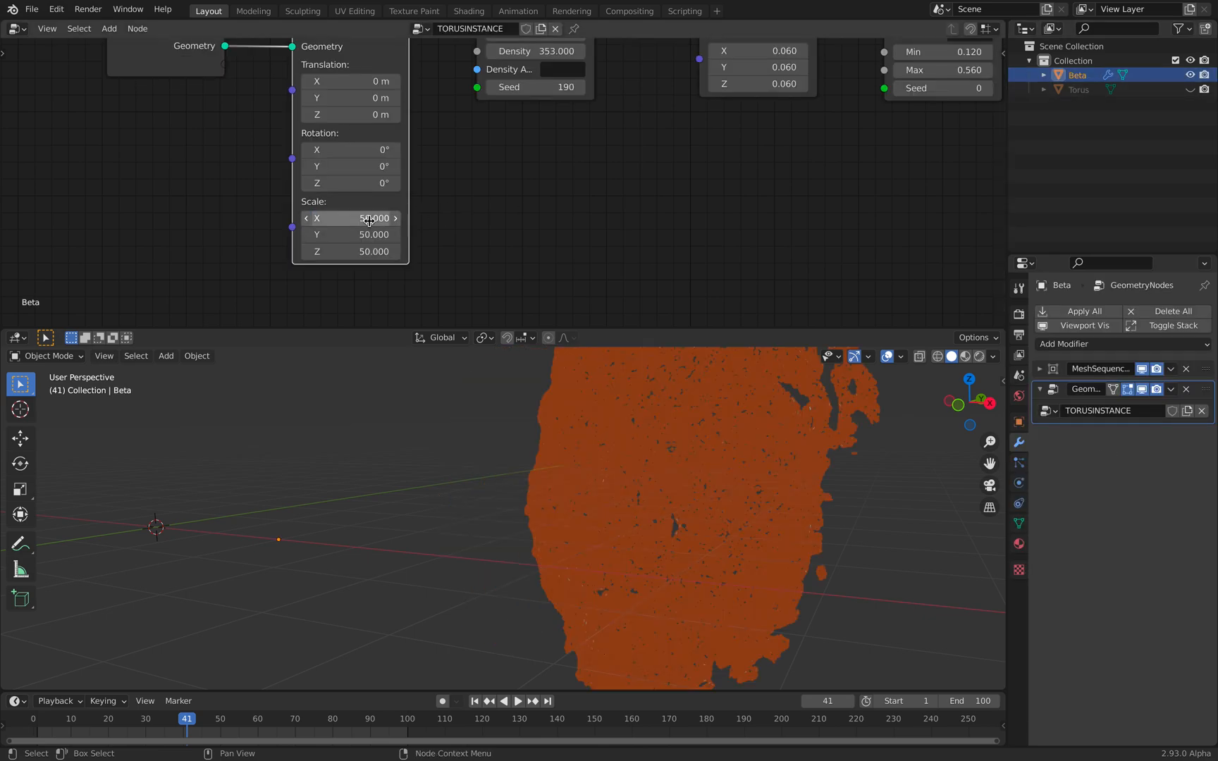
pyautogui.click(522, 702)
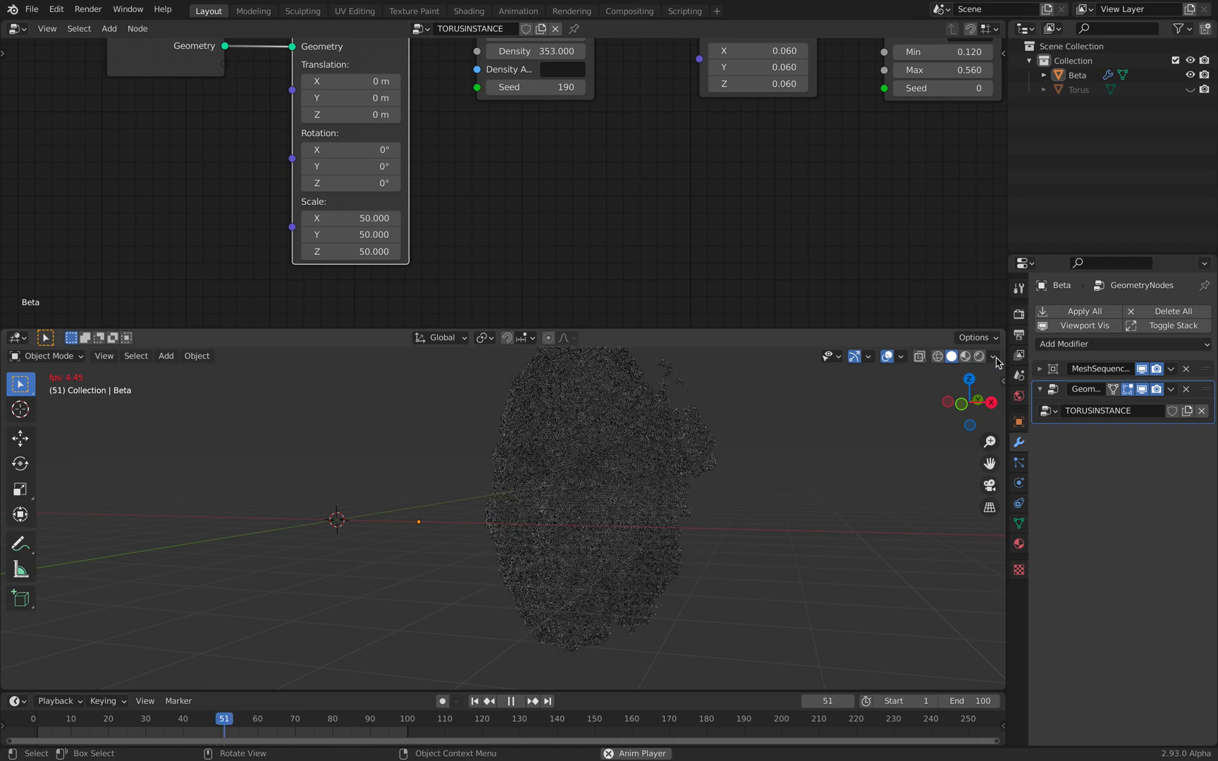
# - Turn on Cavity in the viewport shading options
pyautogui.click(994, 355)
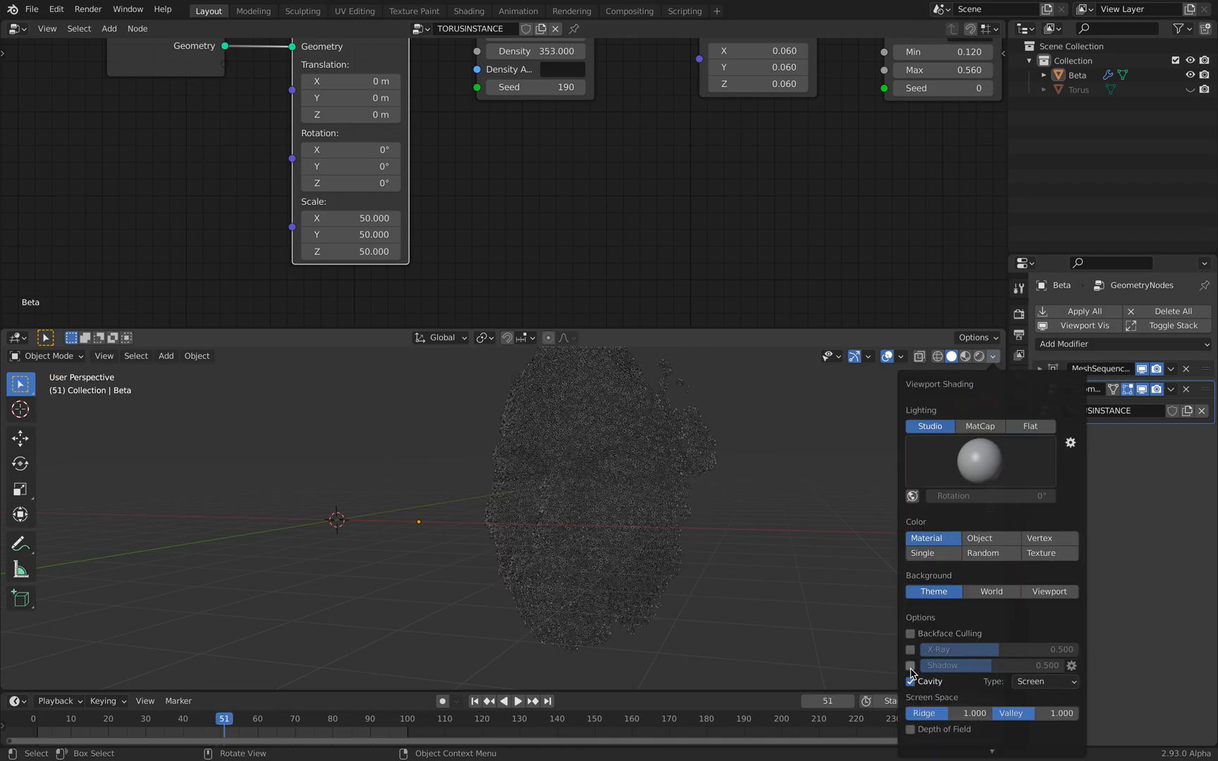
pyautogui.click(911, 666)
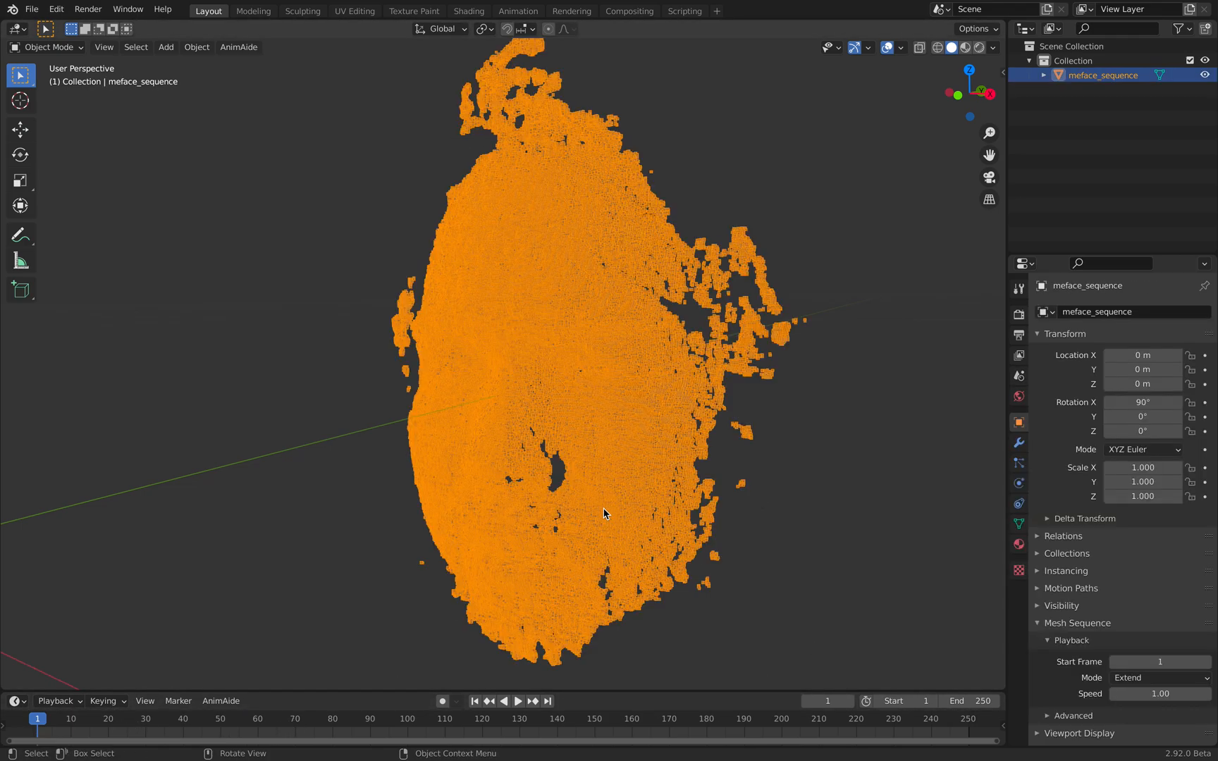
# - Deselect meface_sequence and play the timeline through its PLY frames to frame 18
pyautogui.click(1018, 524)
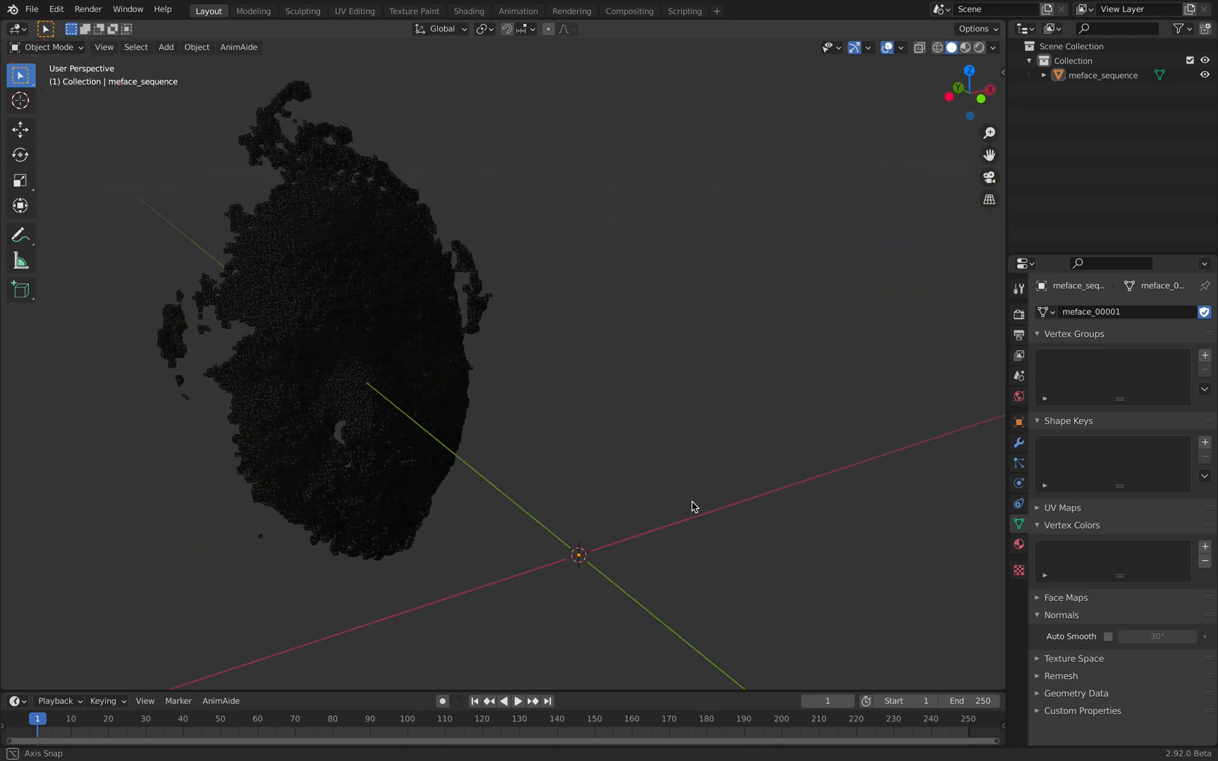
pyautogui.click(524, 702)
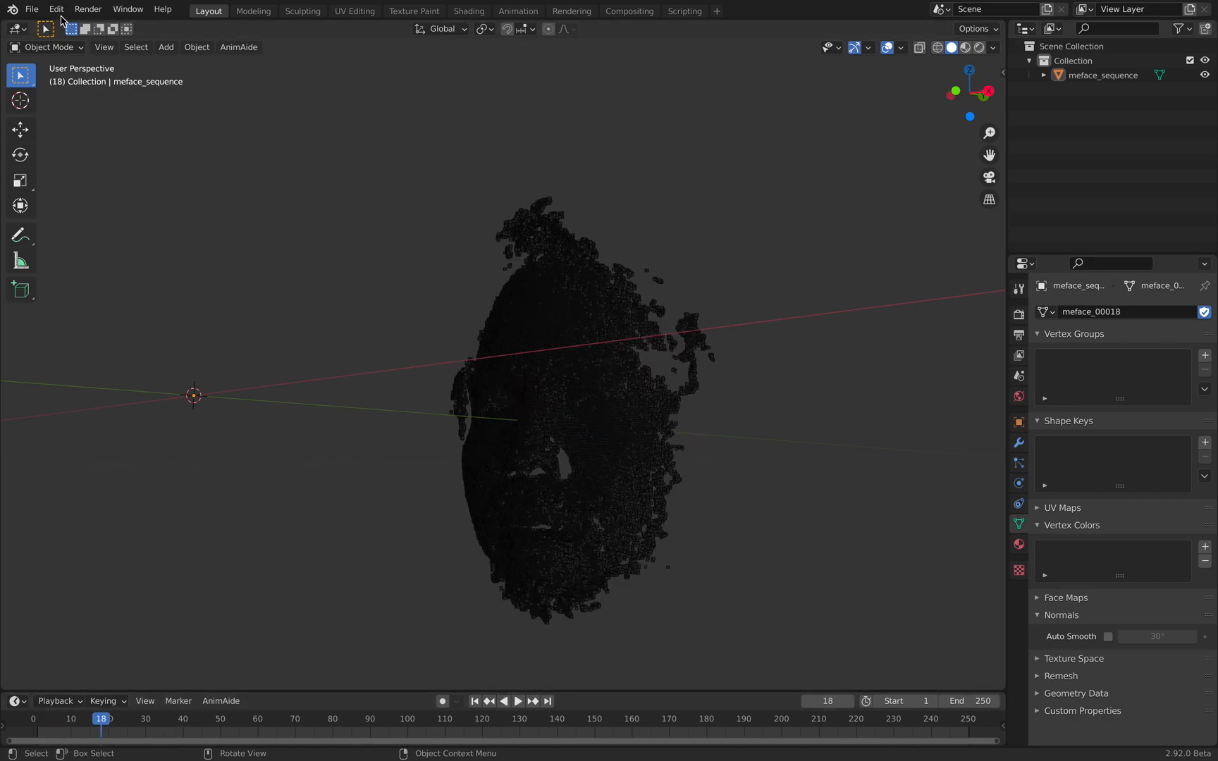
pyautogui.moveTo(387, 124)
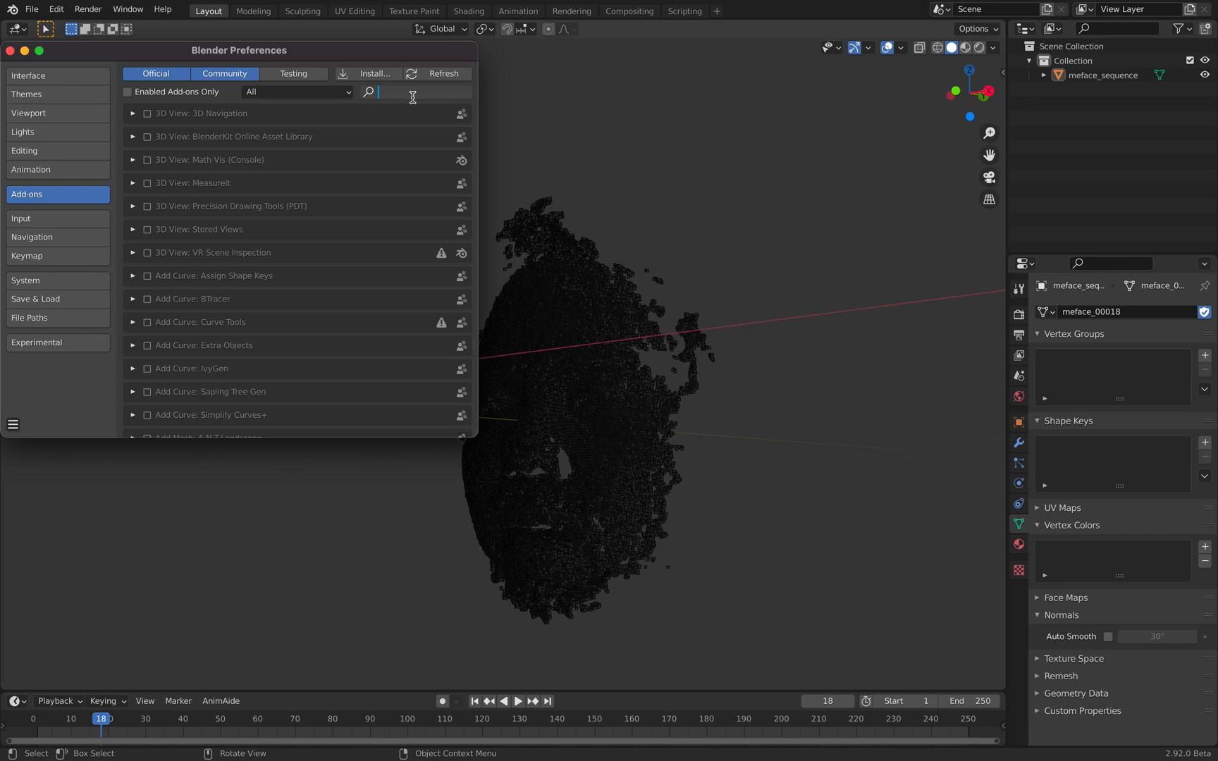
# - Search the add-on list for 'stop mo' and show the Stop motion OBJ importer enabled
pyautogui.write('stop mo')
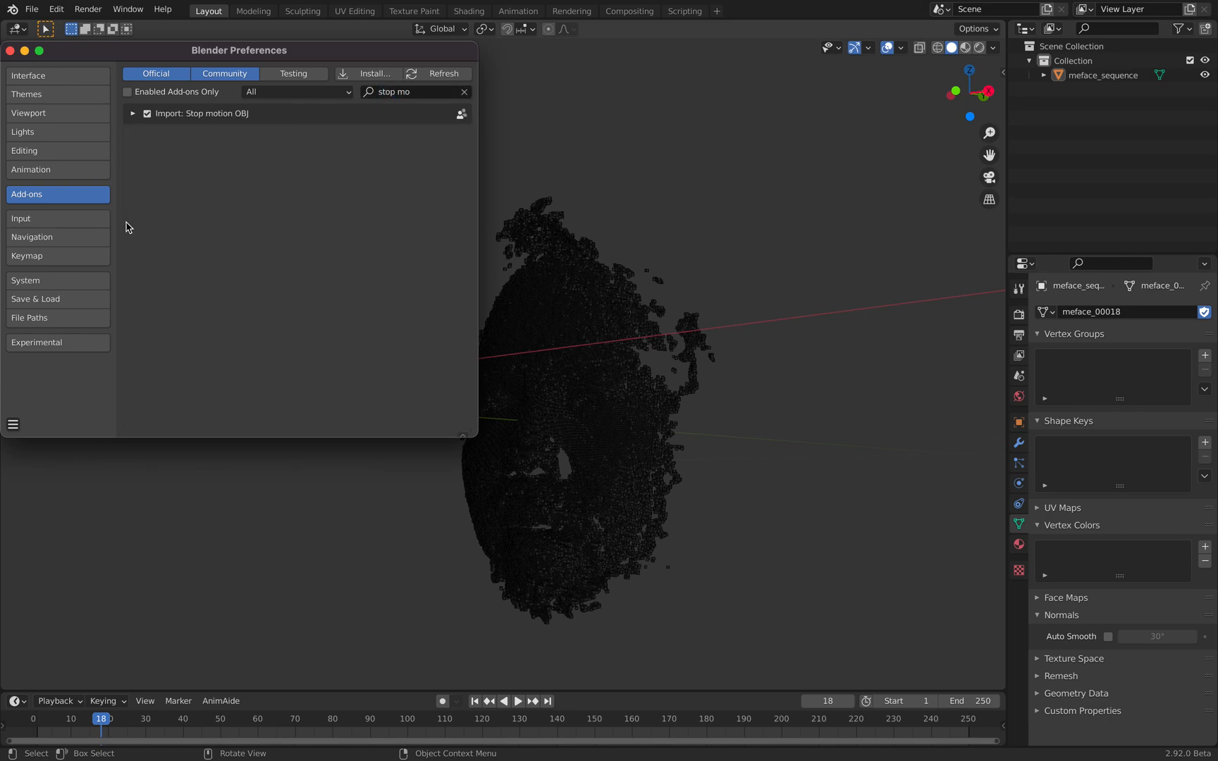
pyautogui.click(134, 113)
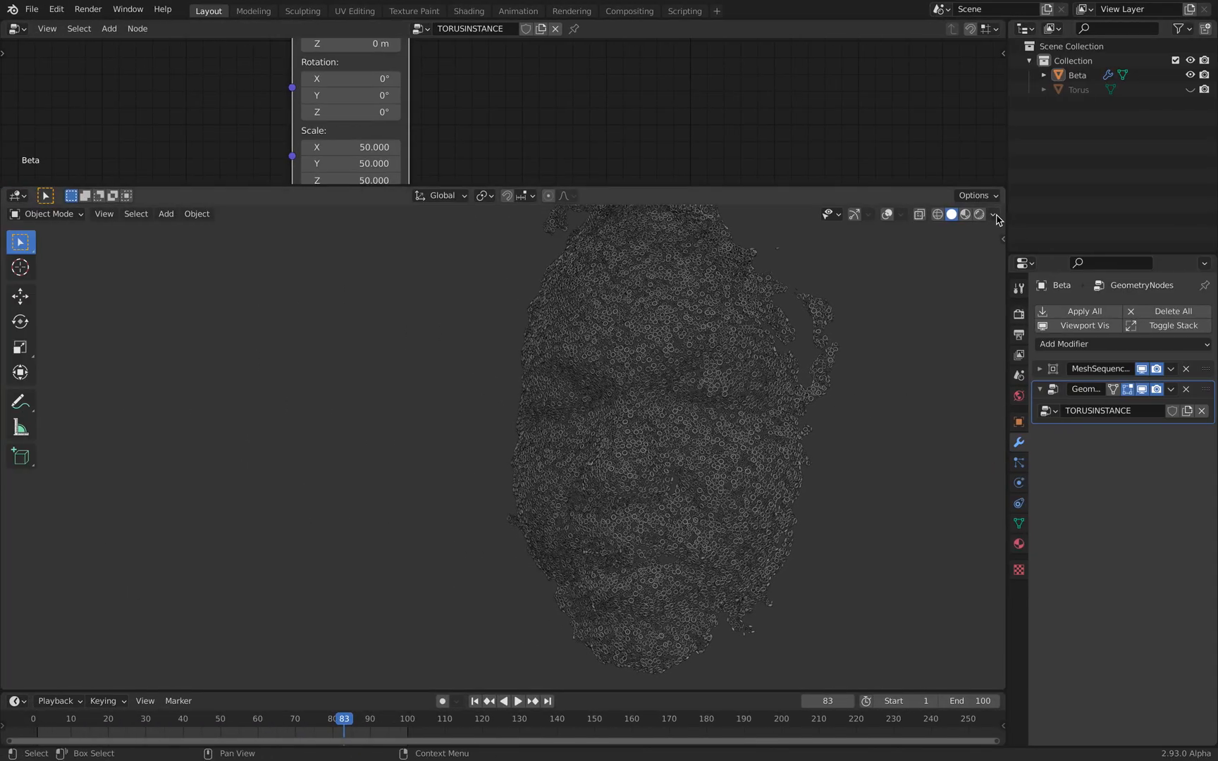
# - Set viewport shading Lighting to MatCap and choose the green matcap for the face
pyautogui.click(994, 215)
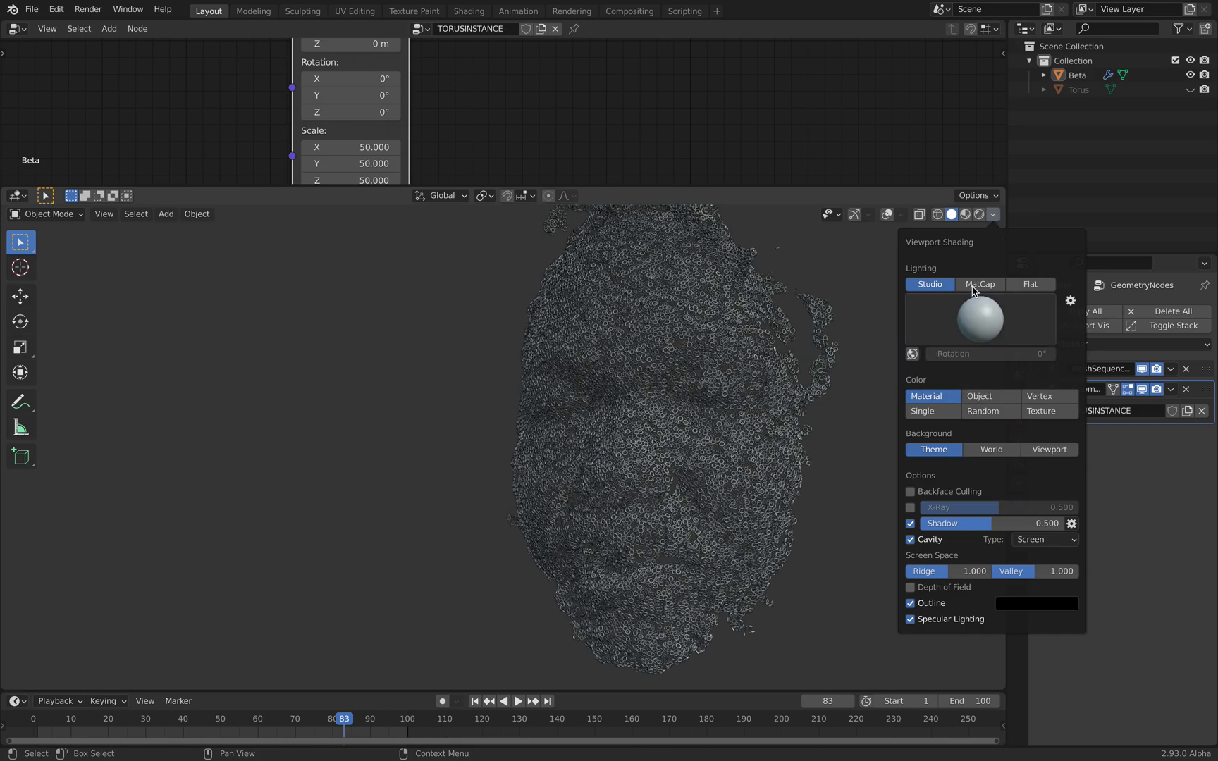
pyautogui.click(980, 284)
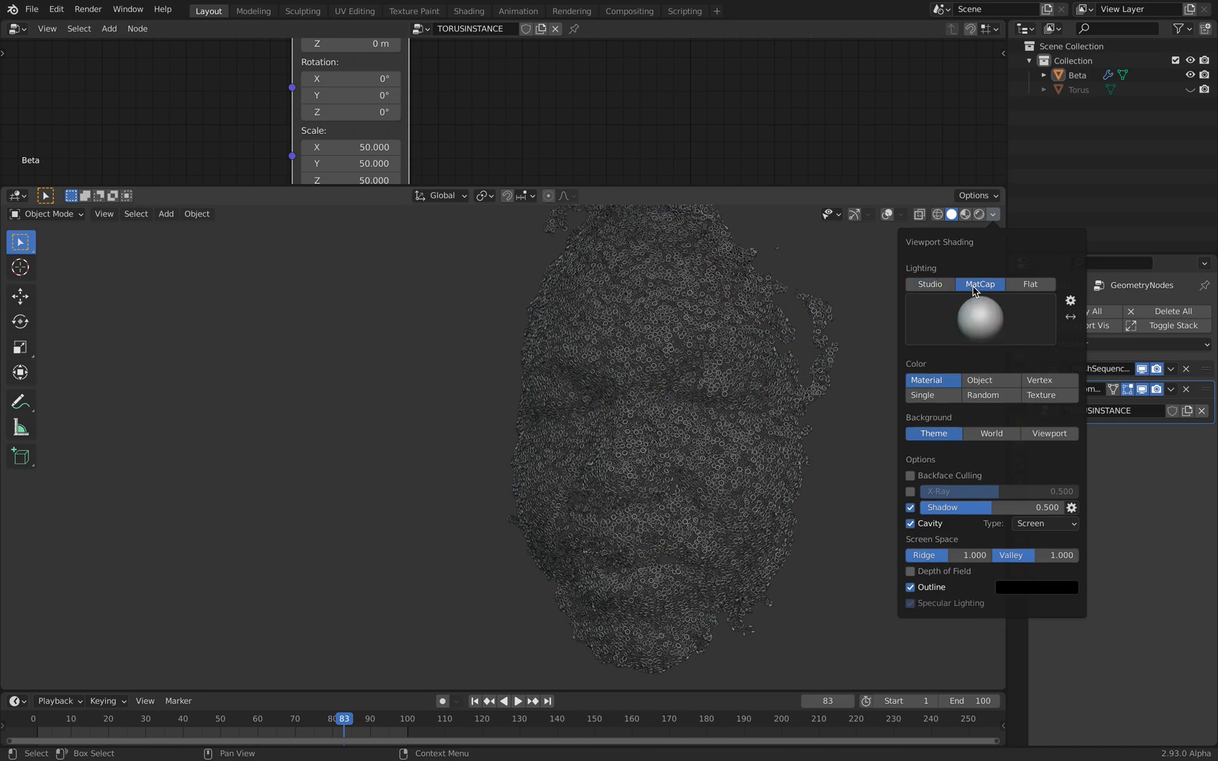
pyautogui.click(980, 318)
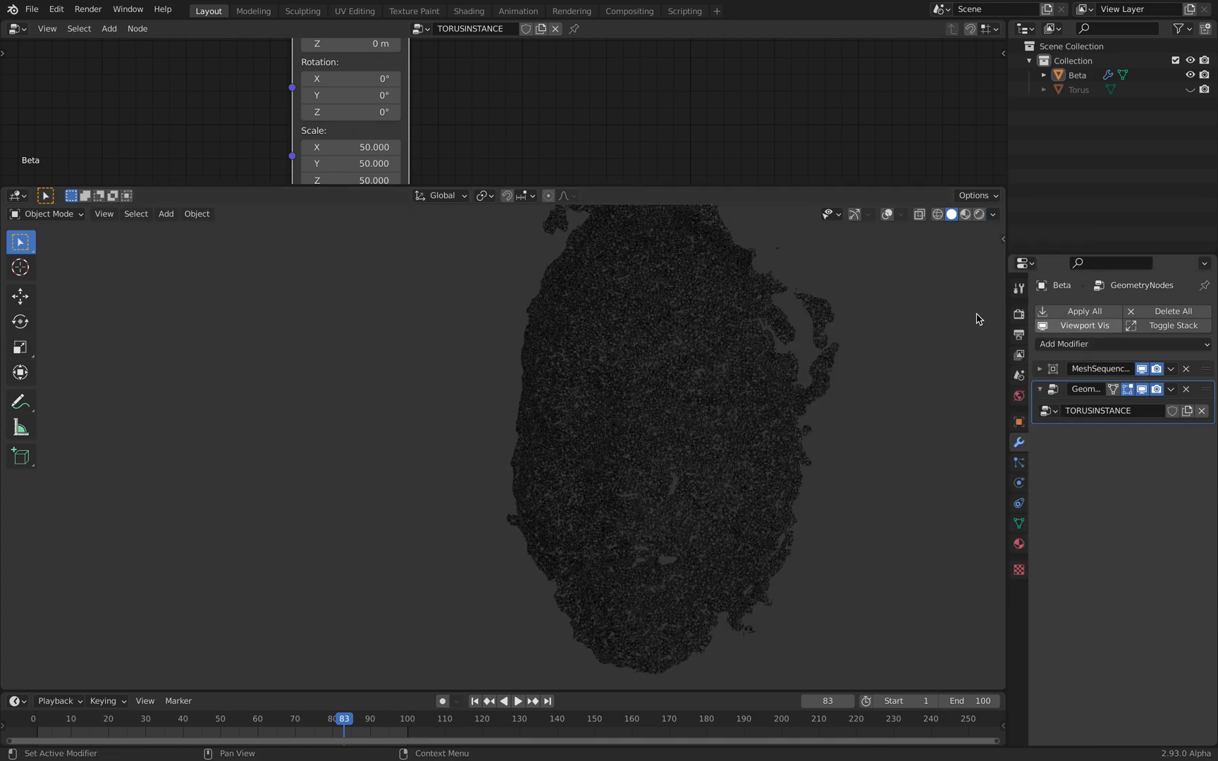
pyautogui.click(994, 214)
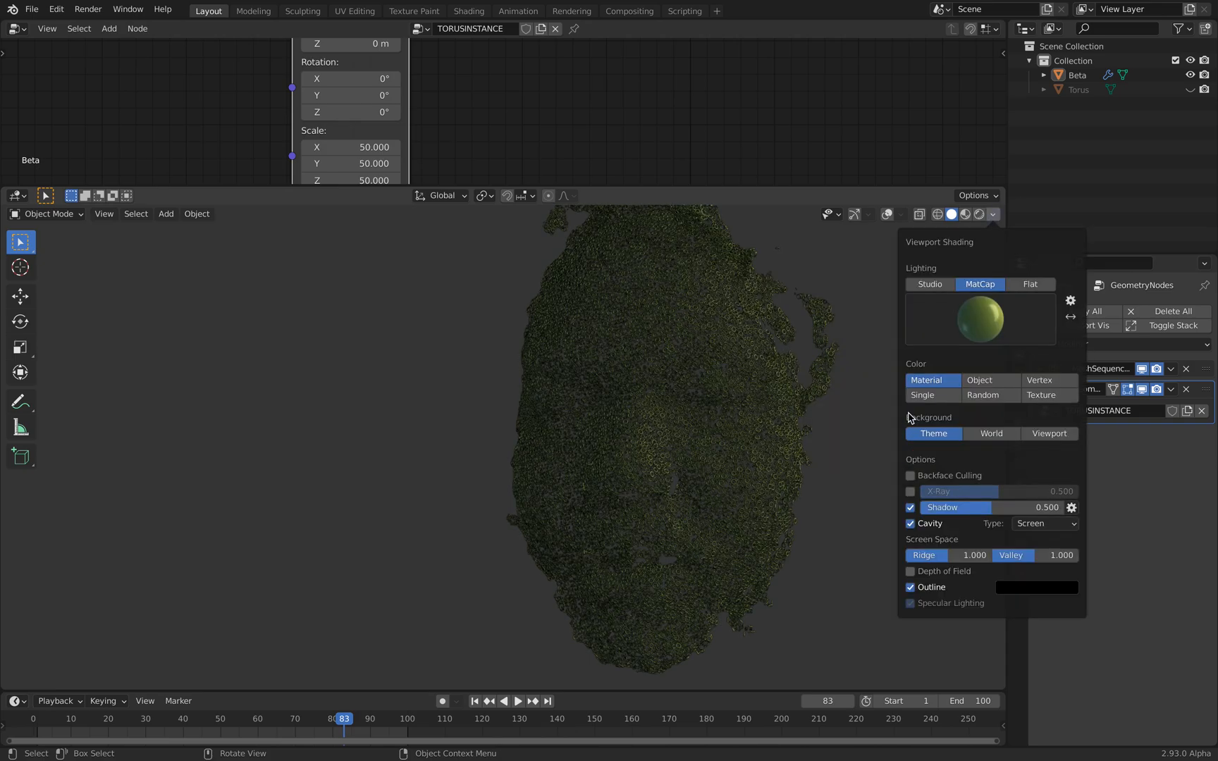
pyautogui.click(840, 276)
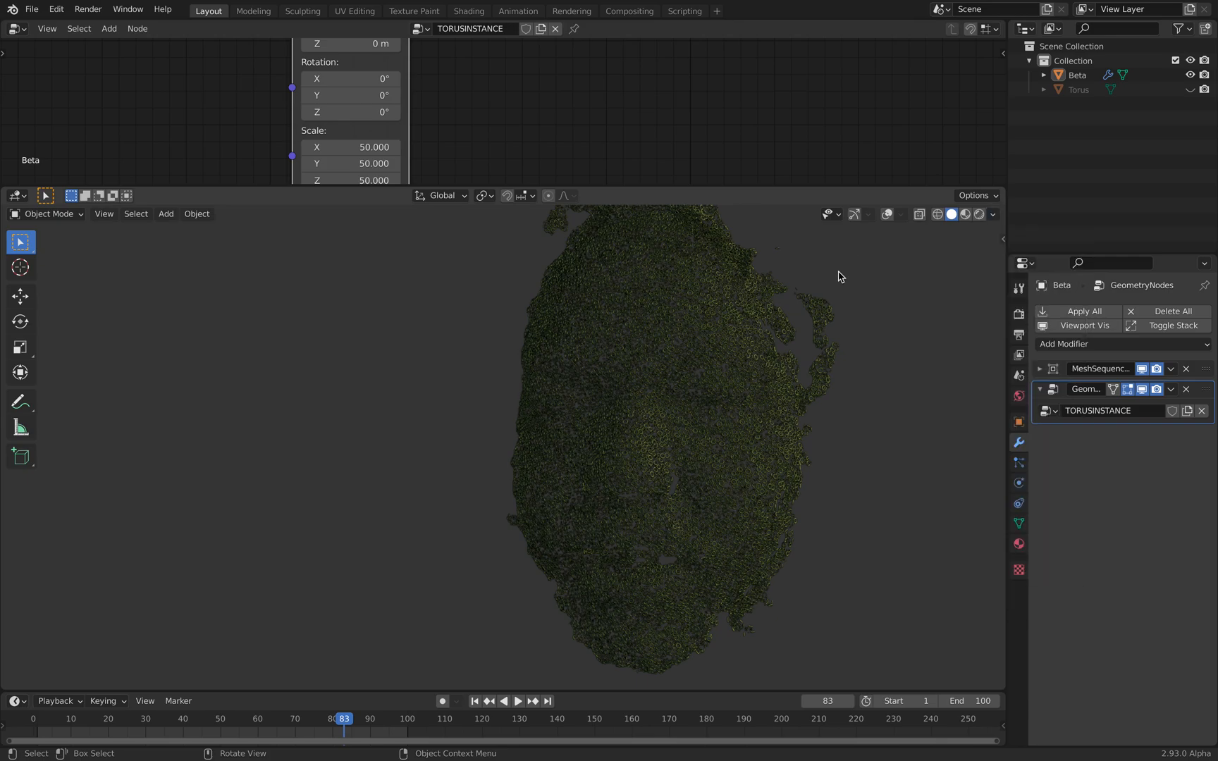